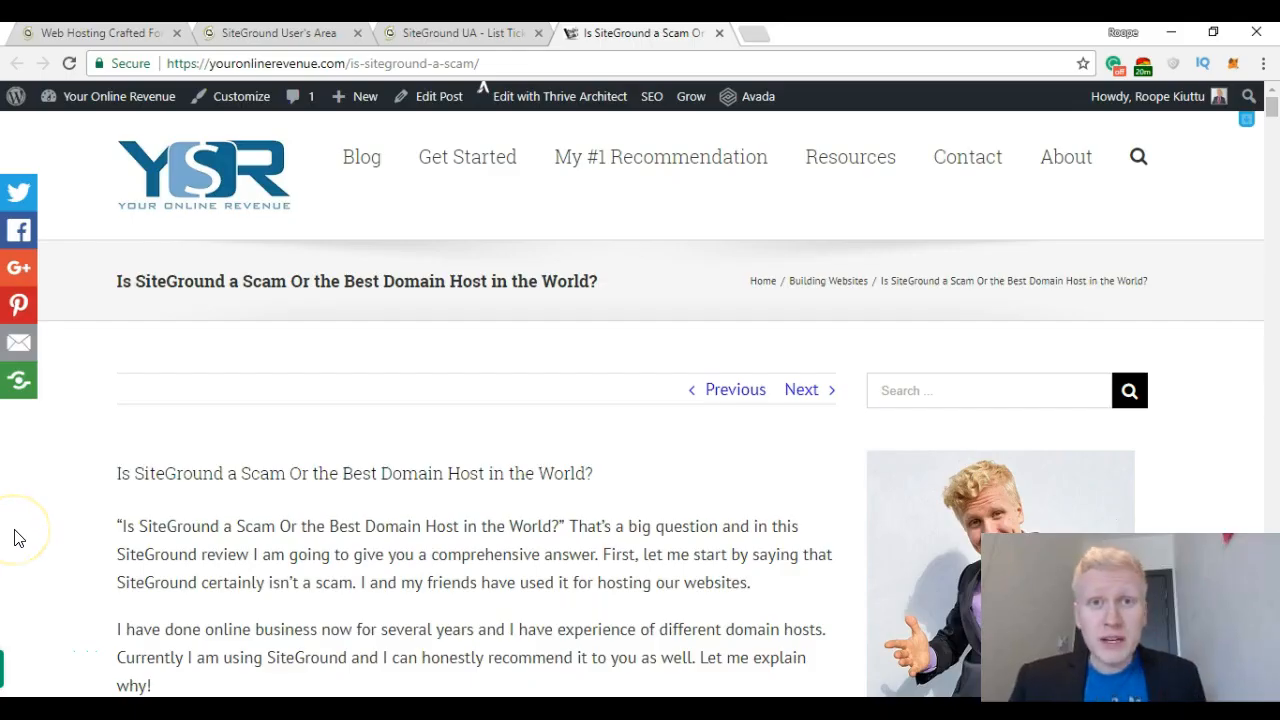
pyautogui.moveTo(44, 504)
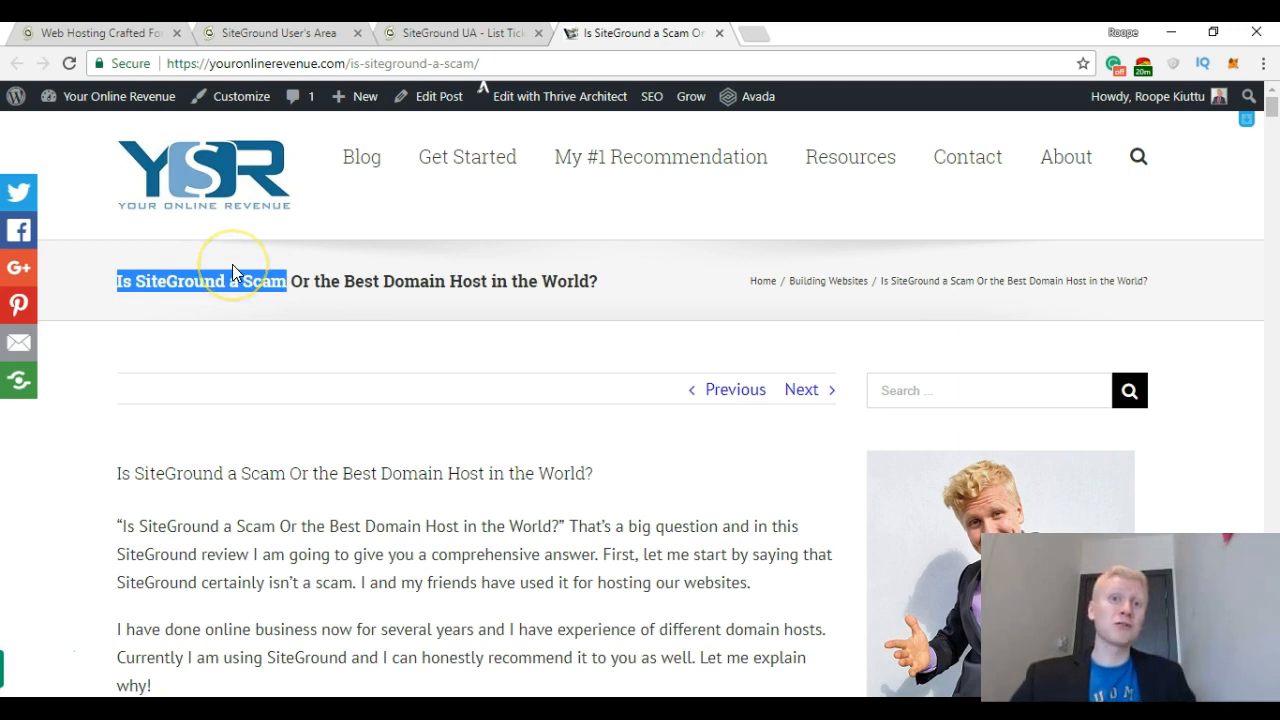
pyautogui.moveTo(364, 272)
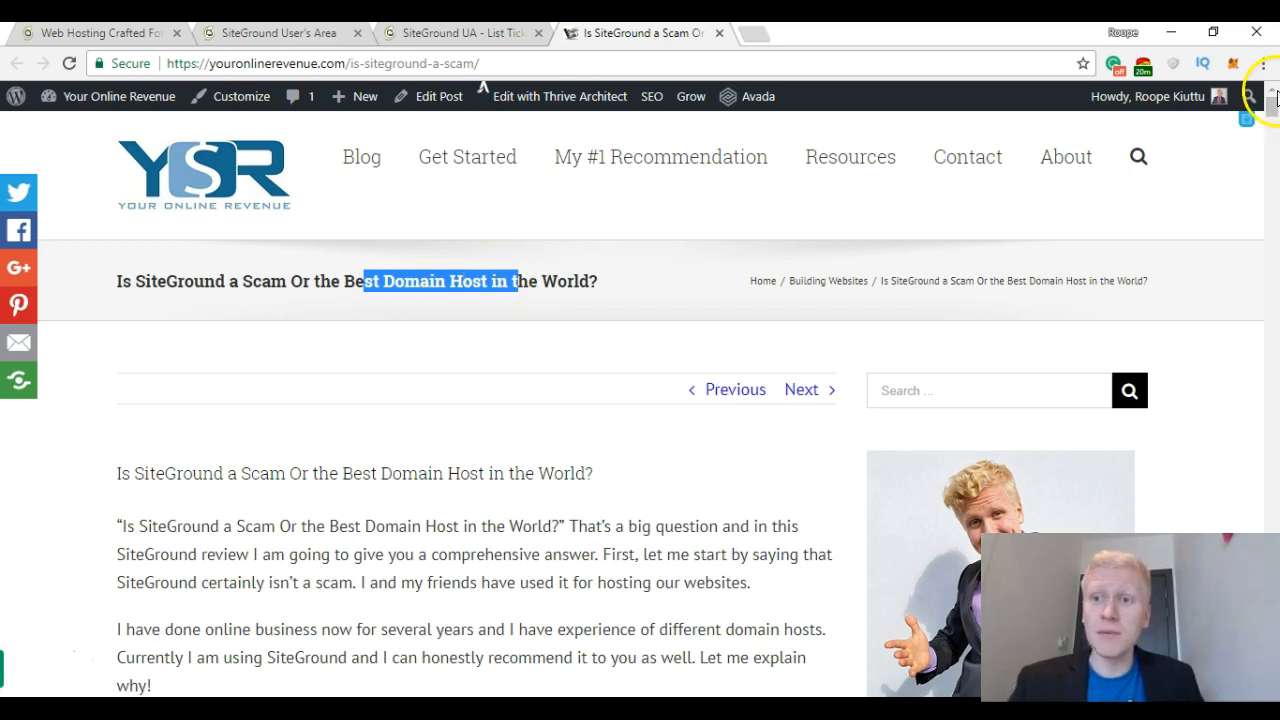
# Scroll the review down to the 'What Is SiteGround?' section.
pyautogui.scroll(-3)
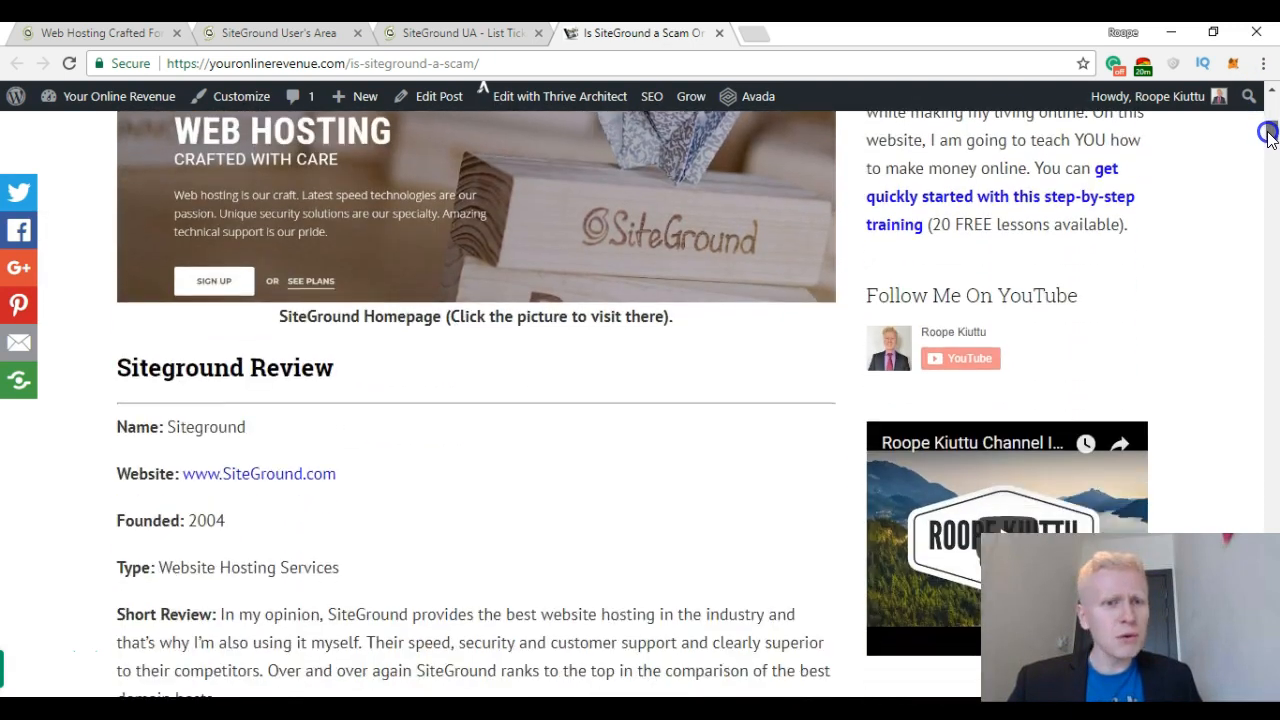
pyautogui.scroll(-3)
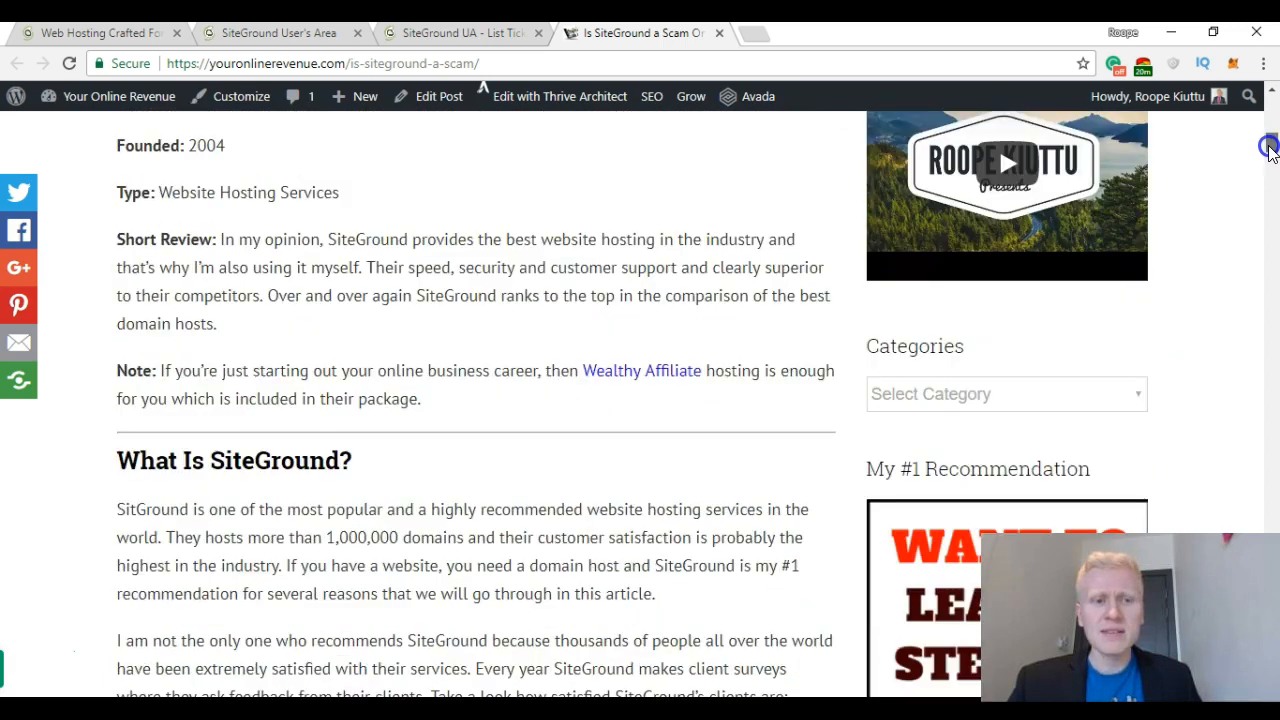
pyautogui.scroll(-3)
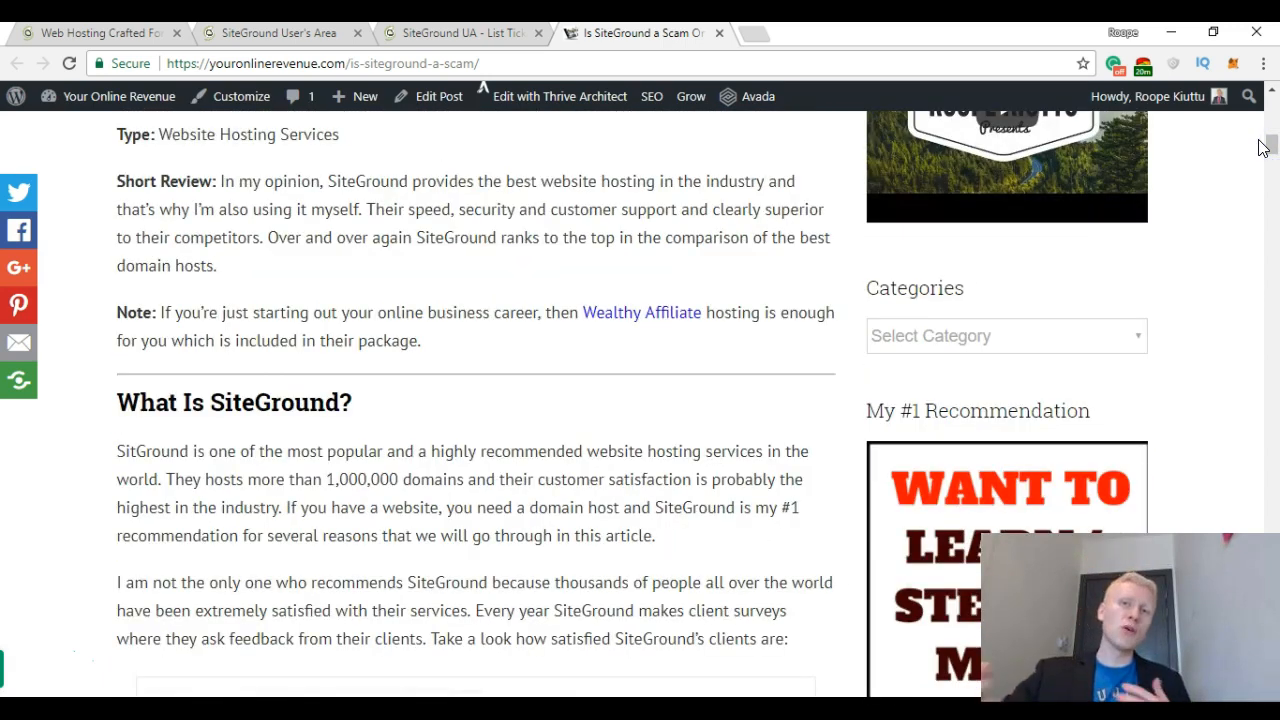
pyautogui.scroll(-3)
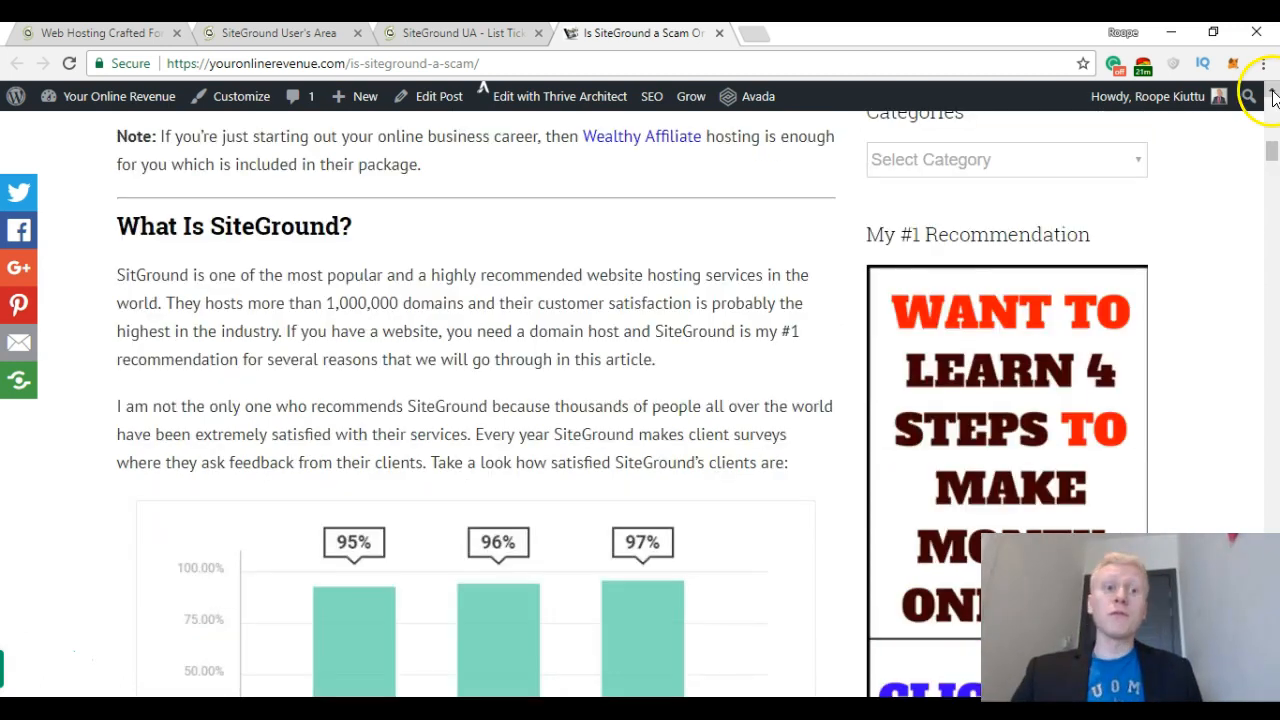
pyautogui.moveTo(116, 276)
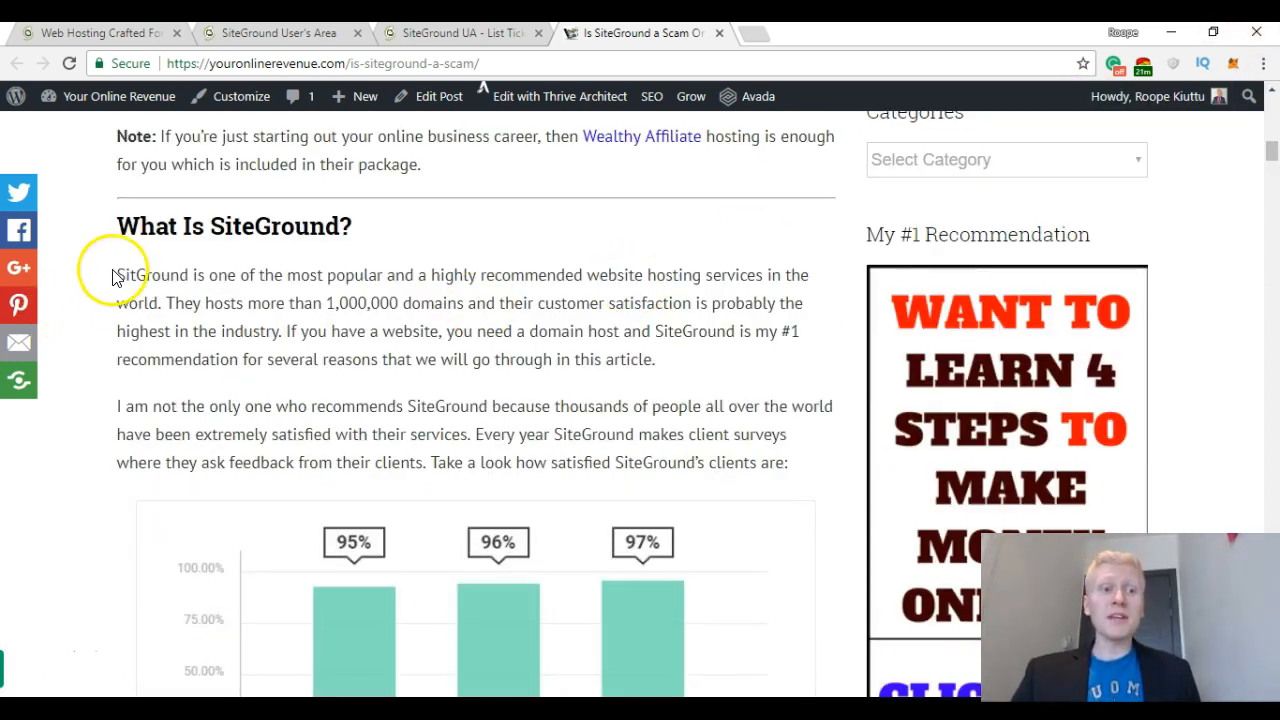
pyautogui.scroll(-3)
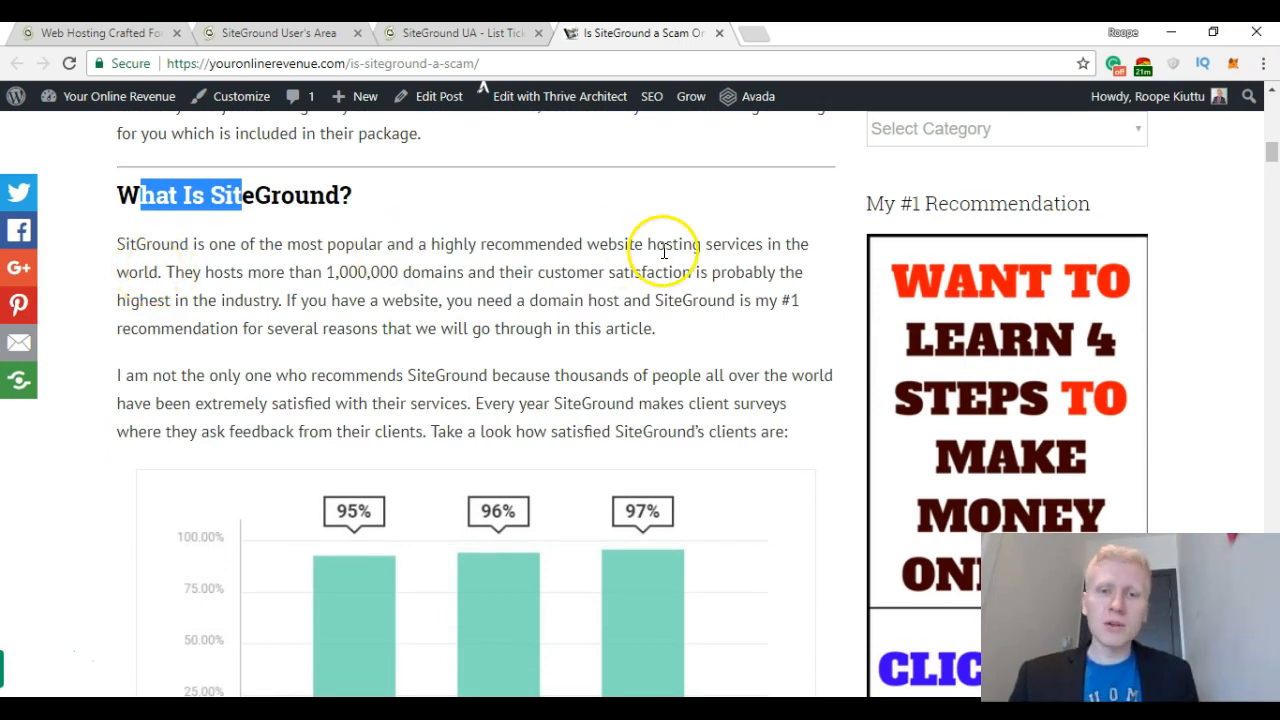
pyautogui.moveTo(186, 264)
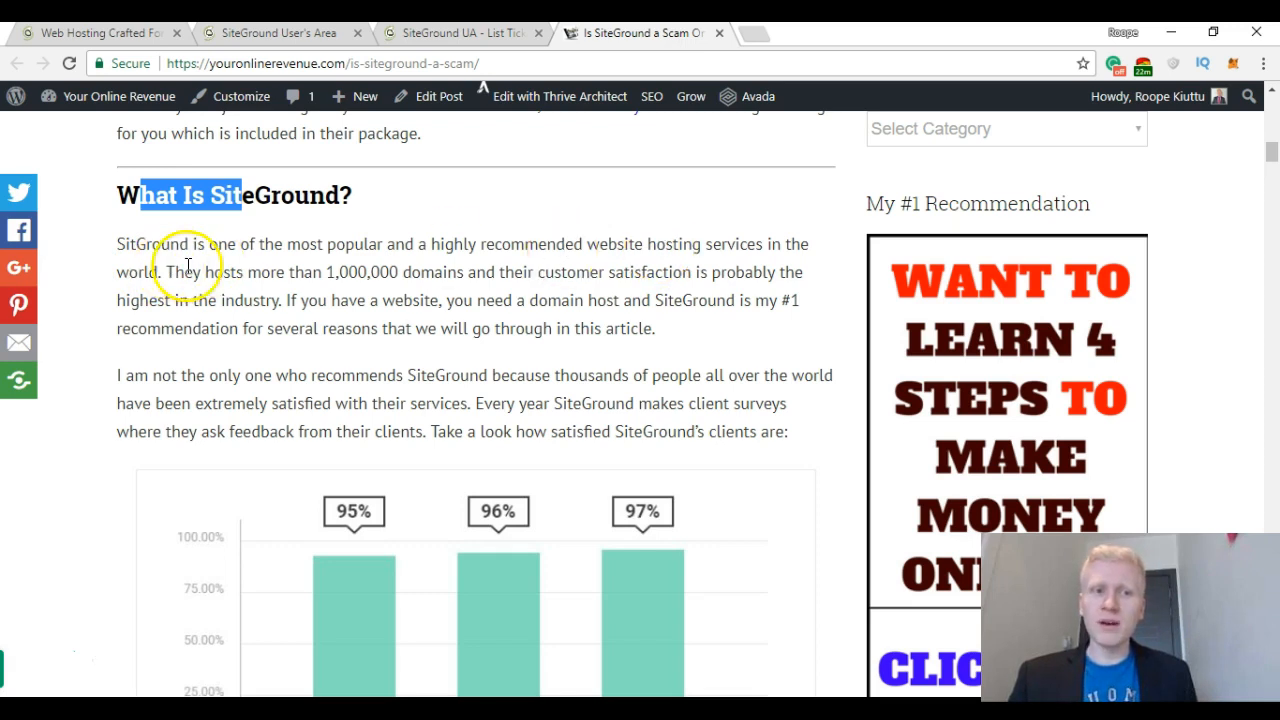
# Bring the client satisfaction chart into view, then glance at SiteGround's web hosting pricing tab.
pyautogui.scroll(-3)
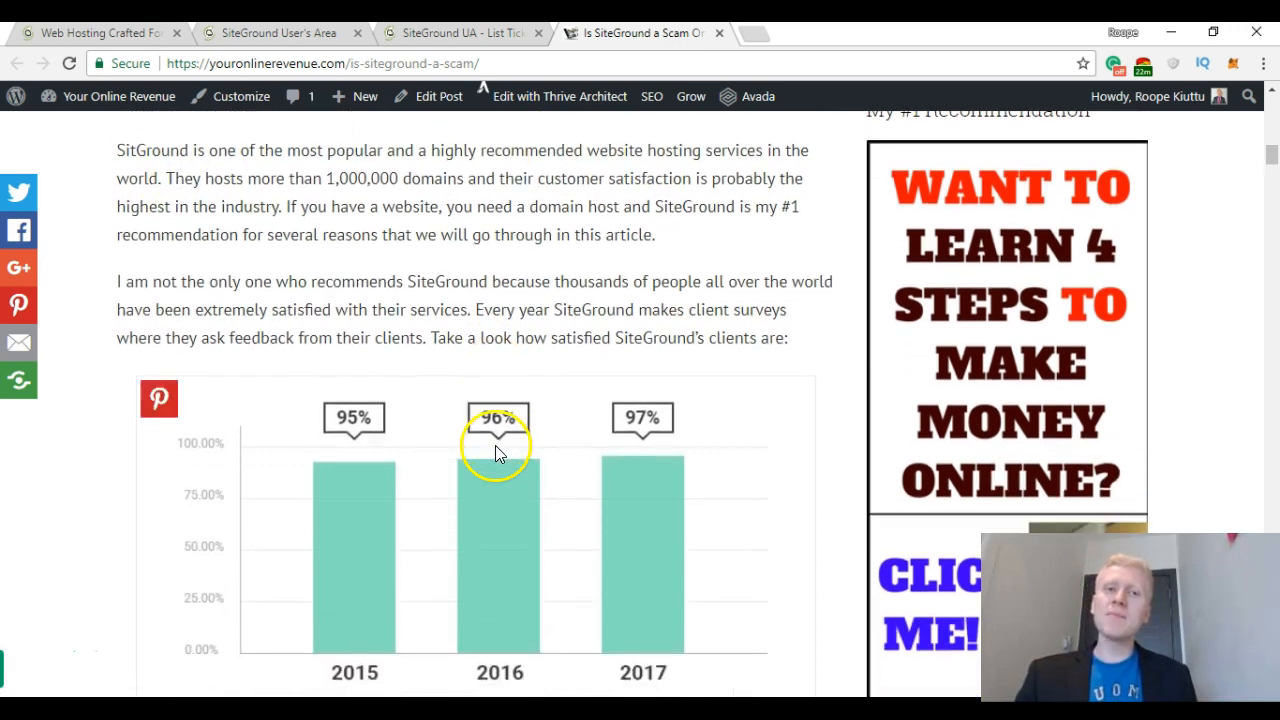
pyautogui.moveTo(736, 396)
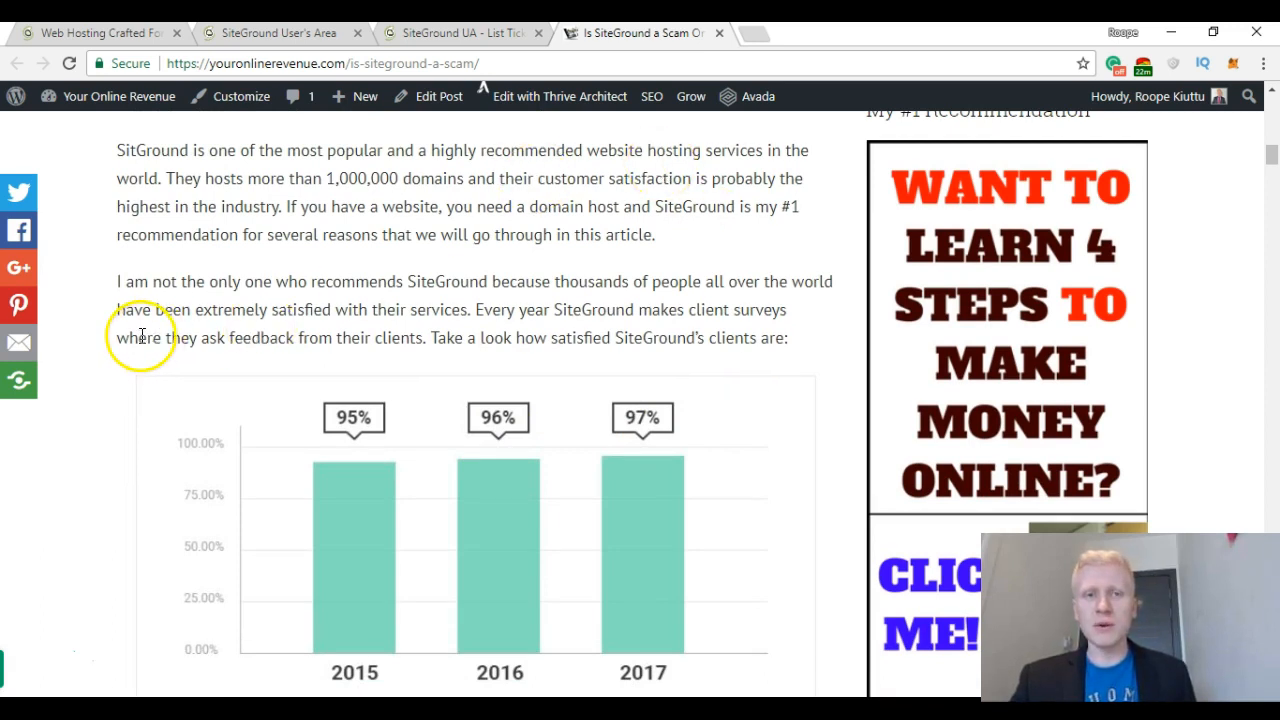
pyautogui.scroll(-3)
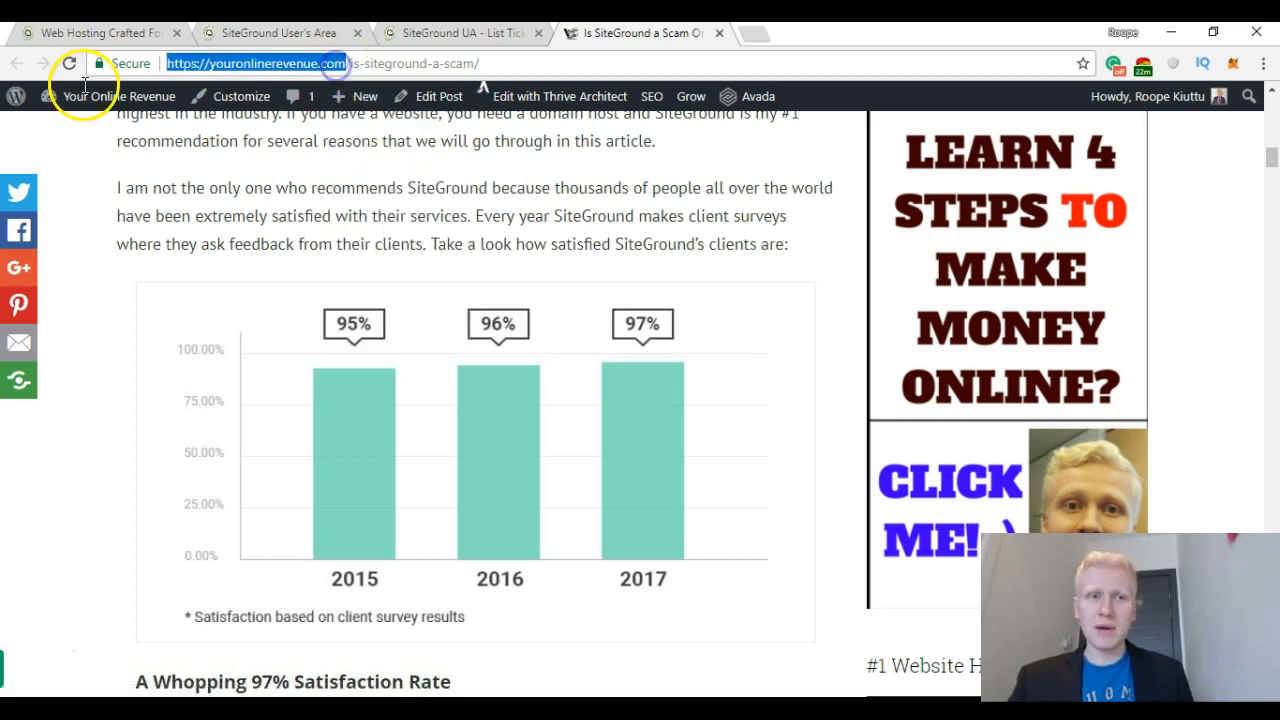
pyautogui.moveTo(420, 240)
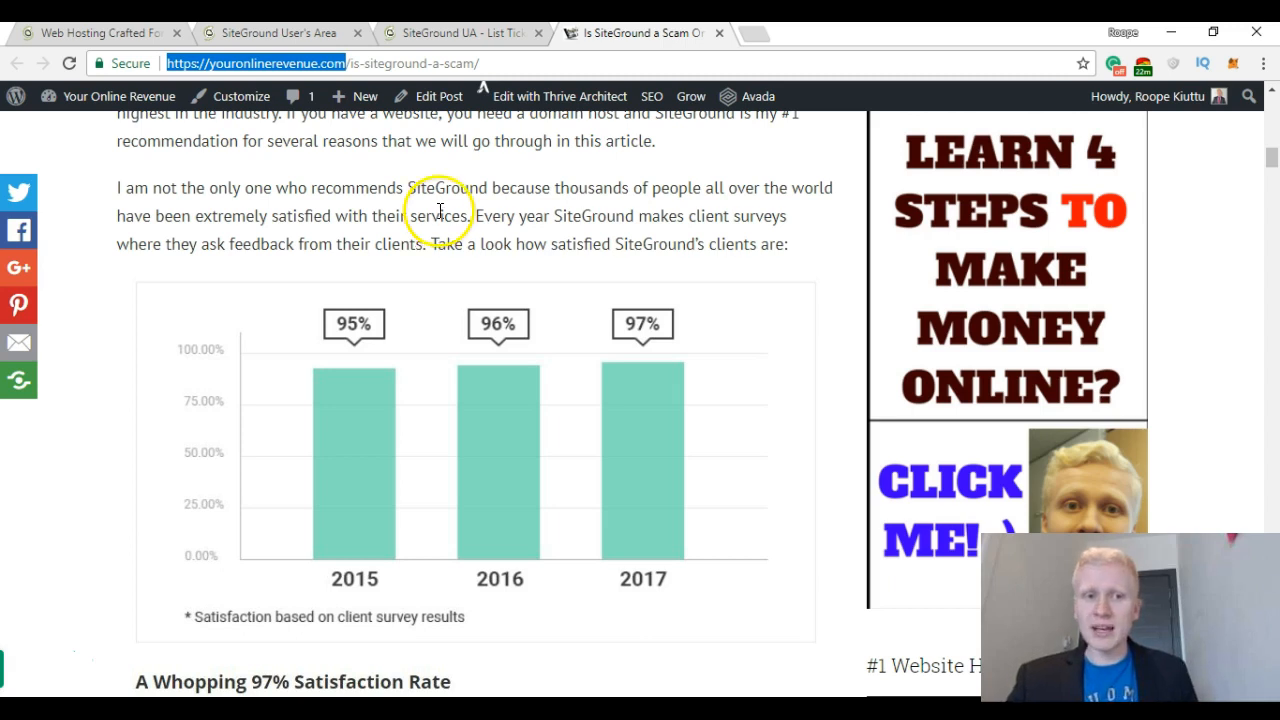
pyautogui.scroll(3)
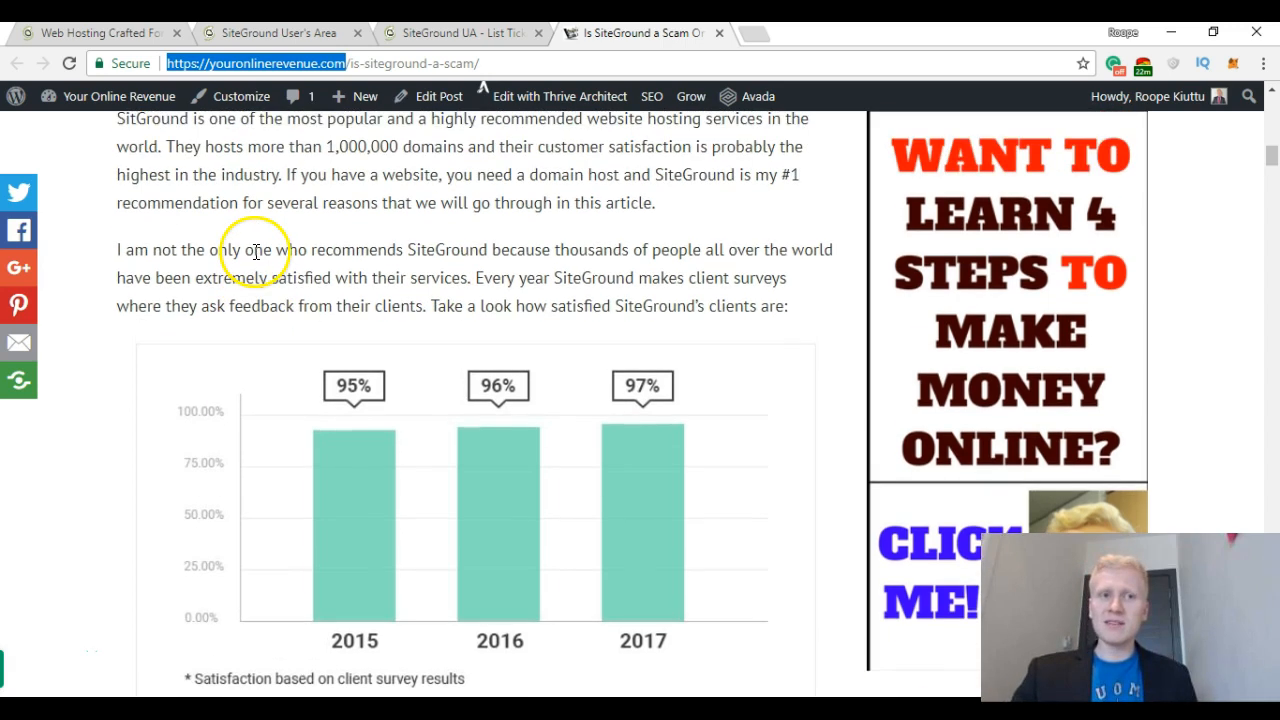
pyautogui.click(96, 32)
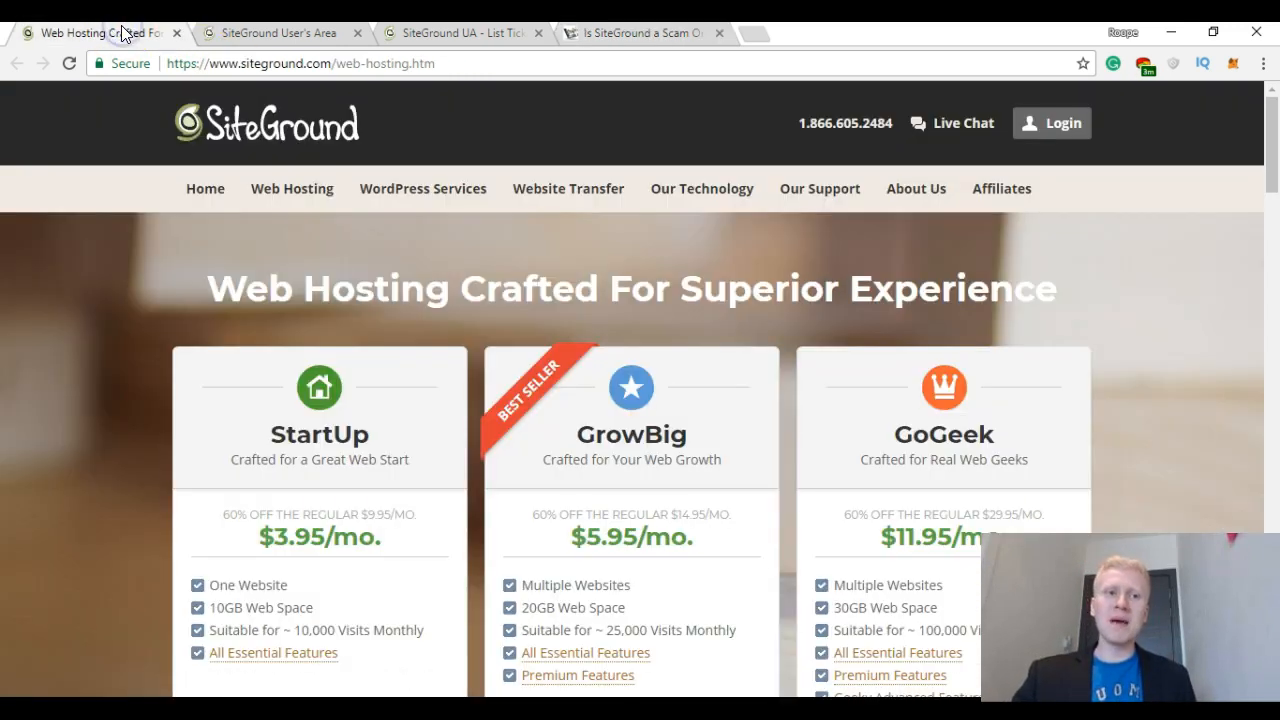
pyautogui.moveTo(196, 124)
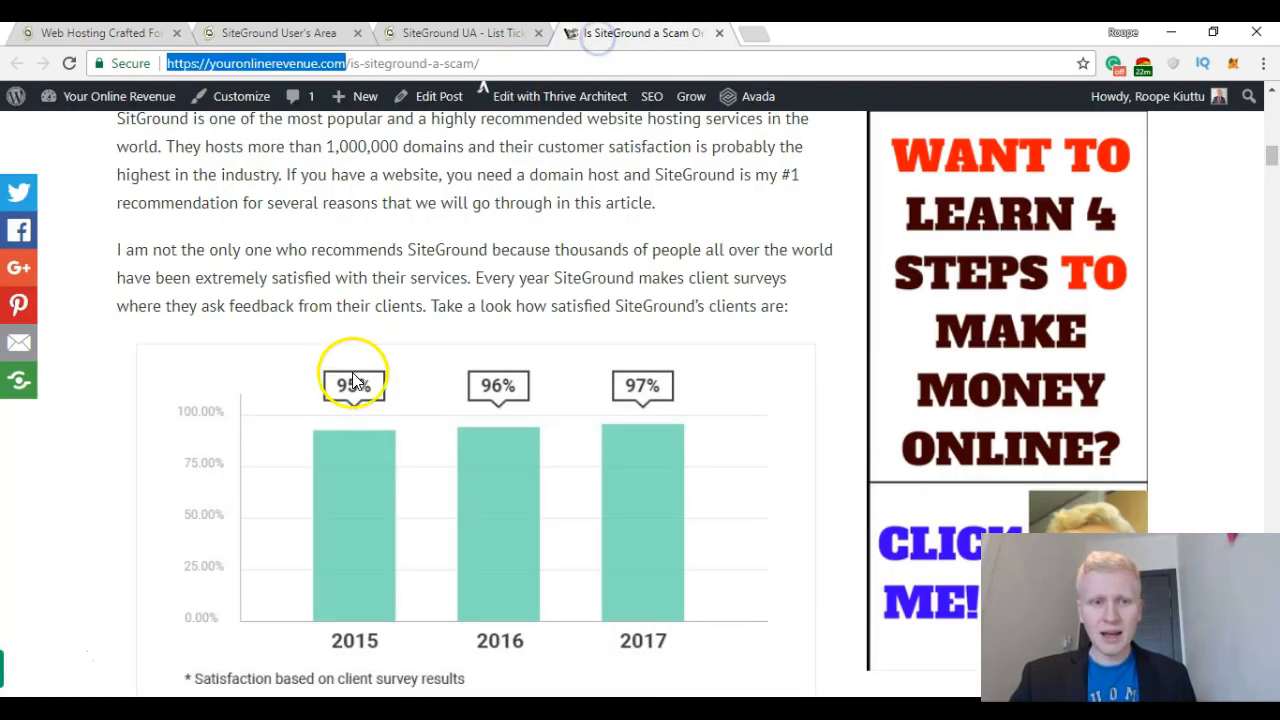
pyautogui.scroll(-3)
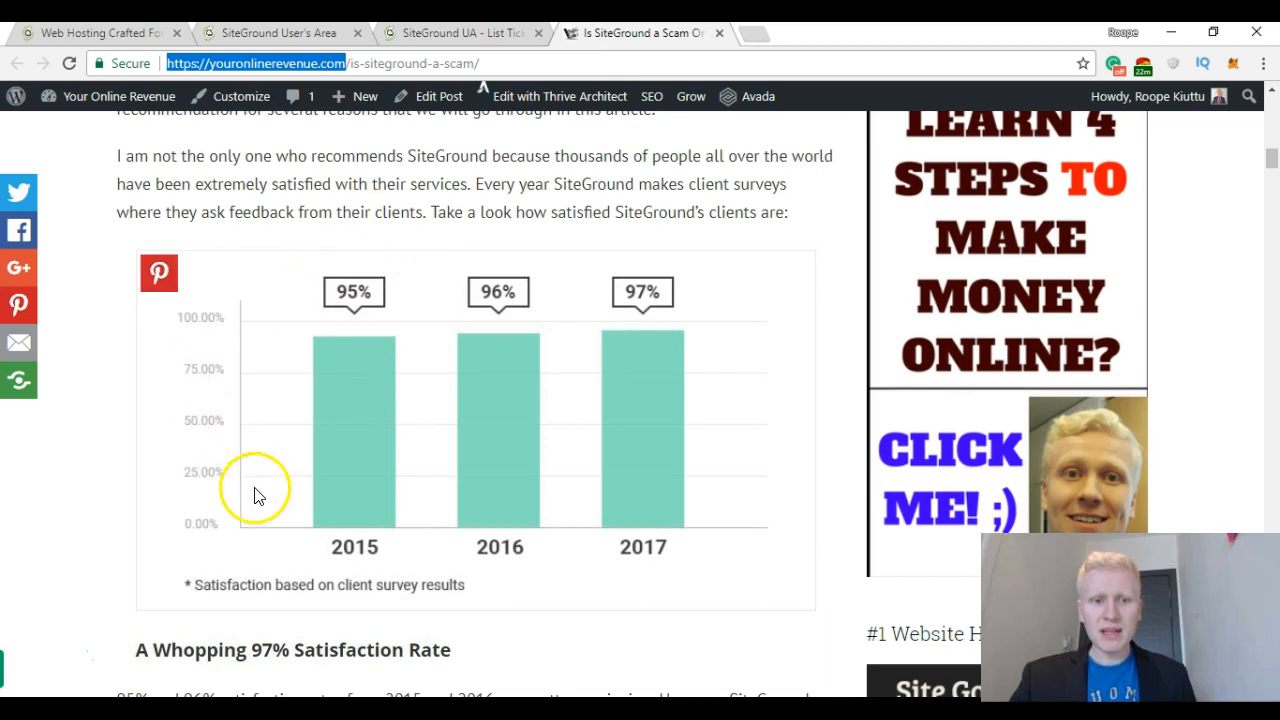
pyautogui.moveTo(390, 232)
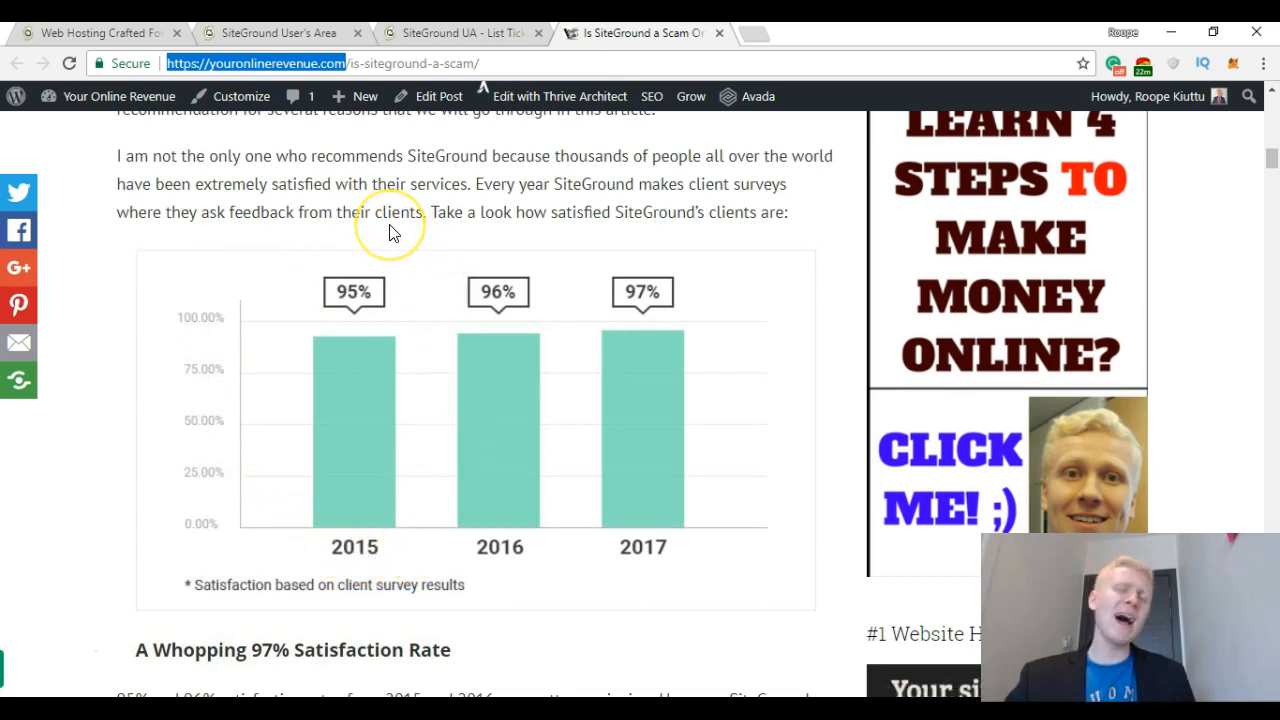
pyautogui.moveTo(390, 224)
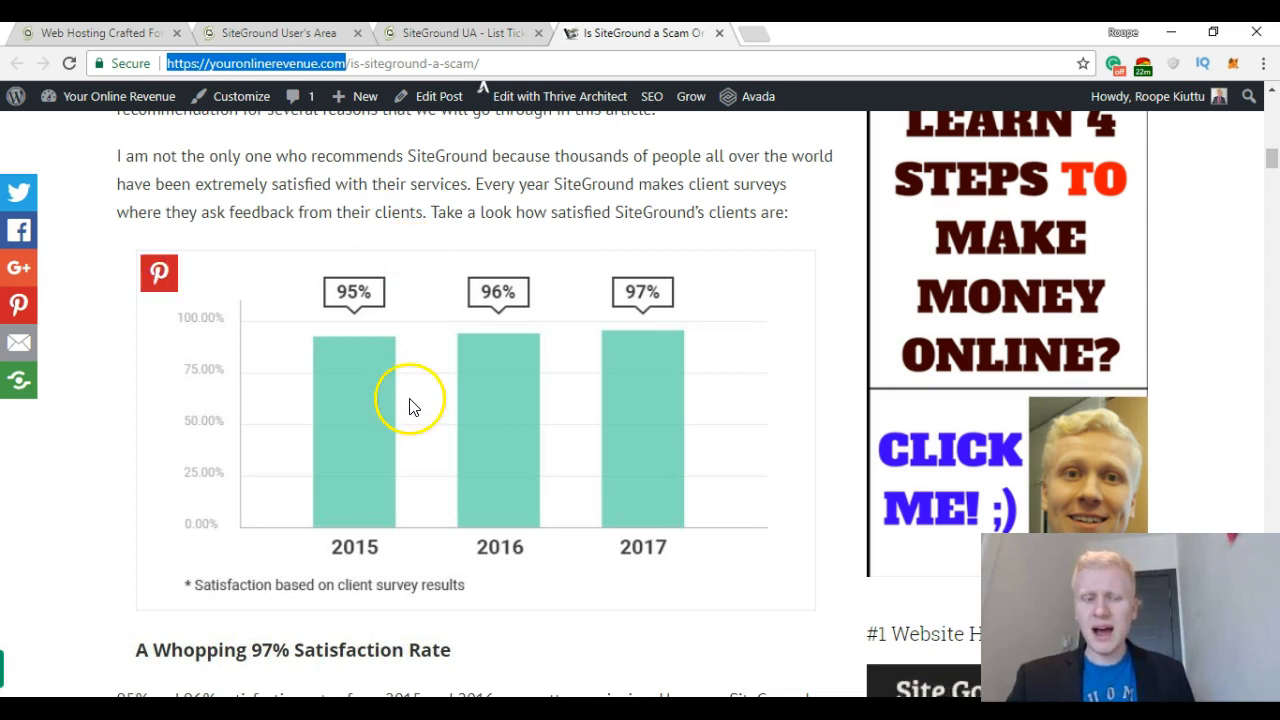
pyautogui.moveTo(320, 310)
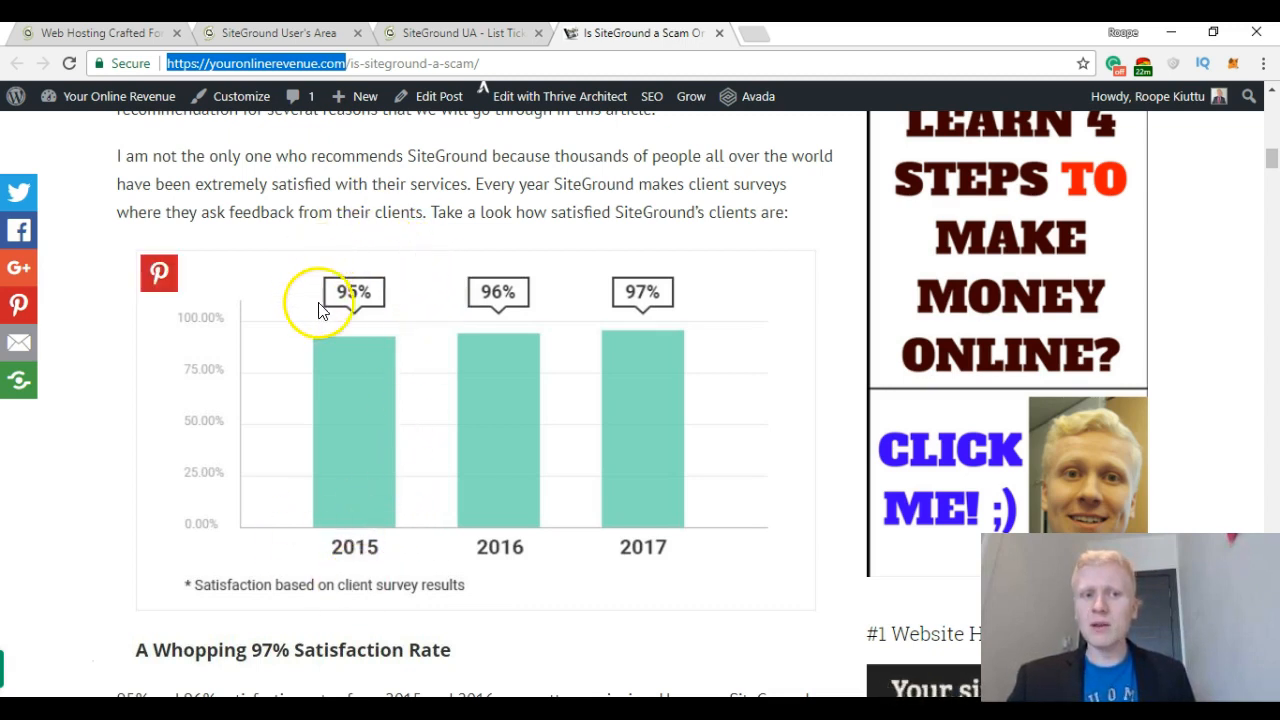
pyautogui.moveTo(400, 320)
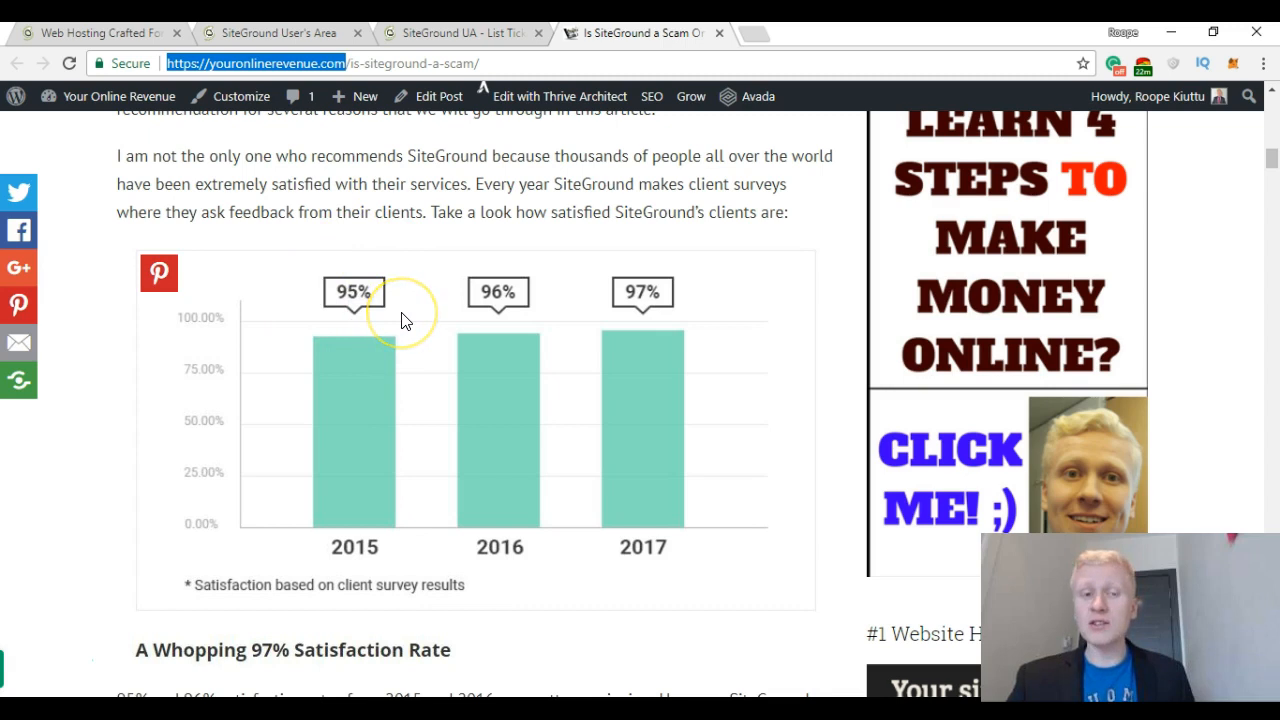
pyautogui.moveTo(528, 278)
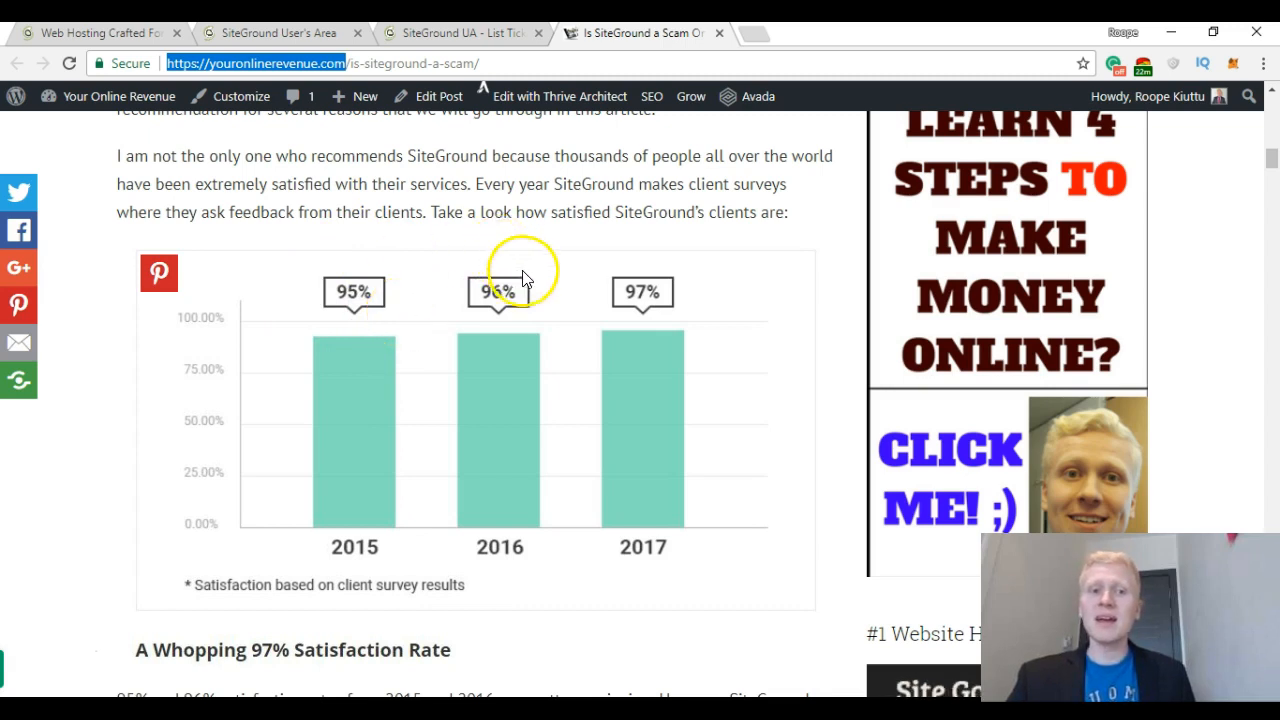
pyautogui.moveTo(472, 298)
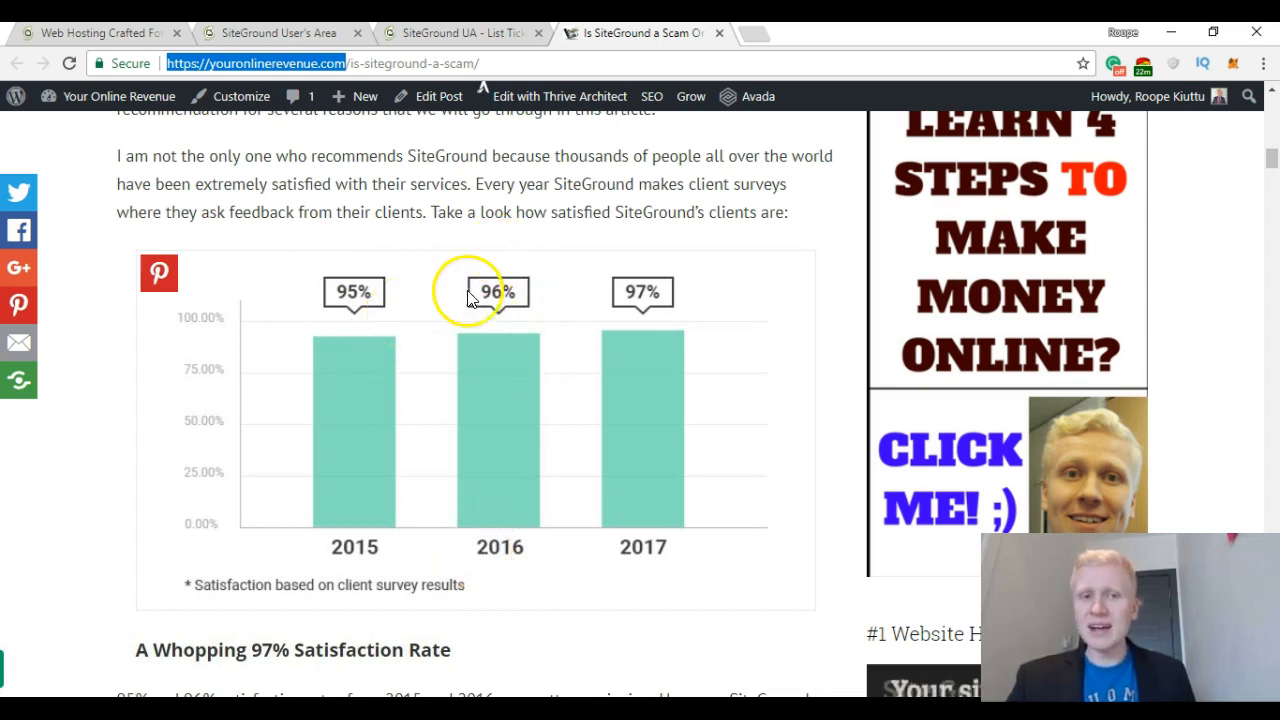
pyautogui.moveTo(684, 556)
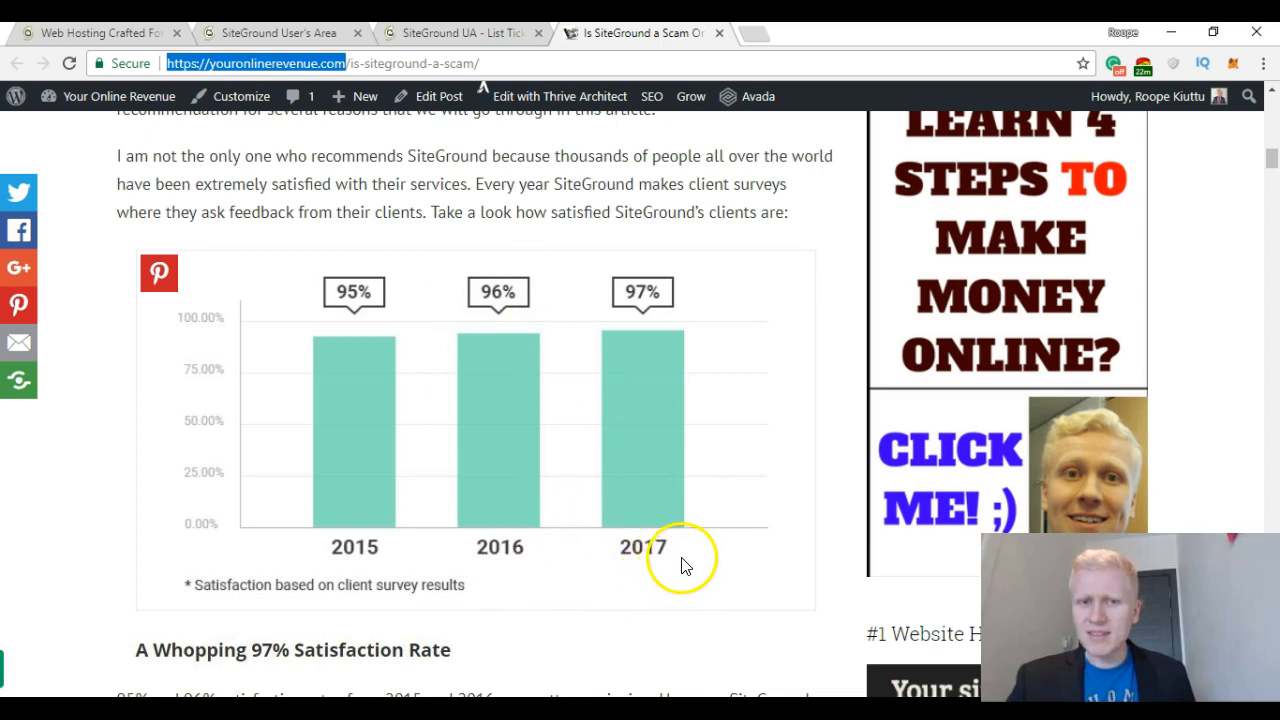
pyautogui.moveTo(616, 300)
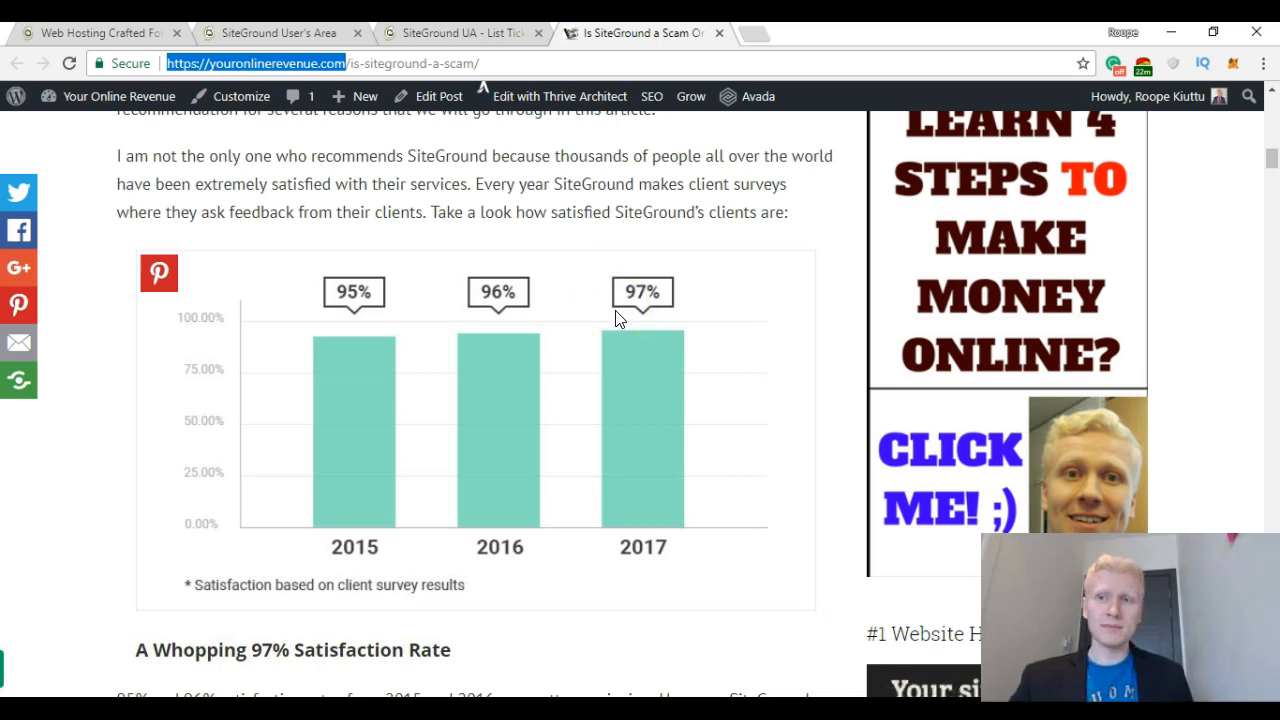
# Scroll past 'Try SiteGround Yourself' to the '1. SiteGround Loading Speed Is Faster' section and its Pingdom chart.
pyautogui.scroll(-3)
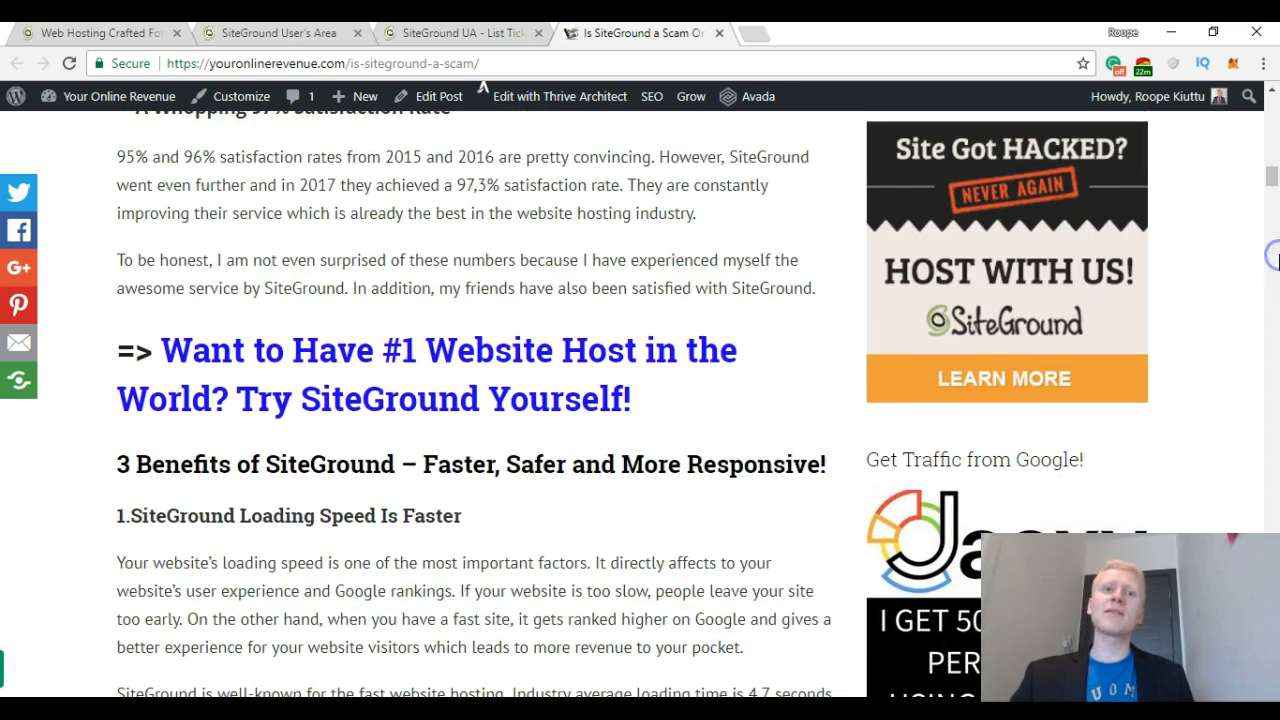
pyautogui.scroll(-3)
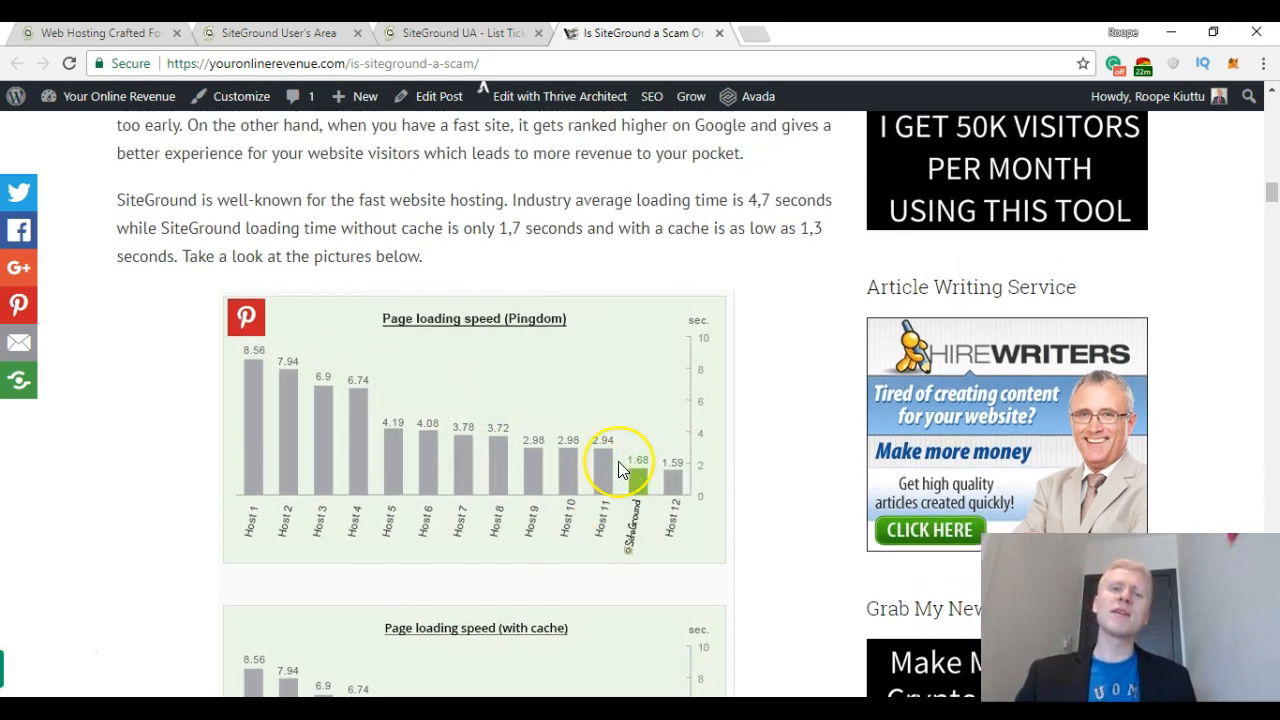
# Scroll to the Pingdom loading speed chart and the cached chart showing SiteGround at 1.3 seconds.
pyautogui.scroll(-3)
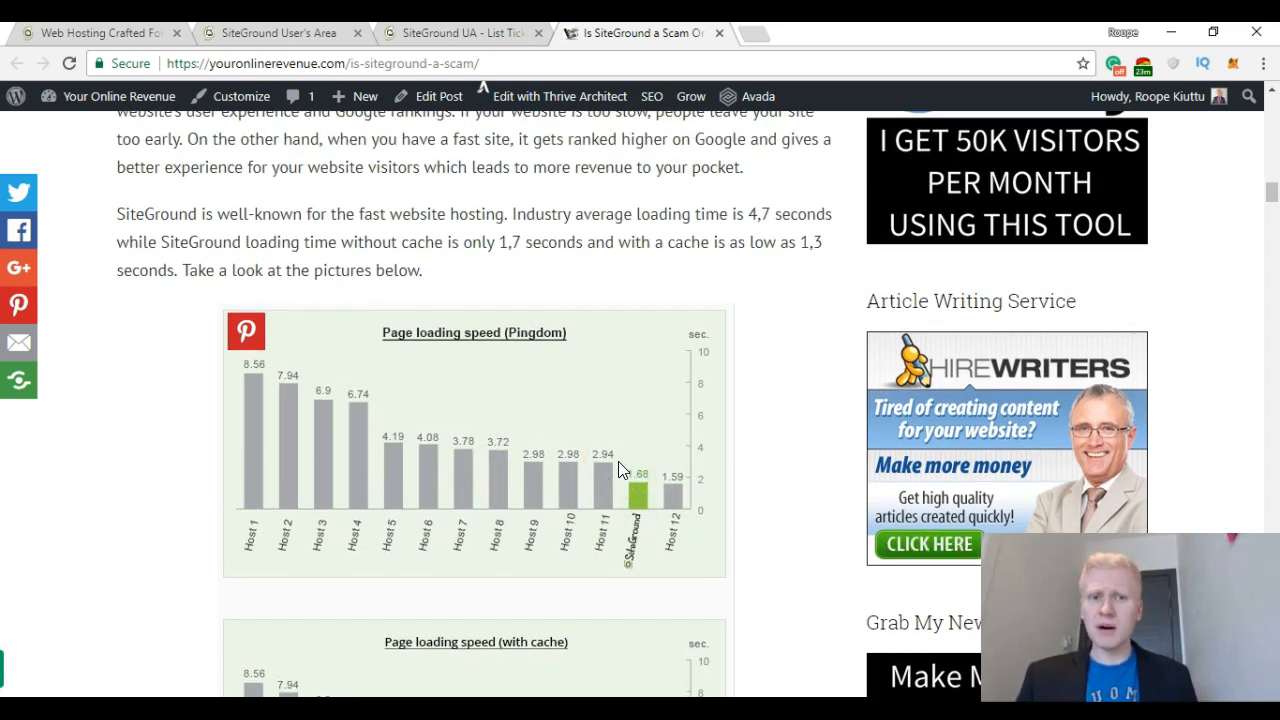
pyautogui.scroll(-3)
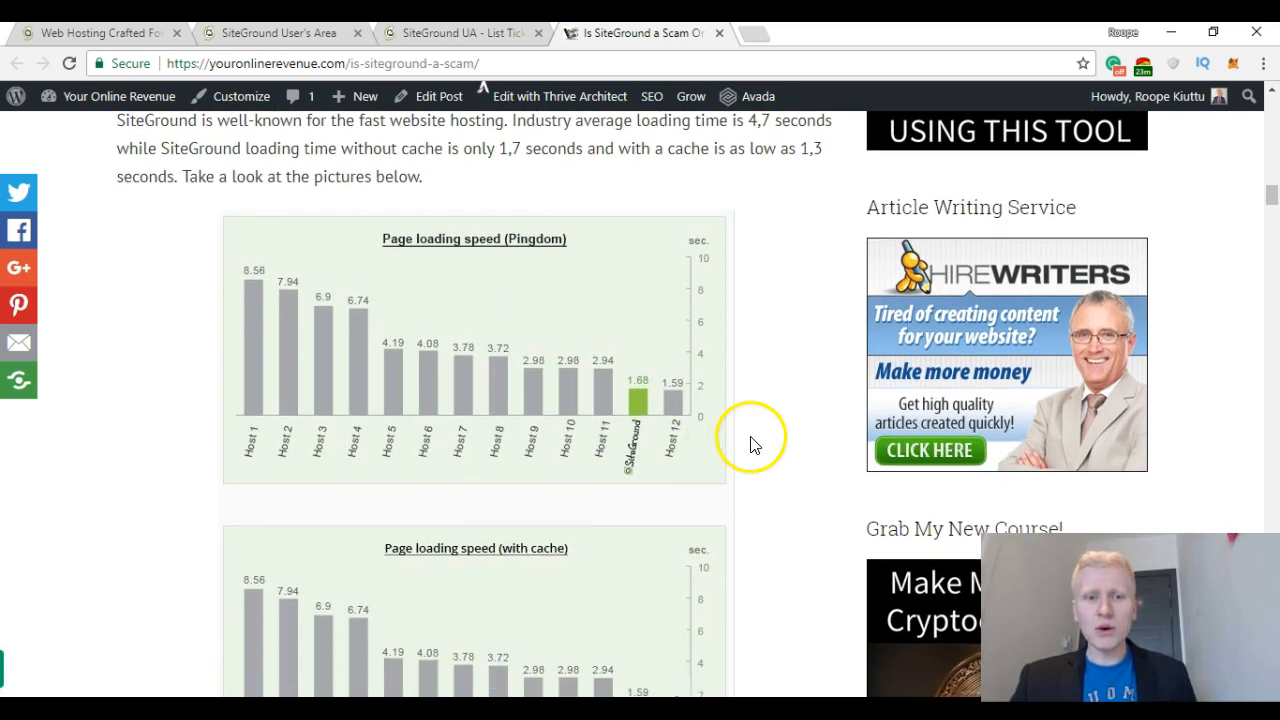
pyautogui.scroll(-3)
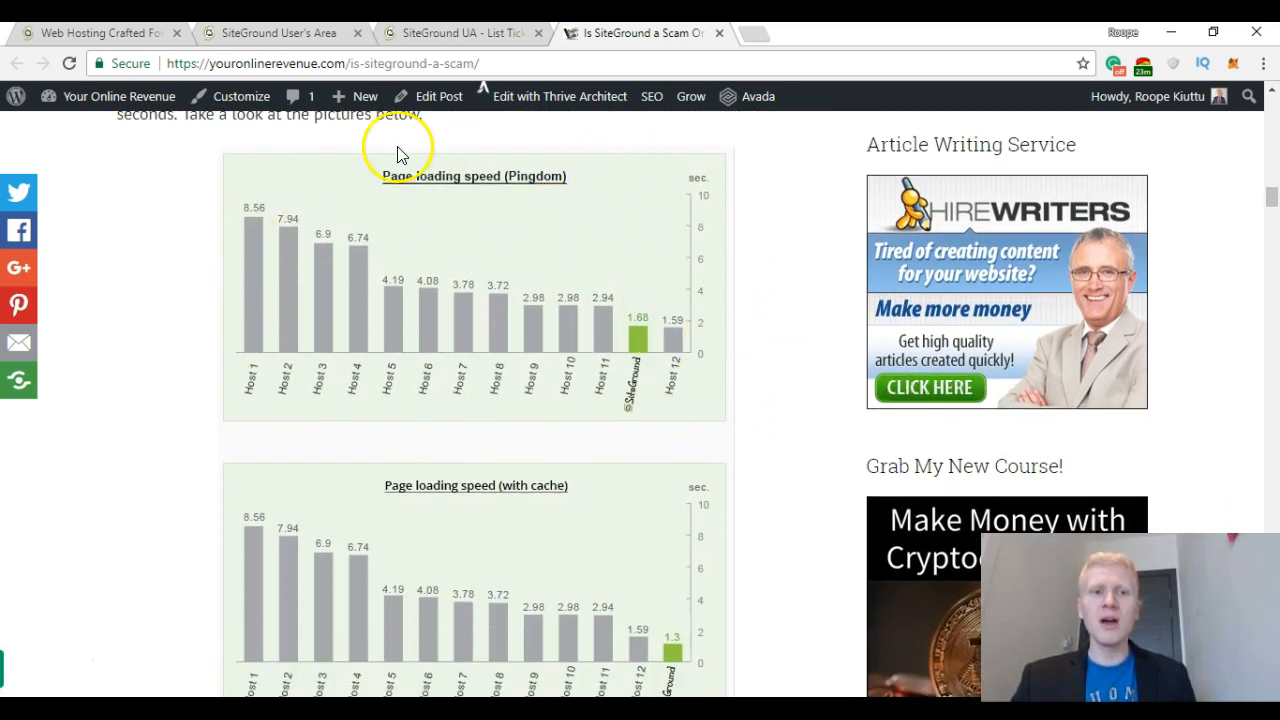
pyautogui.moveTo(404, 250)
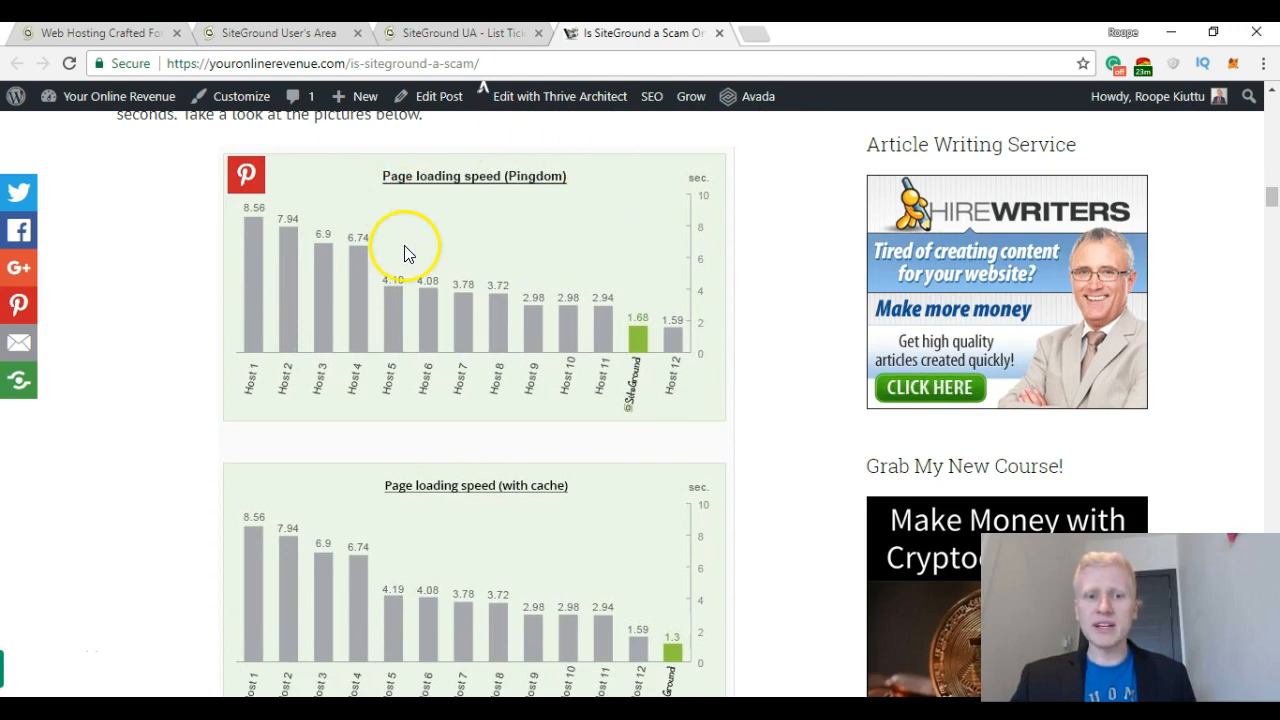
pyautogui.scroll(-3)
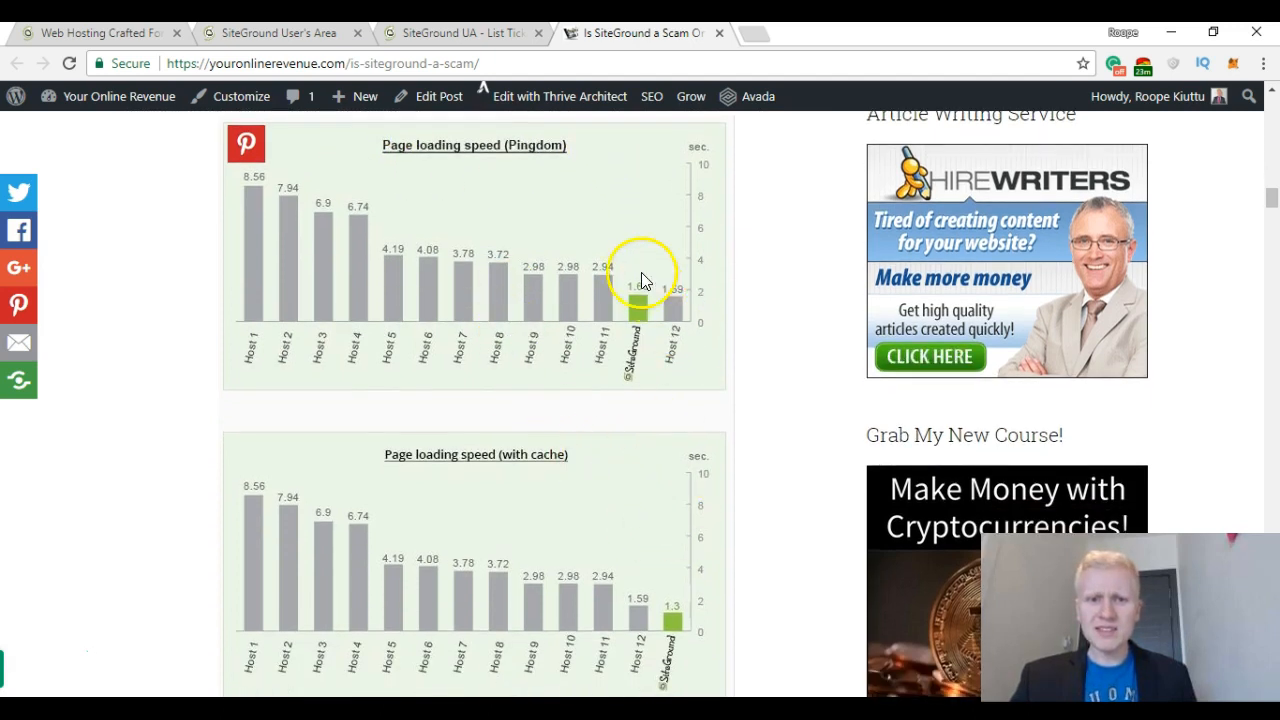
pyautogui.moveTo(736, 630)
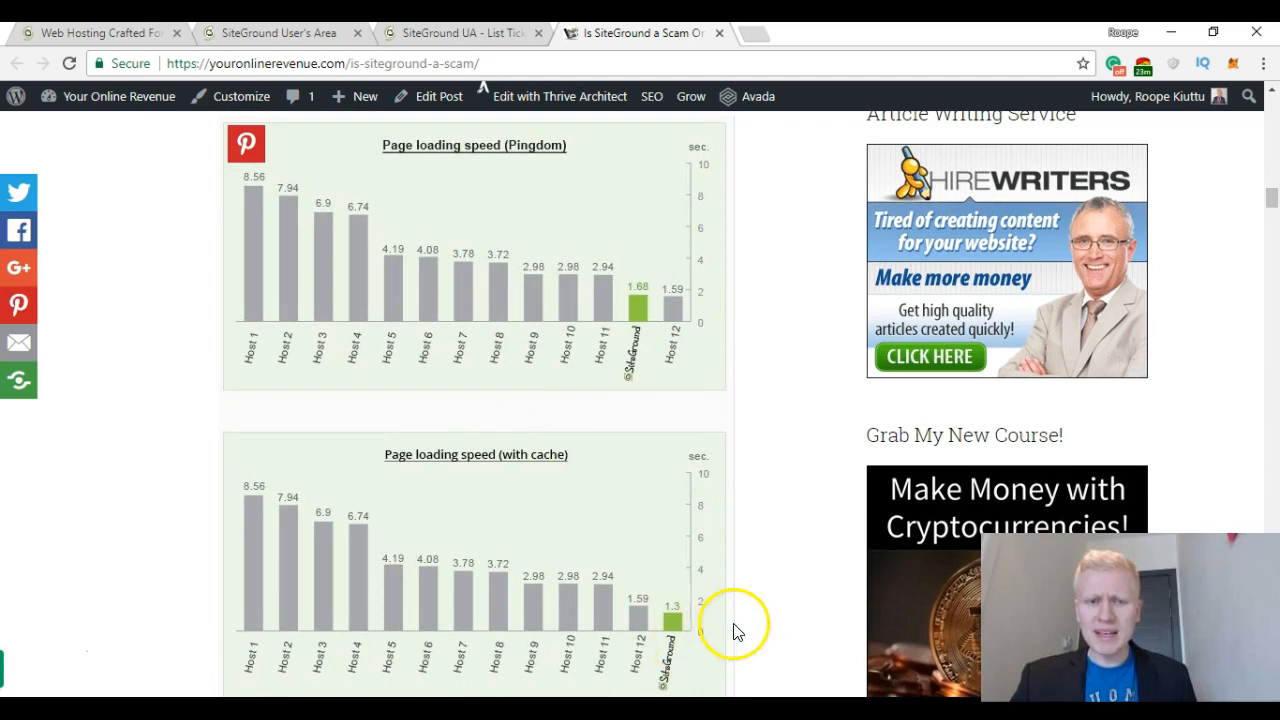
pyautogui.scroll(-3)
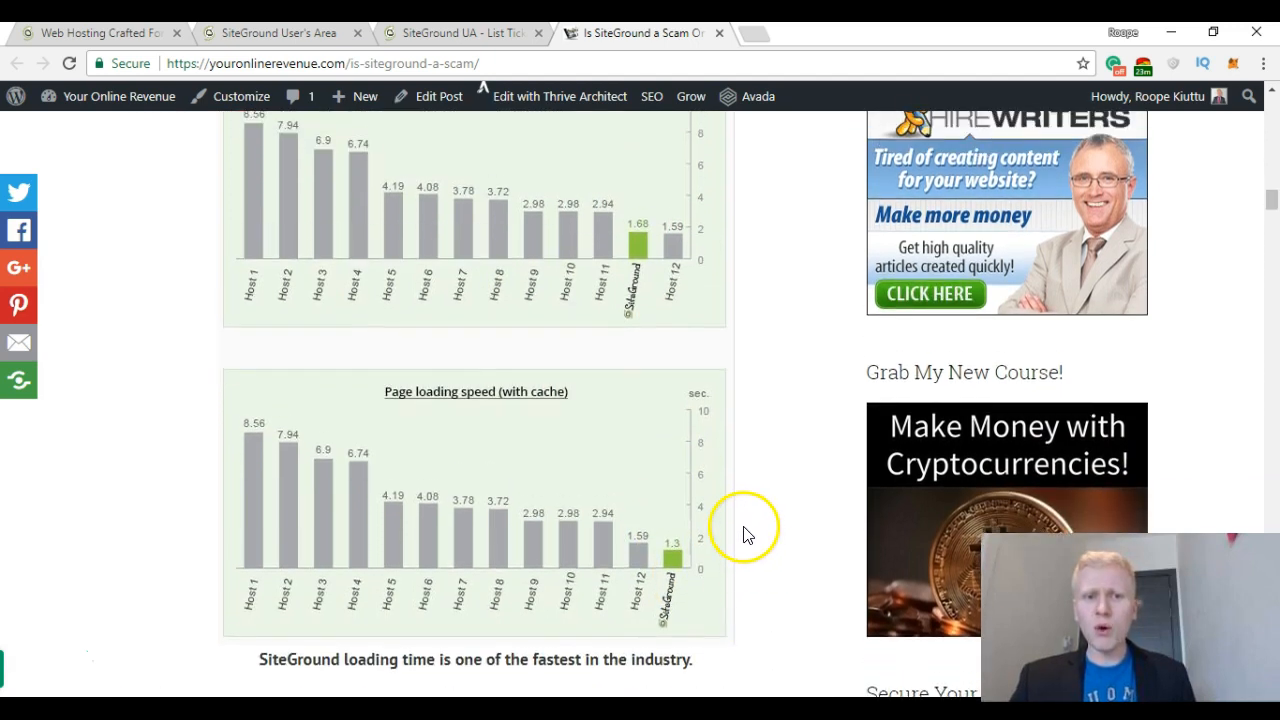
pyautogui.scroll(3)
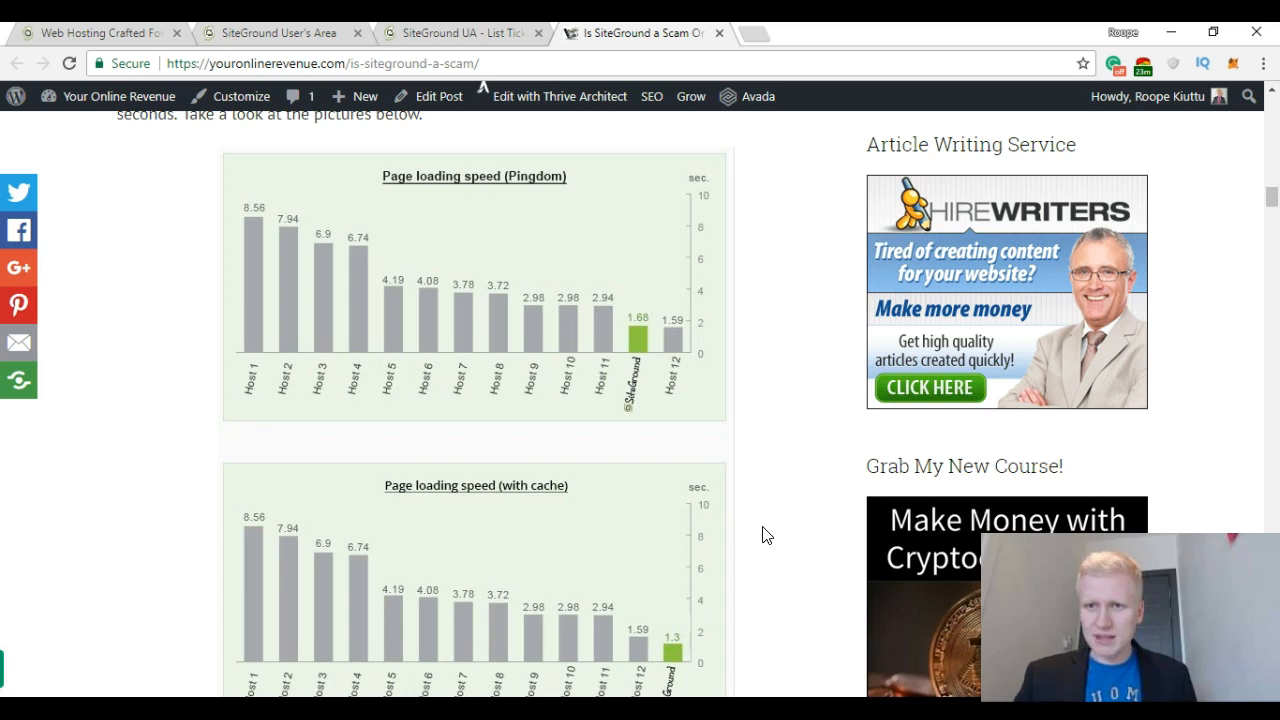
pyautogui.scroll(-3)
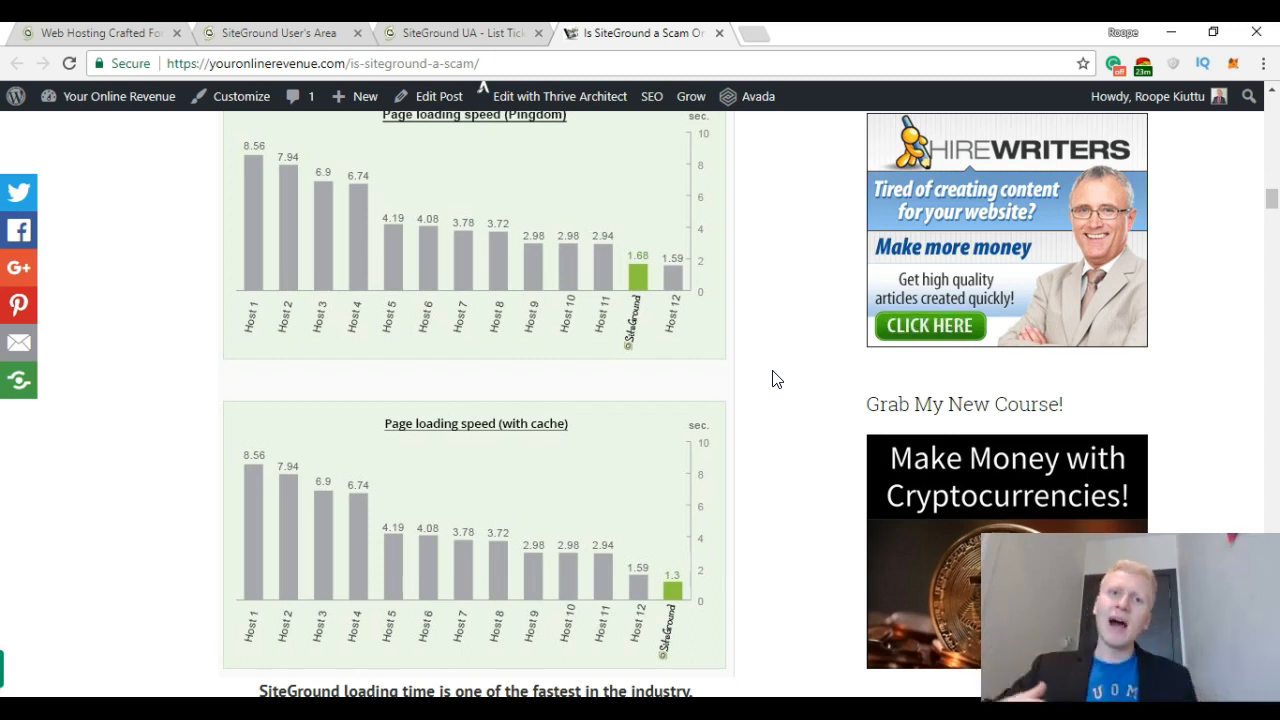
# Scroll through the Performance Speed charts and Hack Protection section.
pyautogui.scroll(-3)
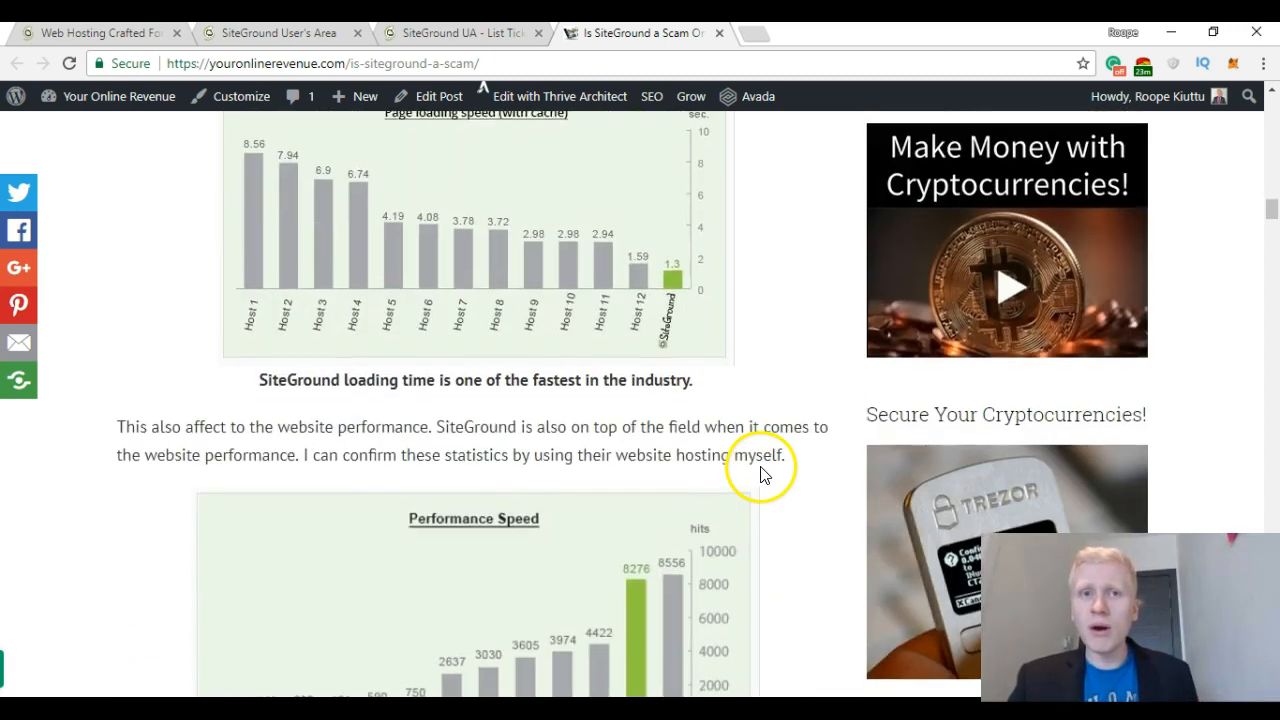
pyautogui.scroll(-3)
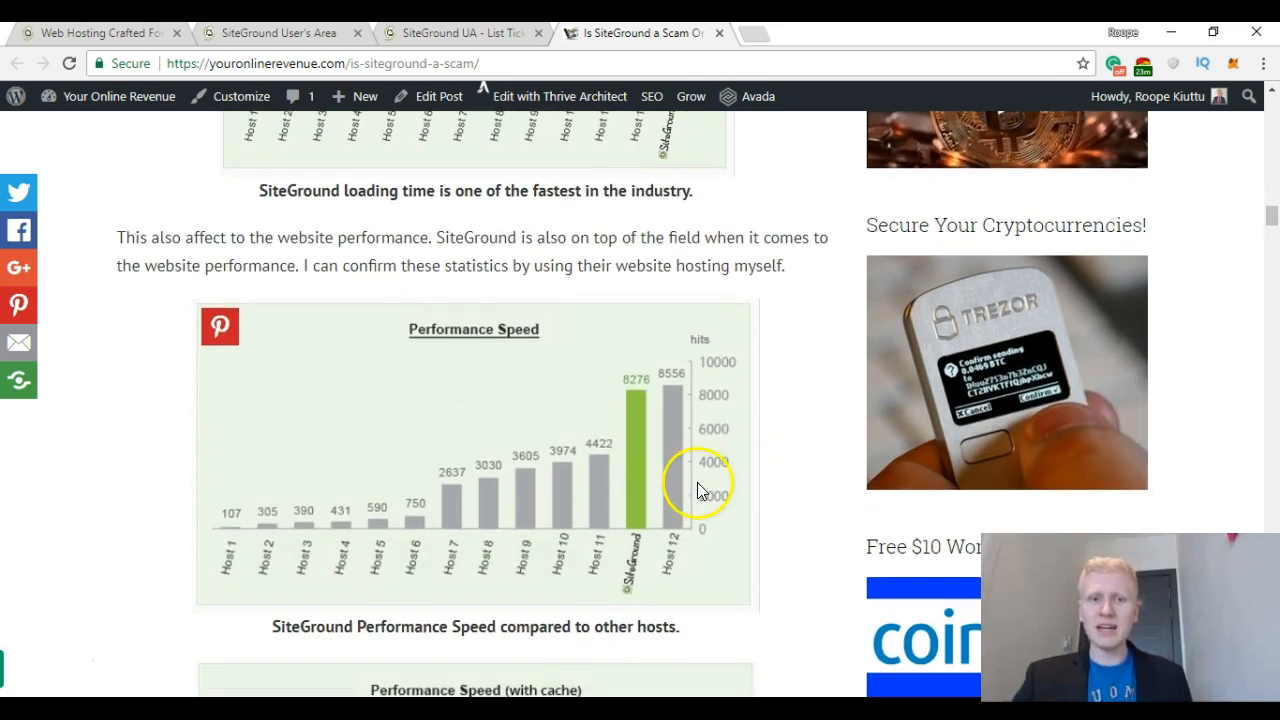
pyautogui.moveTo(670, 388)
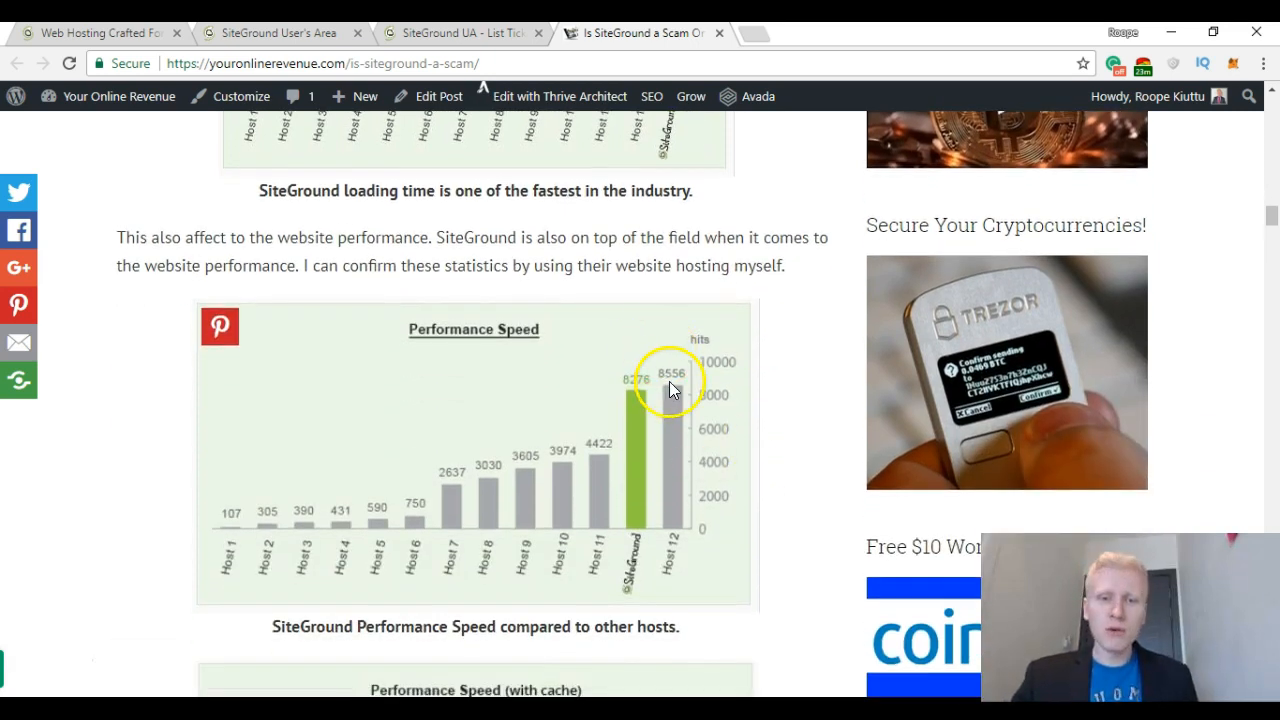
pyautogui.moveTo(716, 390)
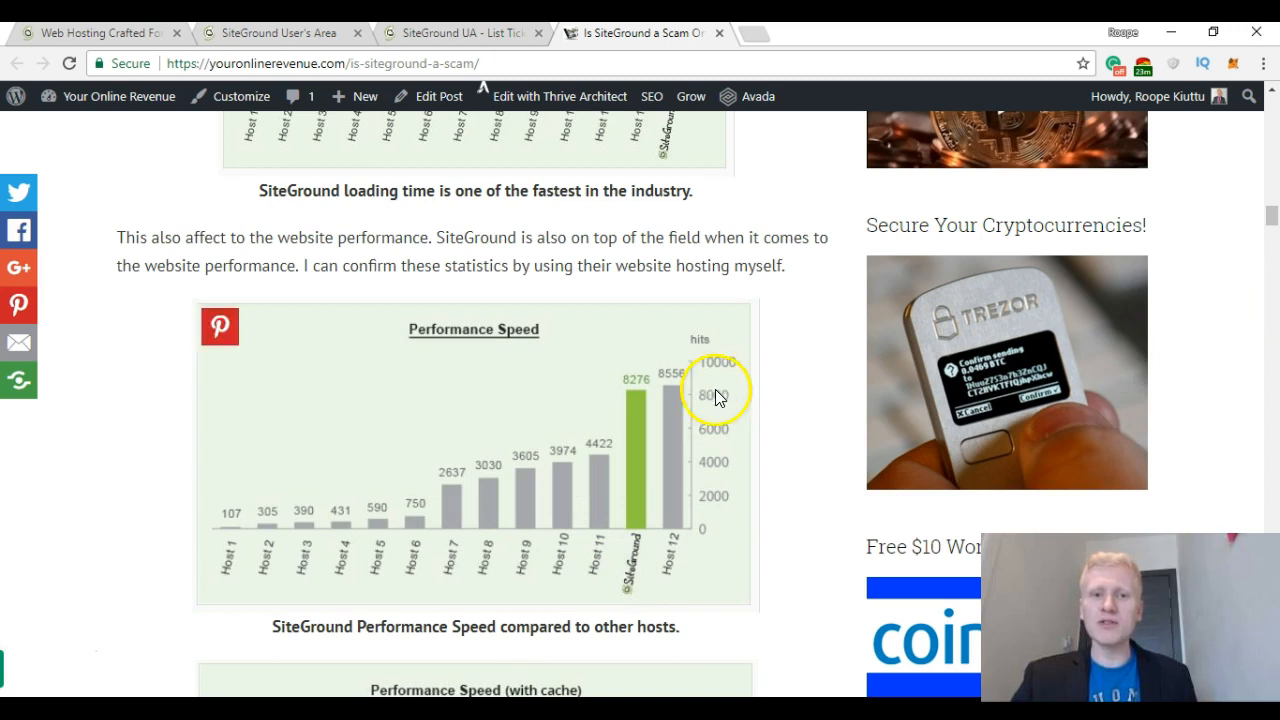
pyautogui.scroll(-3)
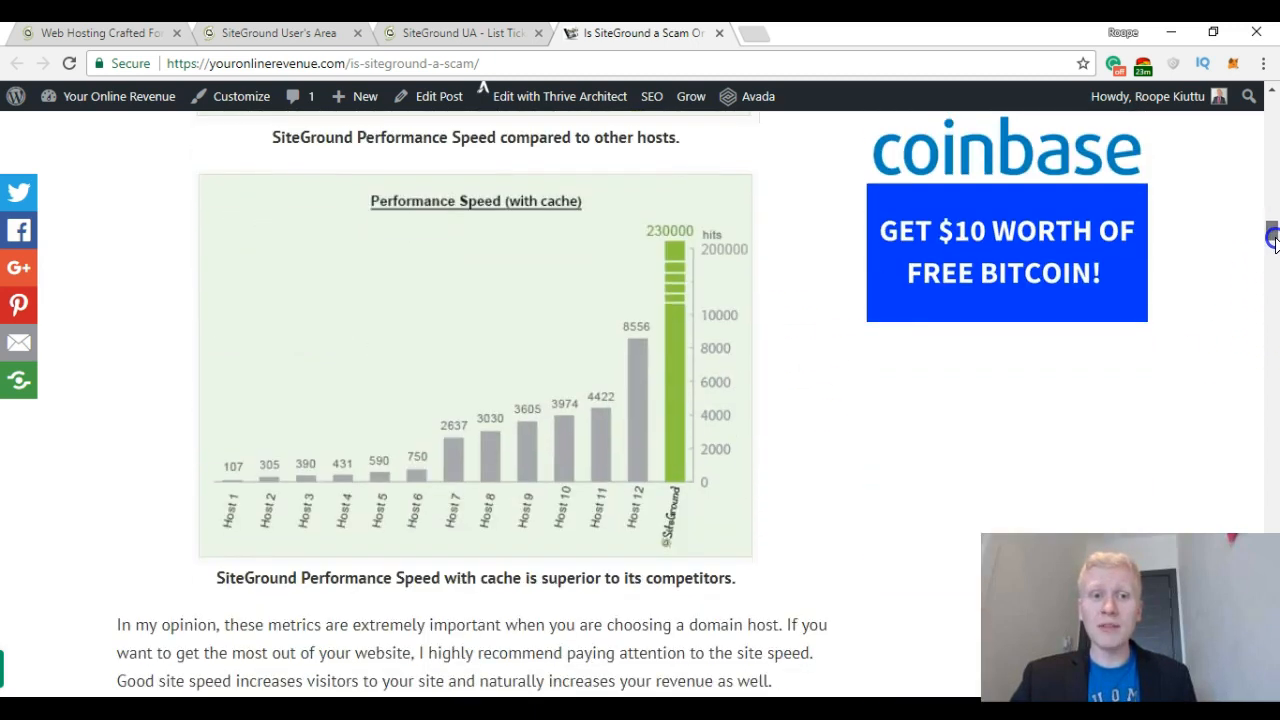
pyautogui.scroll(-3)
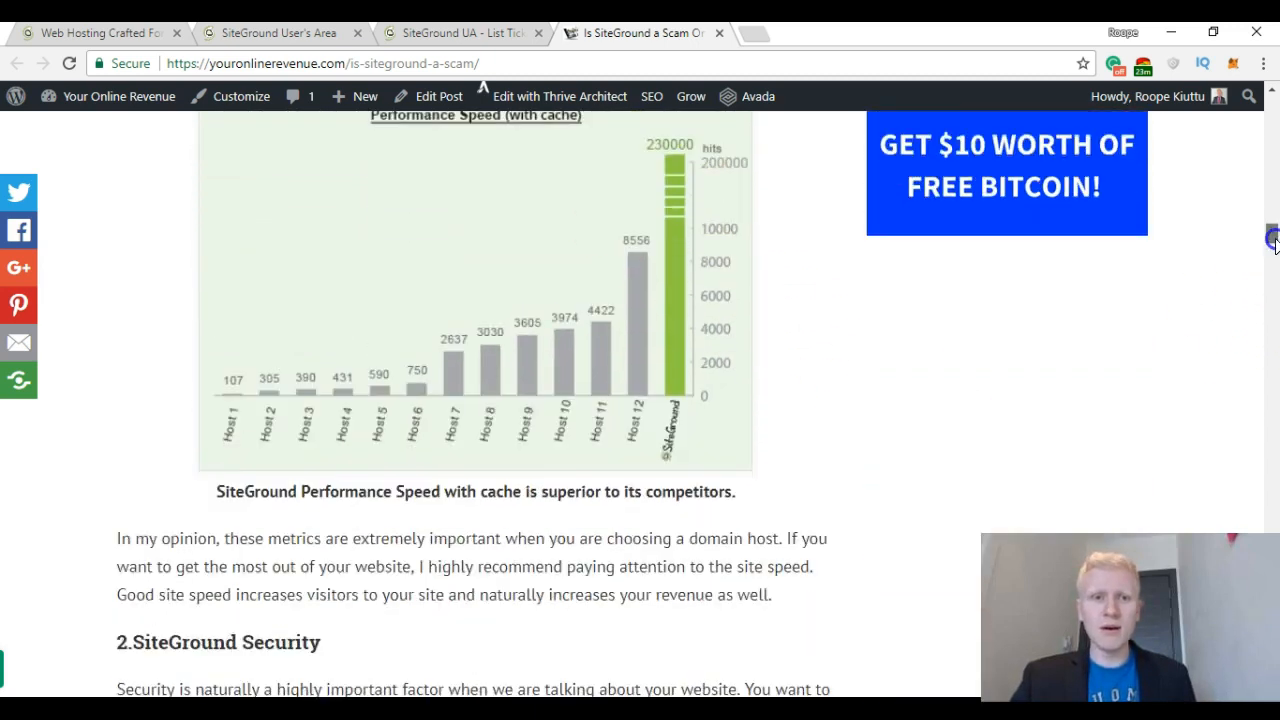
pyautogui.scroll(-3)
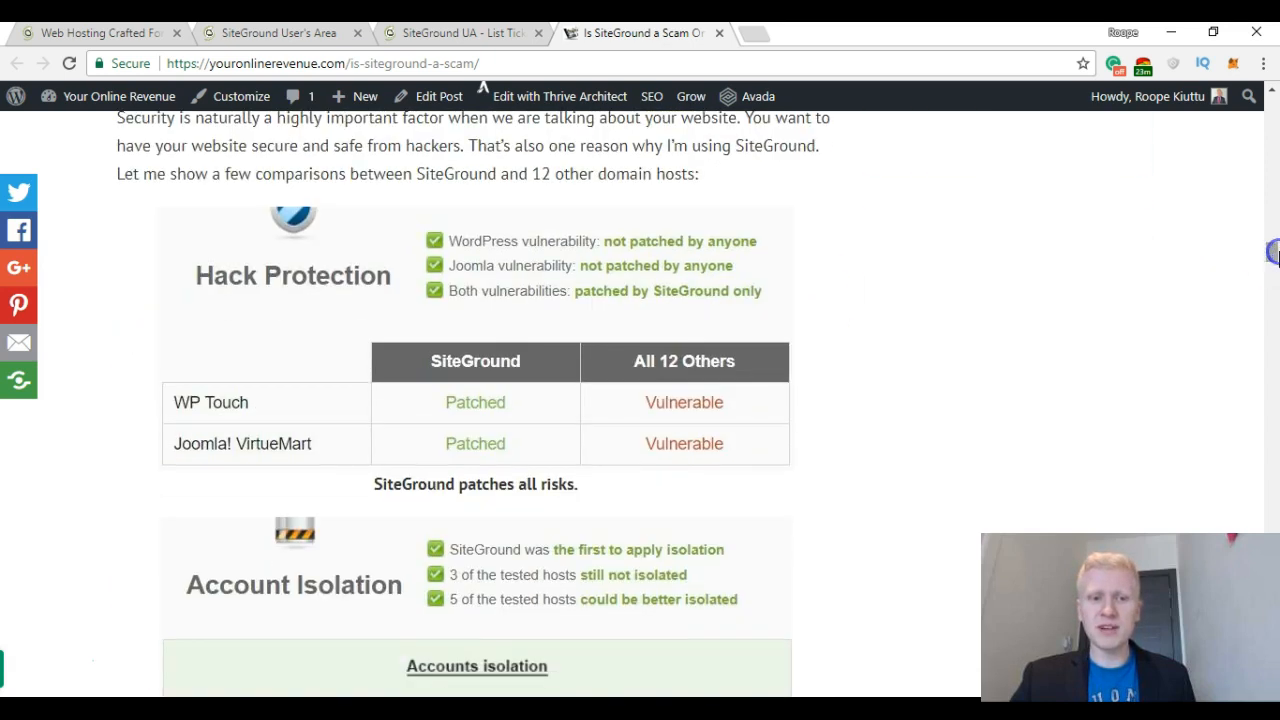
pyautogui.moveTo(920, 378)
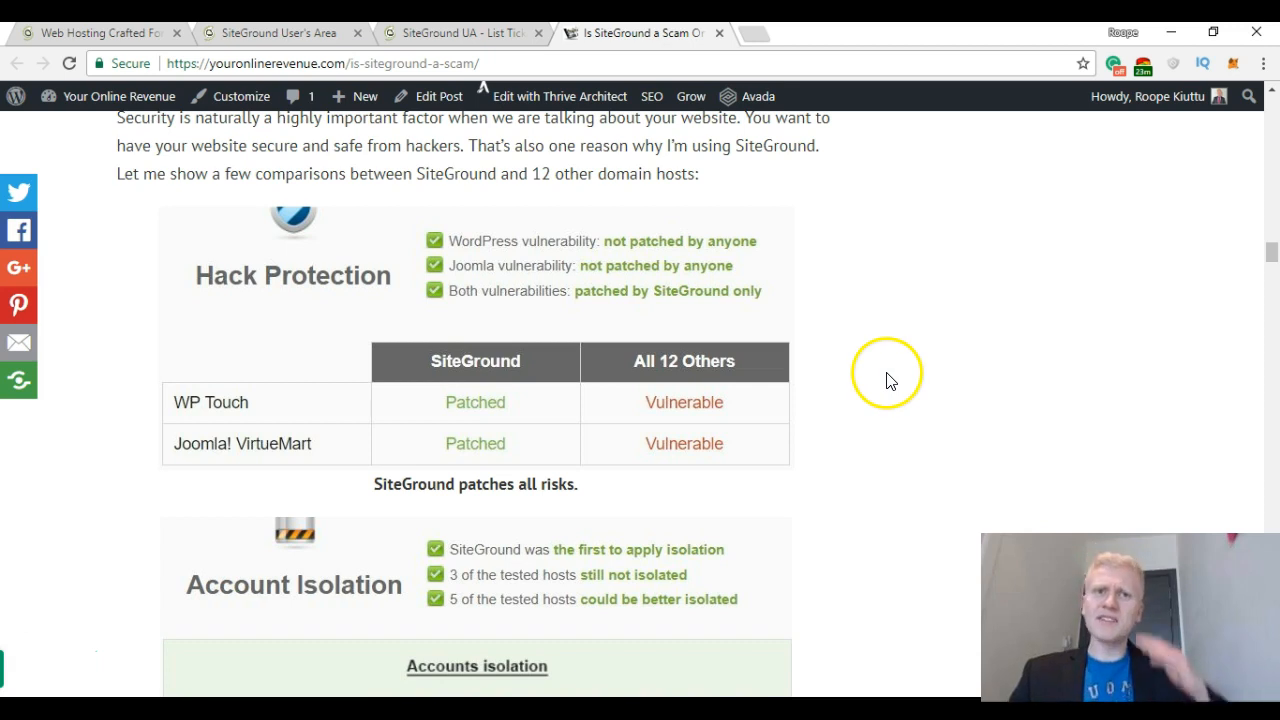
pyautogui.moveTo(868, 376)
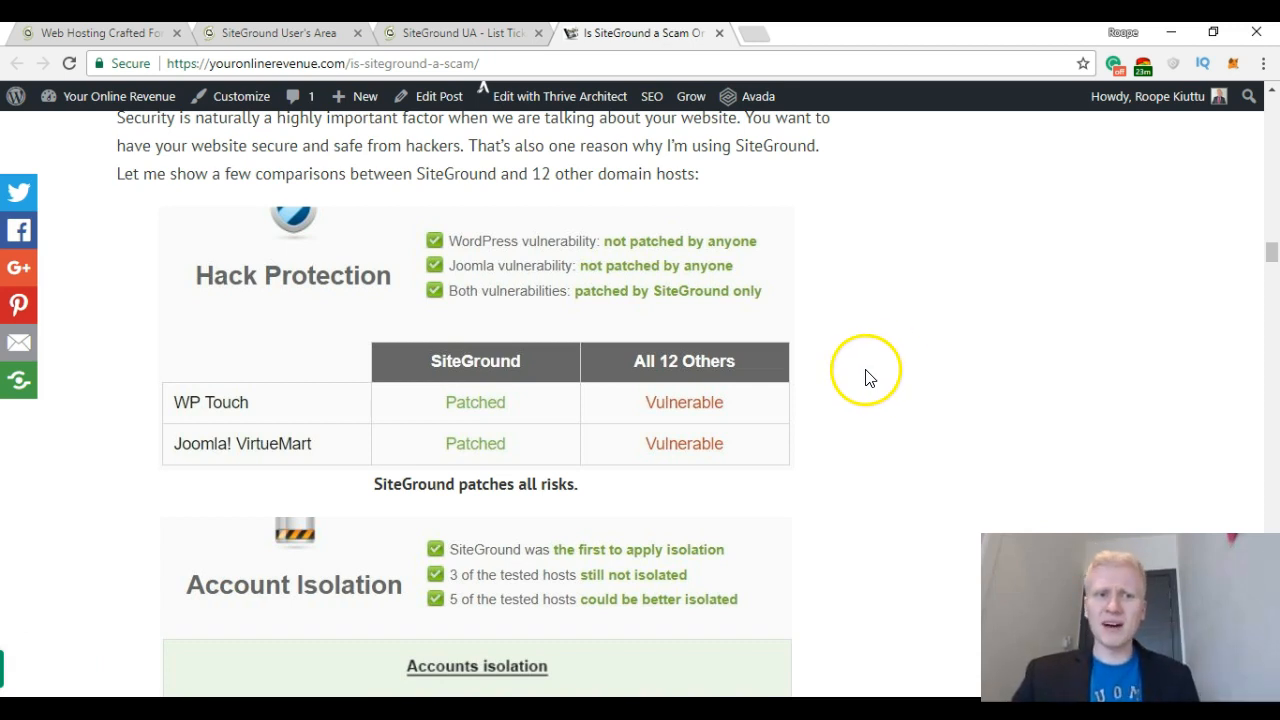
# Continue past Account Isolation to '3. SiteGround Support' and its Contact Us 24/7 box.
pyautogui.scroll(-3)
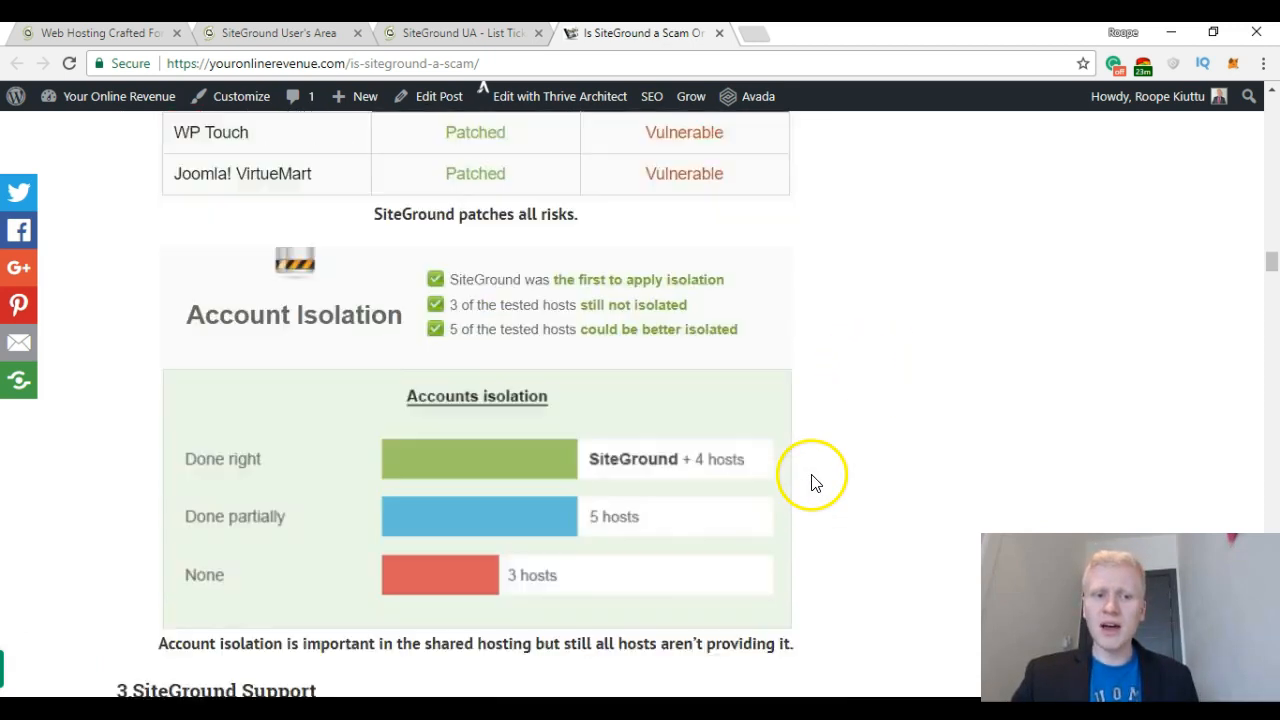
pyautogui.scroll(-3)
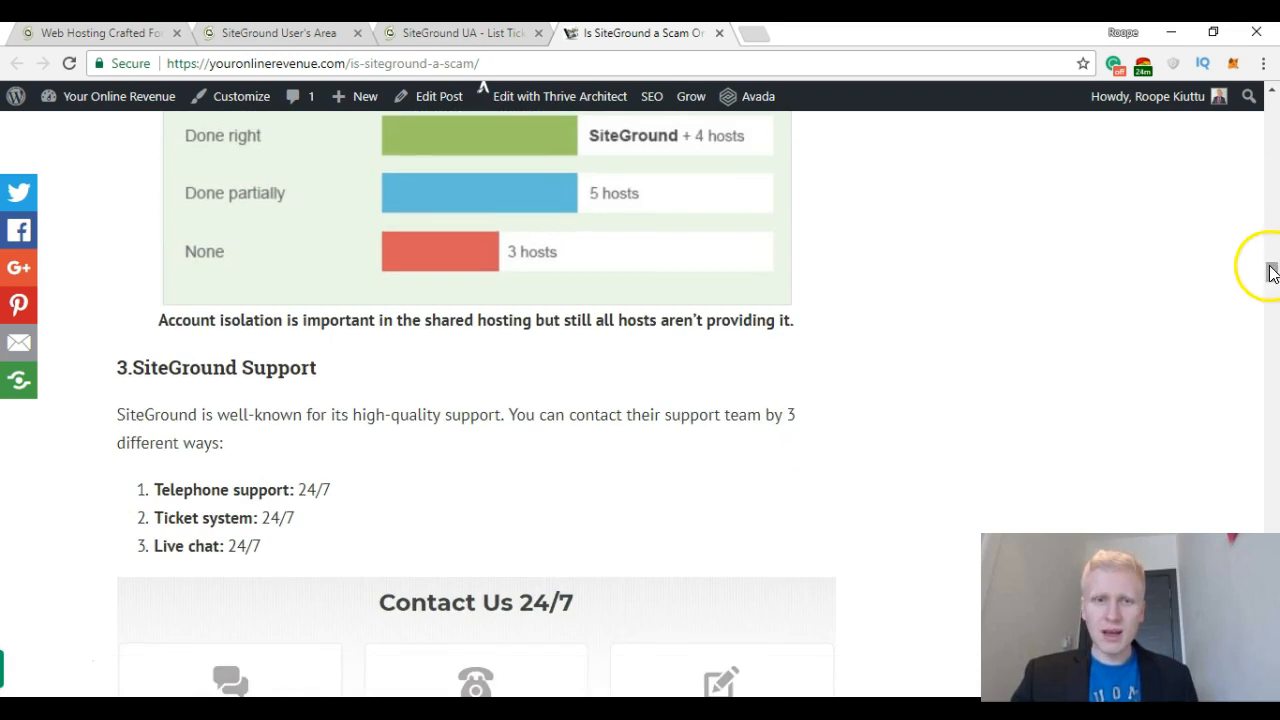
pyautogui.scroll(3)
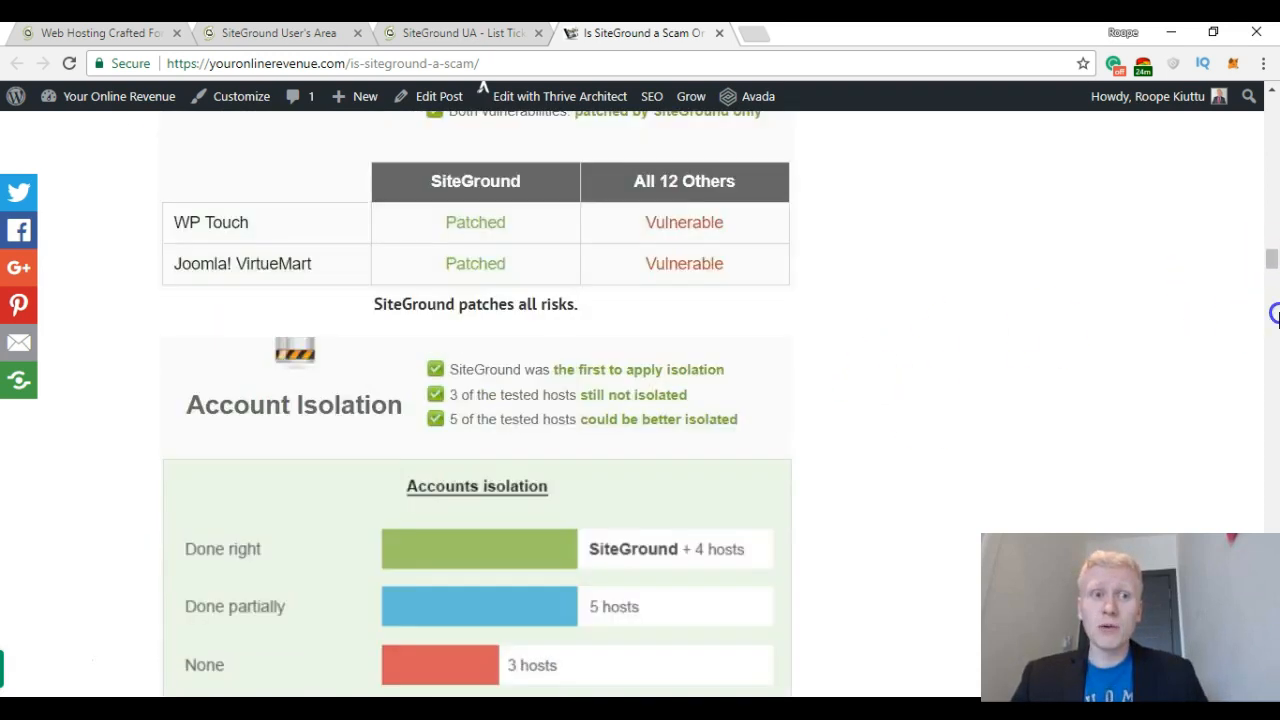
pyautogui.scroll(-3)
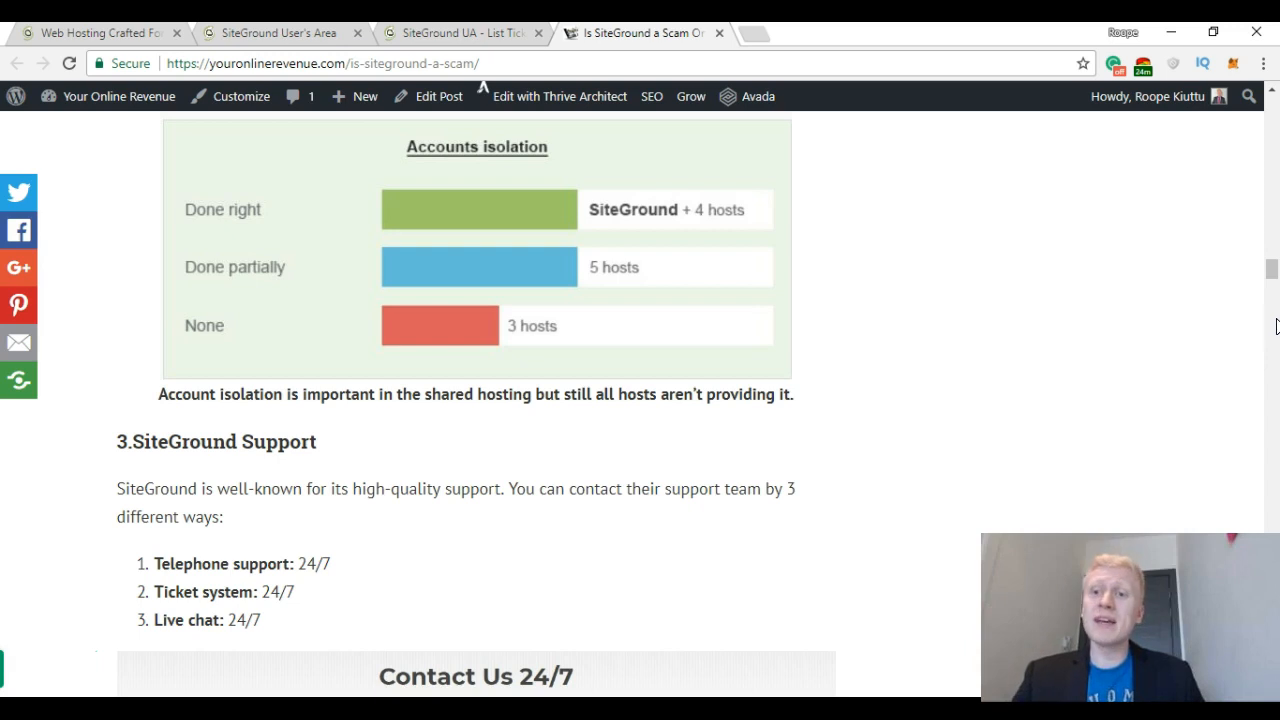
pyautogui.scroll(-3)
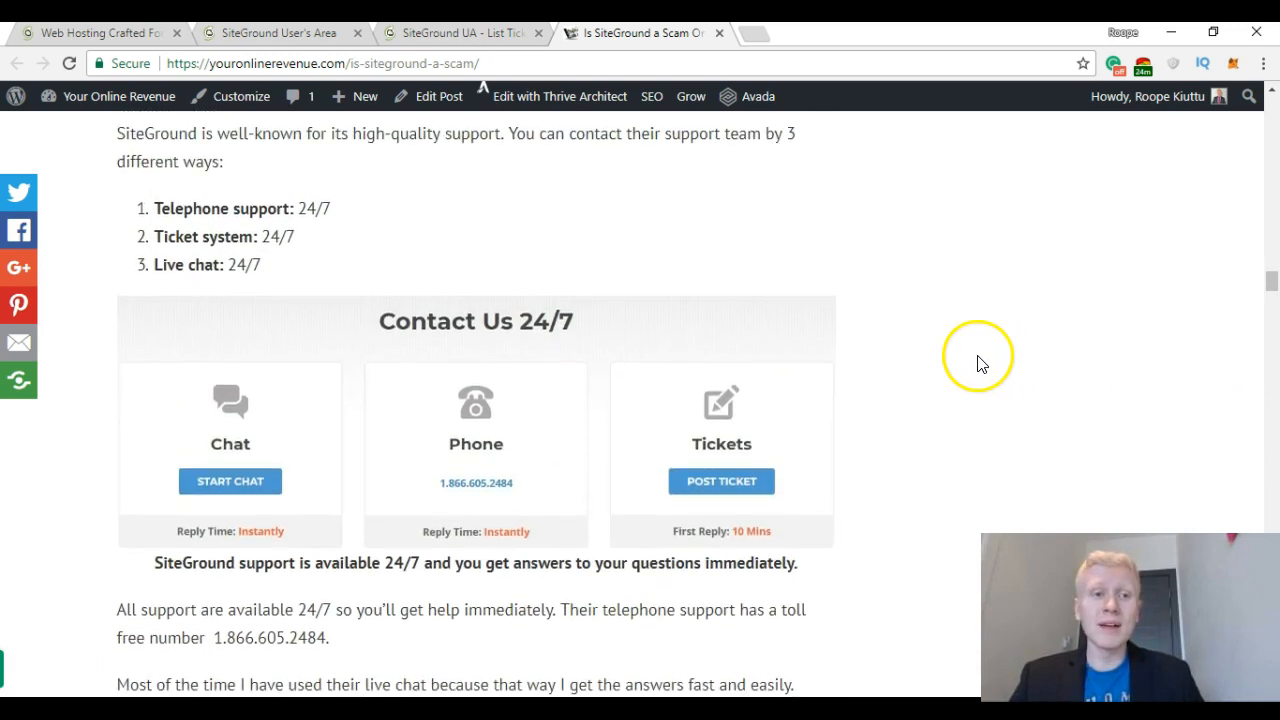
# Highlight the three support channels and the ticket system item, then switch to the SiteGround tickets list.
pyautogui.scroll(3)
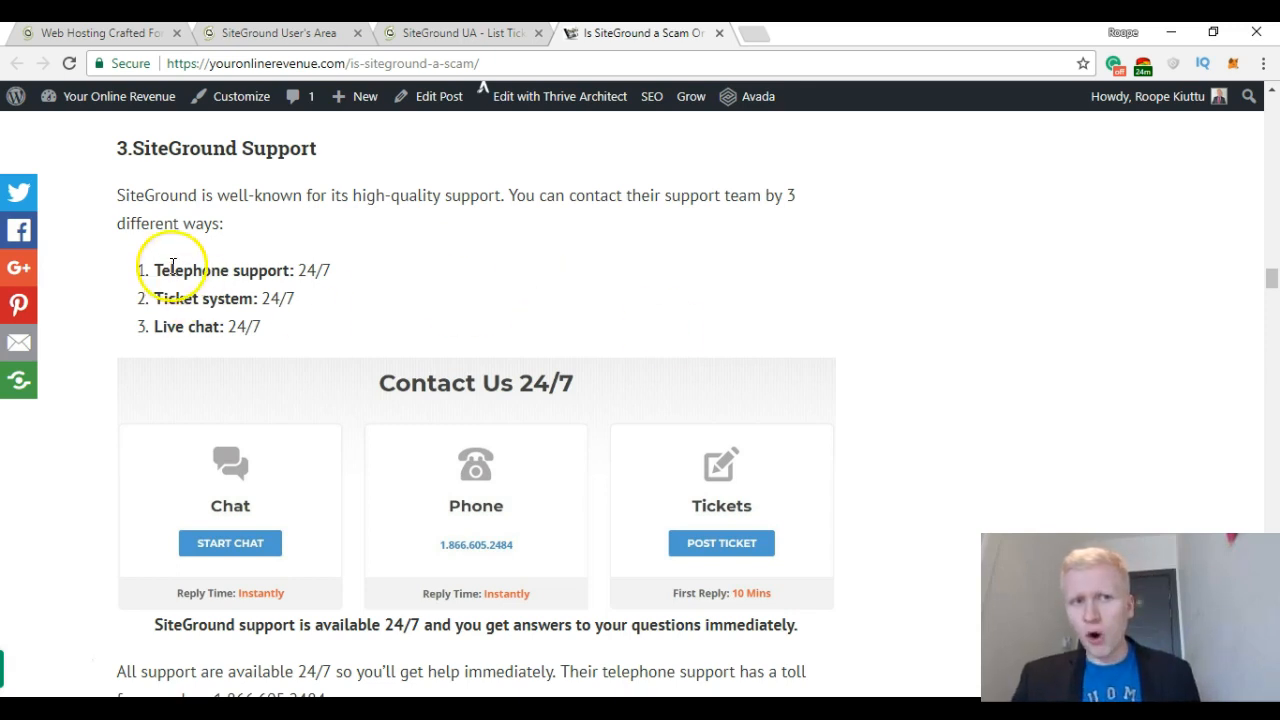
pyautogui.moveTo(142, 270); pyautogui.dragTo(260, 326)
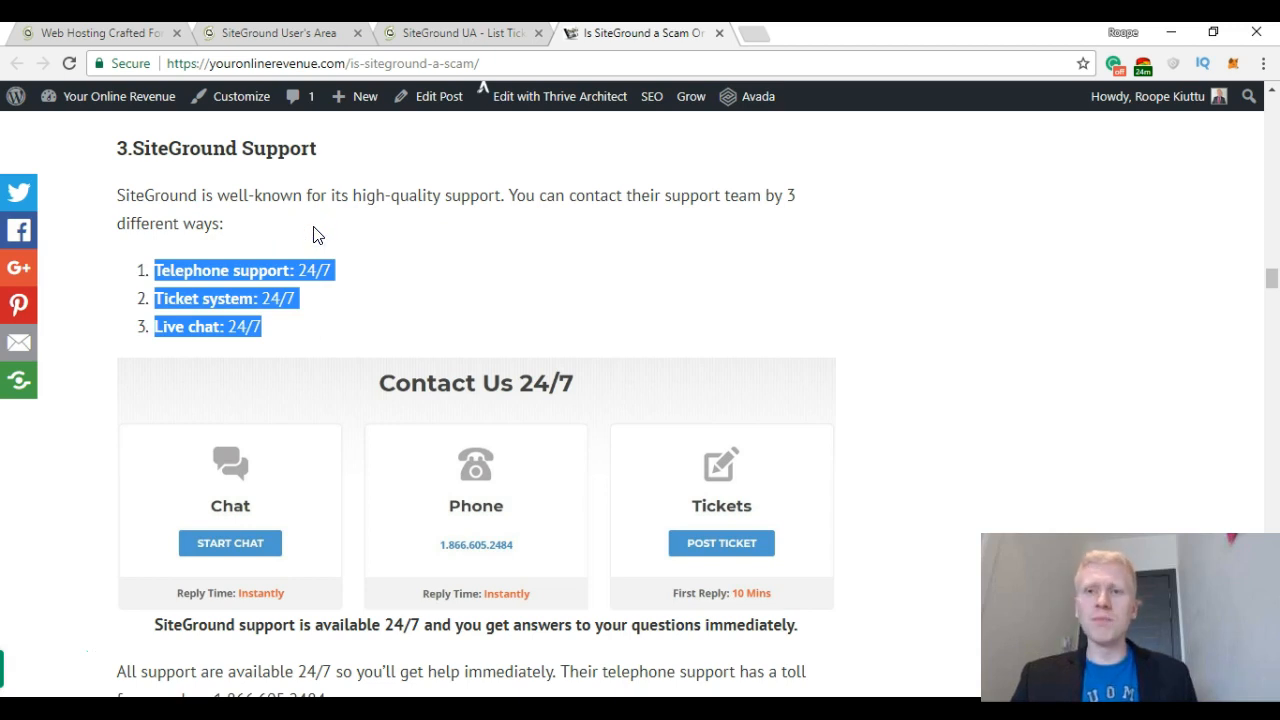
pyautogui.scroll(-3)
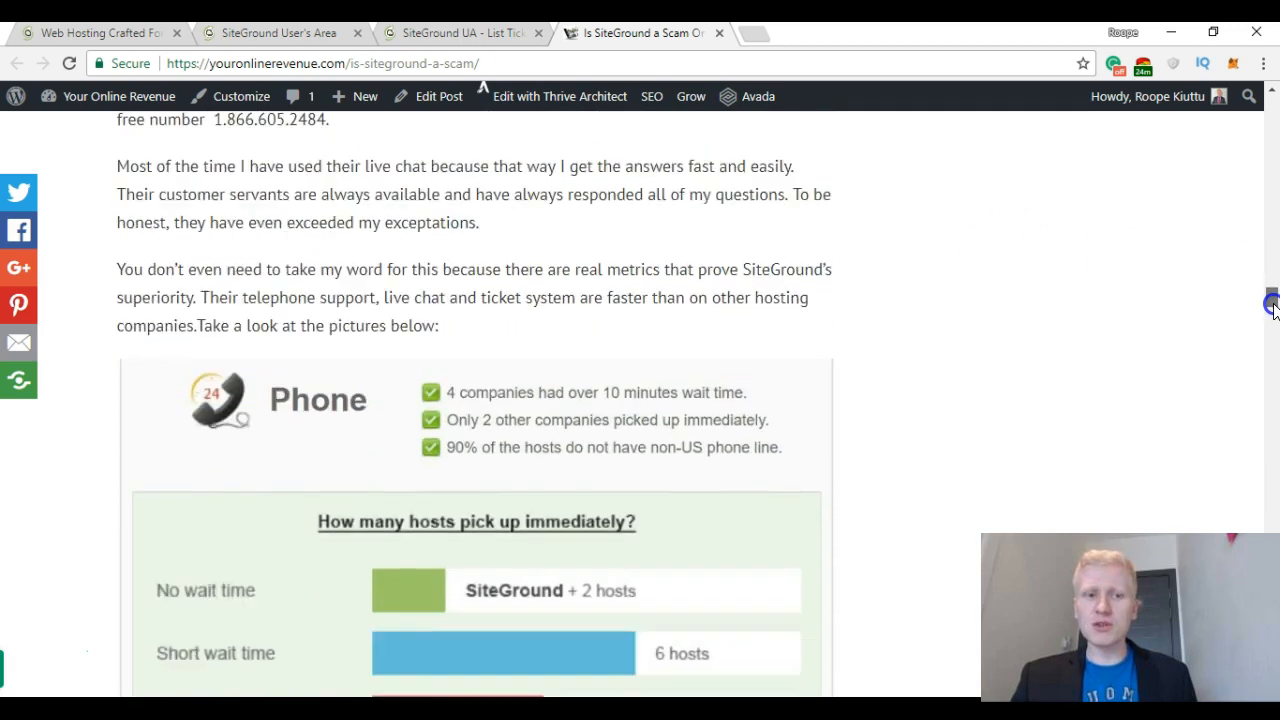
pyautogui.scroll(3)
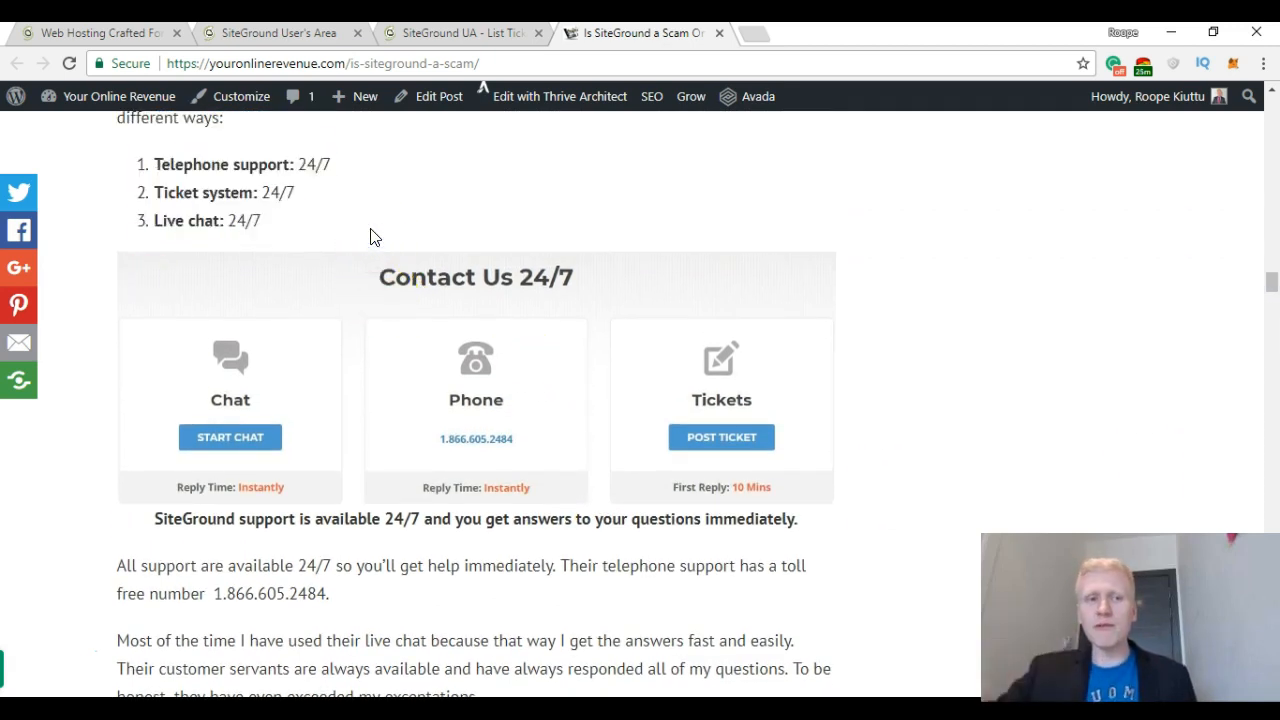
pyautogui.doubleClick(240, 192)
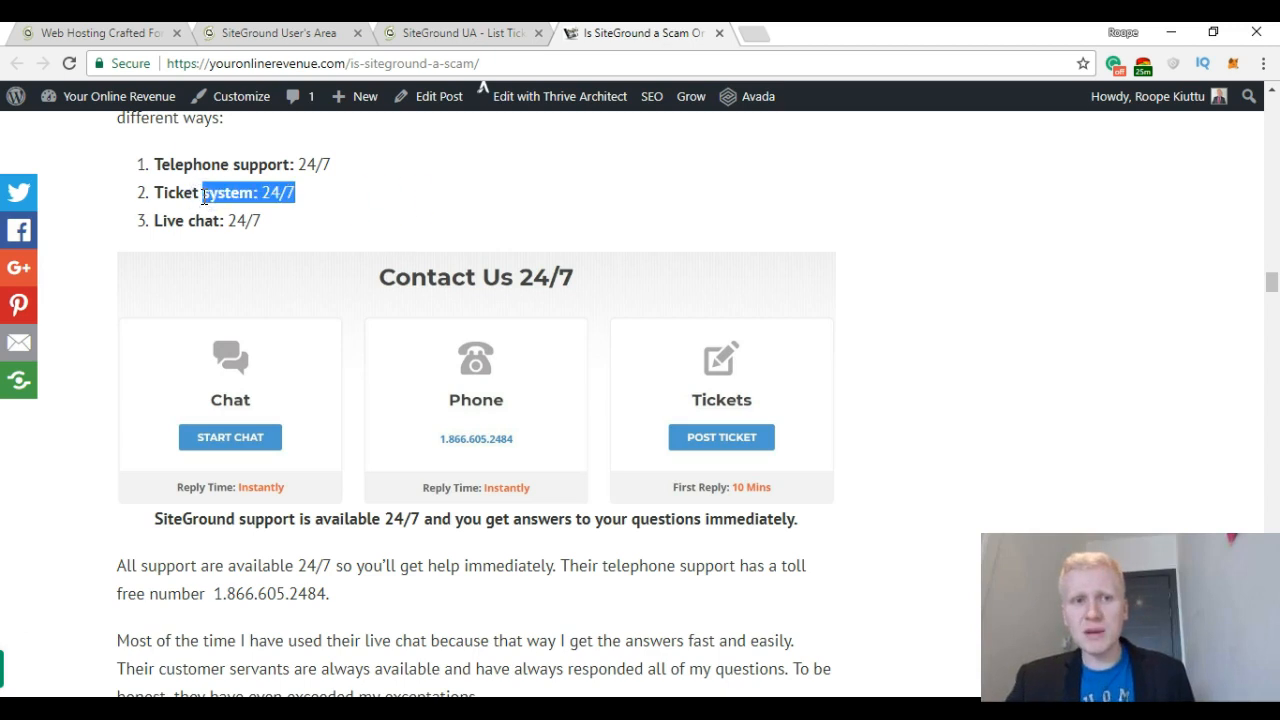
pyautogui.moveTo(398, 58)
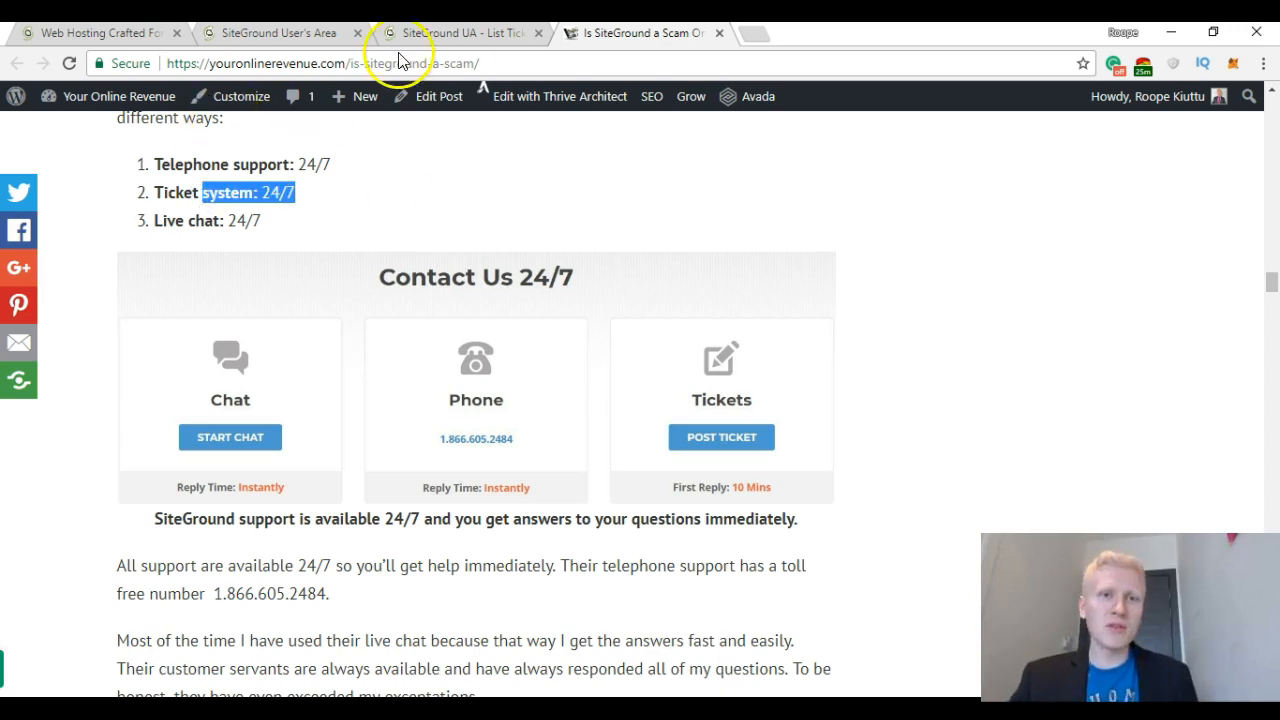
pyautogui.click(456, 32)
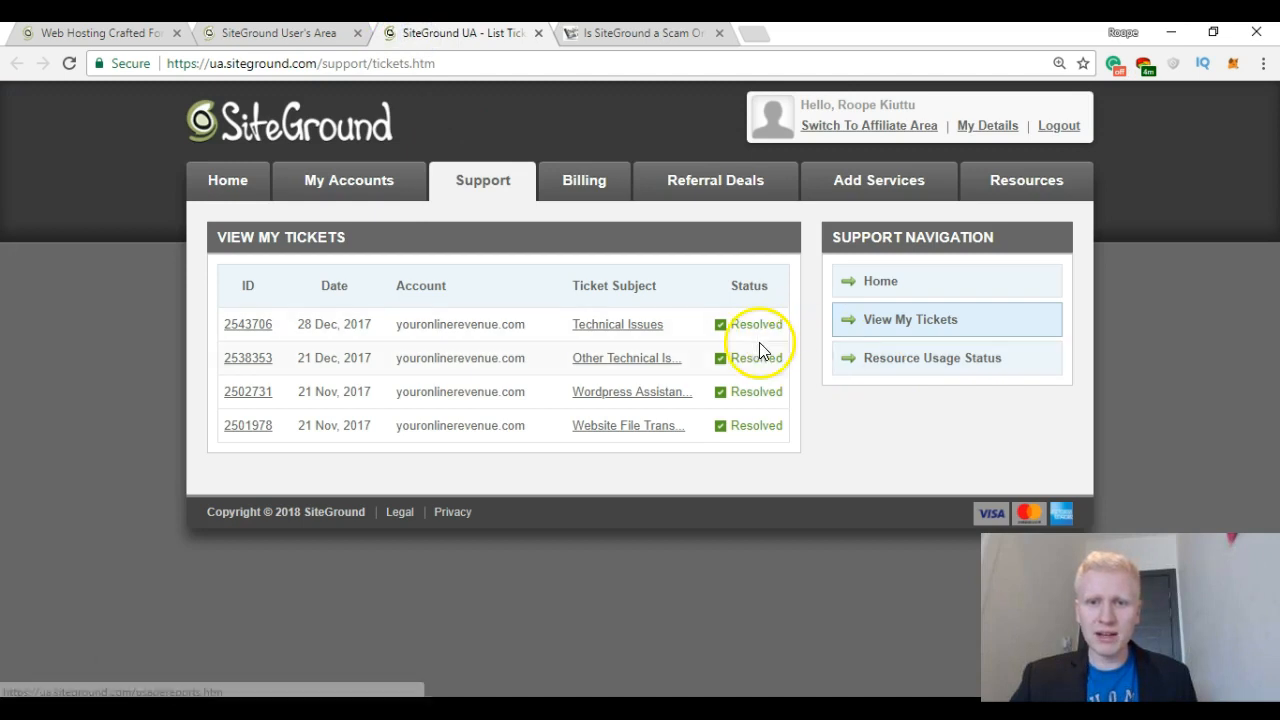
pyautogui.moveTo(752, 330)
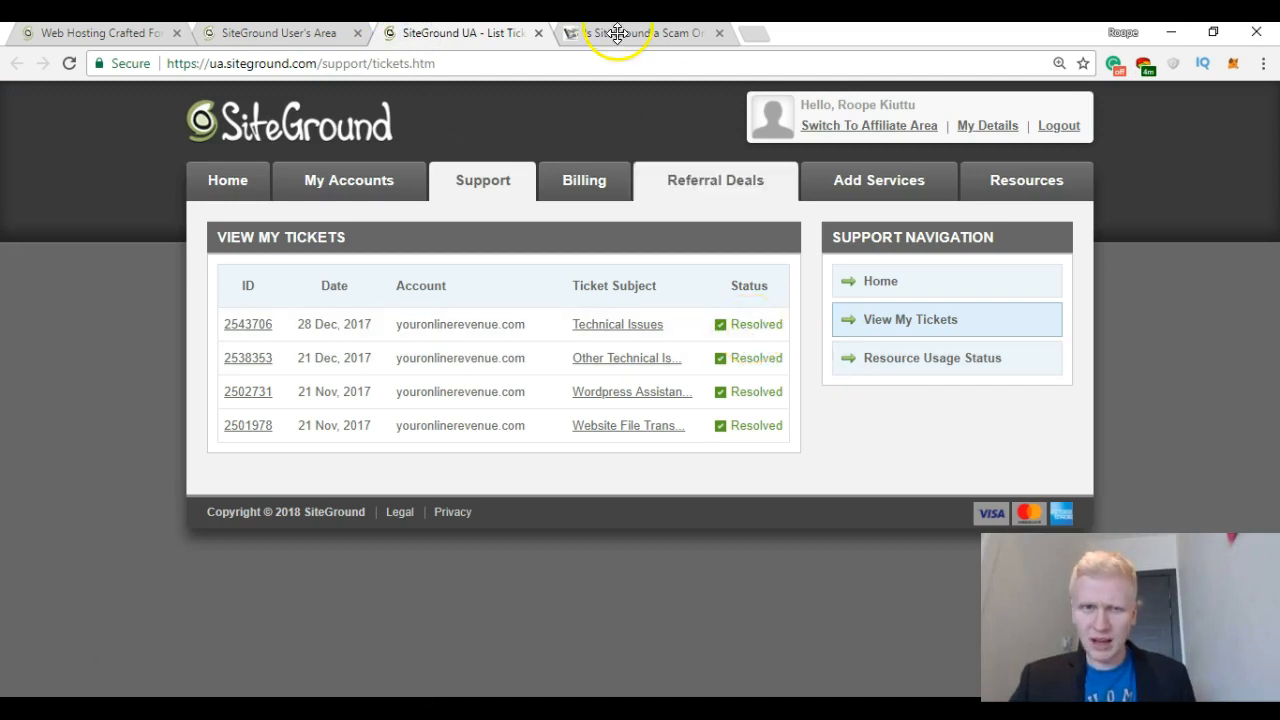
# Return to the 'Is SiteGround a Scam' blog tab at its 24/7 support section.
pyautogui.click(640, 32)
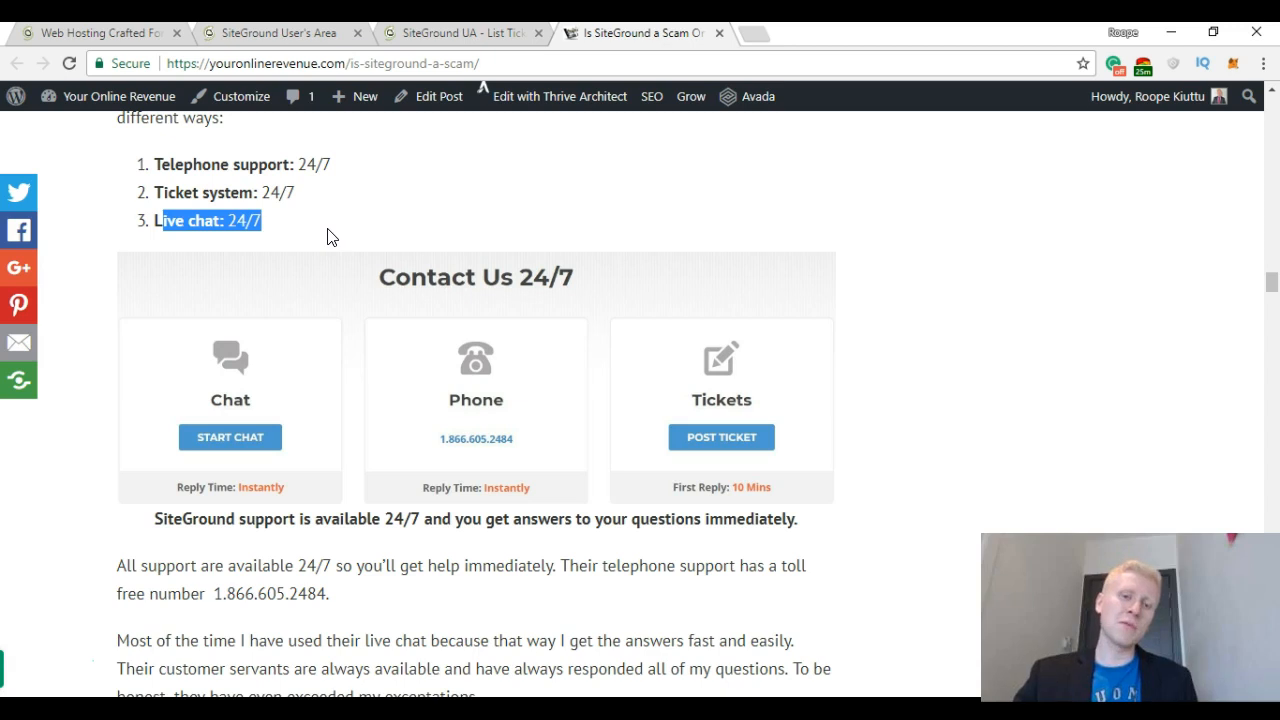
pyautogui.moveTo(420, 408)
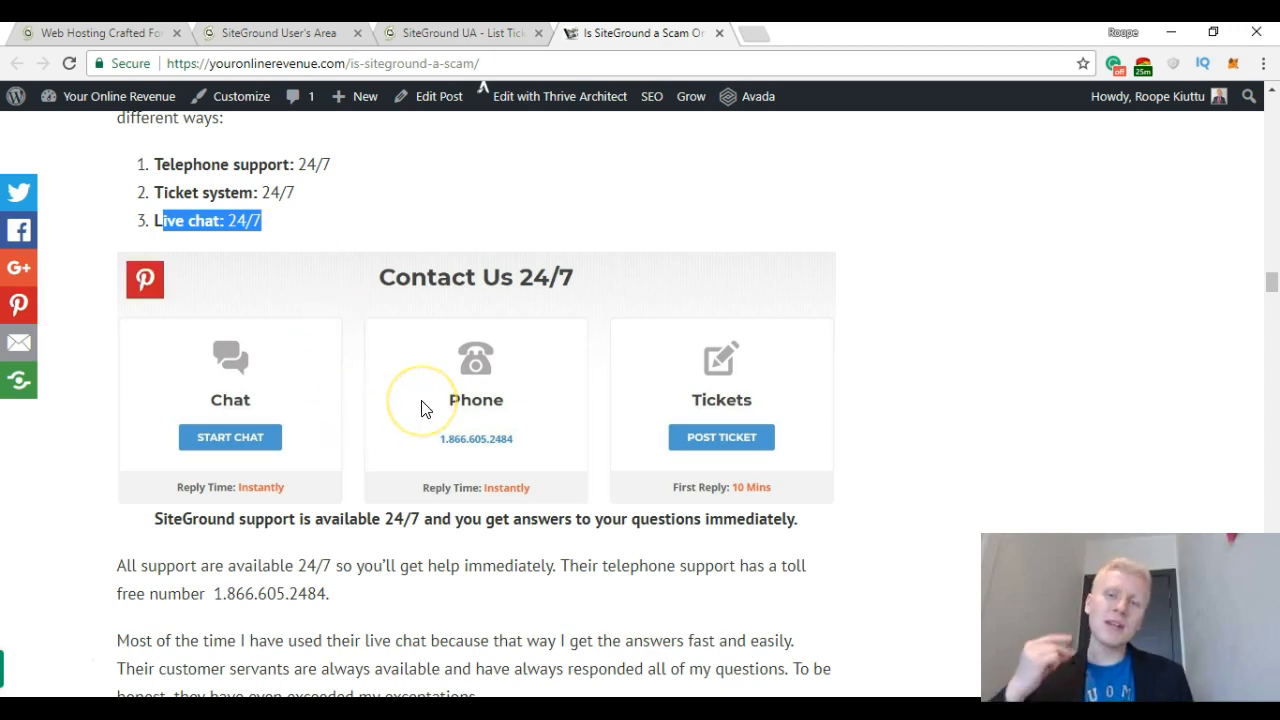
pyautogui.moveTo(316, 488)
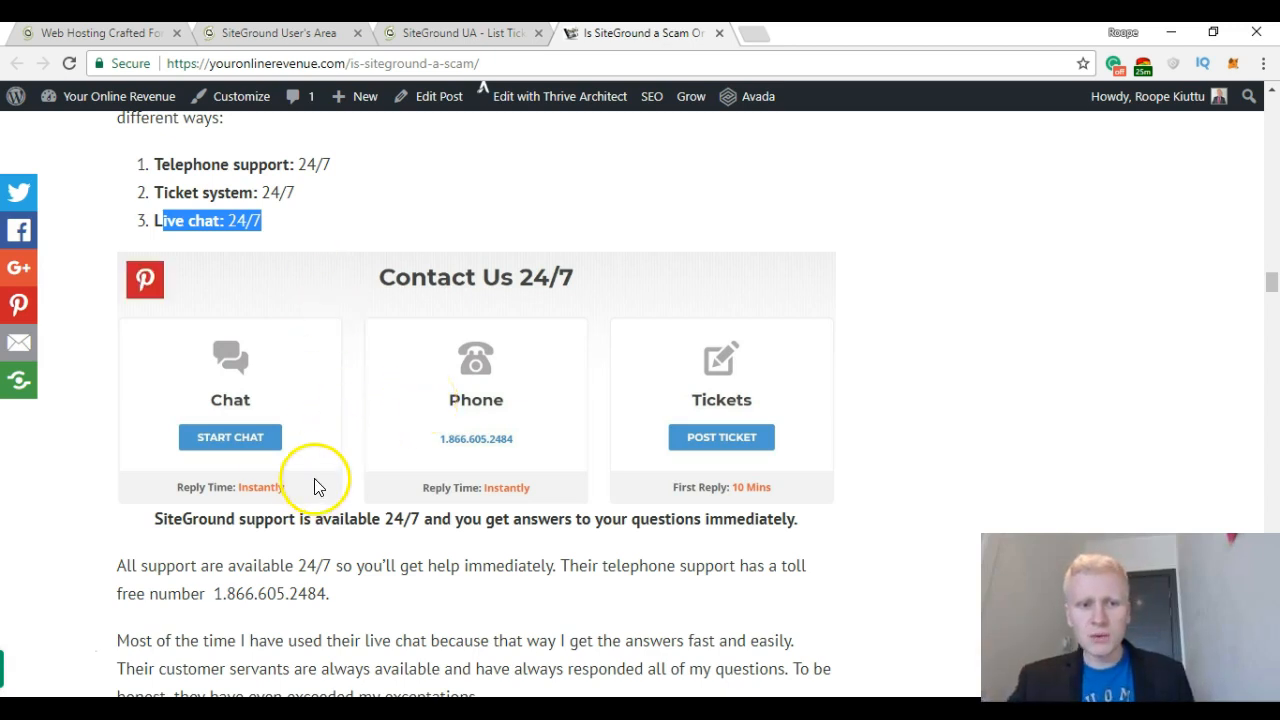
pyautogui.moveTo(524, 510)
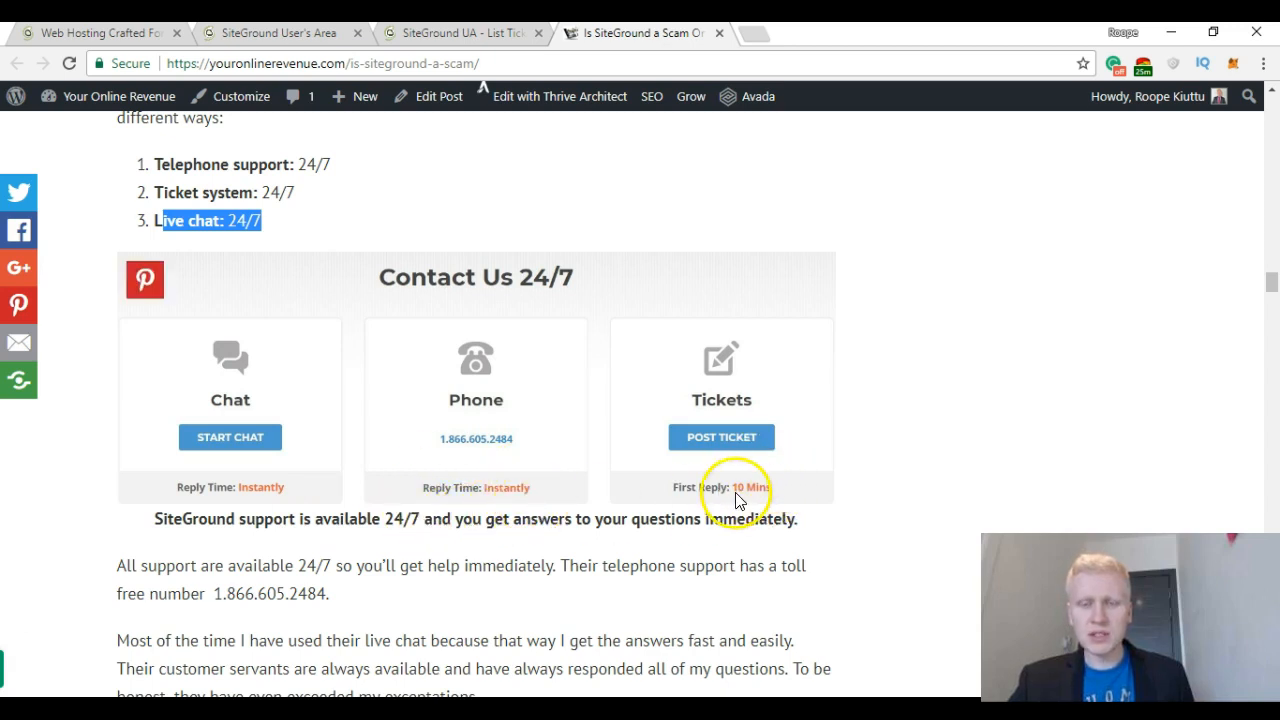
pyautogui.moveTo(756, 496)
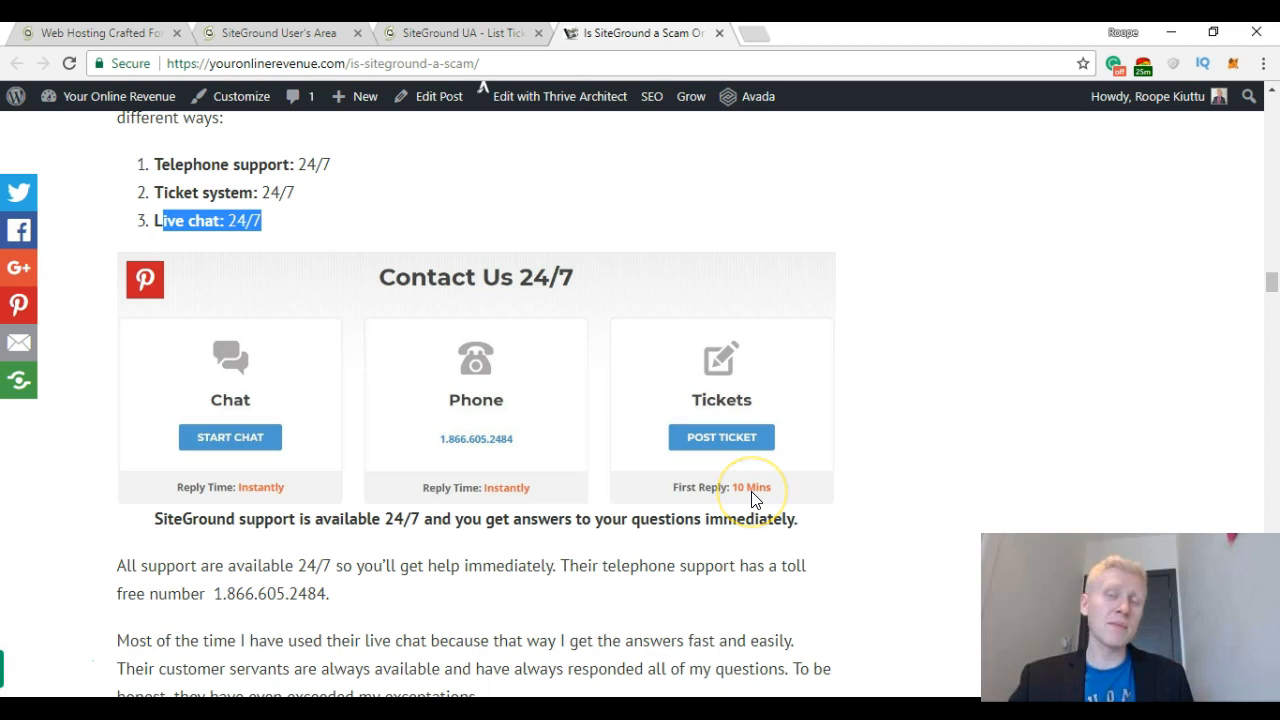
pyautogui.moveTo(924, 444)
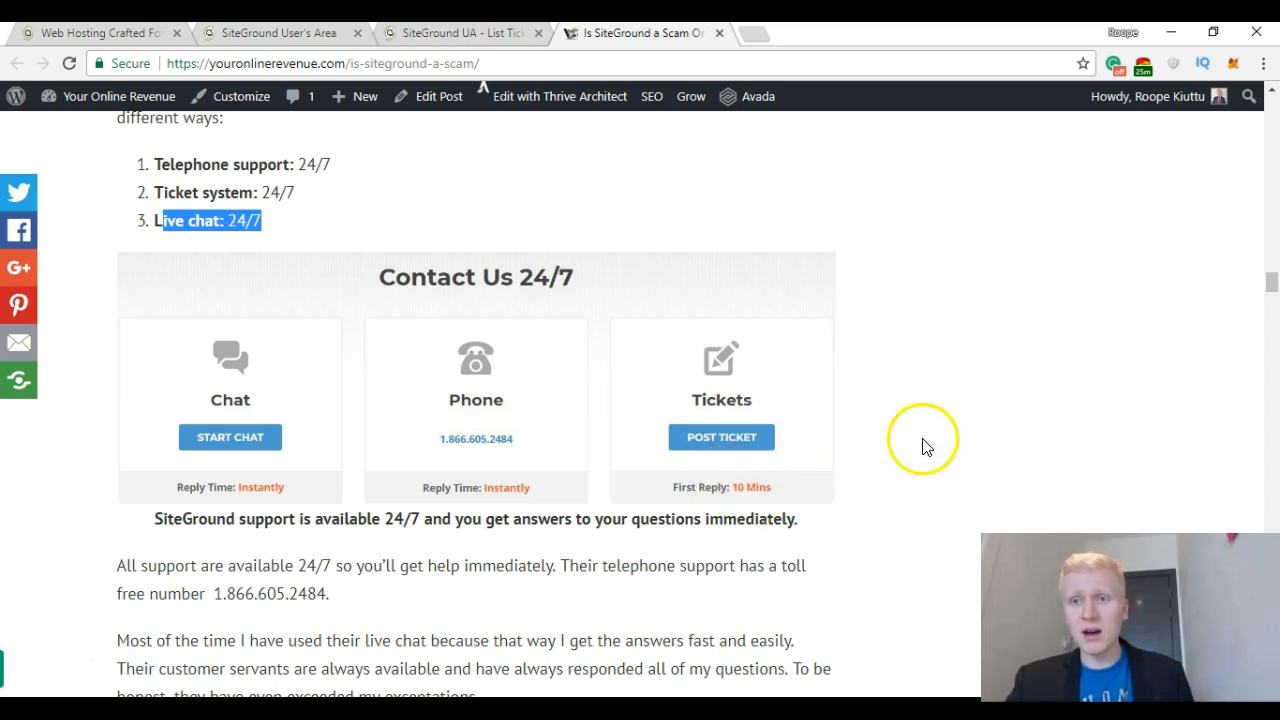
# Scroll down through the Phone and Chat comparison charts to the Tickets chart.
pyautogui.scroll(-3)
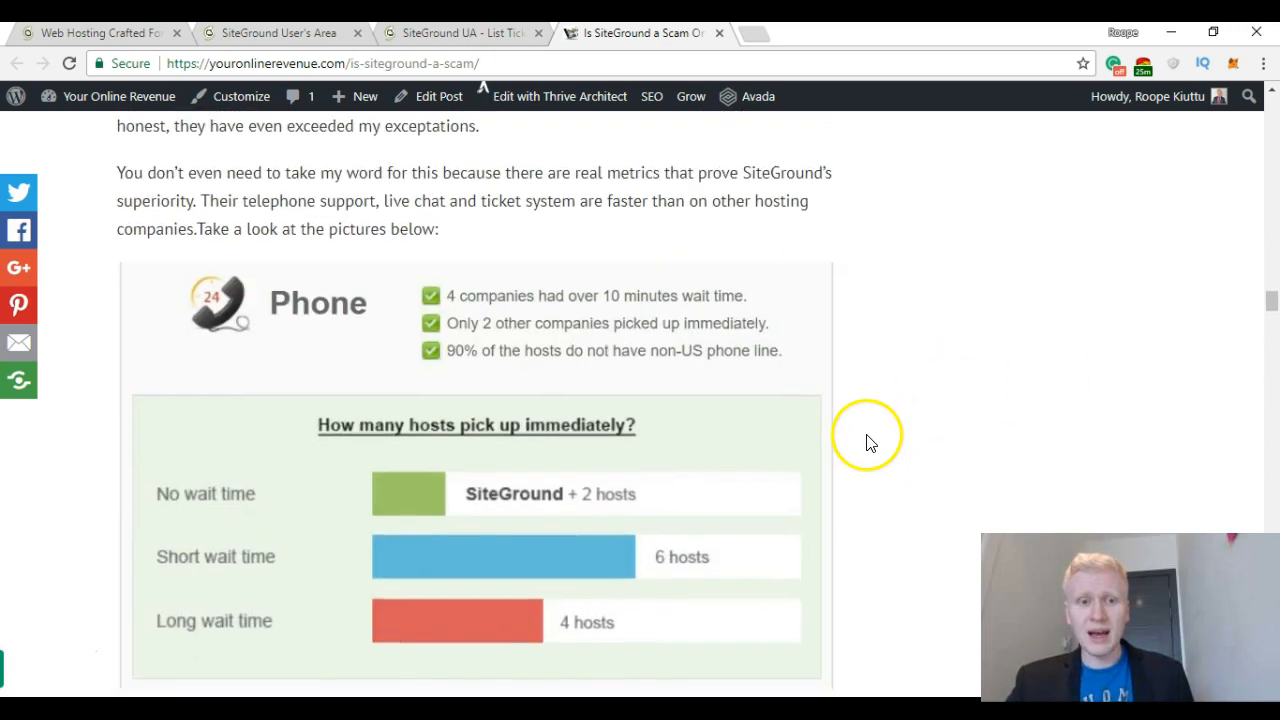
pyautogui.scroll(-3)
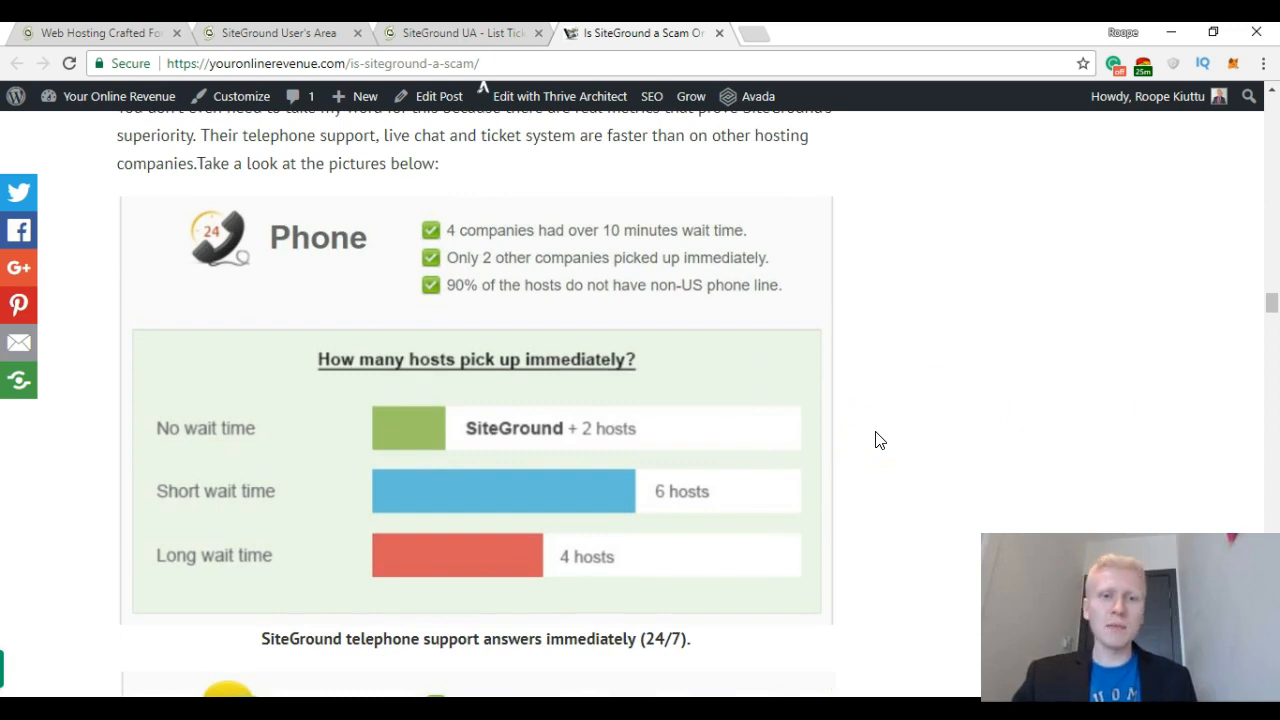
pyautogui.moveTo(620, 462)
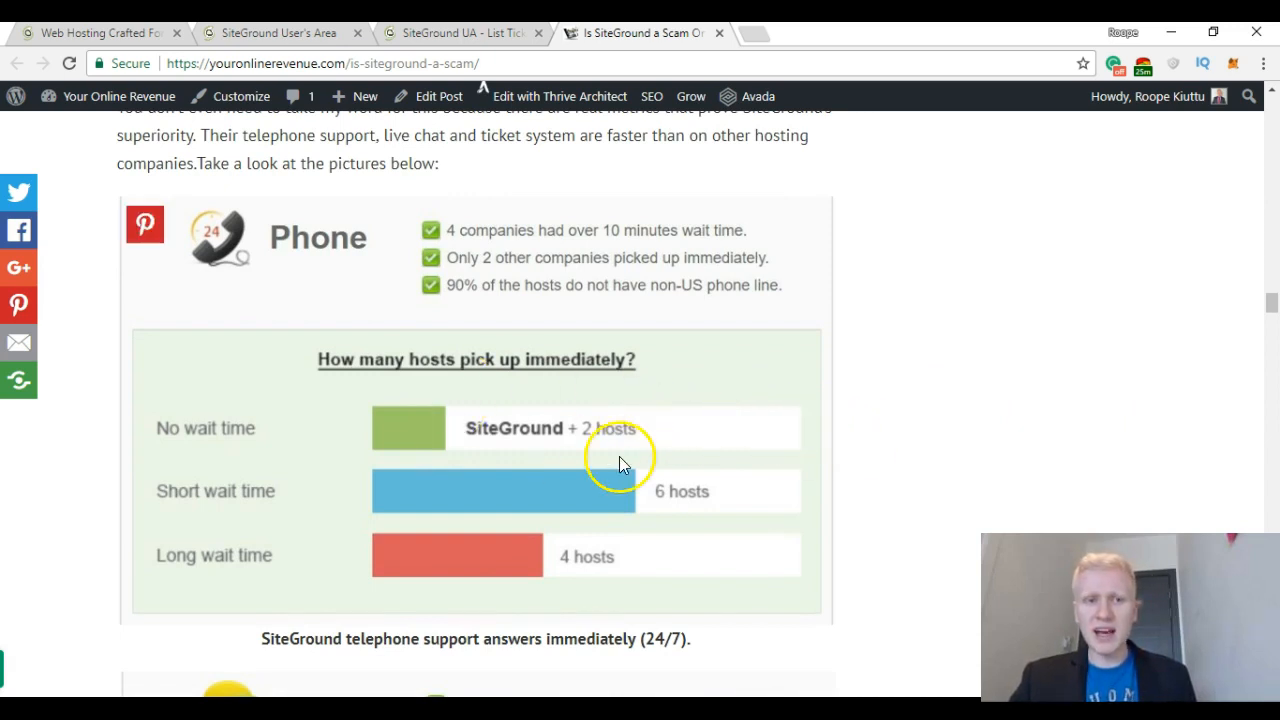
pyautogui.scroll(-3)
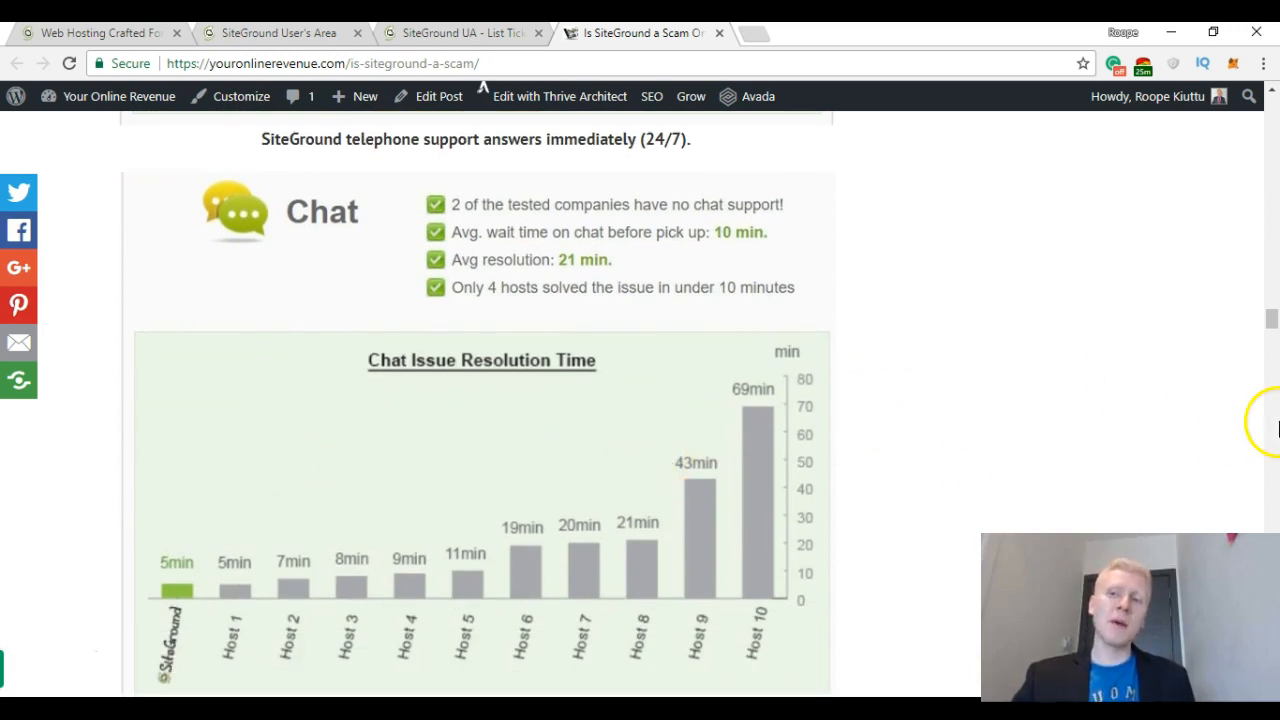
pyautogui.scroll(-3)
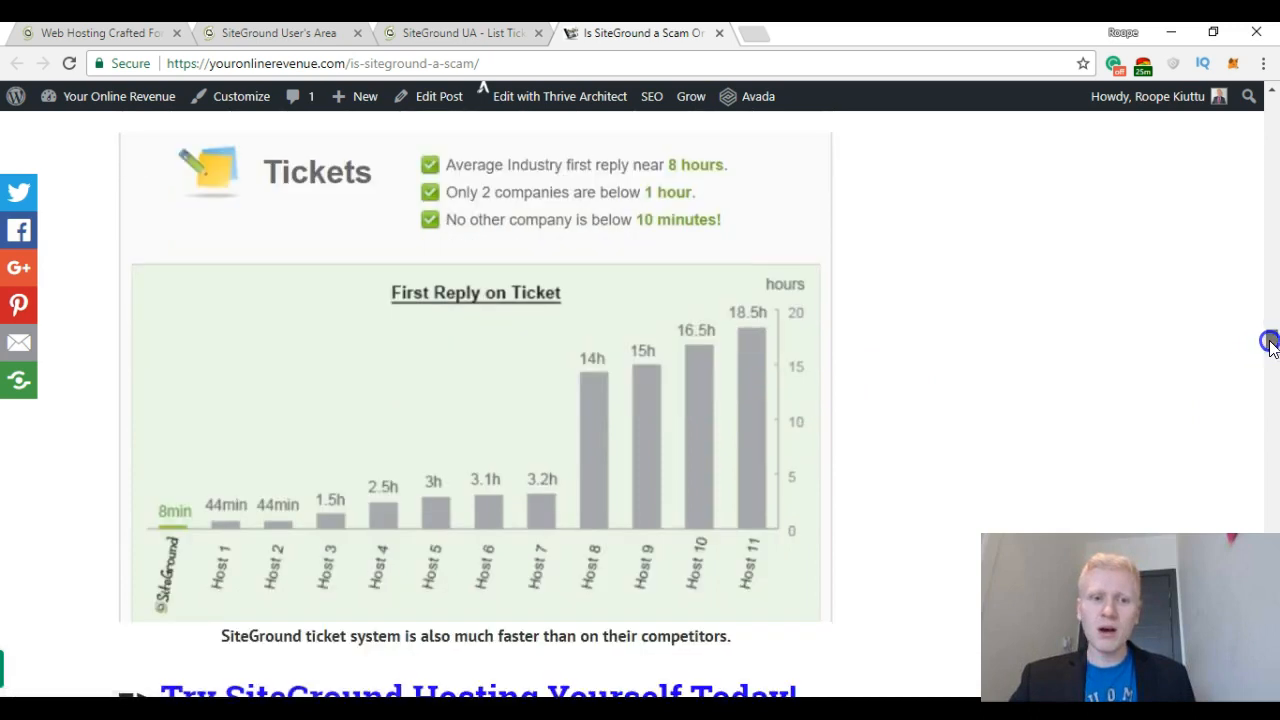
# Settle the view on the First Reply on Ticket chart with SiteGround's 8-minute reply.
pyautogui.scroll(3)
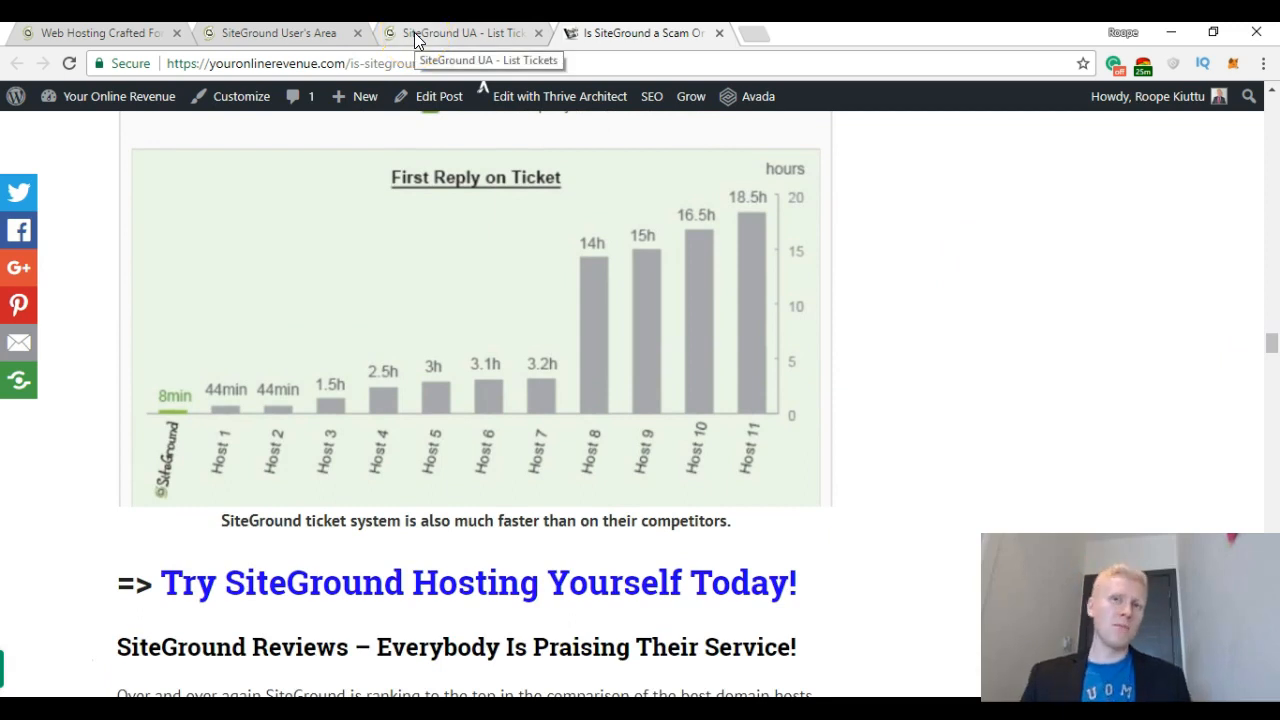
pyautogui.click(640, 32)
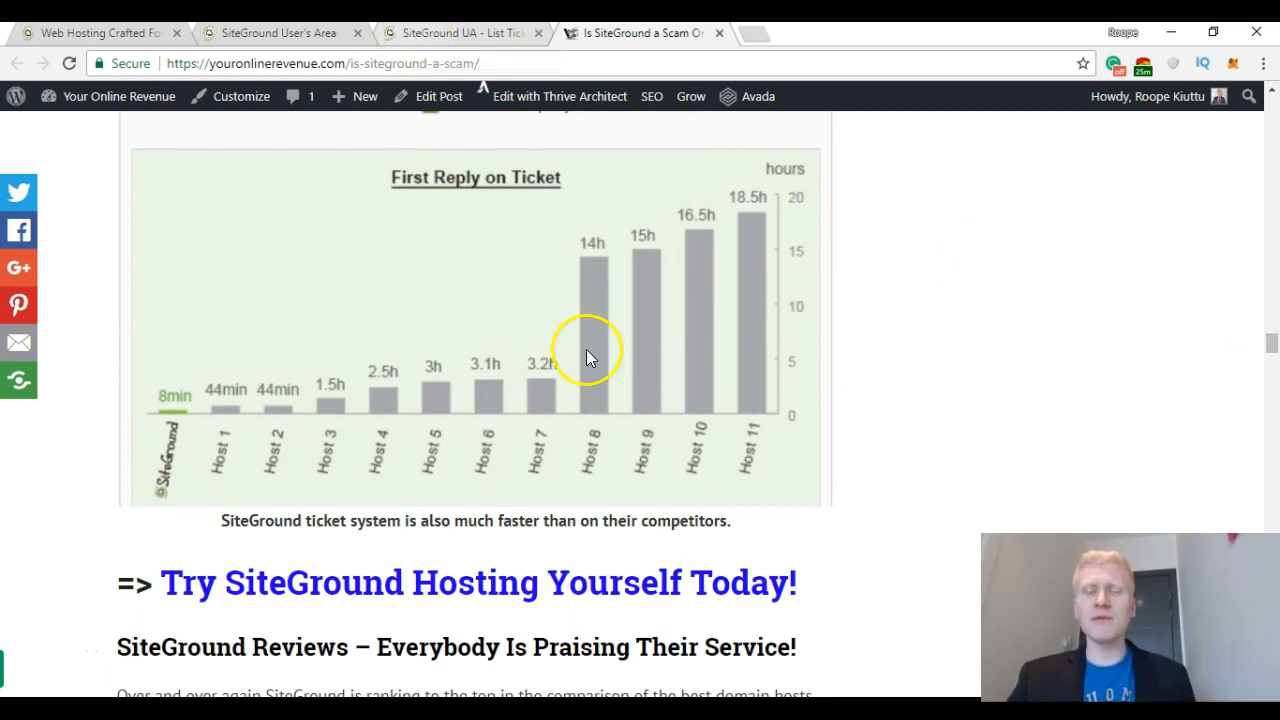
pyautogui.scroll(3)
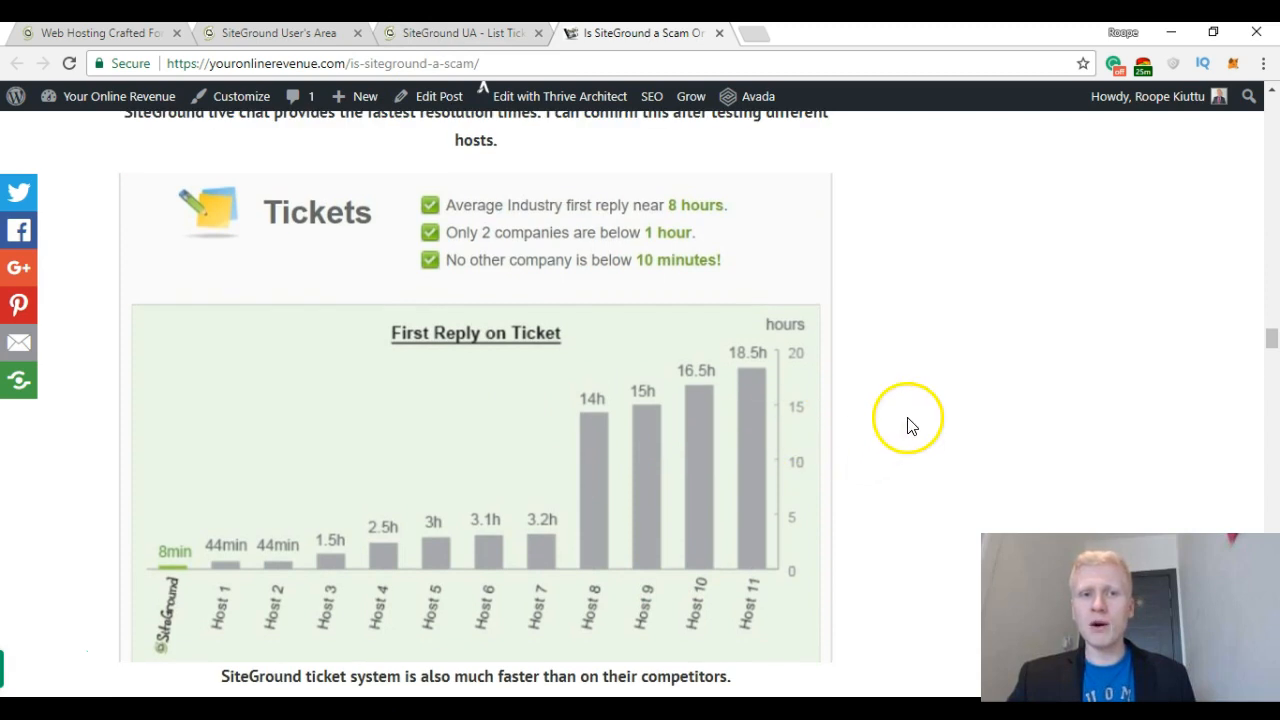
pyautogui.scroll(3)
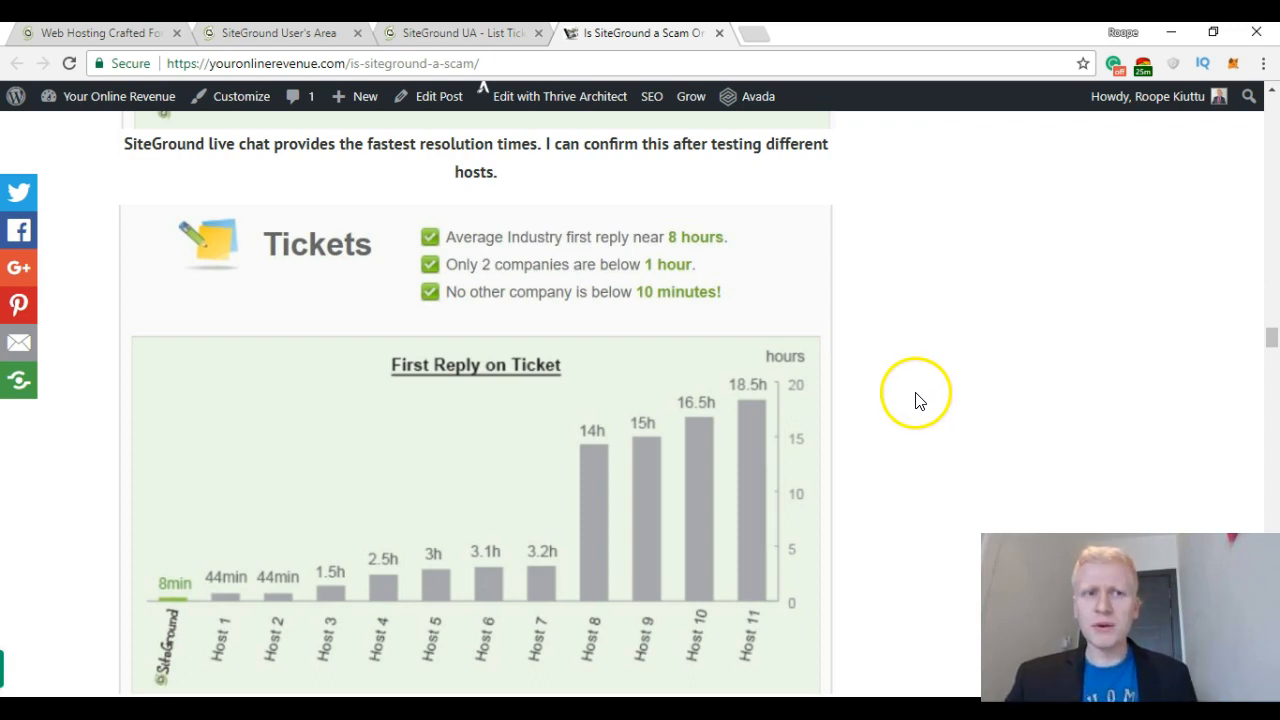
pyautogui.moveTo(820, 328)
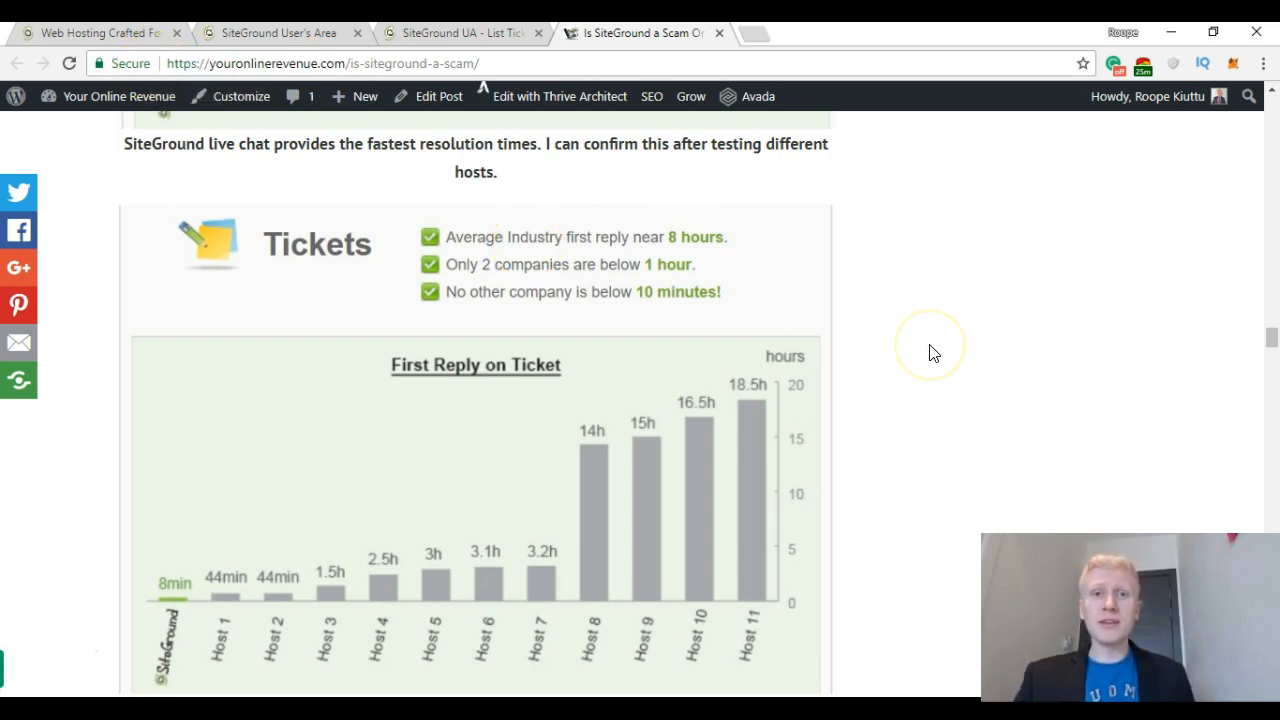
pyautogui.moveTo(930, 352)
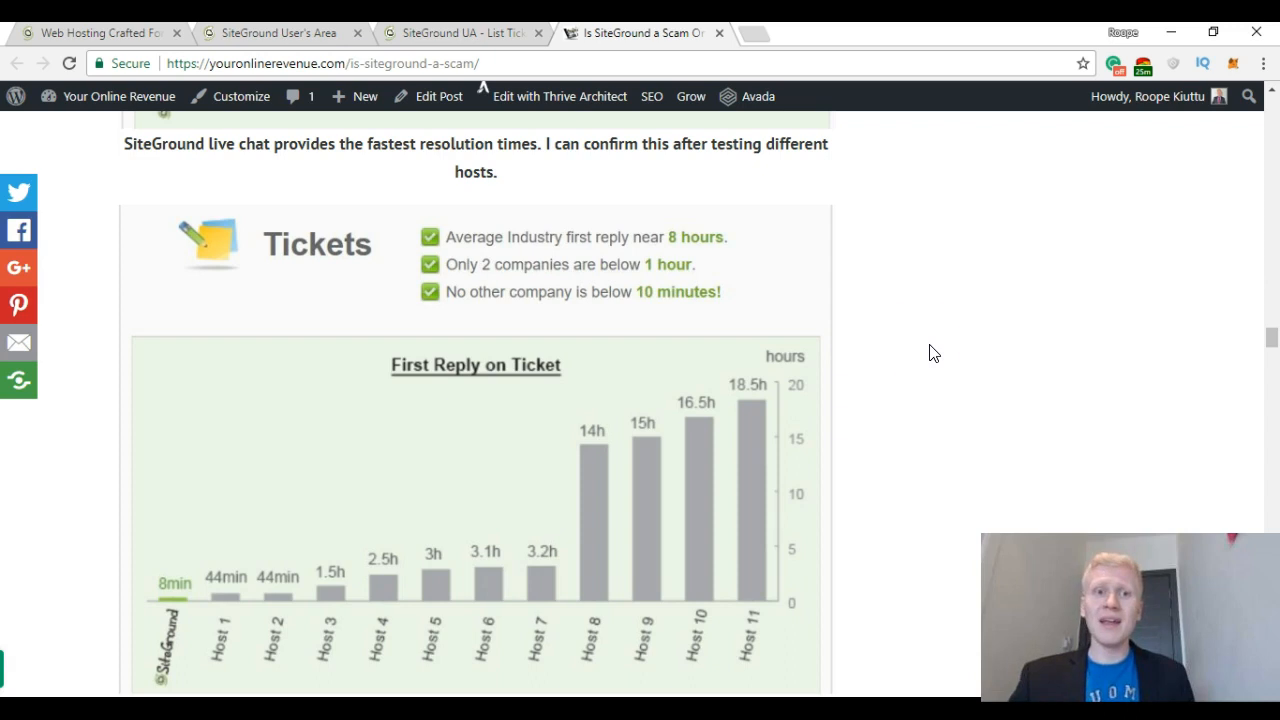
pyautogui.moveTo(320, 42)
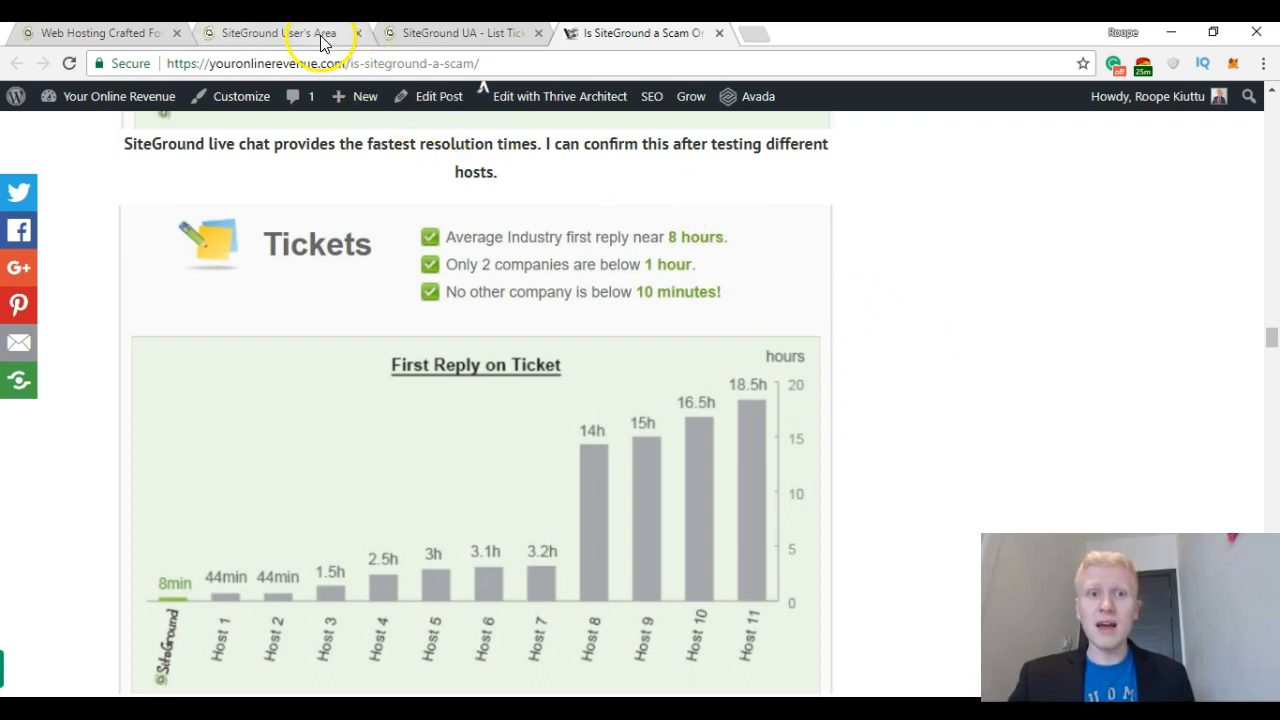
# Switch to the SiteGround User Area support page and scroll to Request Assistance From Our Team.
pyautogui.click(280, 32)
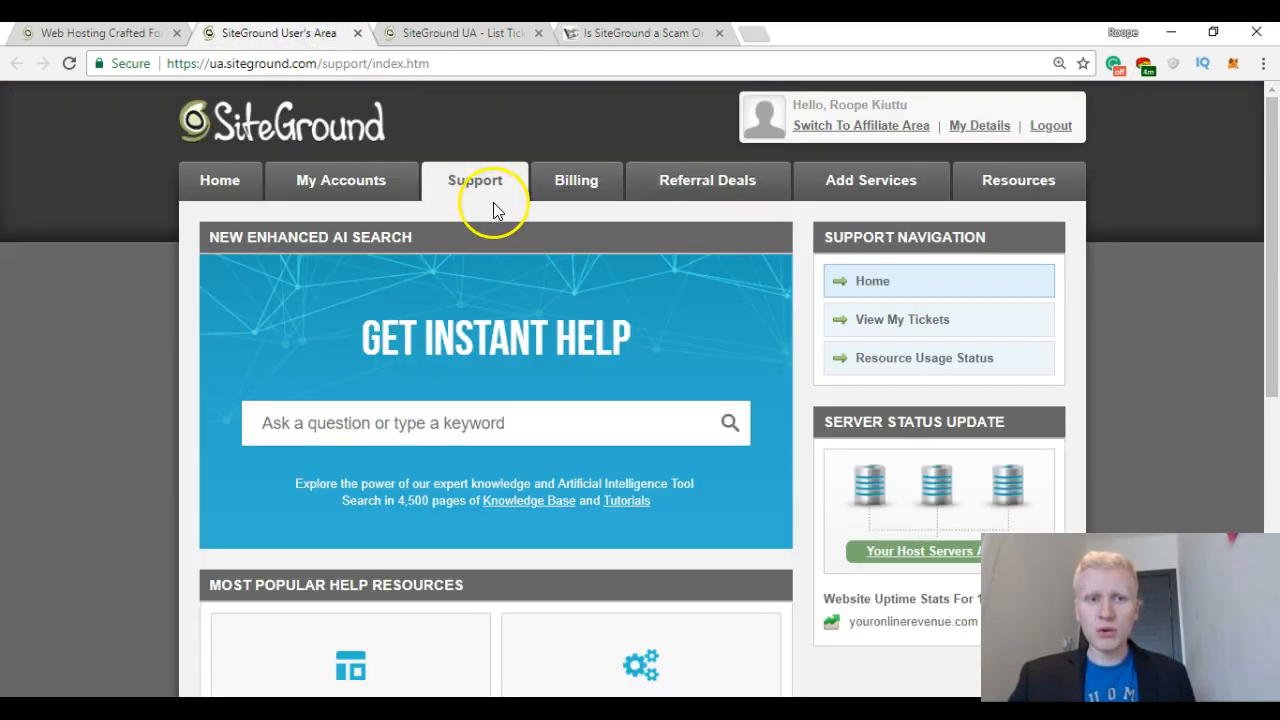
pyautogui.scroll(-3)
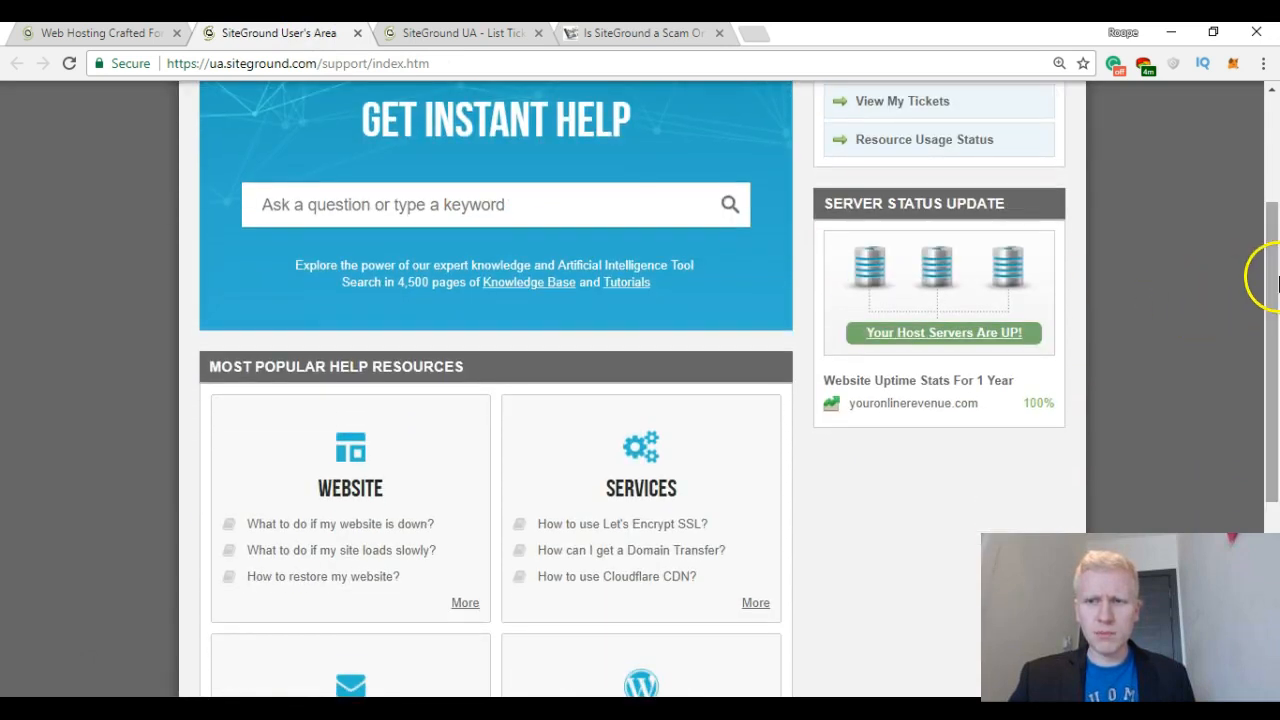
pyautogui.scroll(-3)
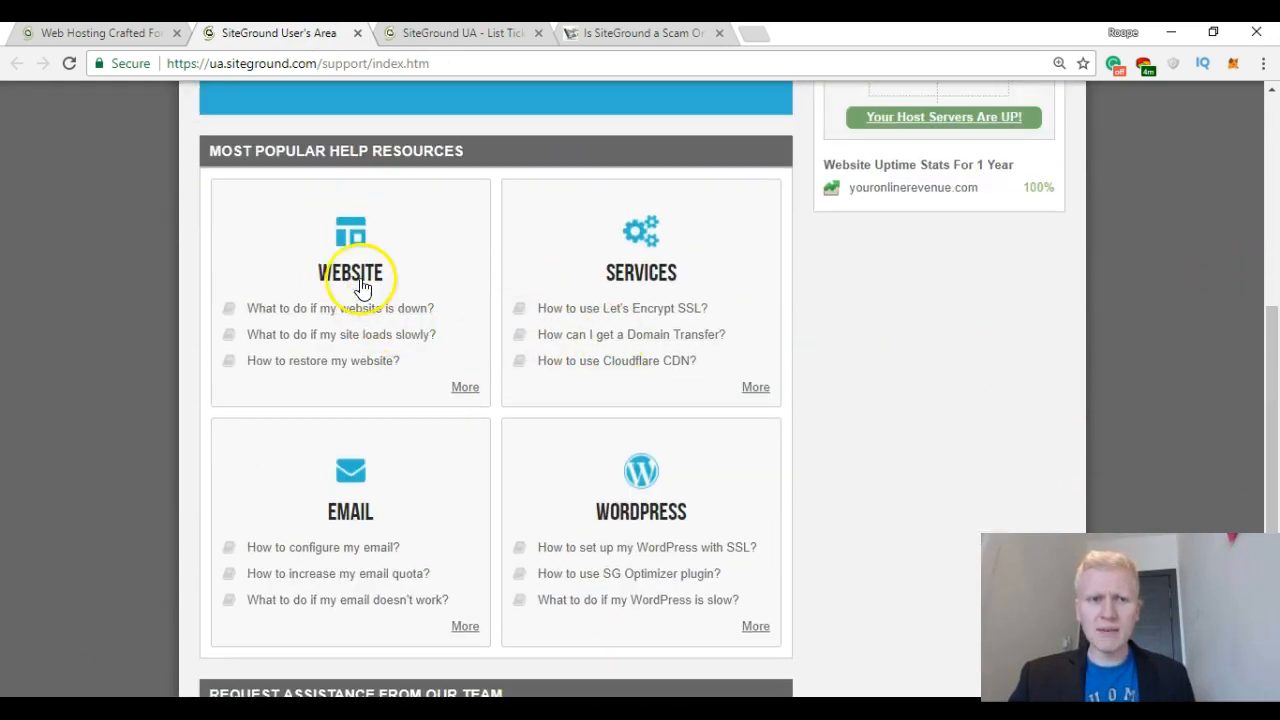
pyautogui.scroll(-3)
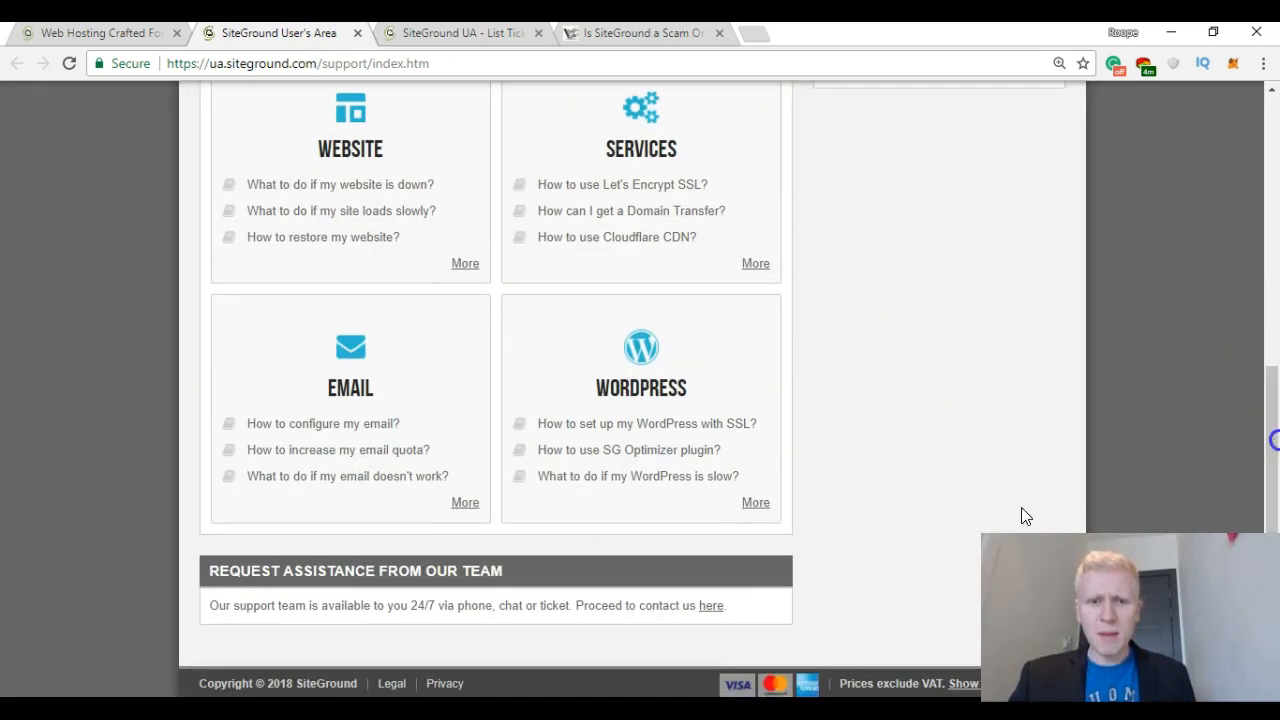
# Expand the assistance topics via the 'here' link and scroll through them.
pyautogui.click(710, 604)
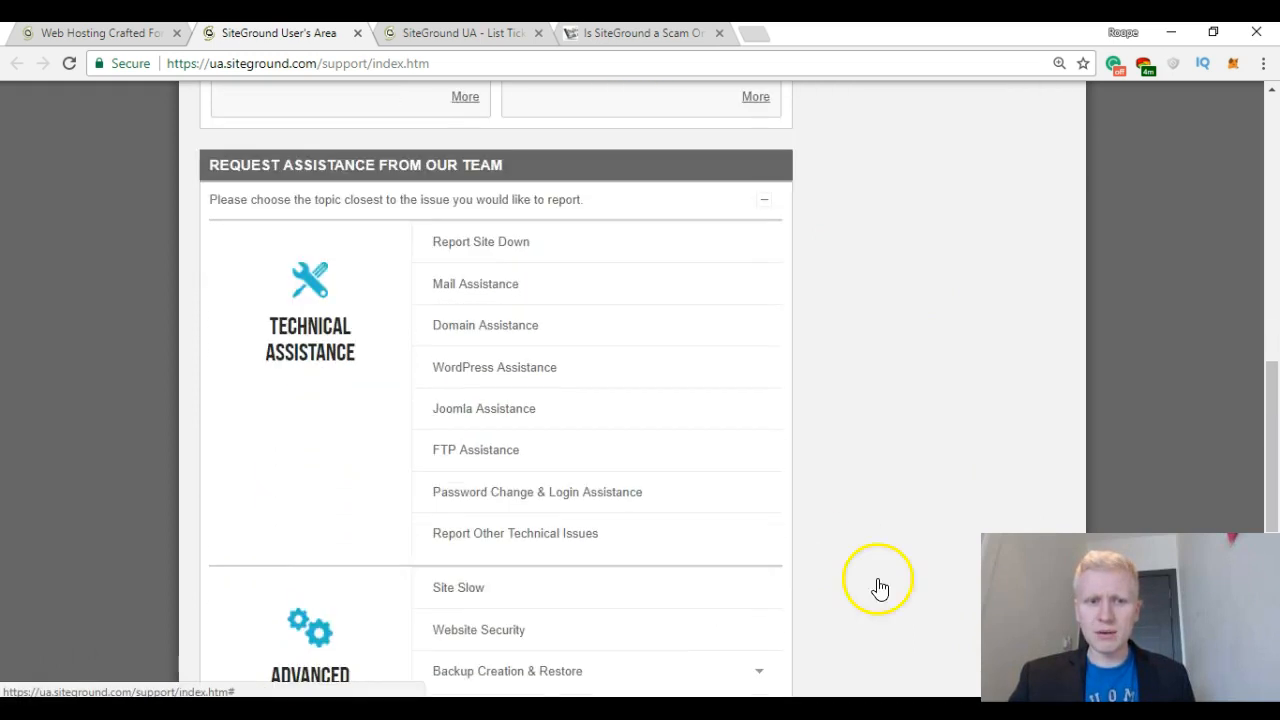
pyautogui.scroll(-3)
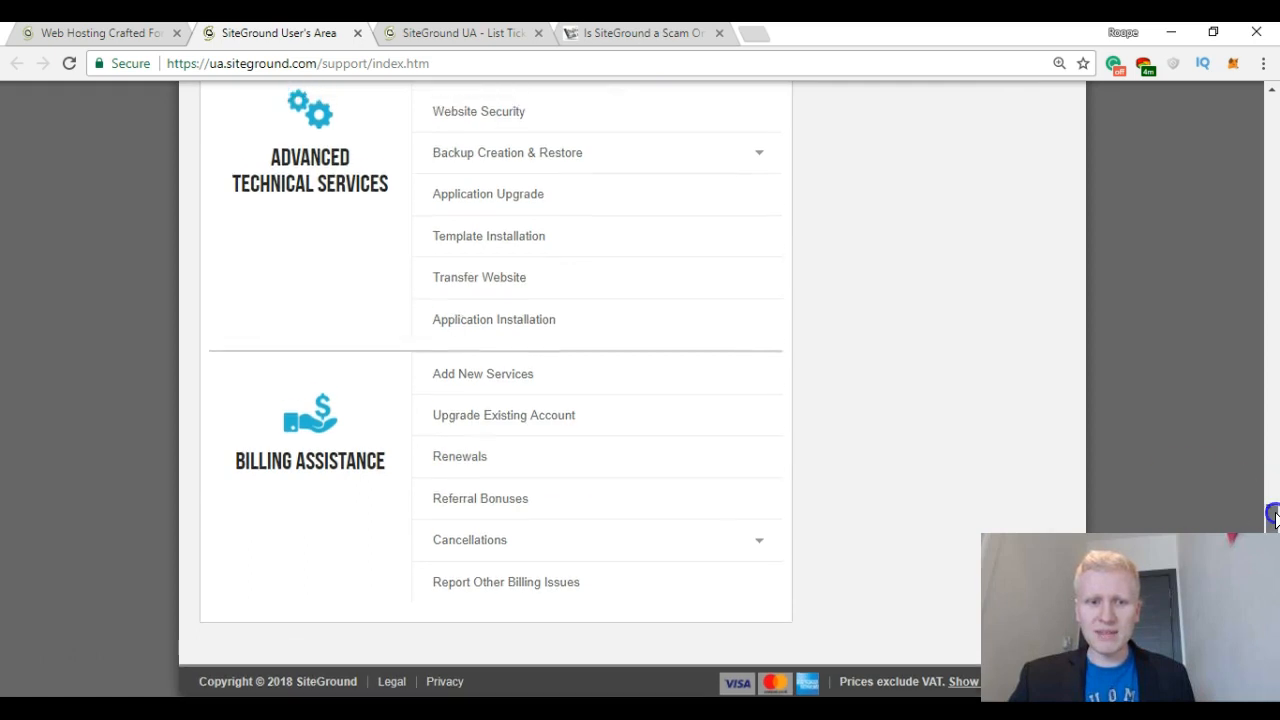
pyautogui.scroll(3)
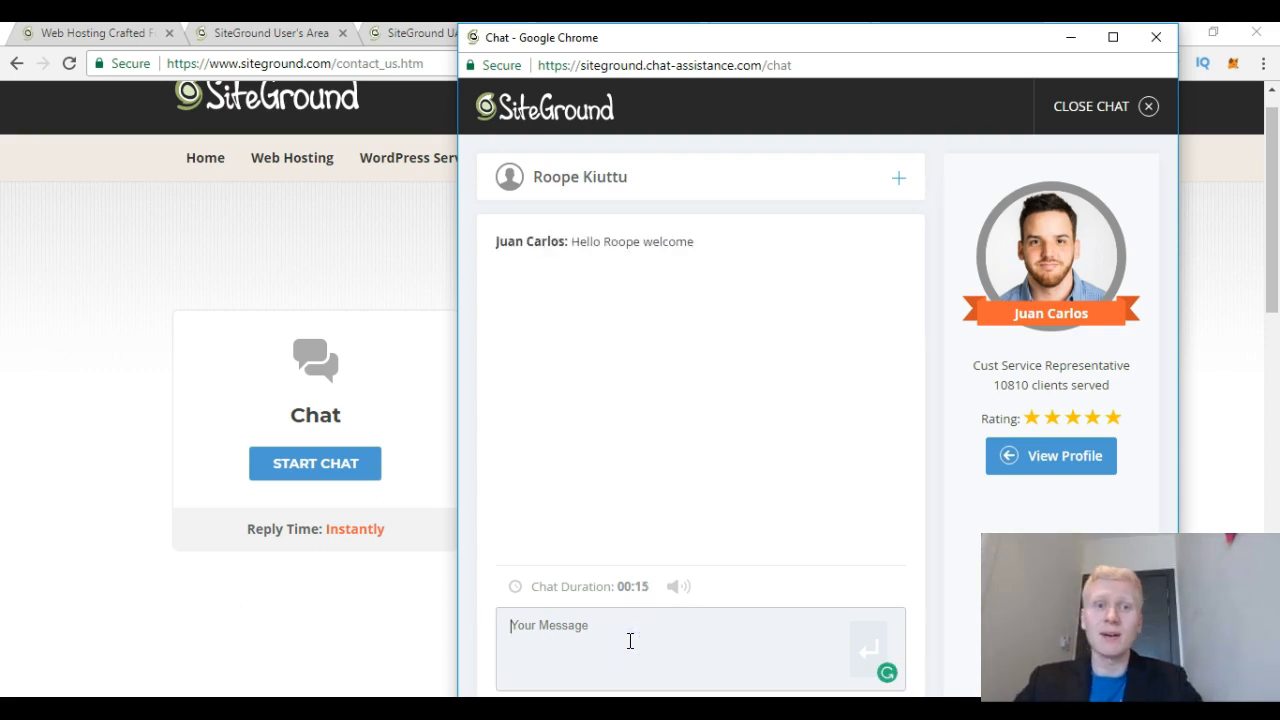
pyautogui.moveTo(670, 236)
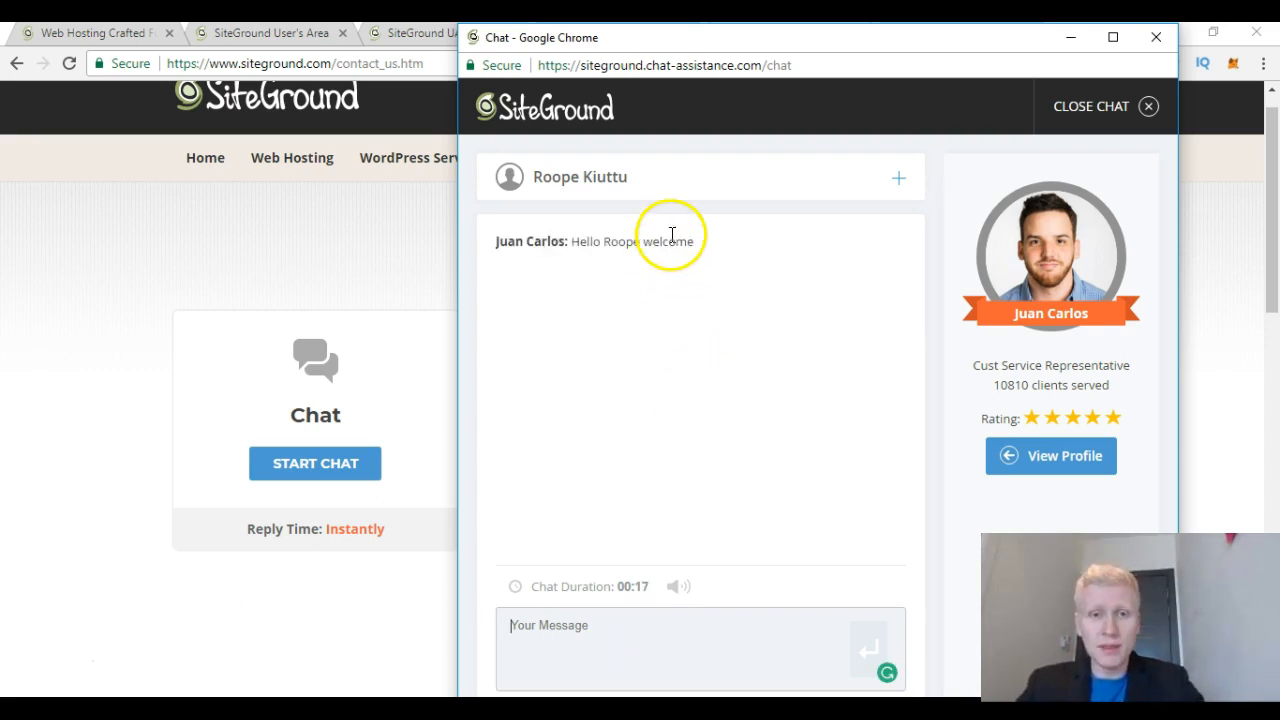
pyautogui.moveTo(696, 316)
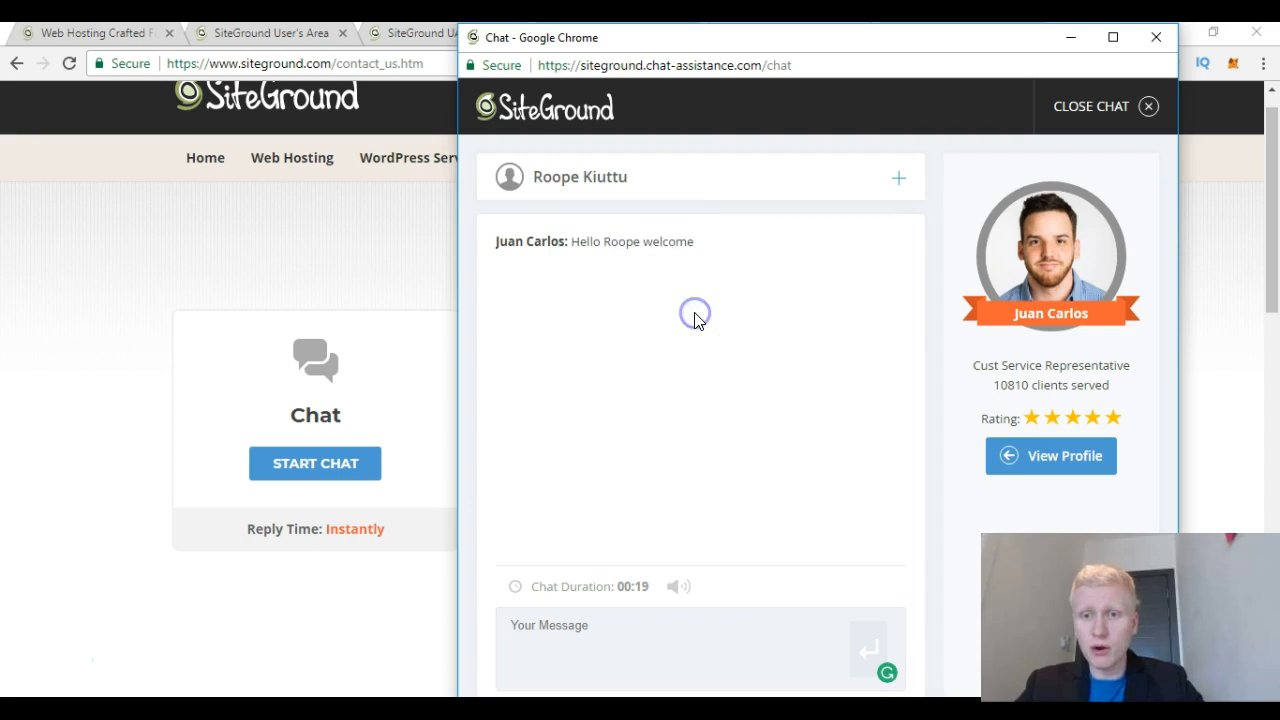
pyautogui.moveTo(1084, 260)
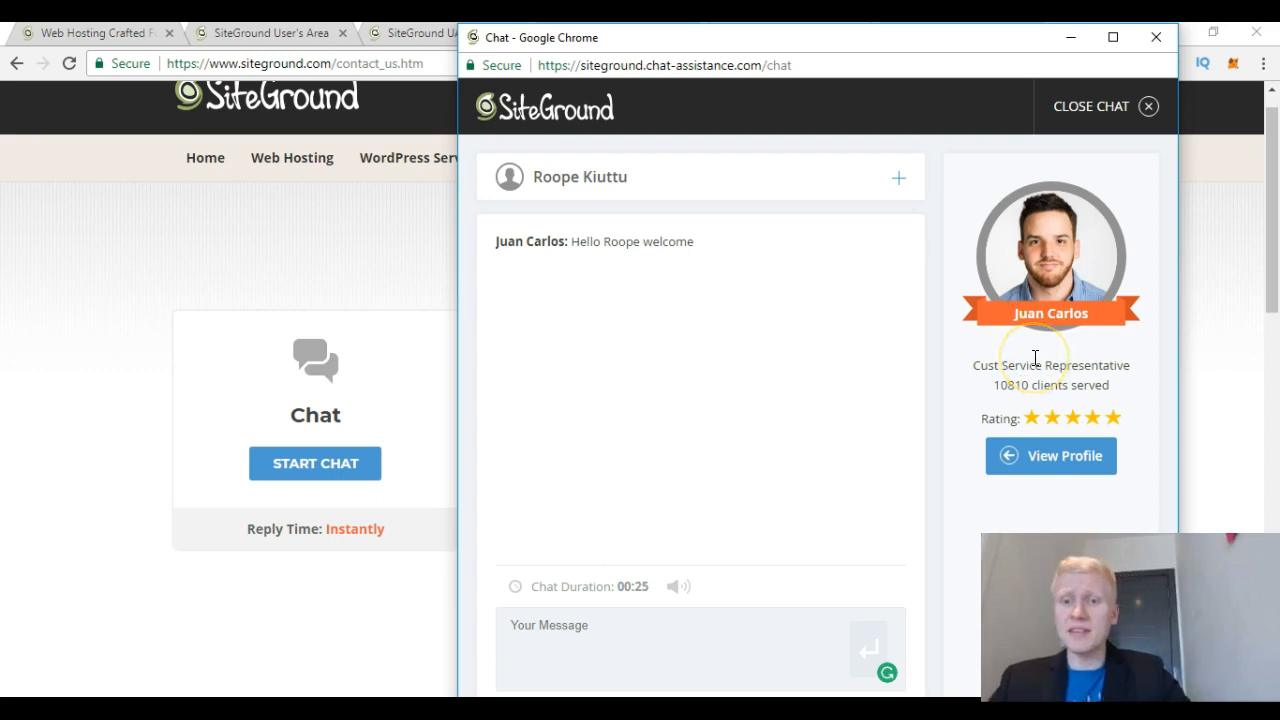
# Close the Juan Carlos live chat popup and return to the SiteGround review blog tab.
pyautogui.doubleClick(1044, 384)
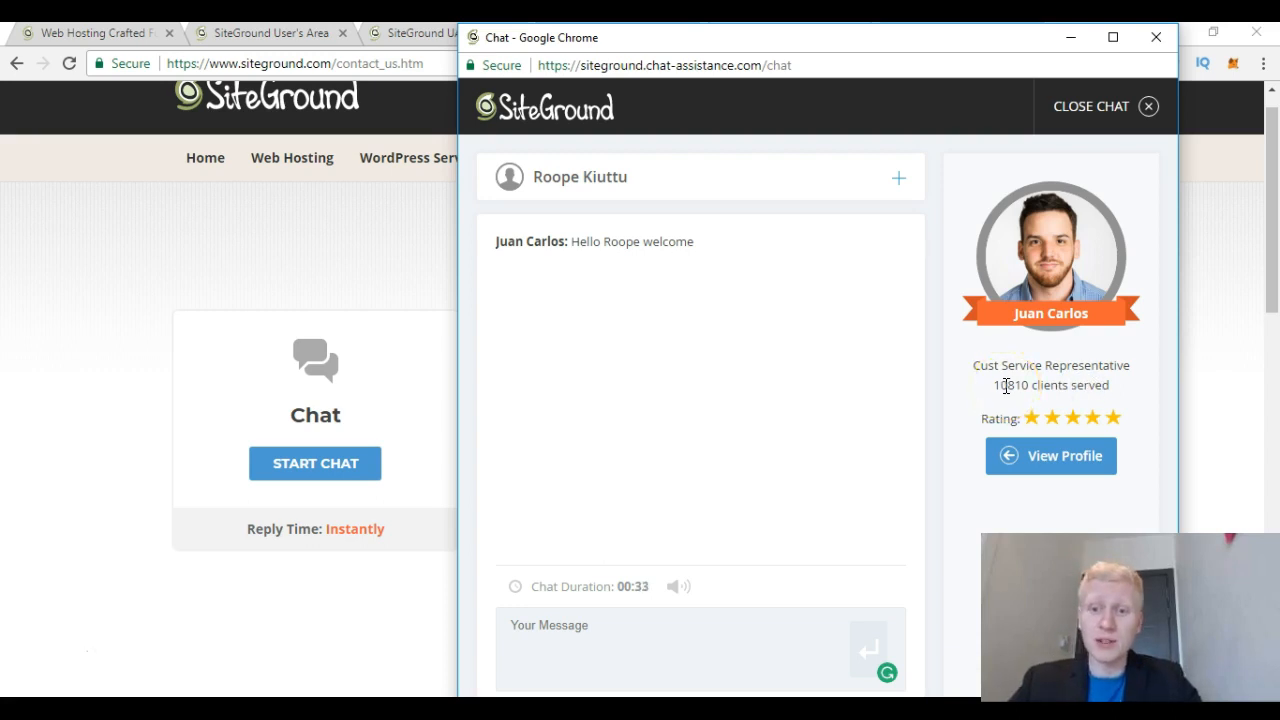
pyautogui.moveTo(824, 516)
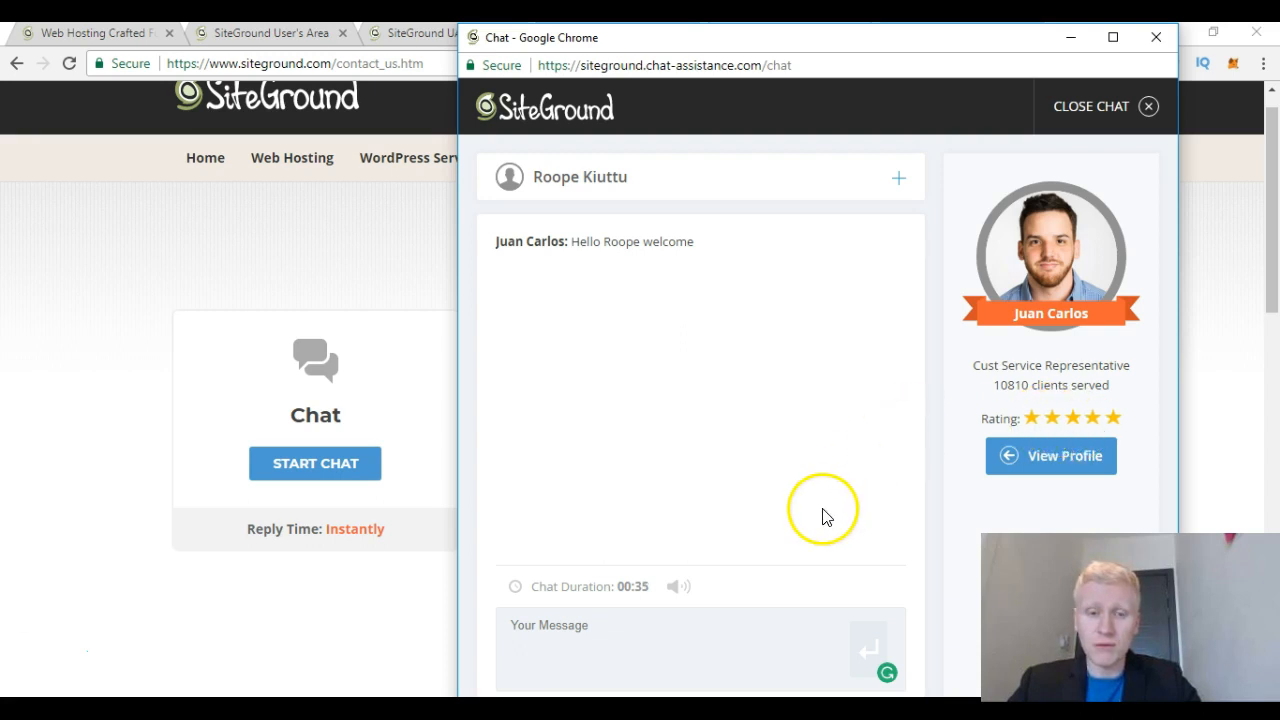
pyautogui.click(700, 648)
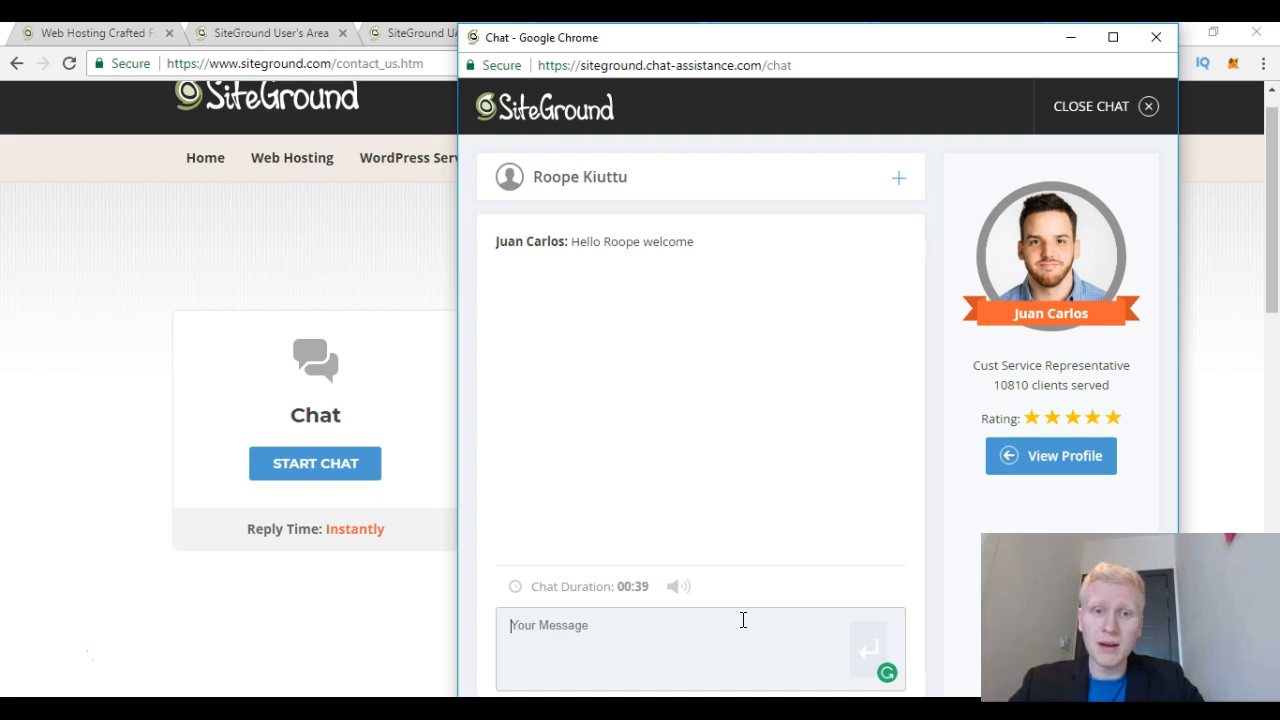
pyautogui.moveTo(728, 564)
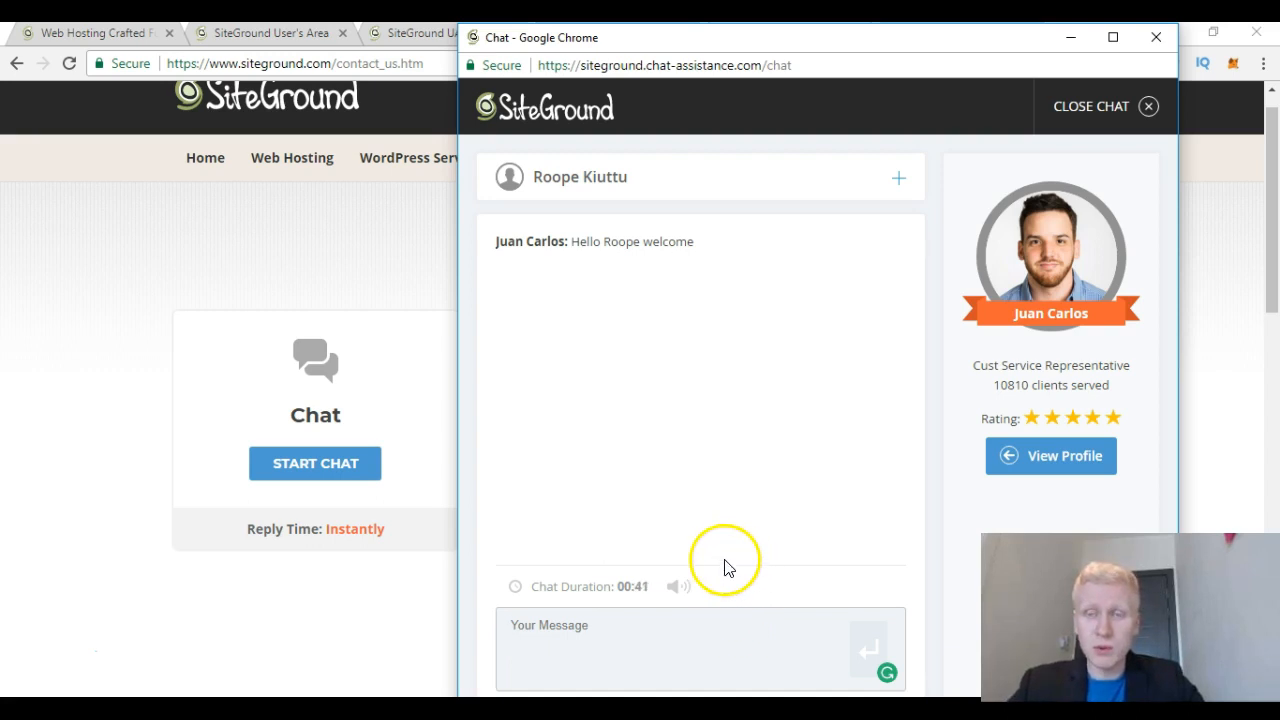
pyautogui.moveTo(738, 596)
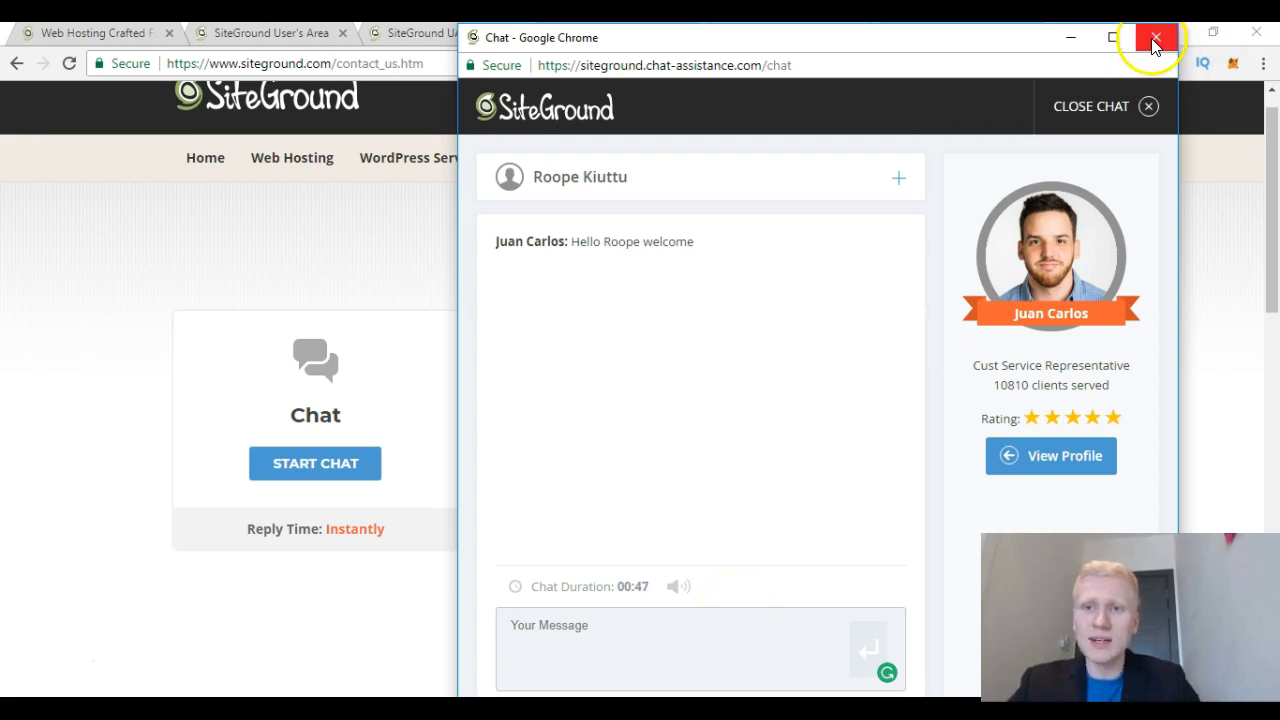
pyautogui.moveTo(1148, 108)
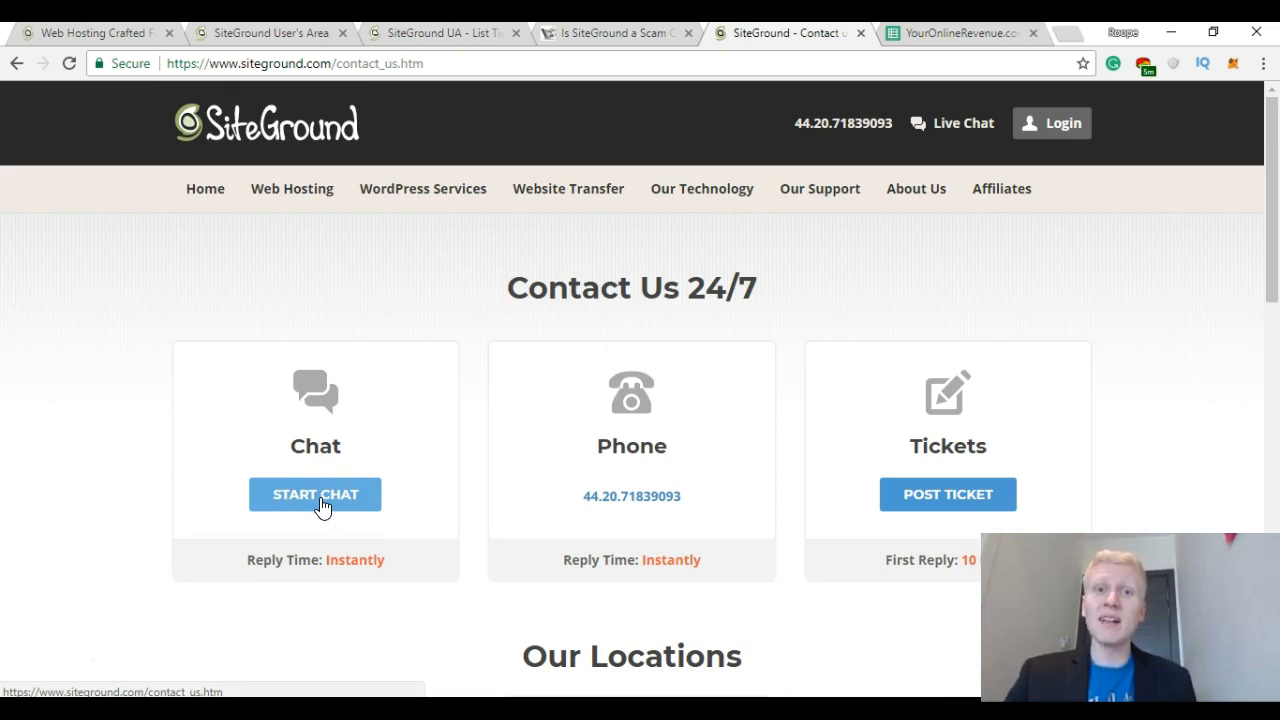
pyautogui.click(616, 32)
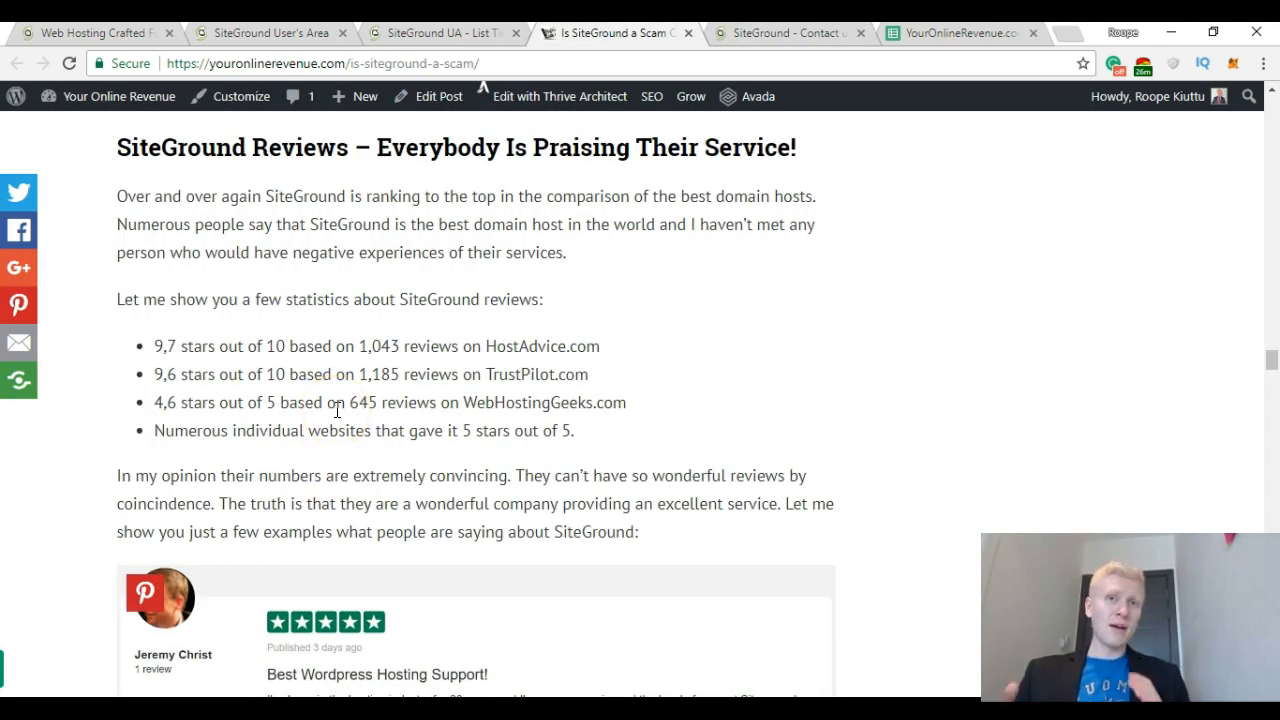
pyautogui.moveTo(172, 140)
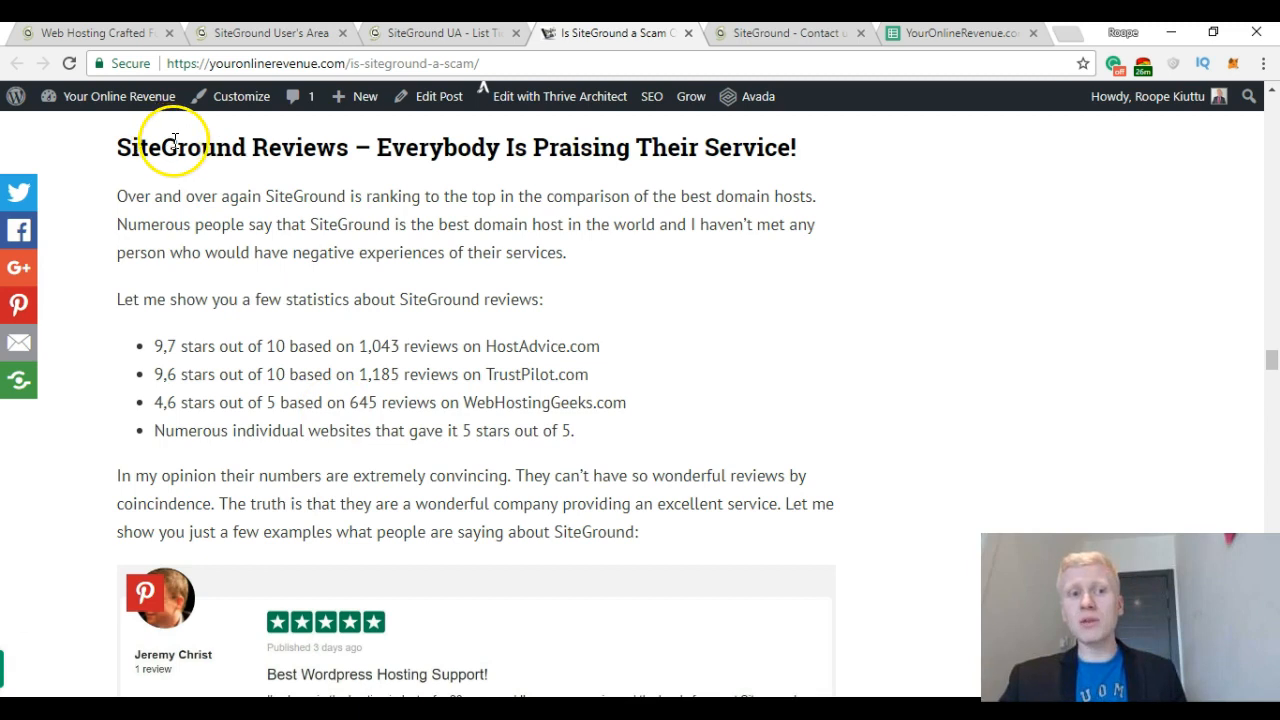
pyautogui.moveTo(456, 148)
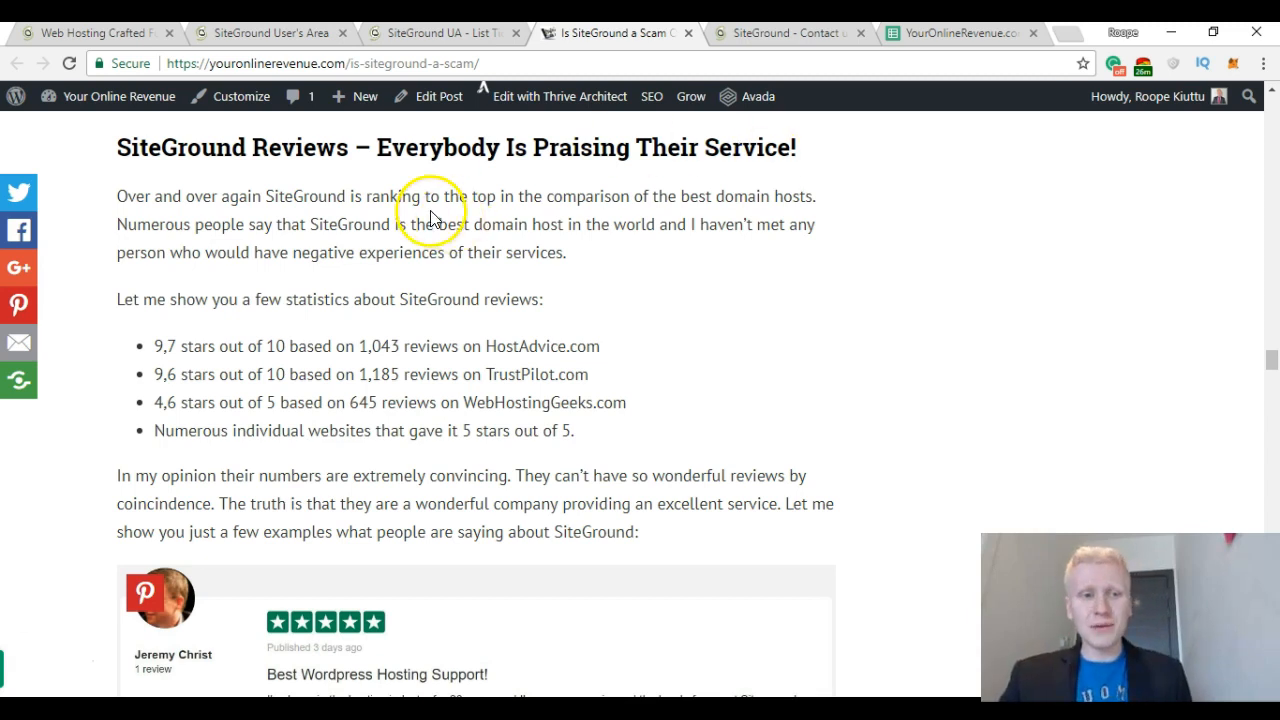
pyautogui.moveTo(144, 300); pyautogui.dragTo(340, 300)
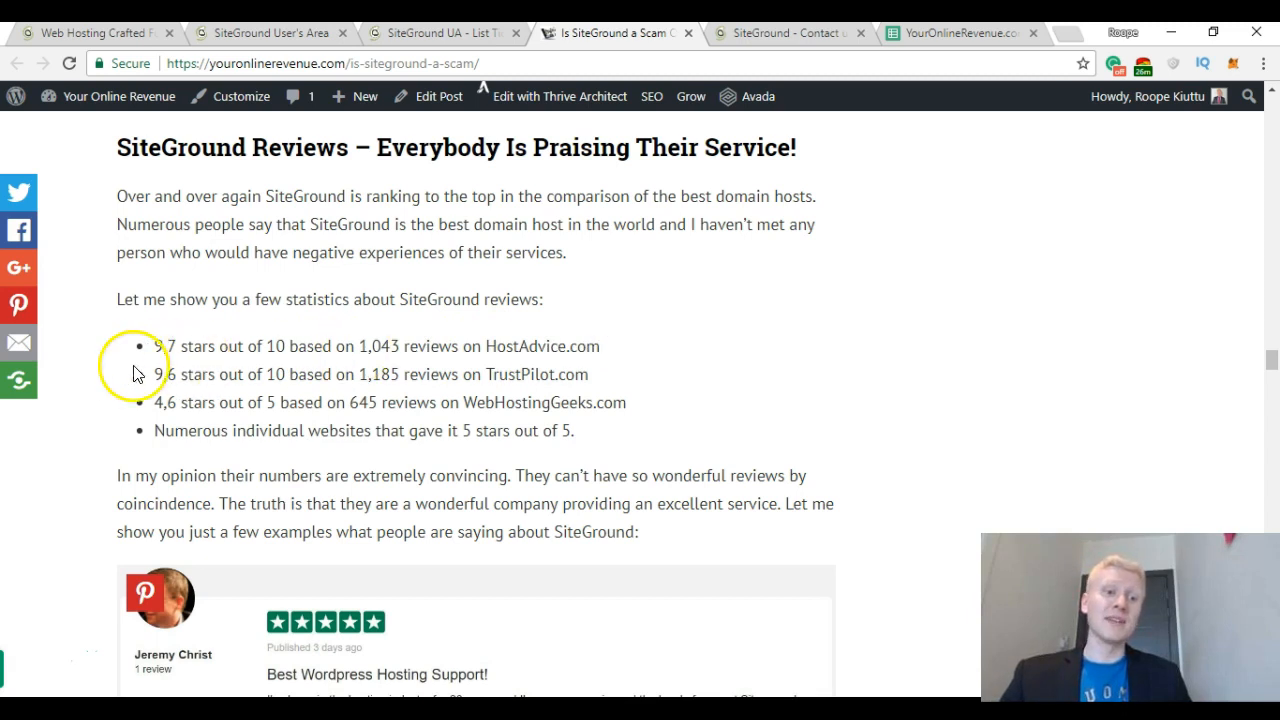
pyautogui.doubleClick(162, 374)
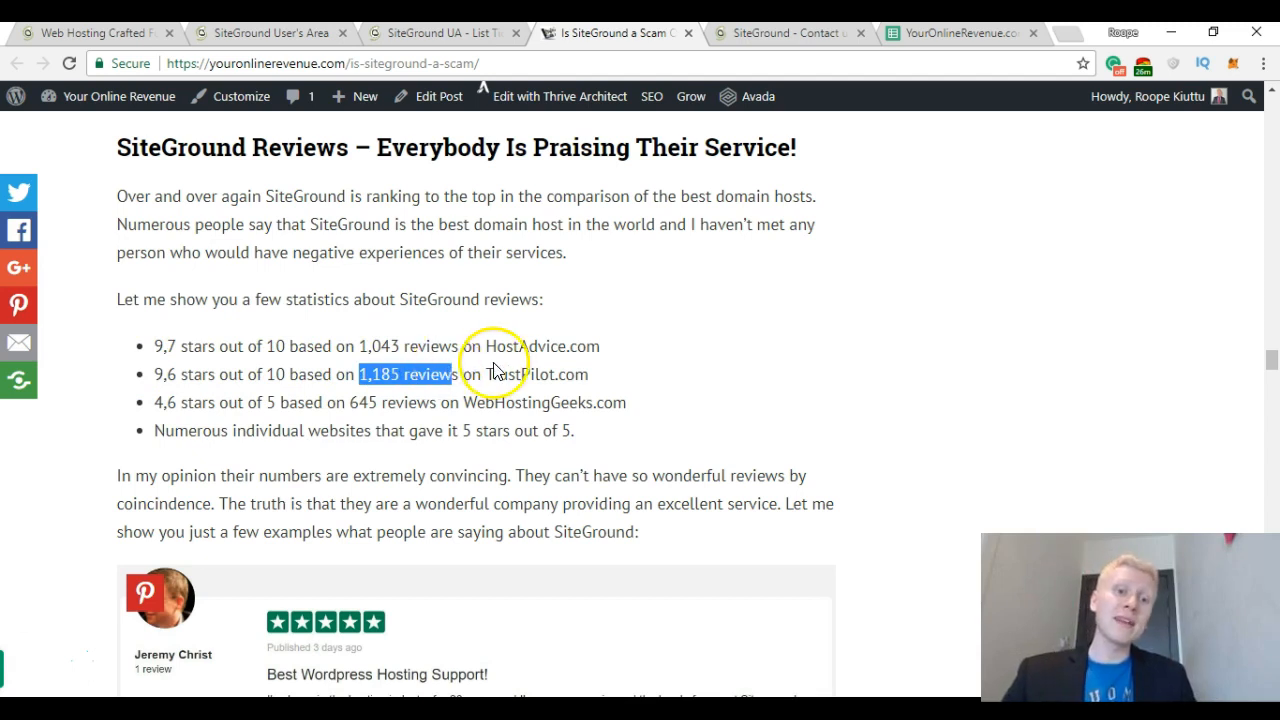
pyautogui.moveTo(130, 396)
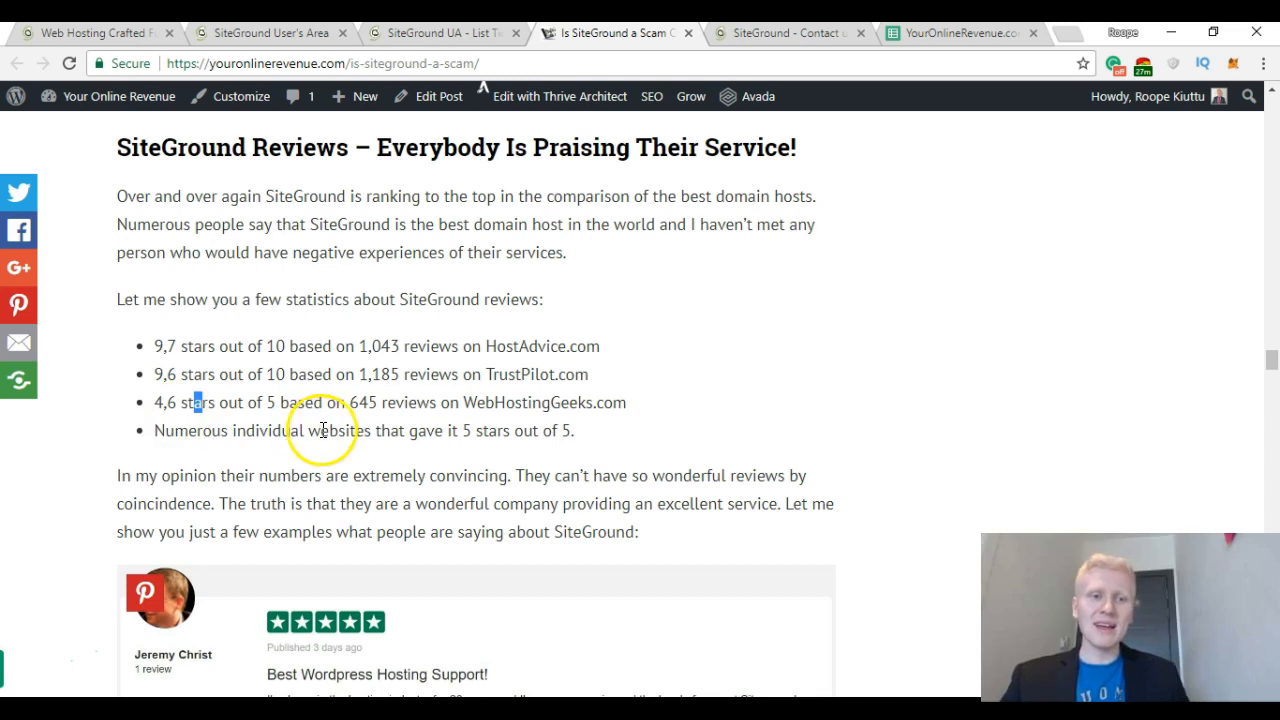
pyautogui.moveTo(632, 362)
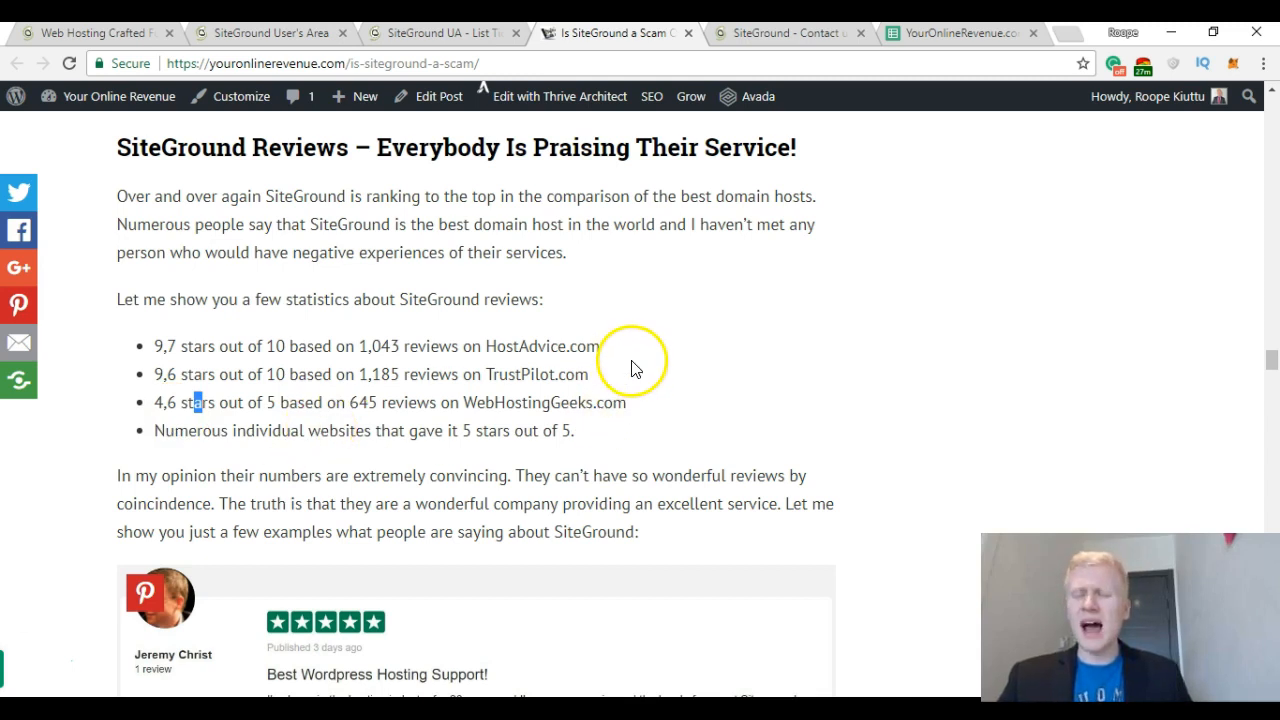
pyautogui.moveTo(870, 348)
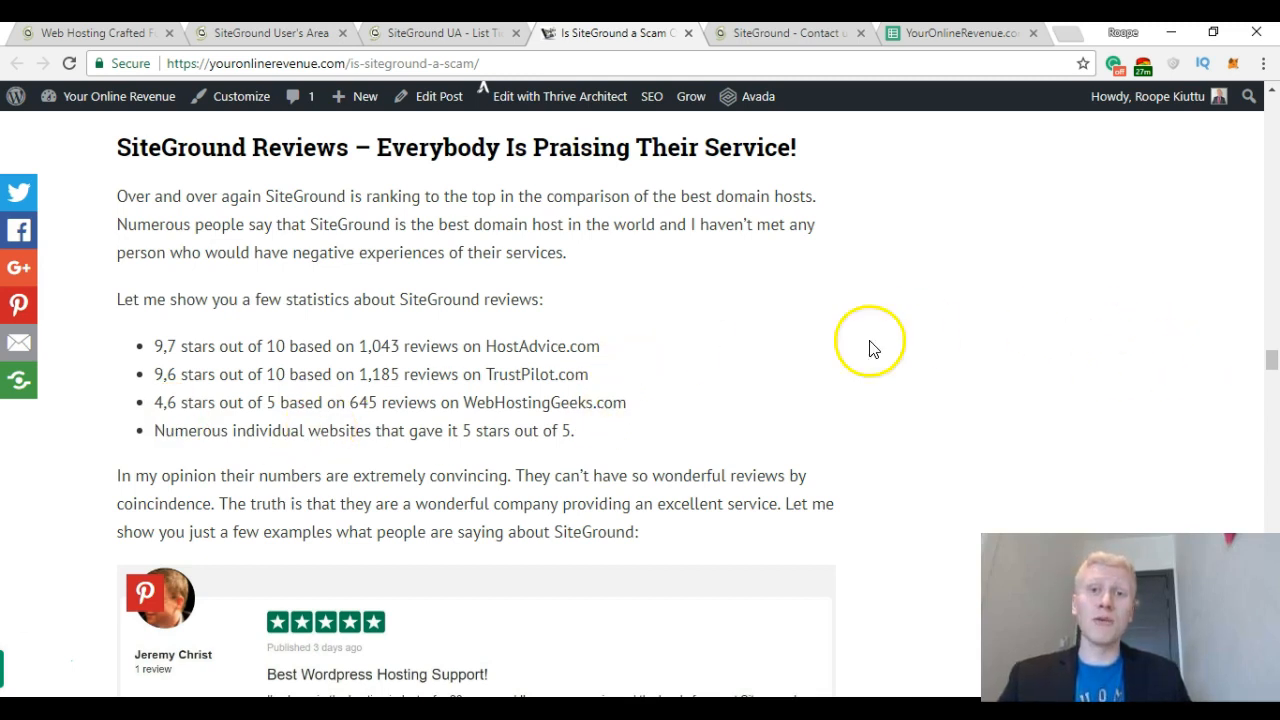
pyautogui.scroll(-3)
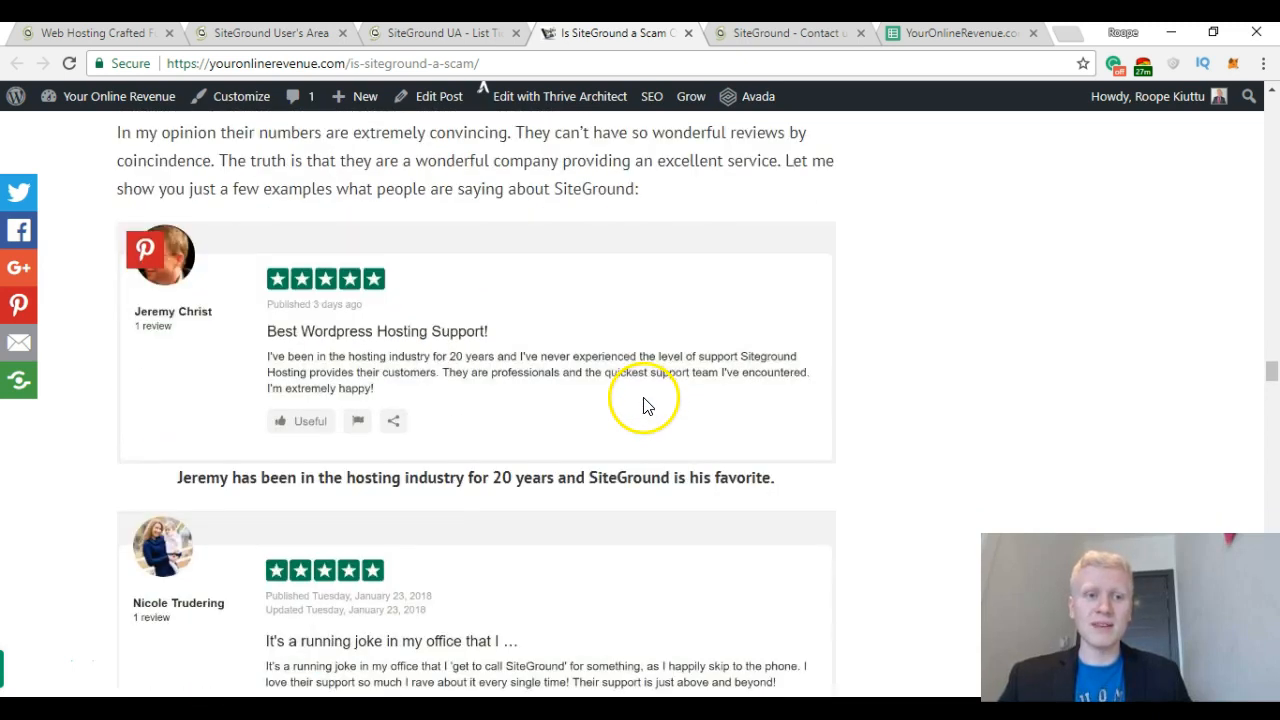
pyautogui.scroll(-3)
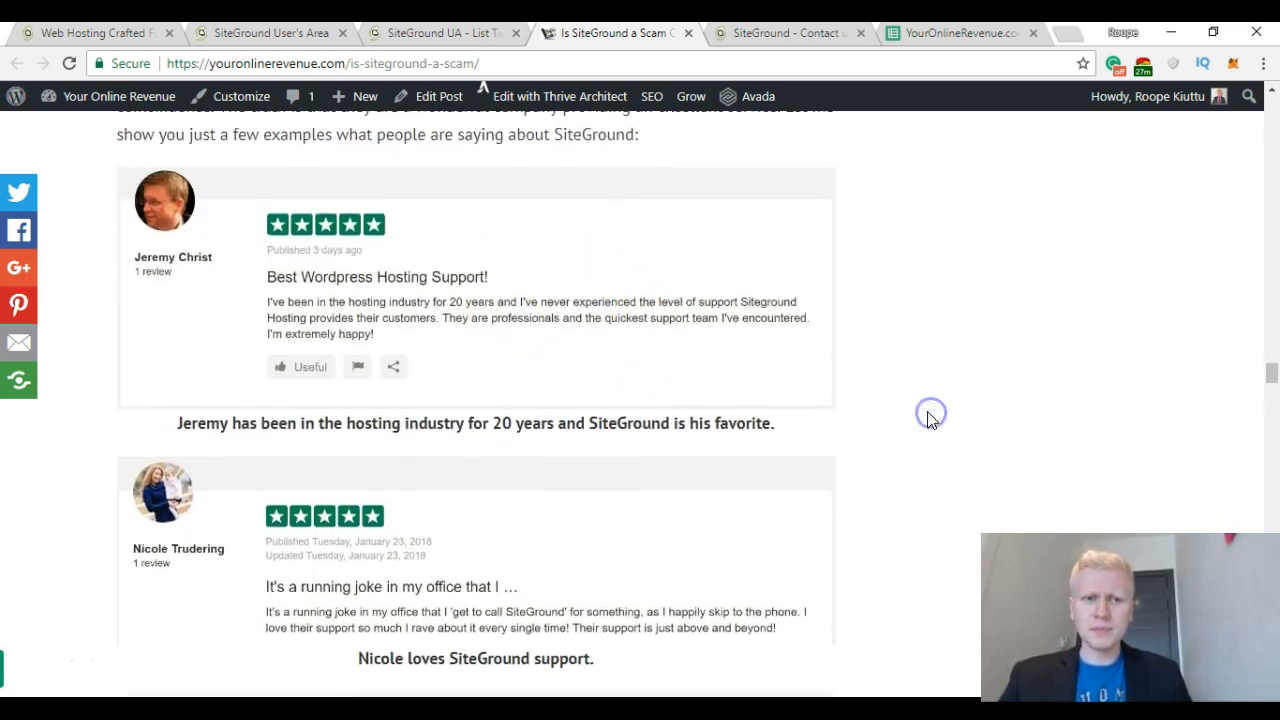
pyautogui.scroll(-3)
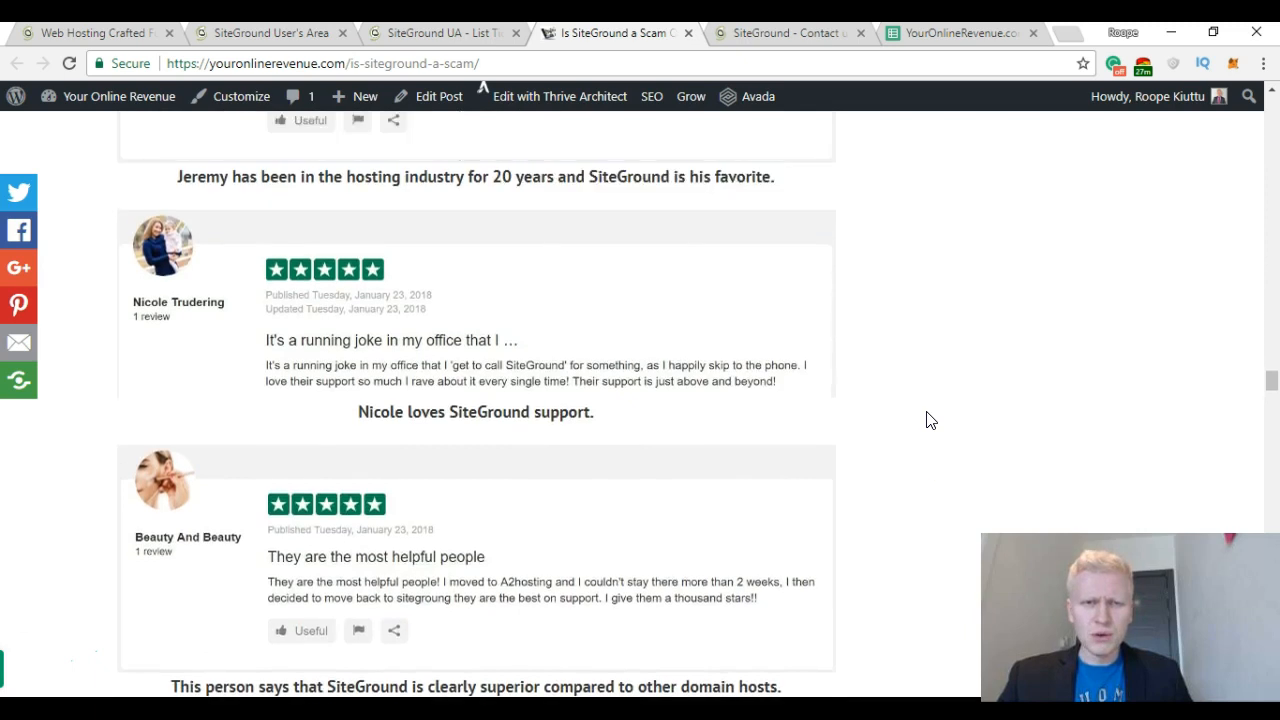
pyautogui.scroll(3)
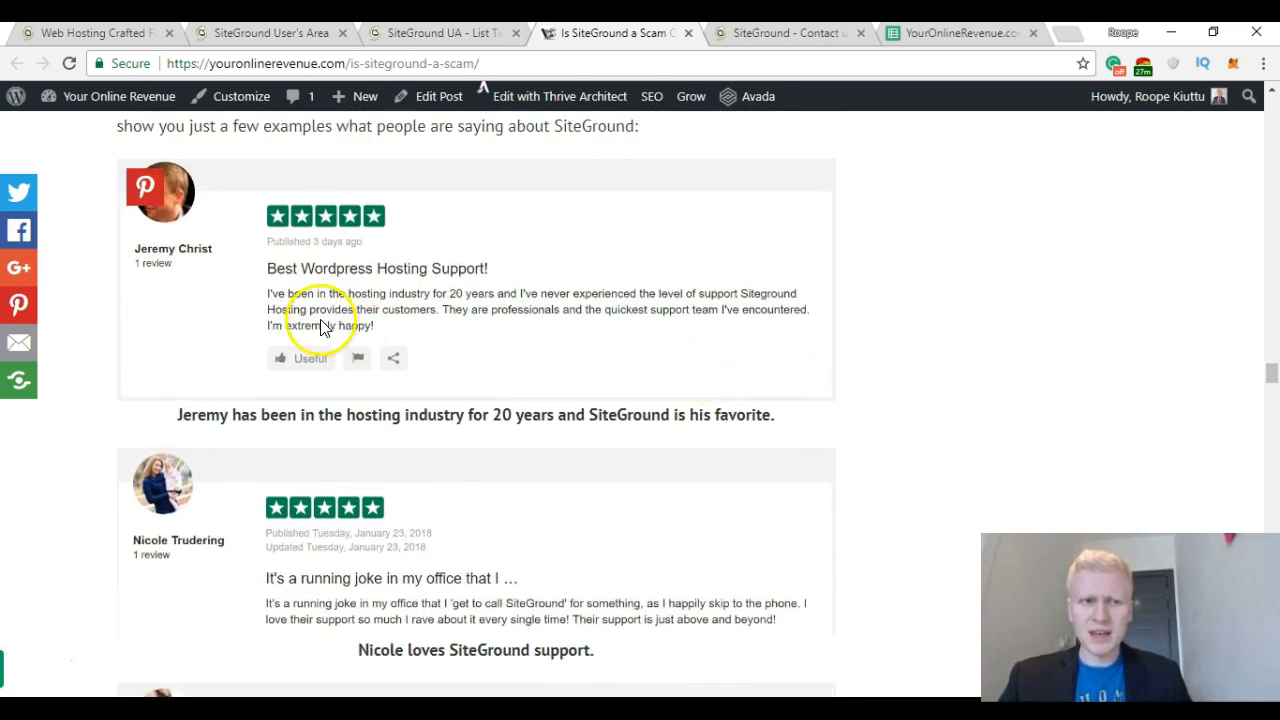
pyautogui.moveTo(190, 232)
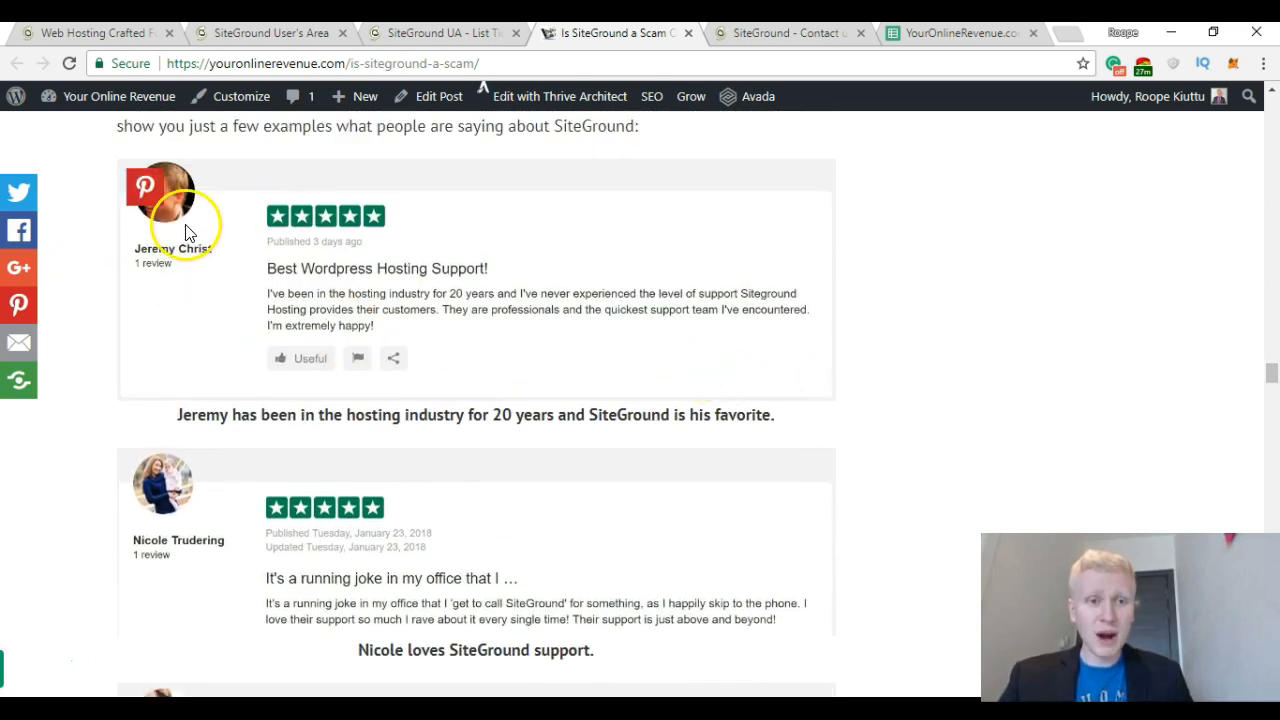
pyautogui.moveTo(280, 272)
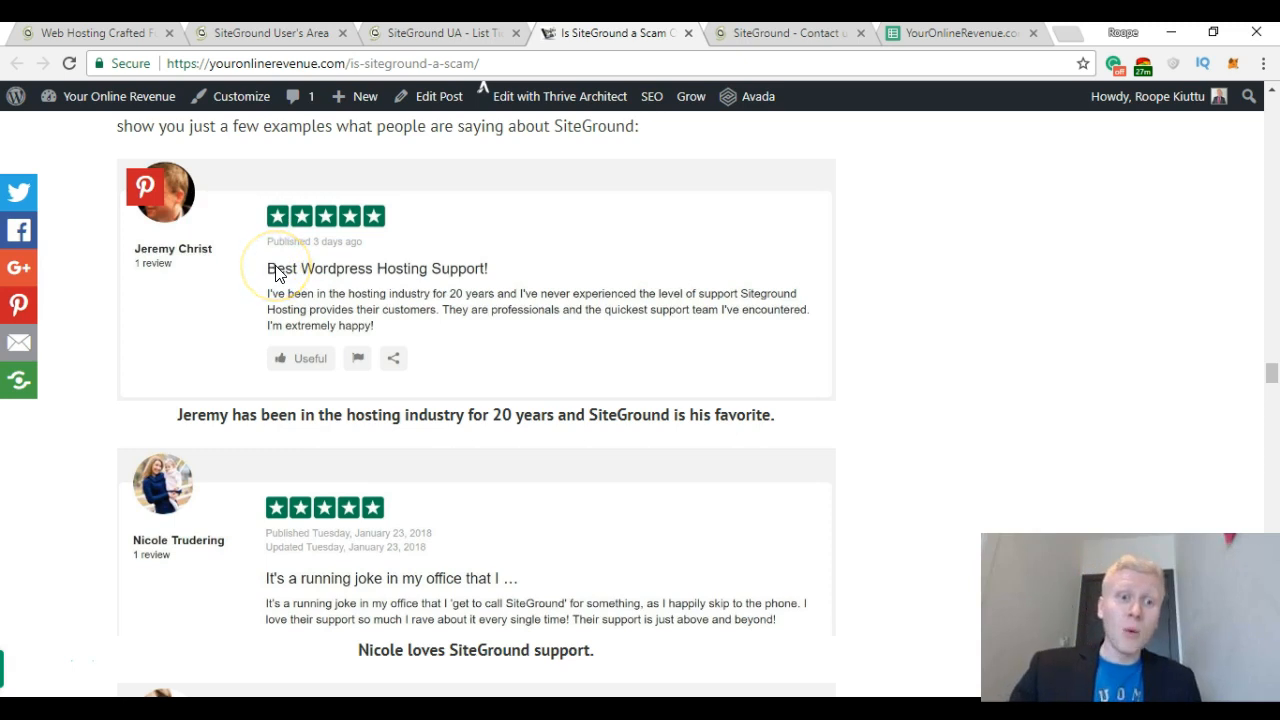
pyautogui.moveTo(276, 308)
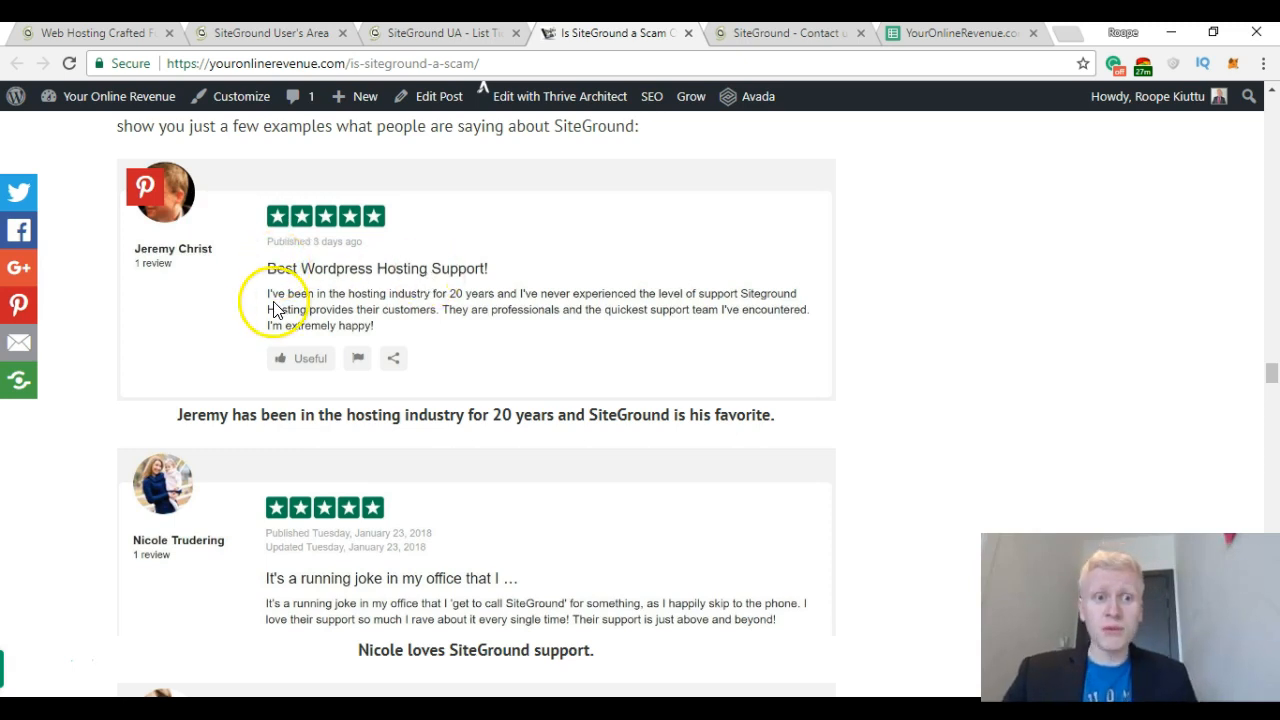
pyautogui.moveTo(410, 302)
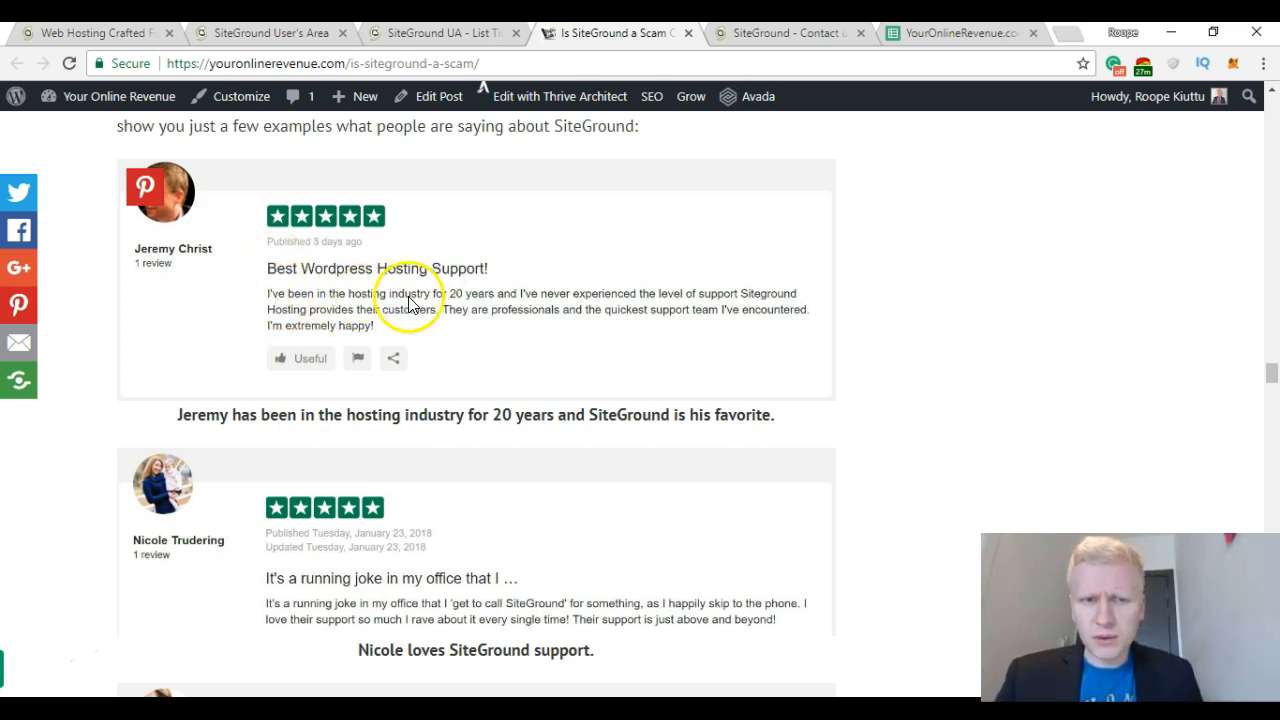
pyautogui.moveTo(564, 308)
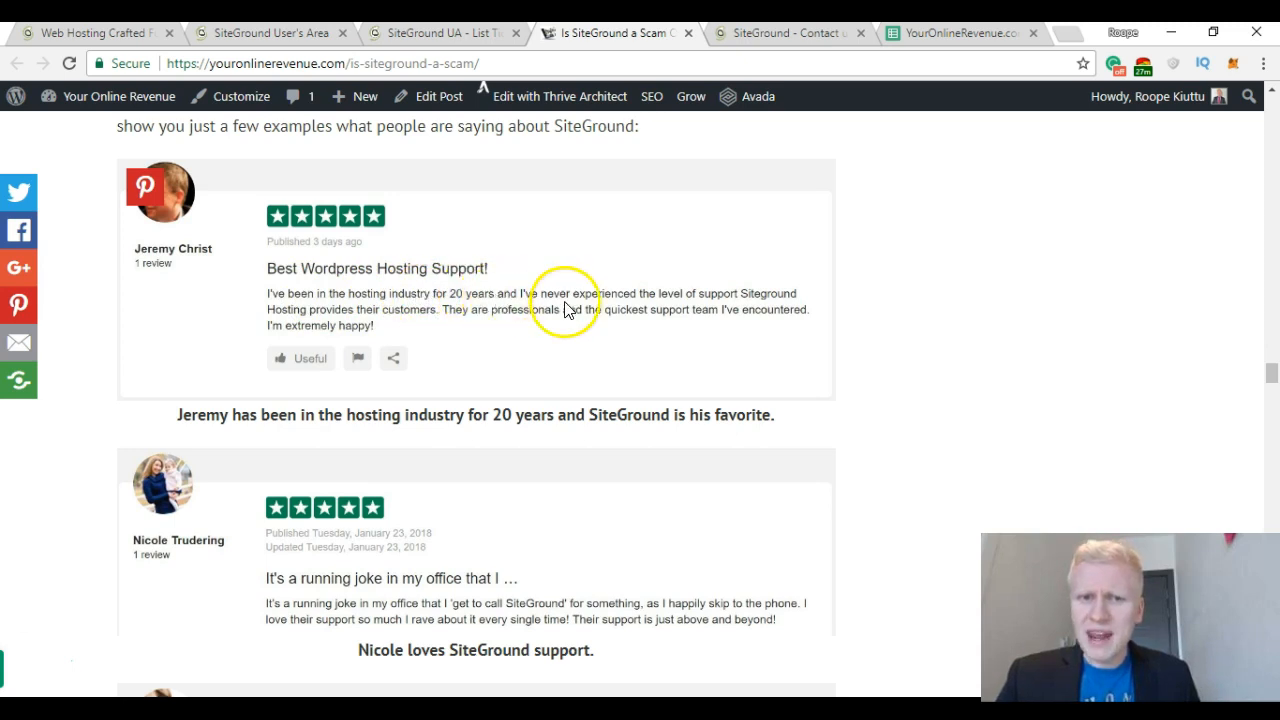
pyautogui.moveTo(680, 310)
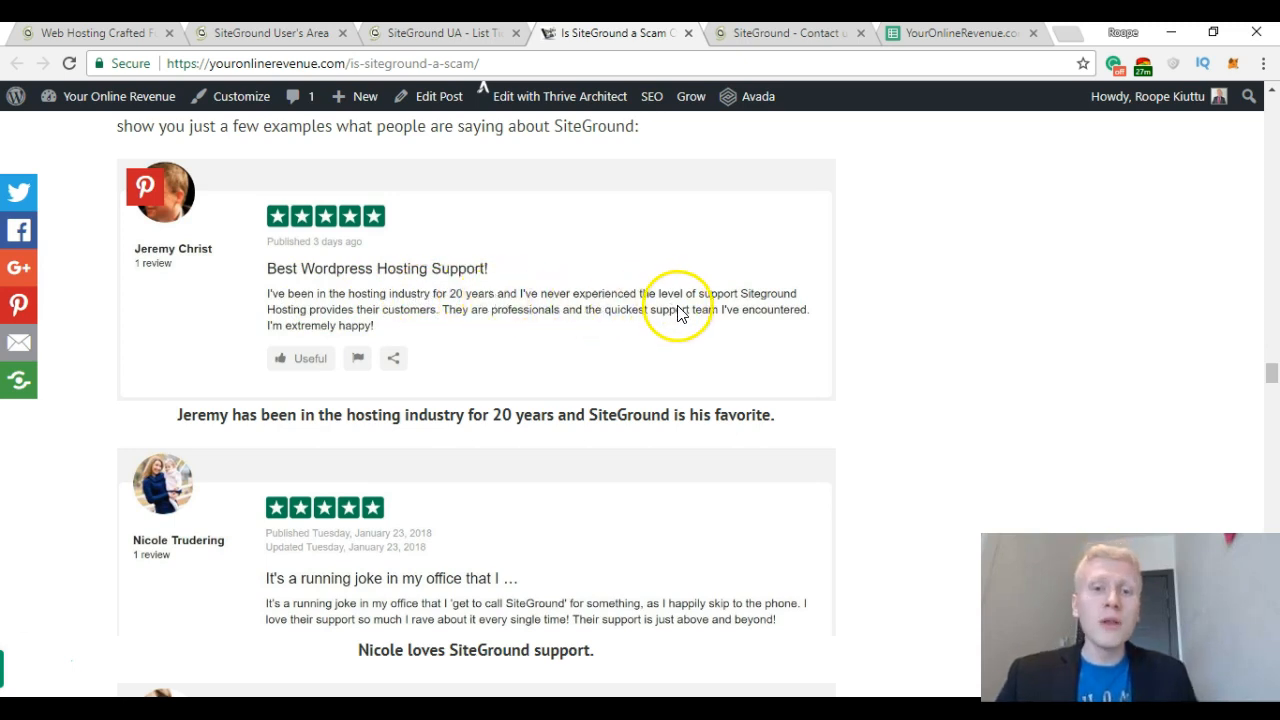
pyautogui.moveTo(484, 316)
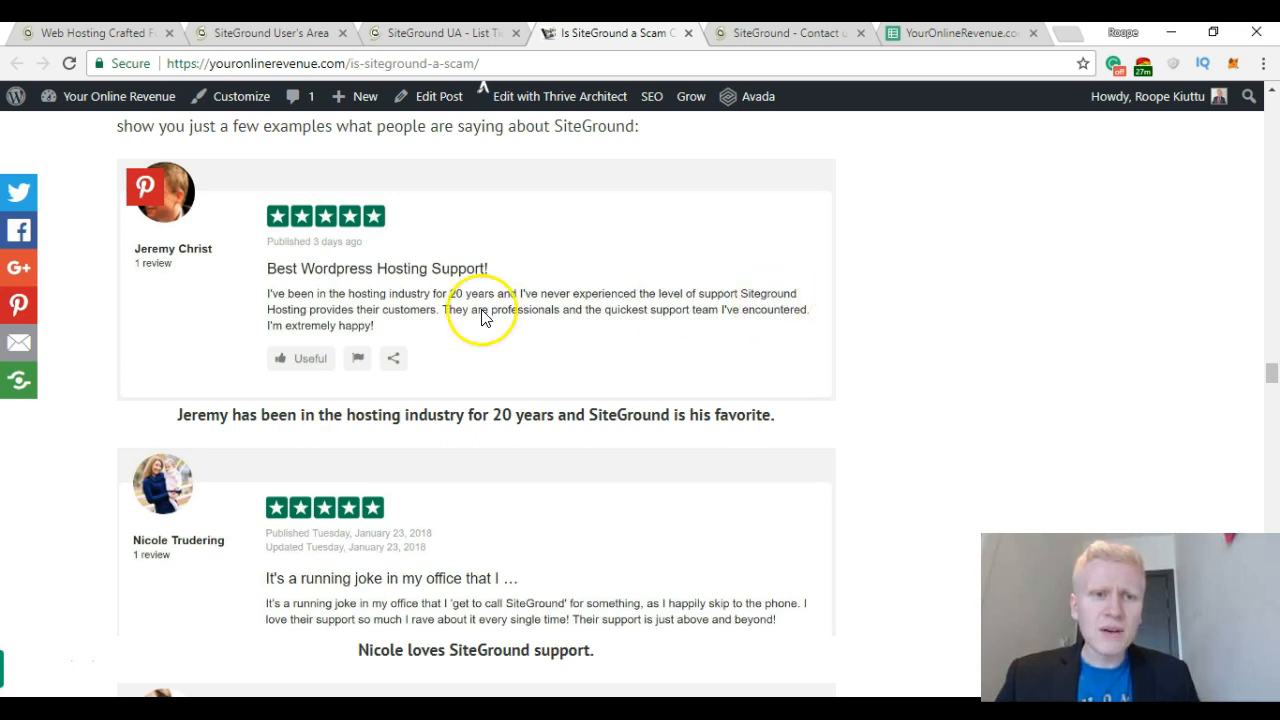
pyautogui.moveTo(390, 320)
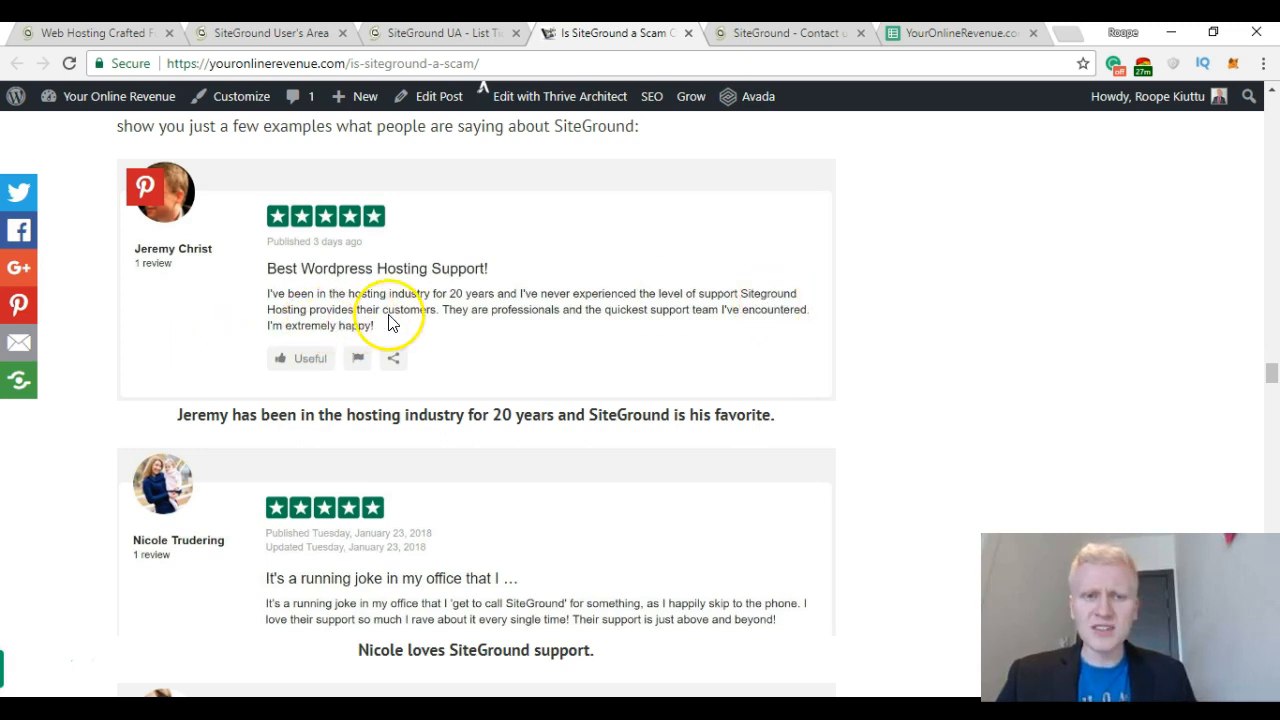
pyautogui.moveTo(432, 318)
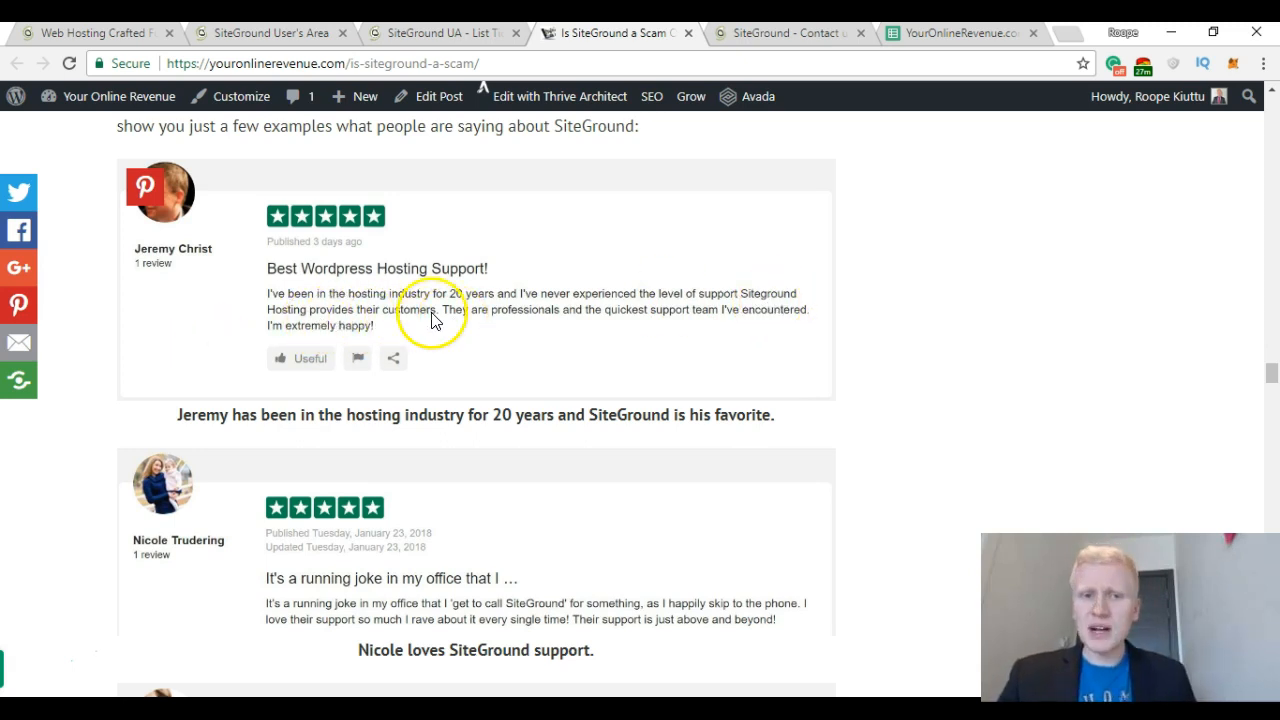
pyautogui.moveTo(700, 324)
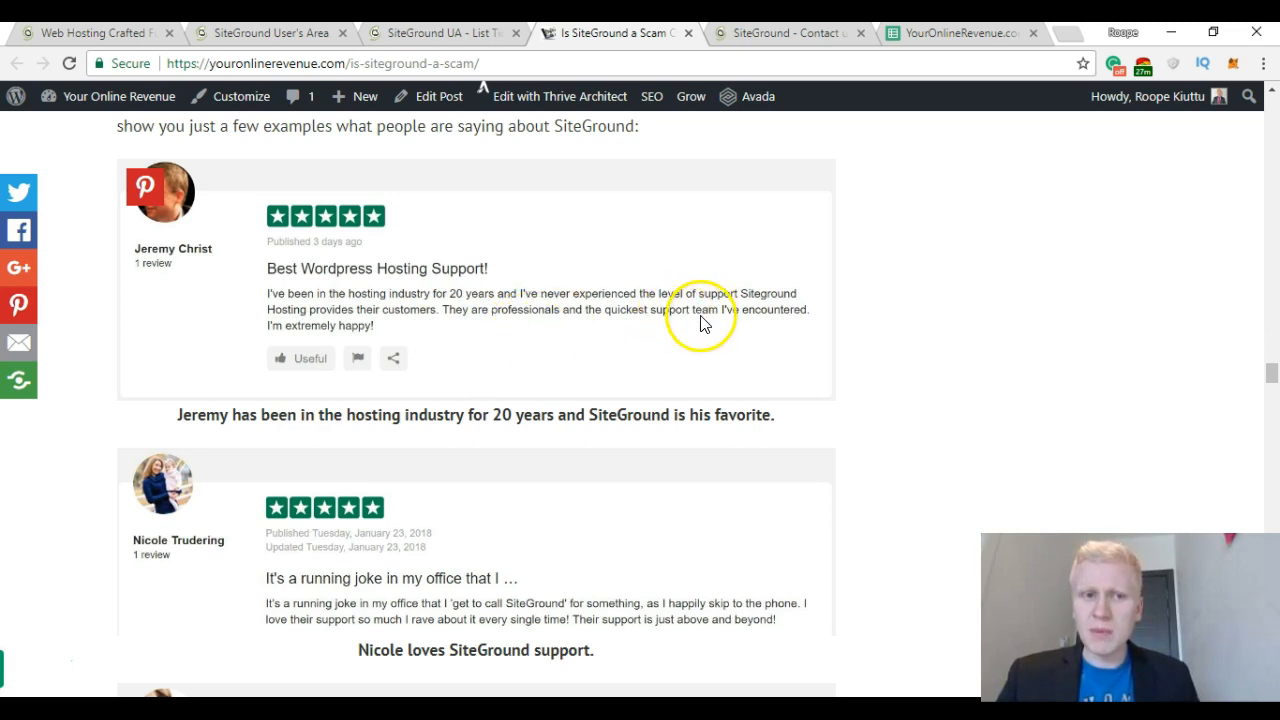
pyautogui.moveTo(900, 390)
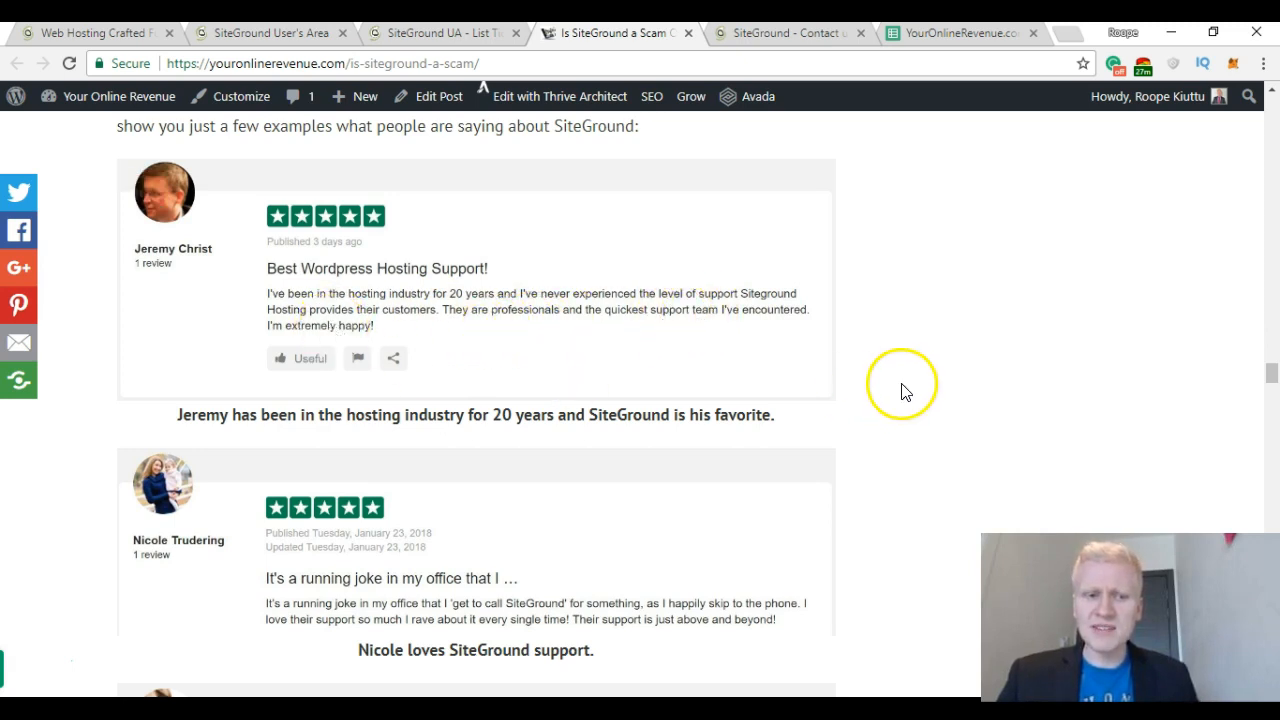
pyautogui.scroll(-3)
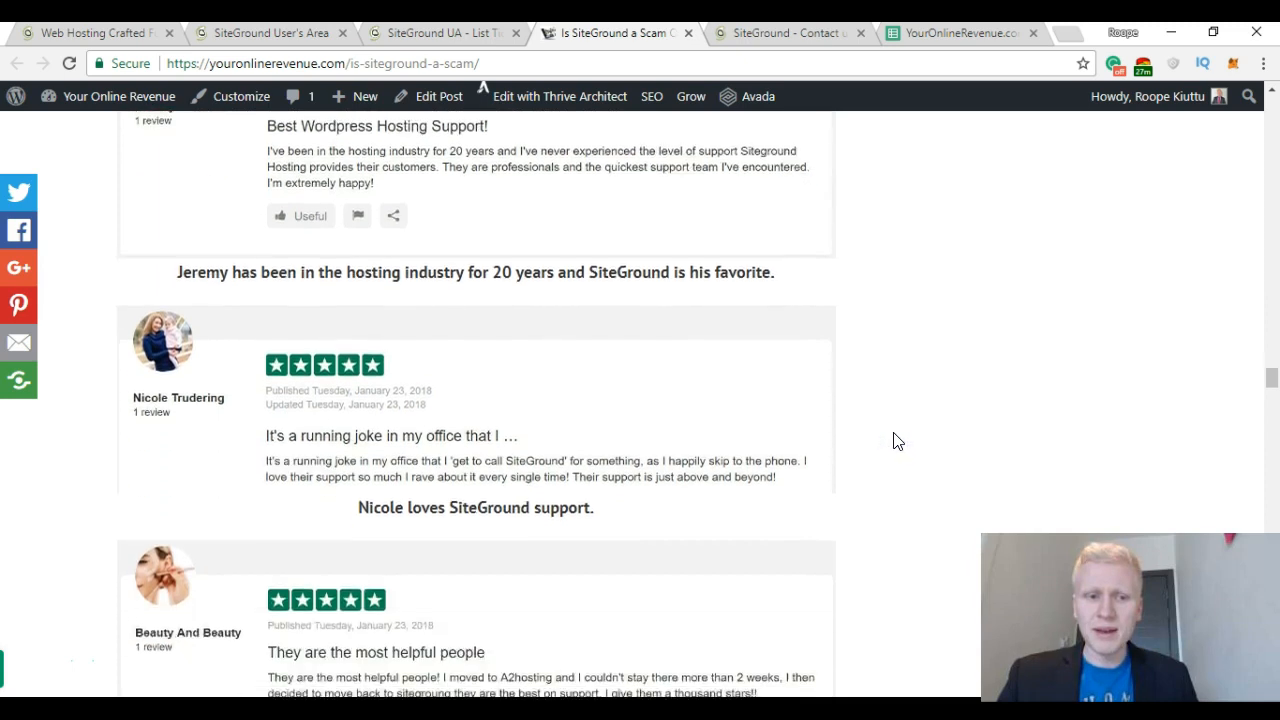
pyautogui.scroll(-3)
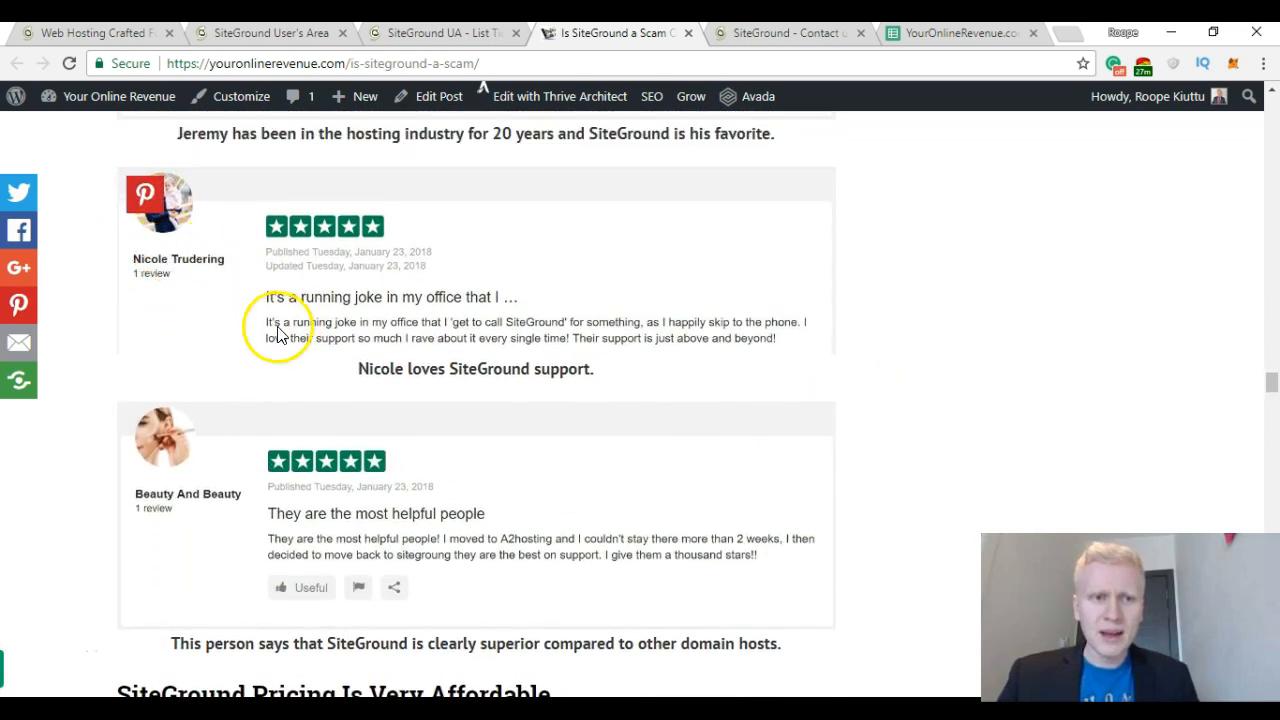
pyautogui.moveTo(384, 330)
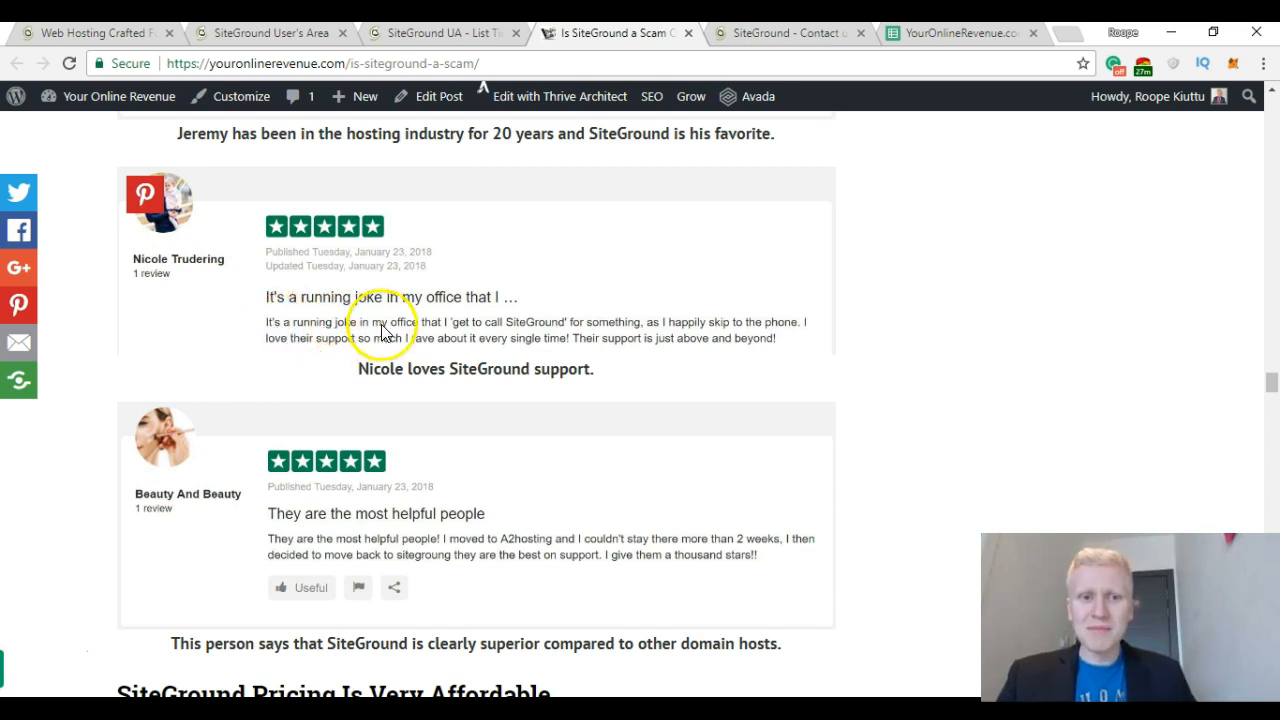
pyautogui.moveTo(476, 336)
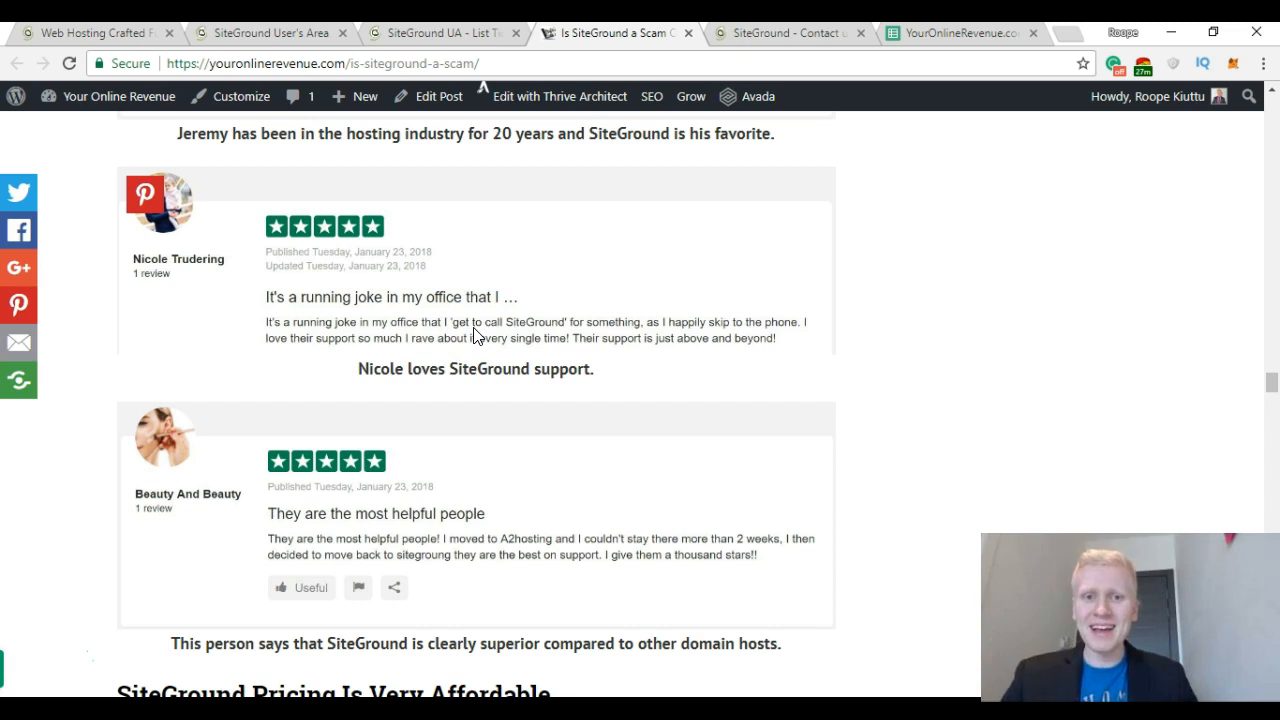
pyautogui.moveTo(344, 378)
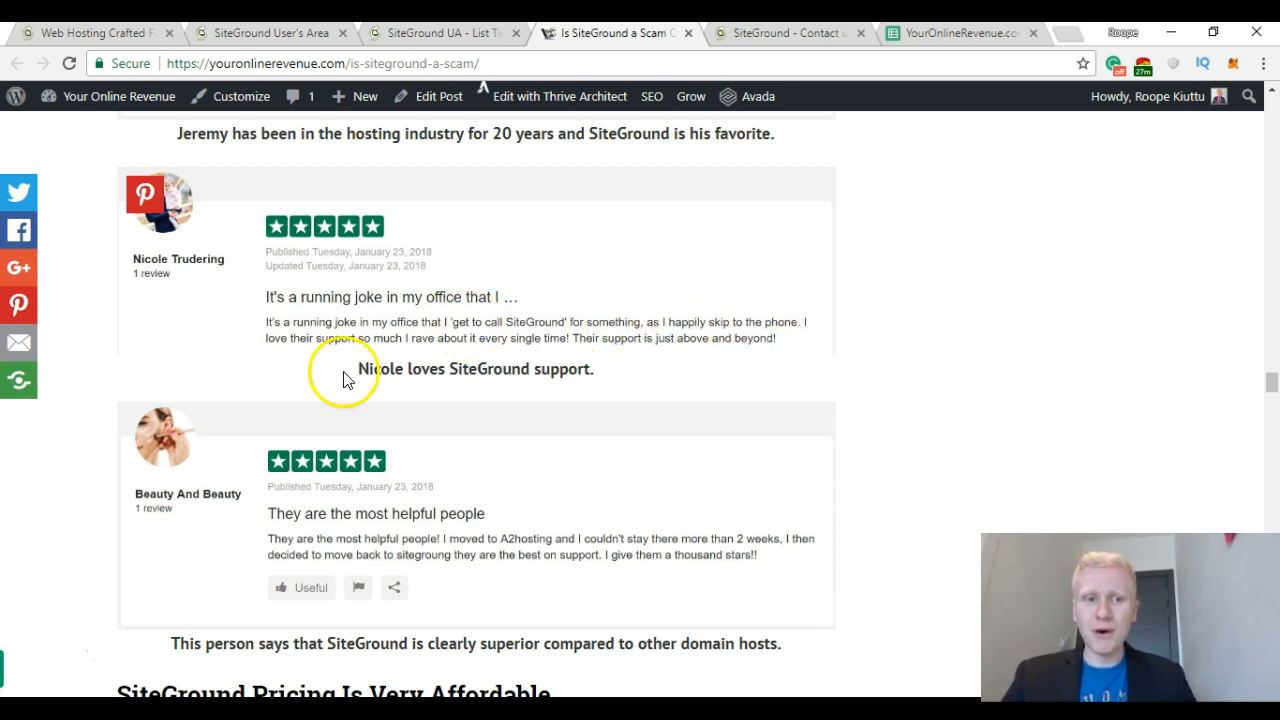
pyautogui.moveTo(318, 360)
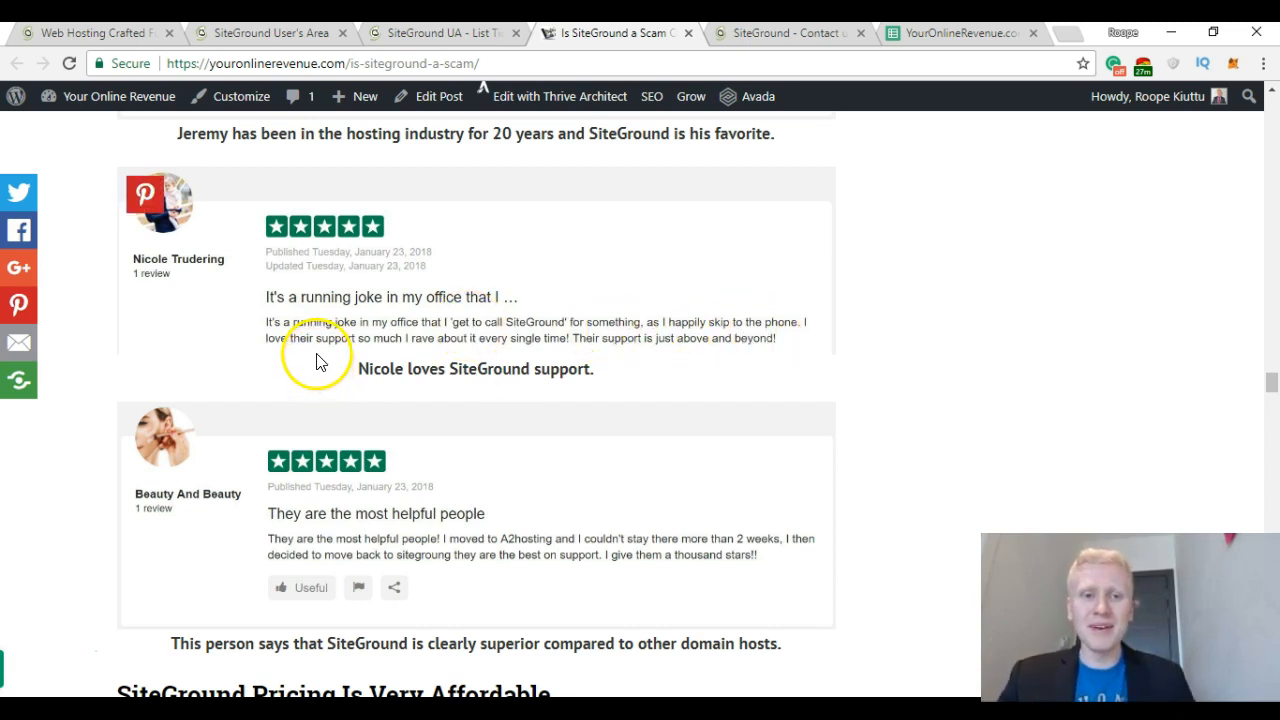
pyautogui.moveTo(552, 356)
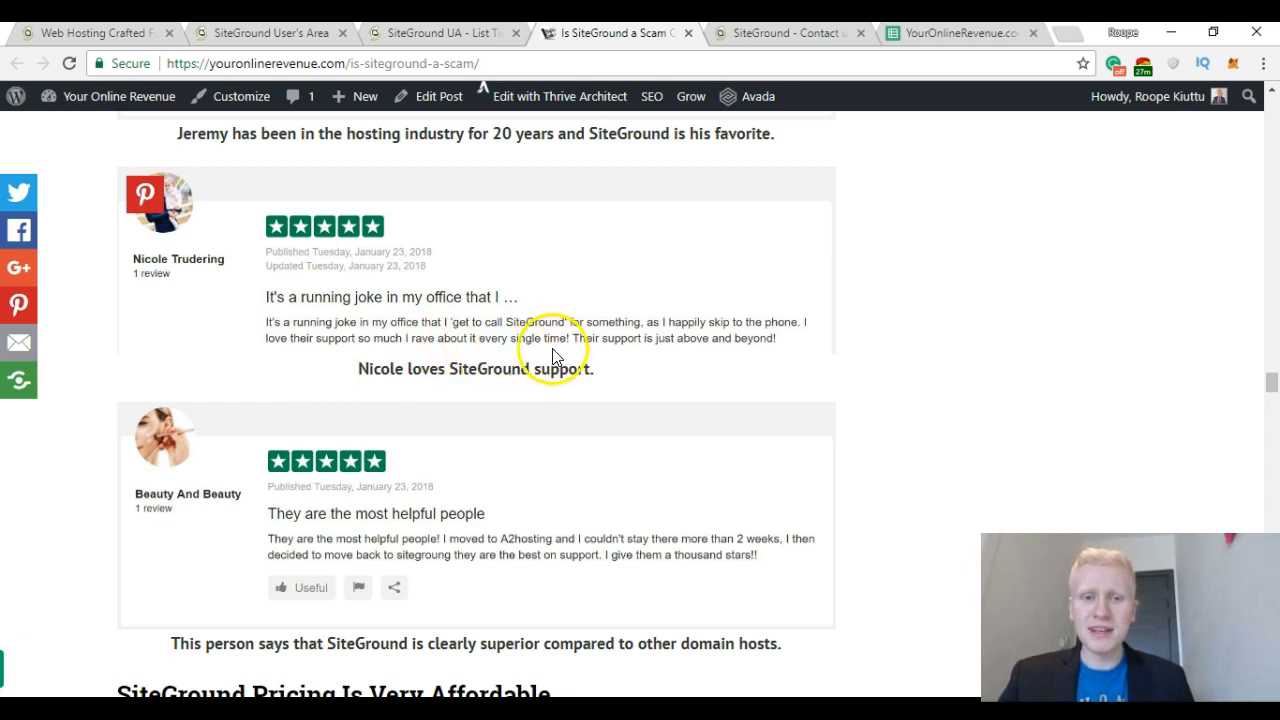
pyautogui.moveTo(610, 358)
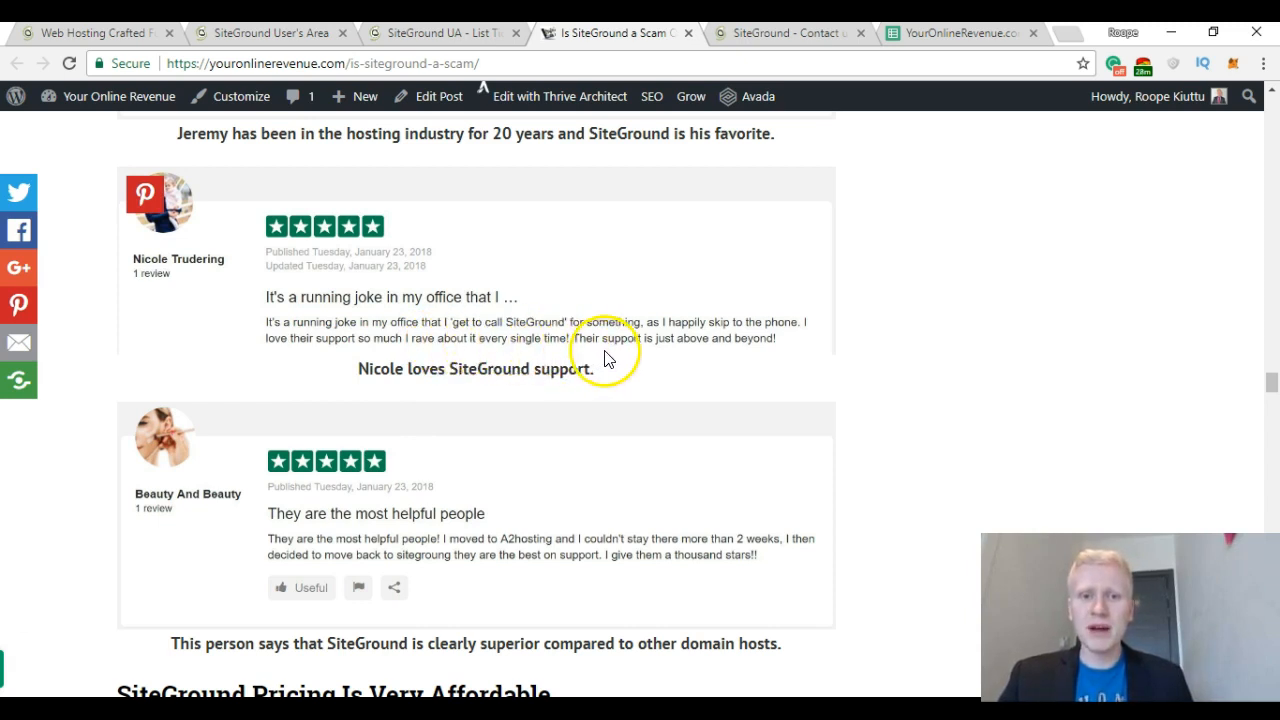
pyautogui.moveTo(912, 364)
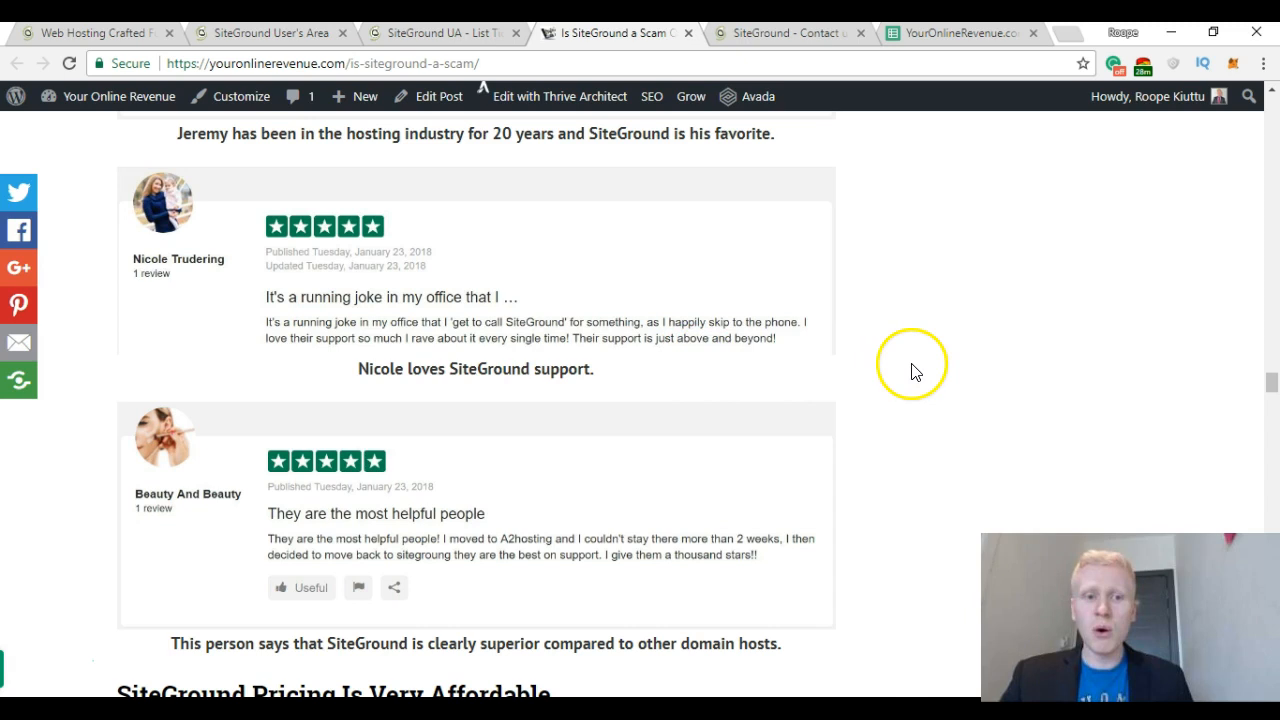
pyautogui.scroll(-3)
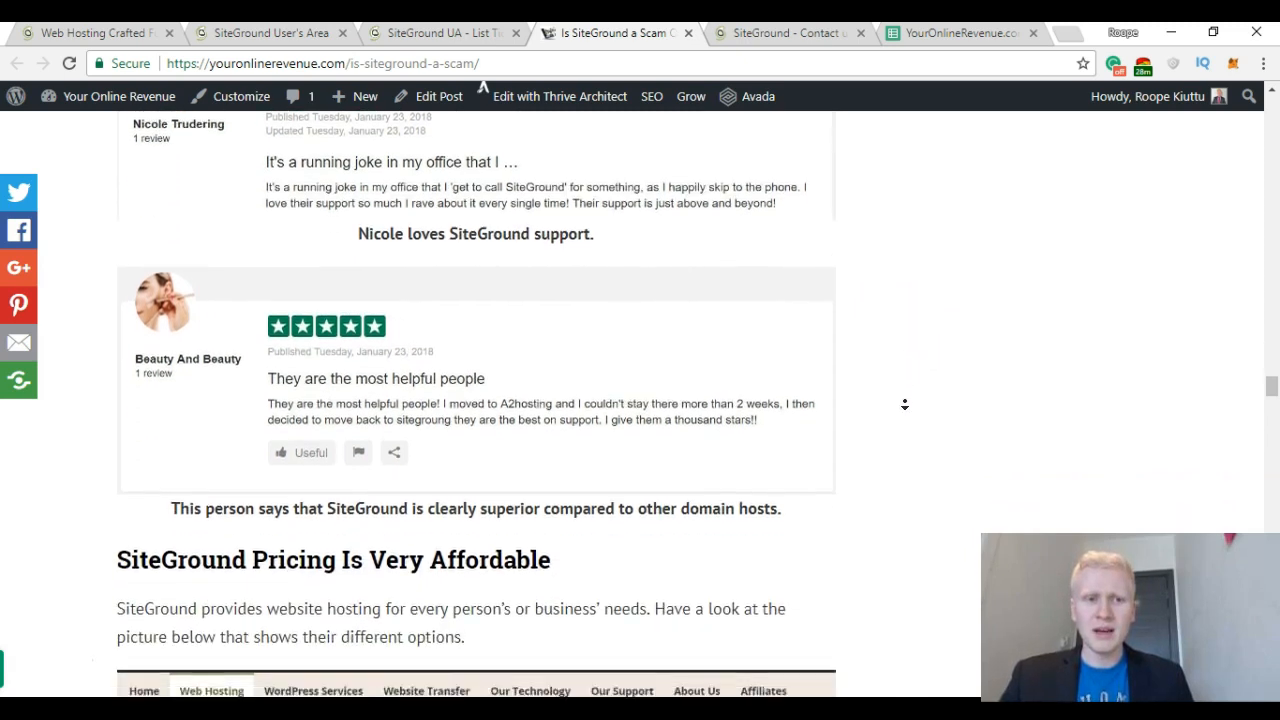
pyautogui.scroll(-3)
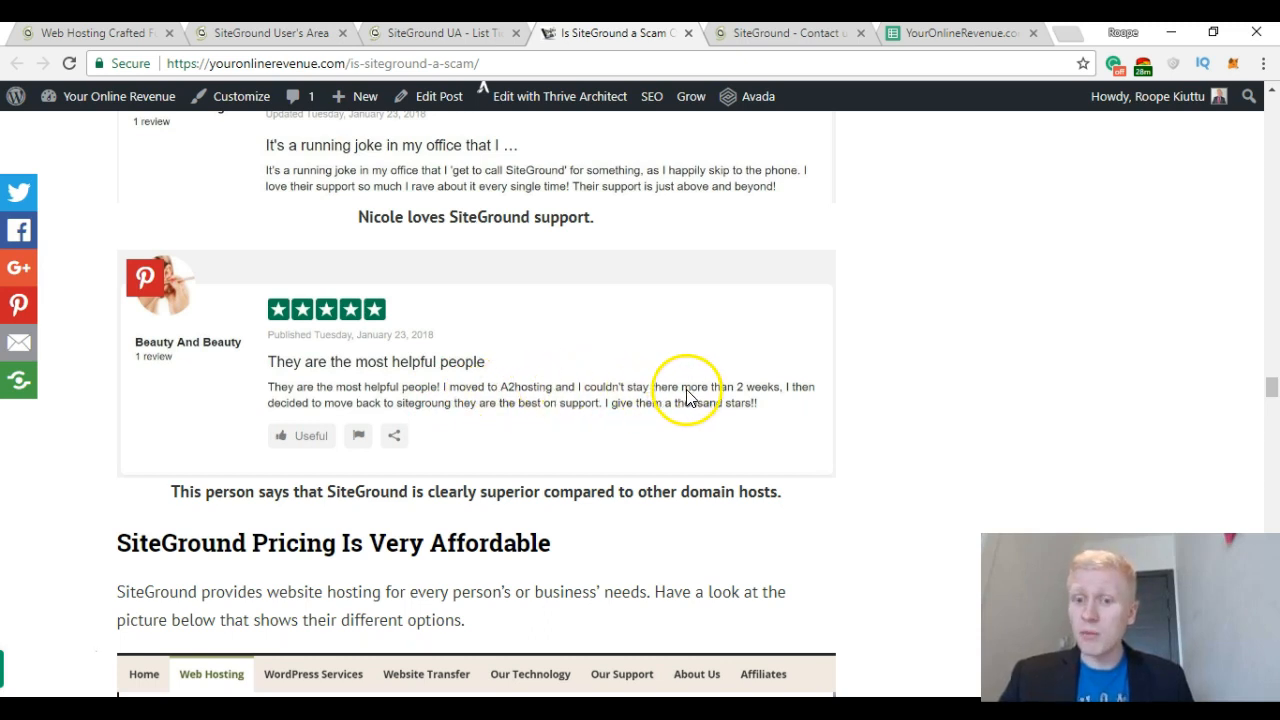
pyautogui.moveTo(304, 412)
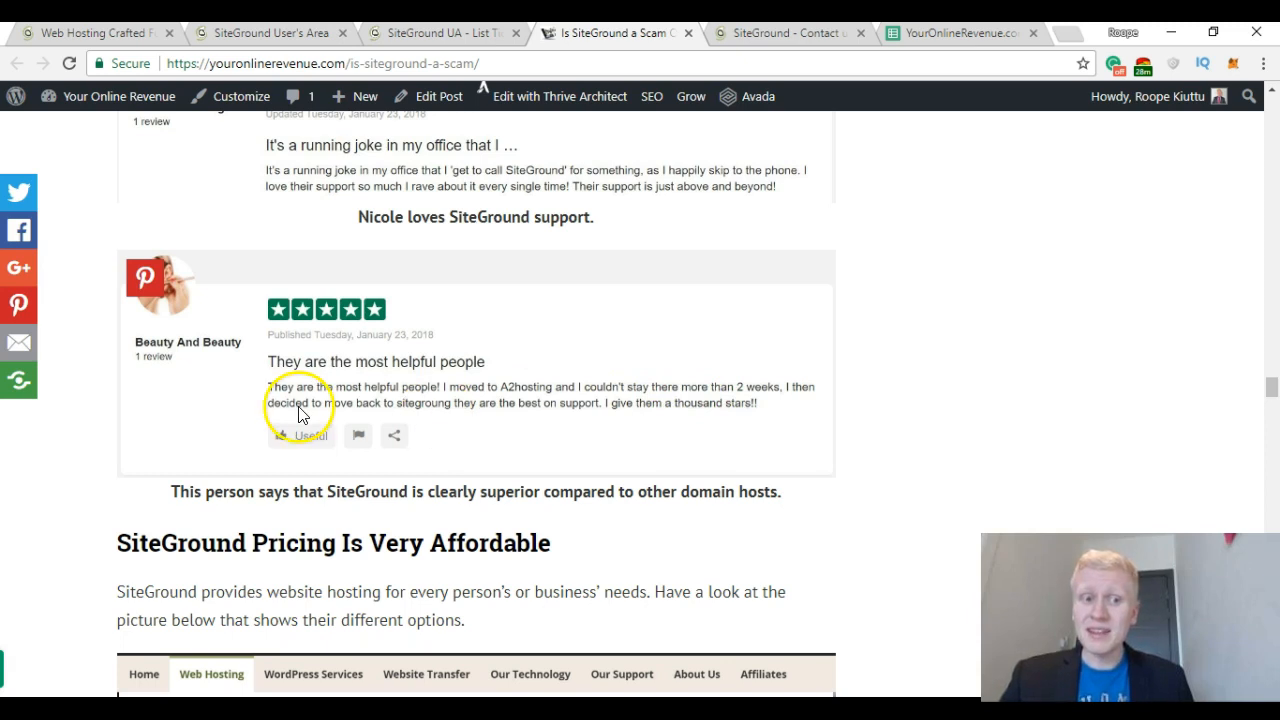
pyautogui.moveTo(470, 412)
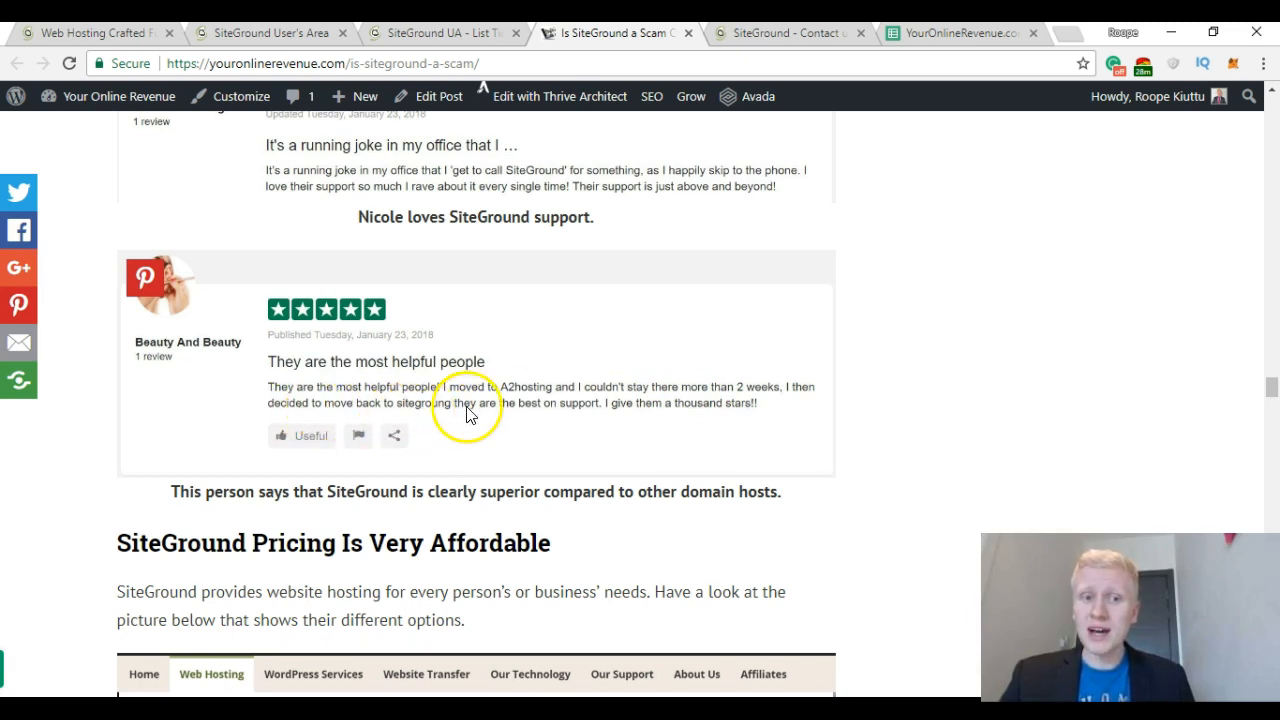
pyautogui.moveTo(558, 418)
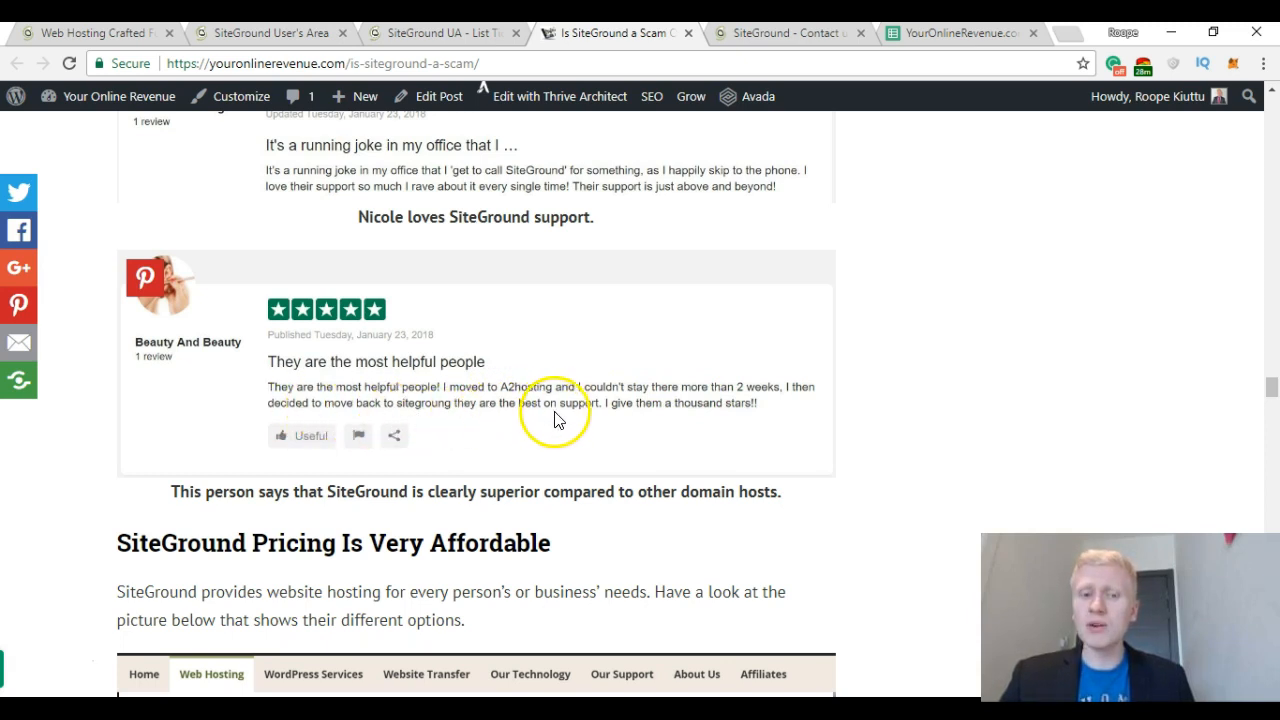
pyautogui.moveTo(688, 430)
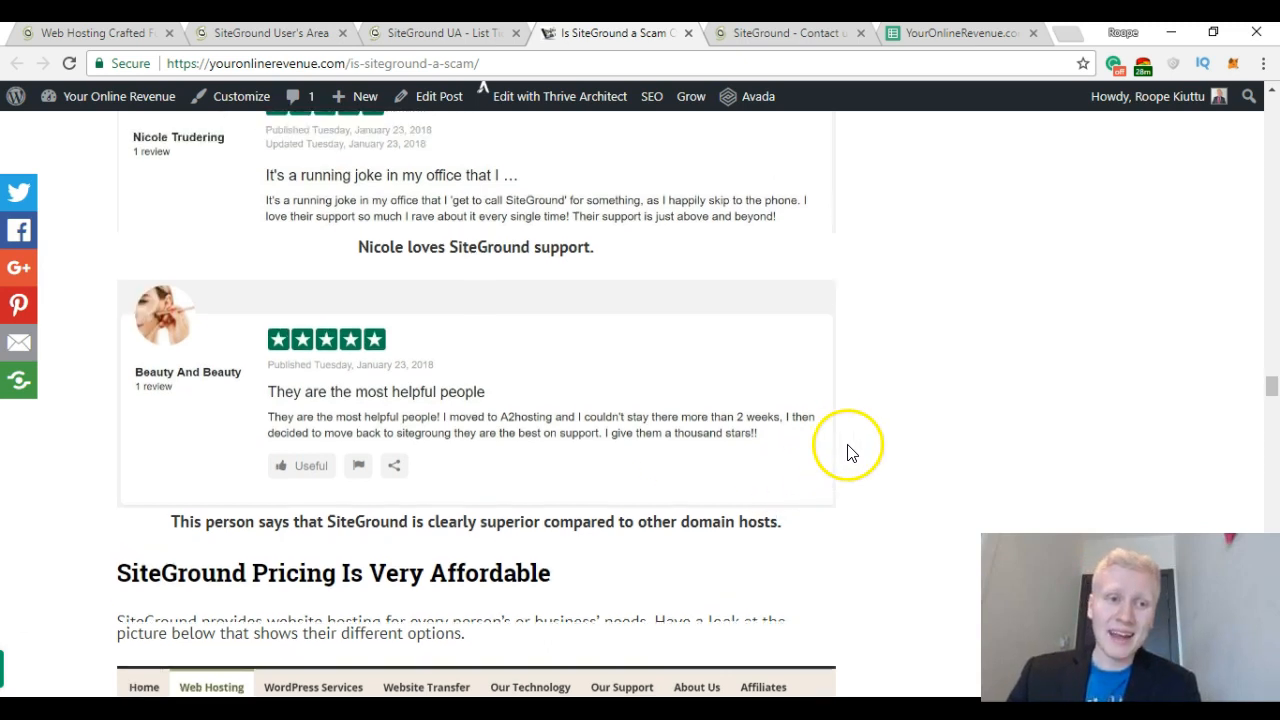
pyautogui.scroll(-3)
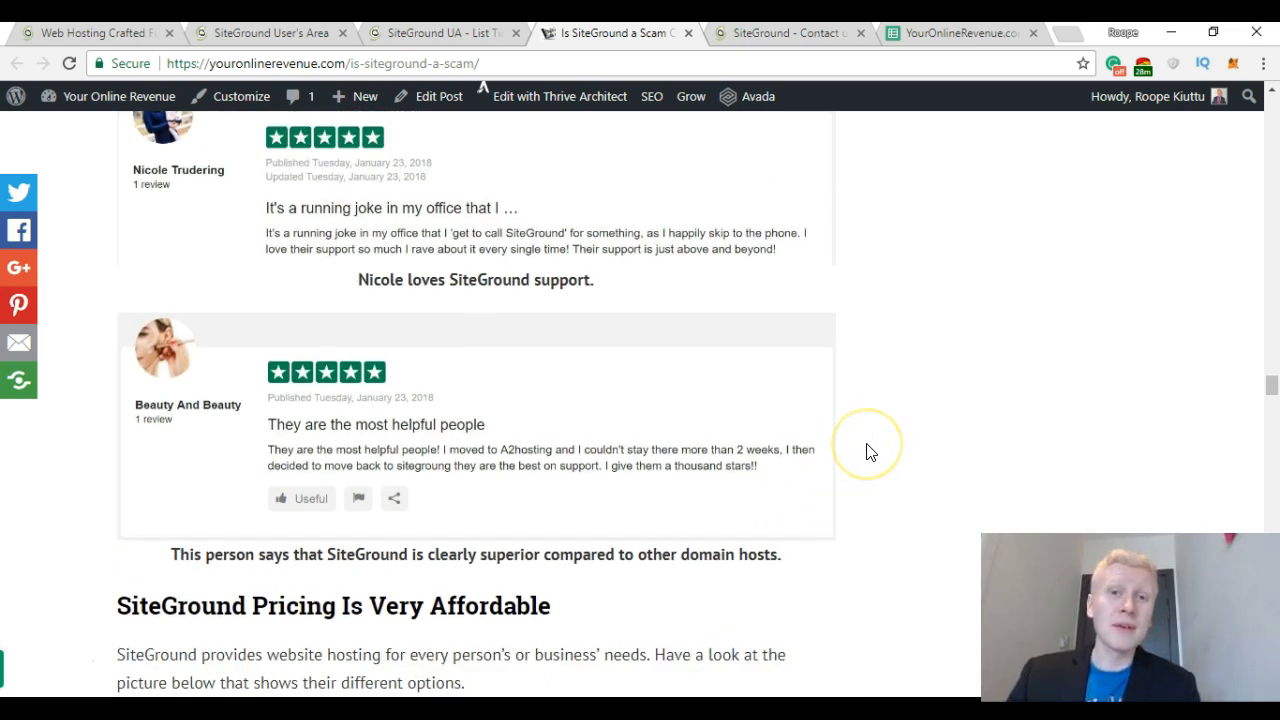
pyautogui.scroll(-3)
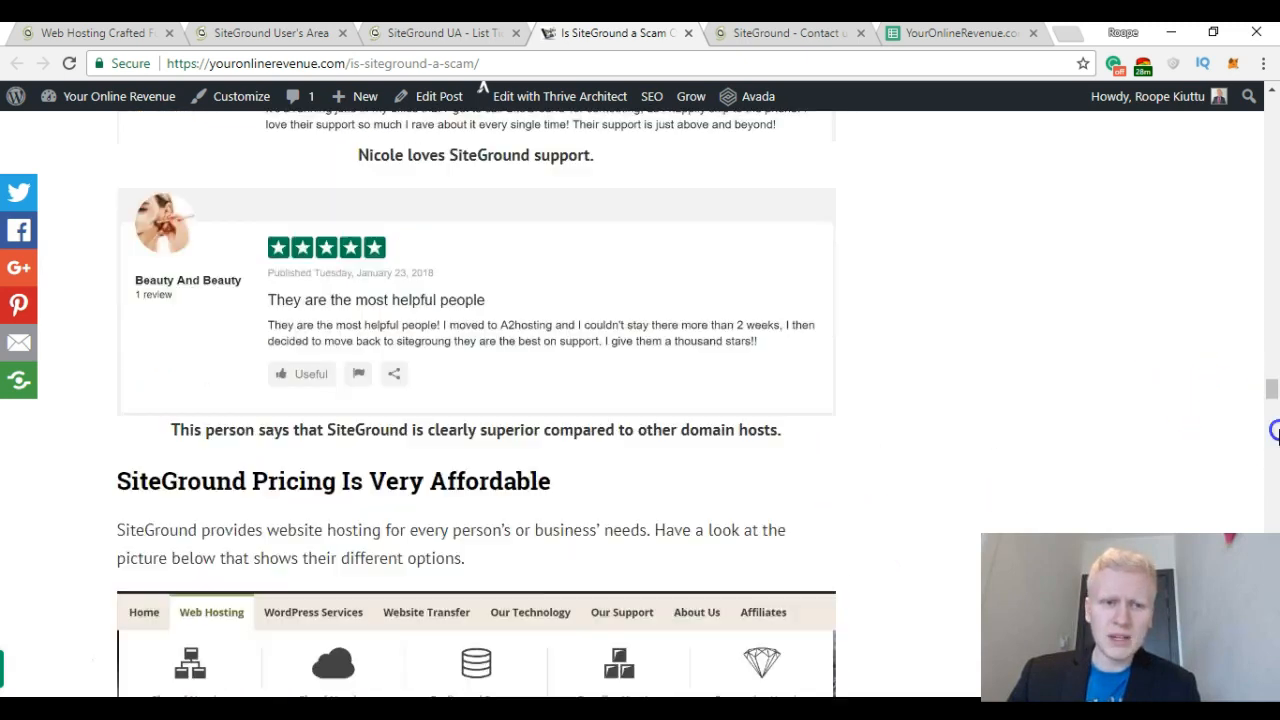
# Scroll to the StartUp/GrowBig/GoGeek plans image and switch to SiteGround's live web hosting page.
pyautogui.scroll(-3)
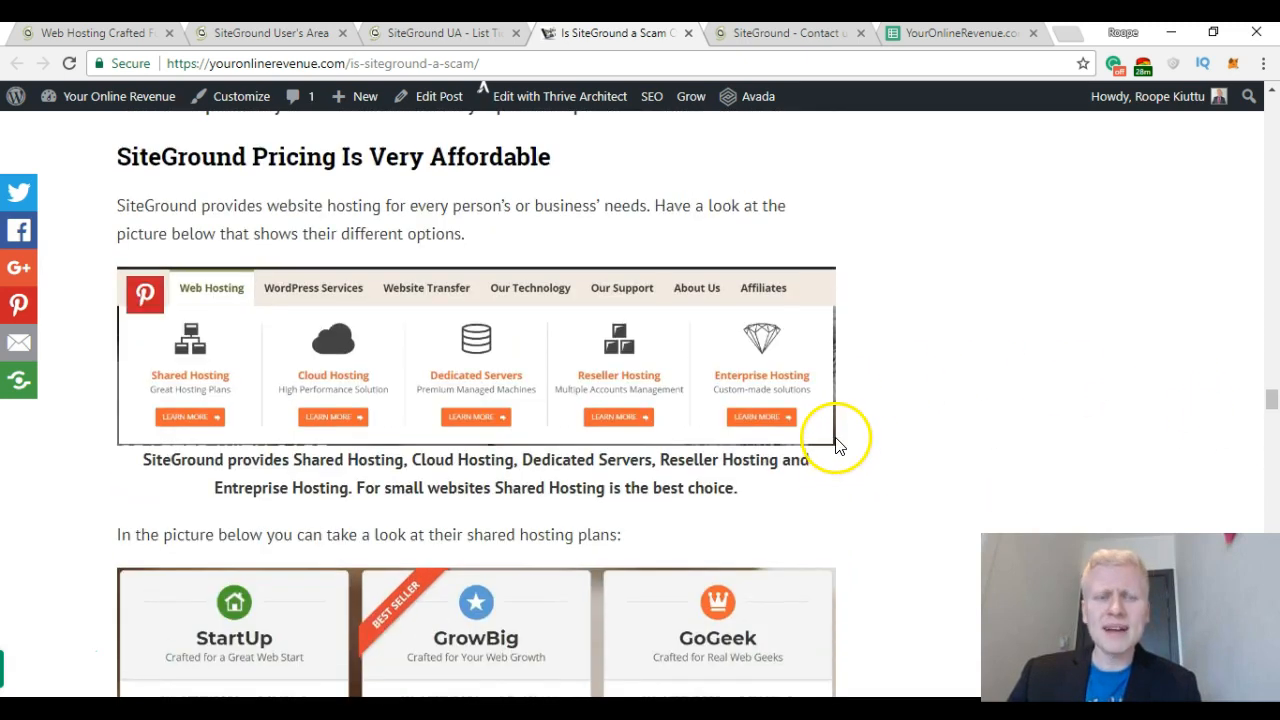
pyautogui.scroll(-3)
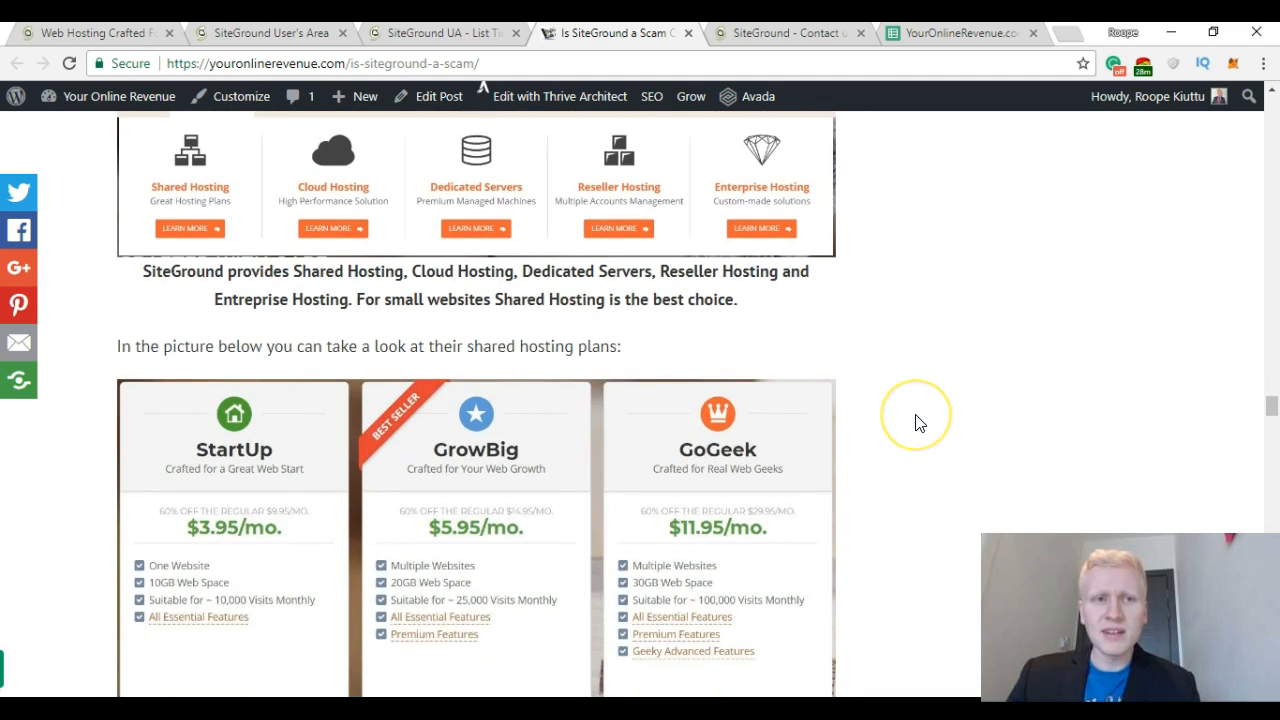
pyautogui.scroll(-3)
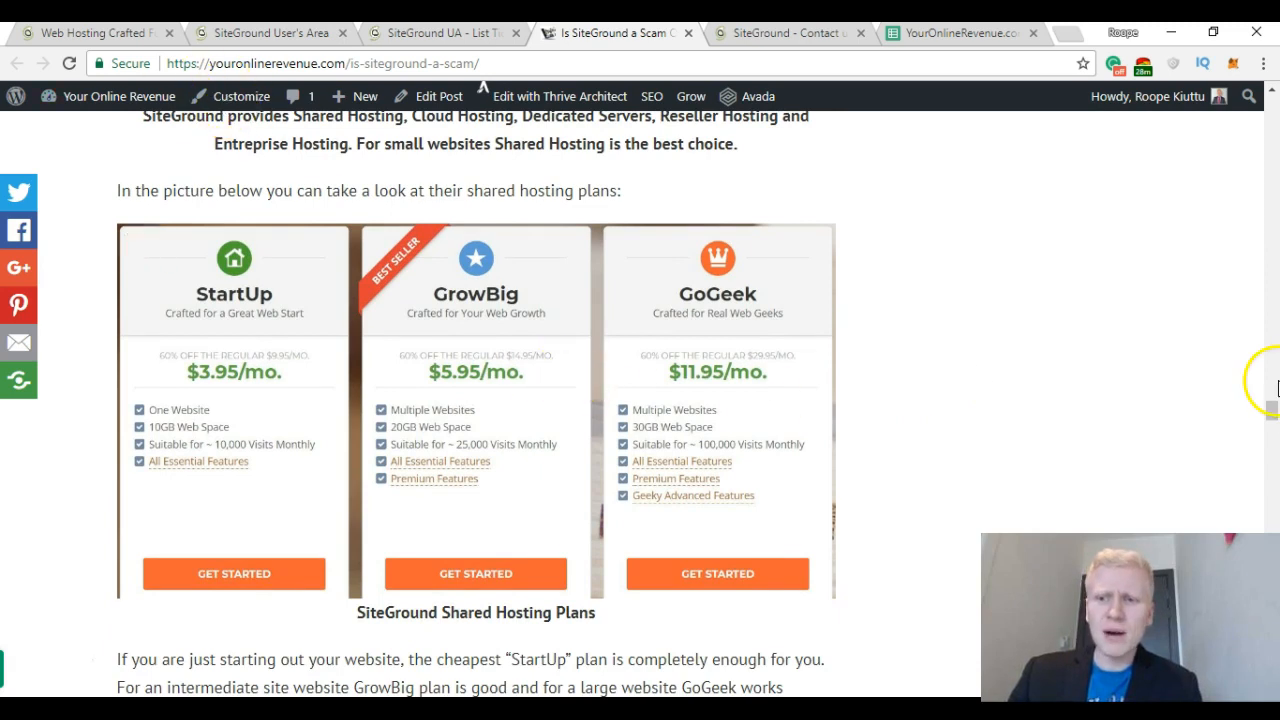
pyautogui.click(90, 32)
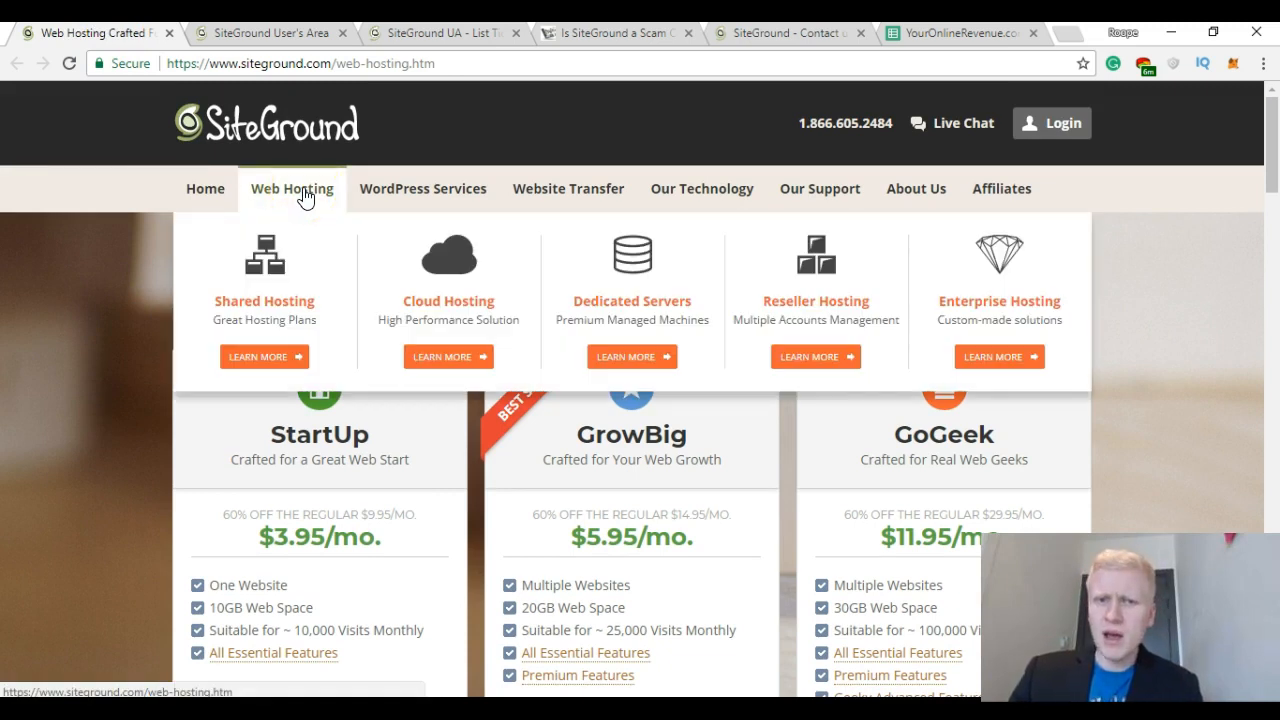
pyautogui.click(64, 332)
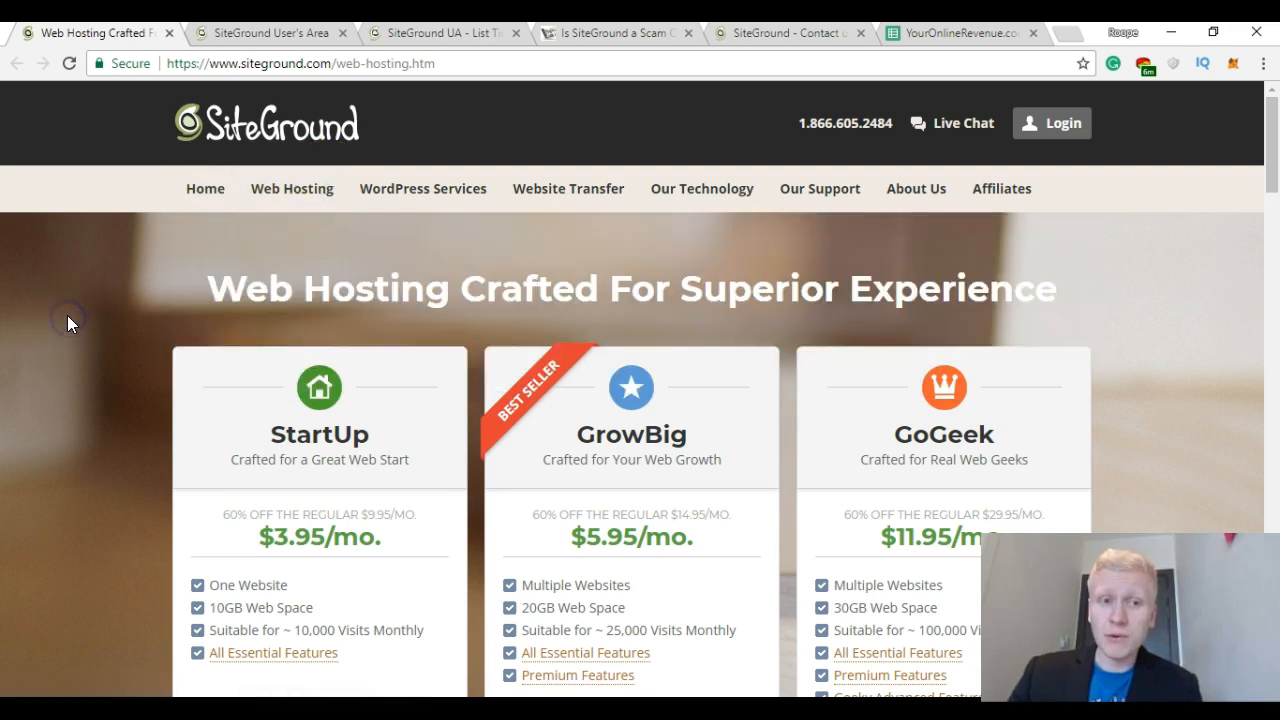
pyautogui.scroll(-3)
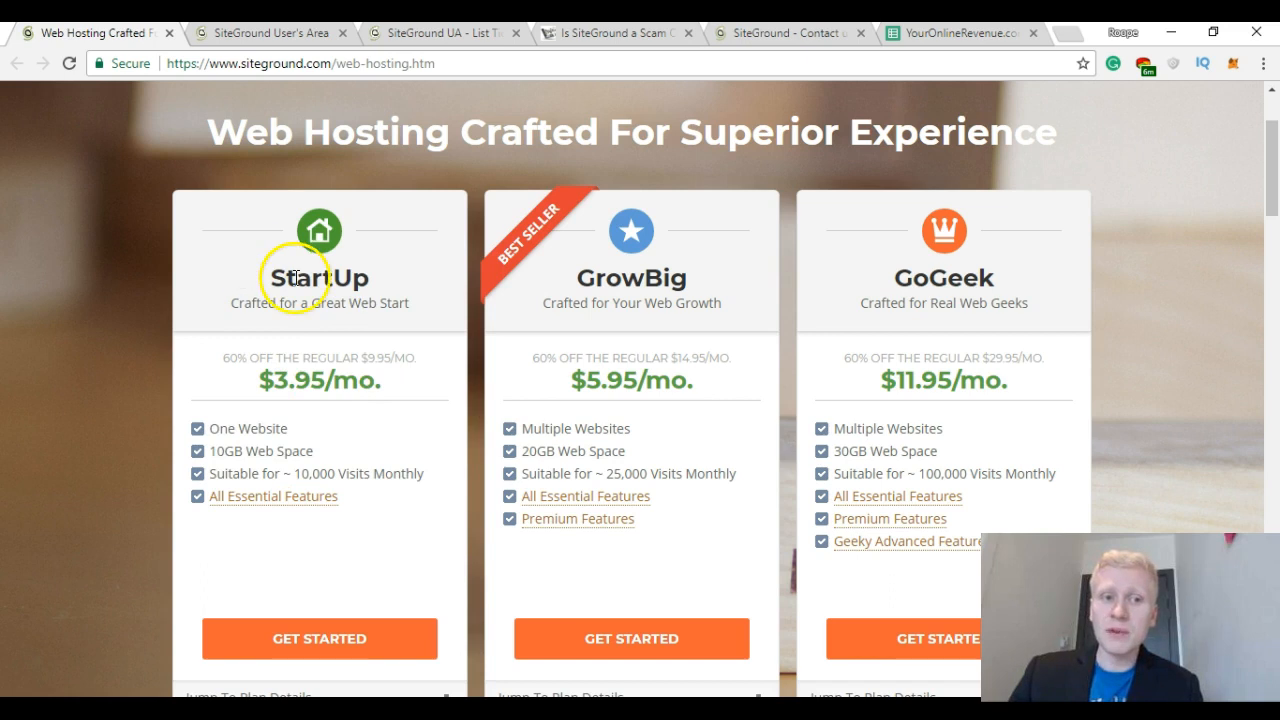
pyautogui.doubleClick(318, 380)
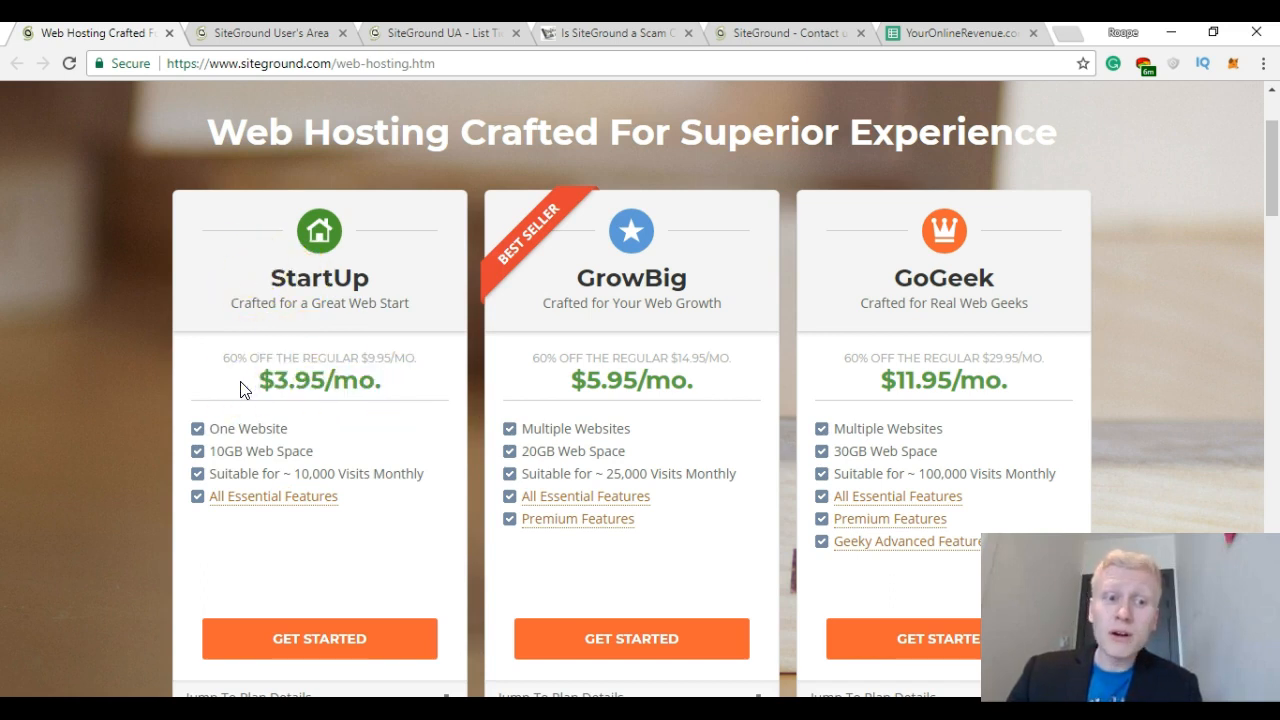
pyautogui.doubleClick(318, 380)
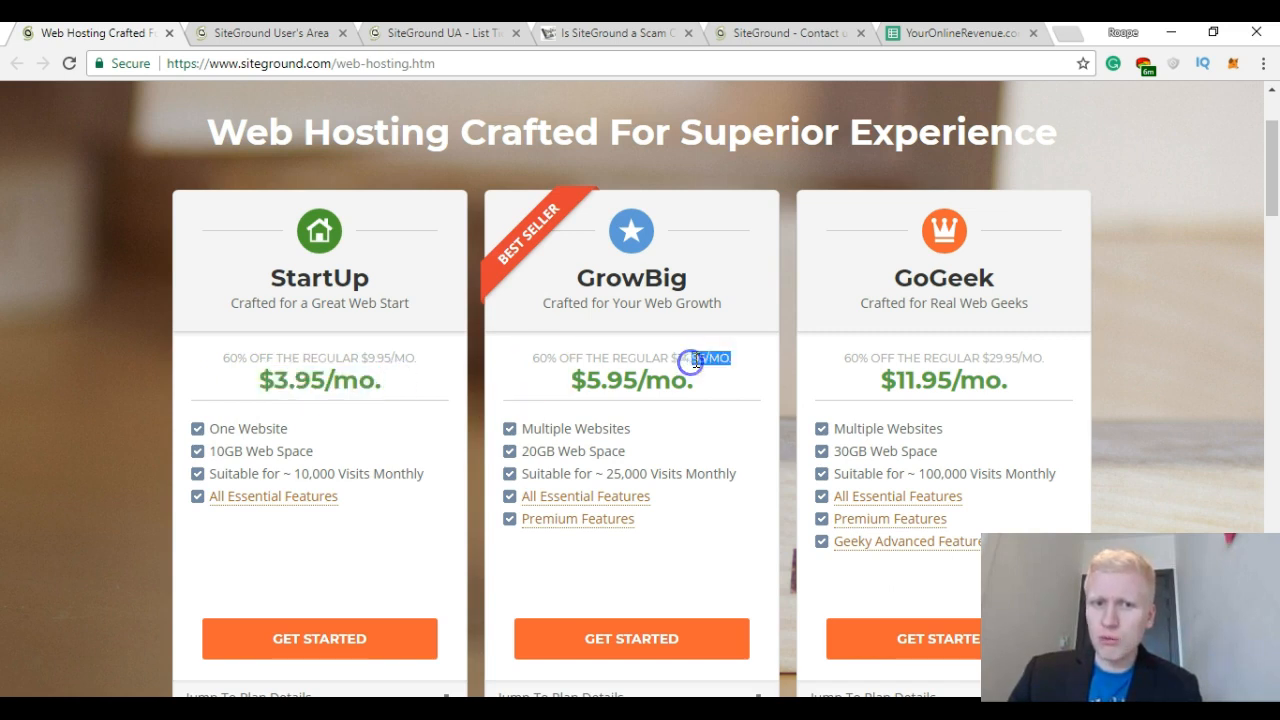
pyautogui.moveTo(858, 352)
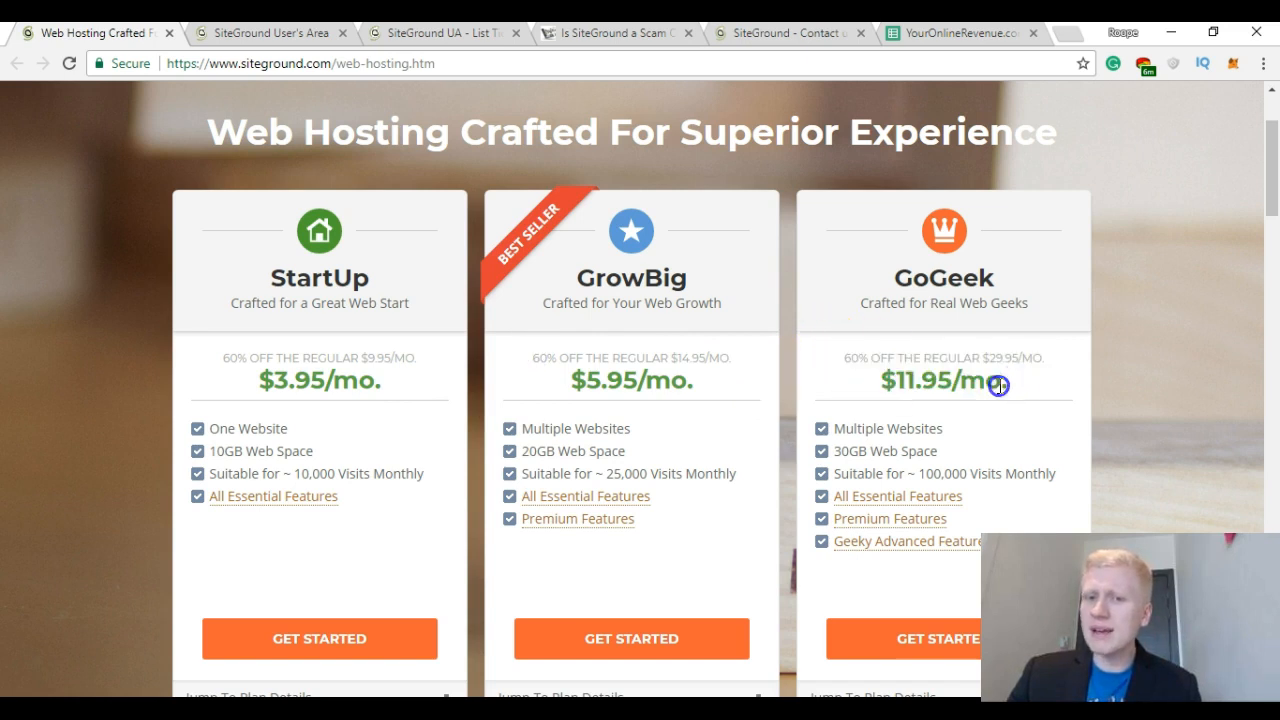
pyautogui.moveTo(804, 364)
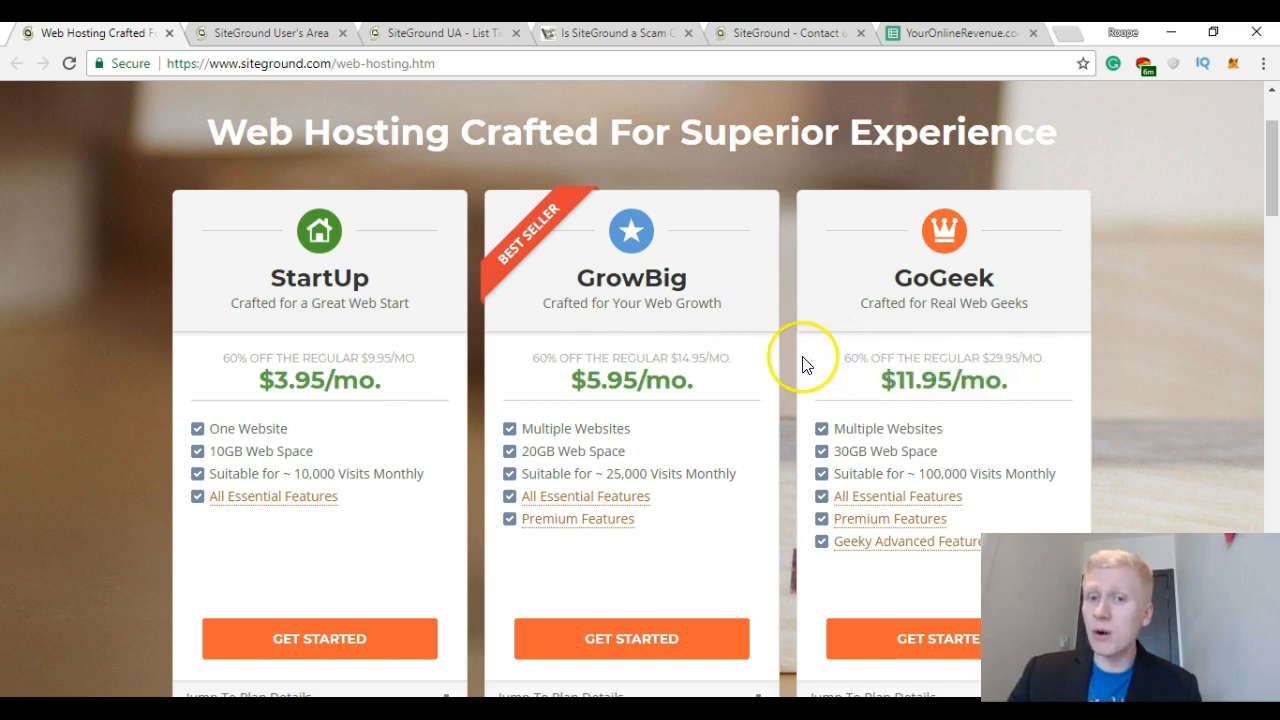
pyautogui.scroll(-3)
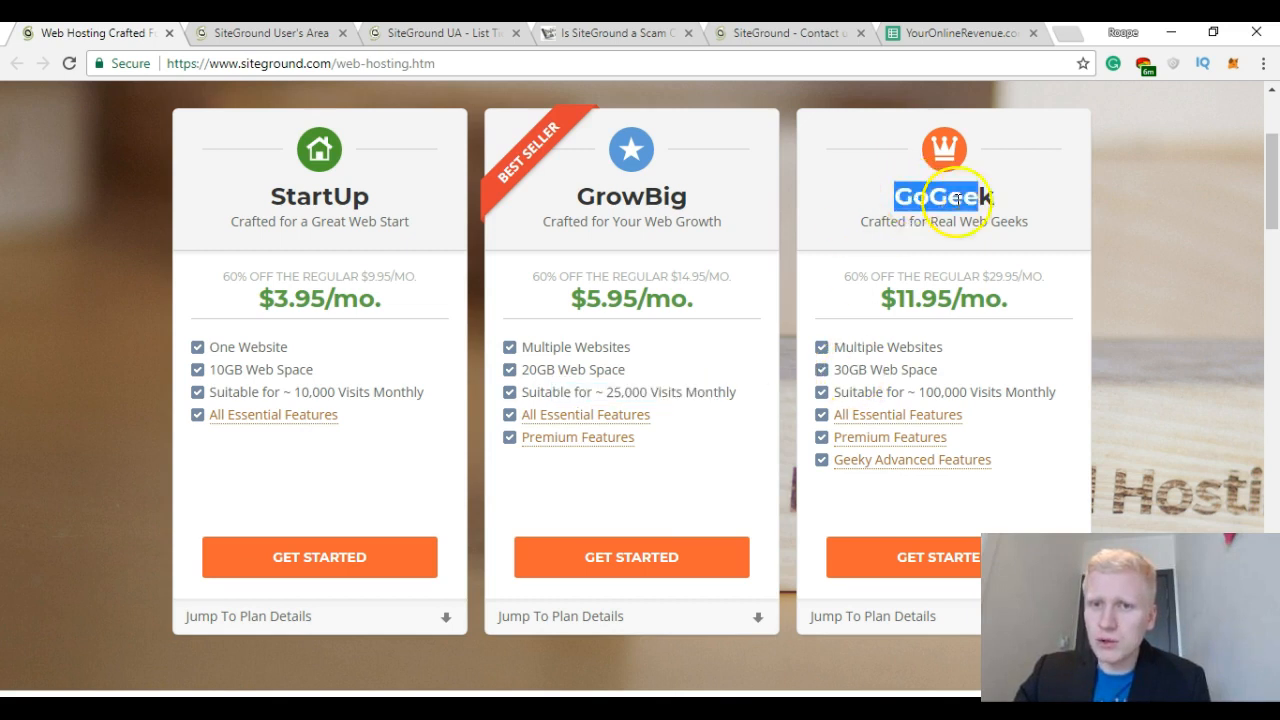
pyautogui.moveTo(1022, 392)
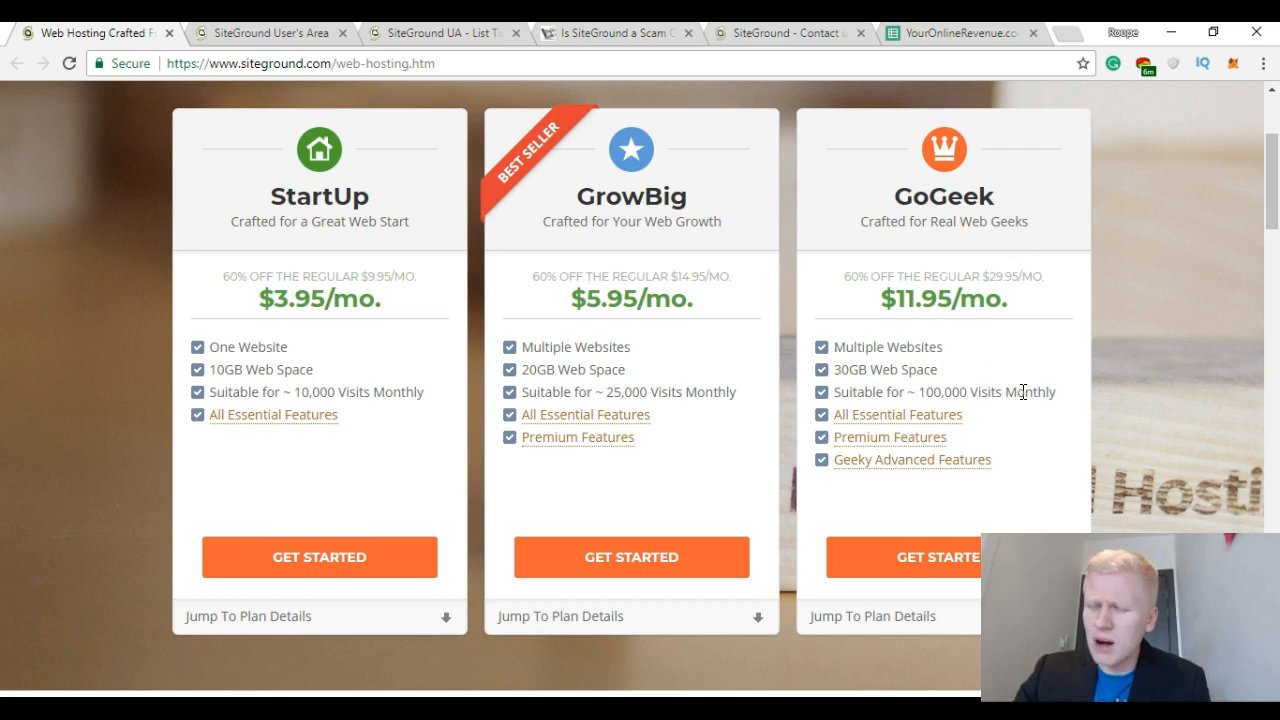
pyautogui.moveTo(708, 440)
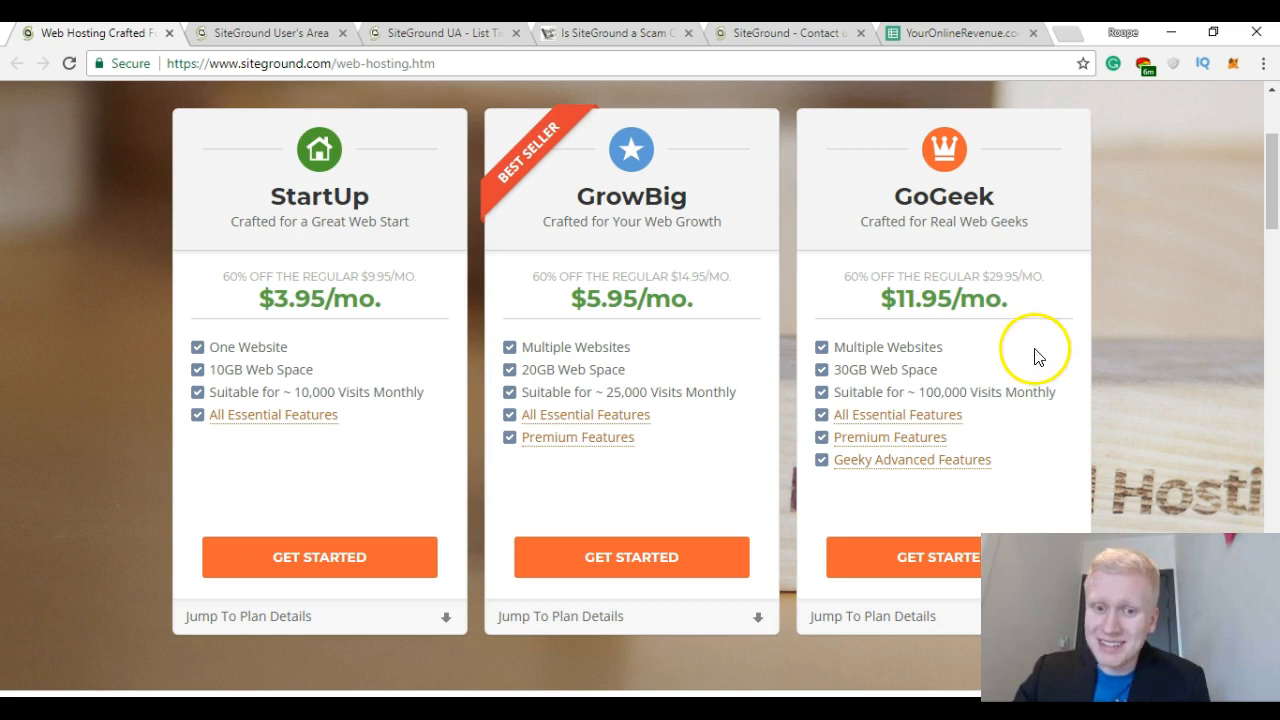
pyautogui.scroll(-3)
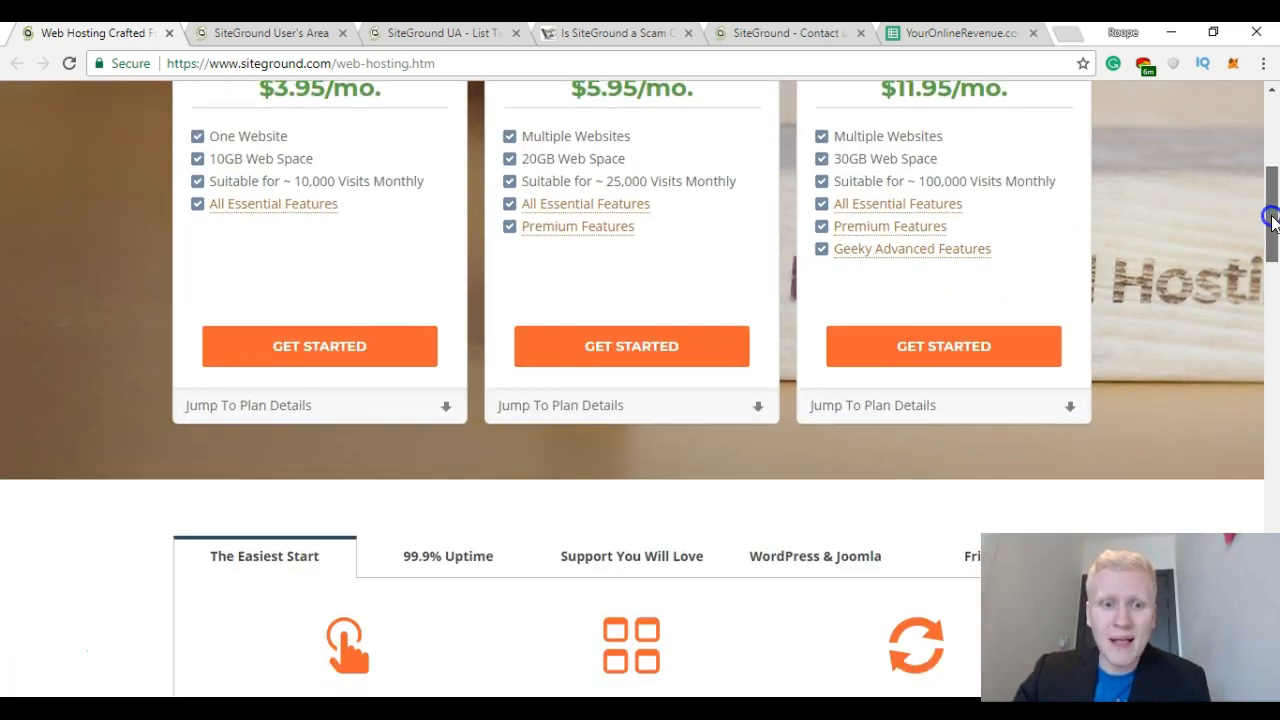
pyautogui.scroll(3)
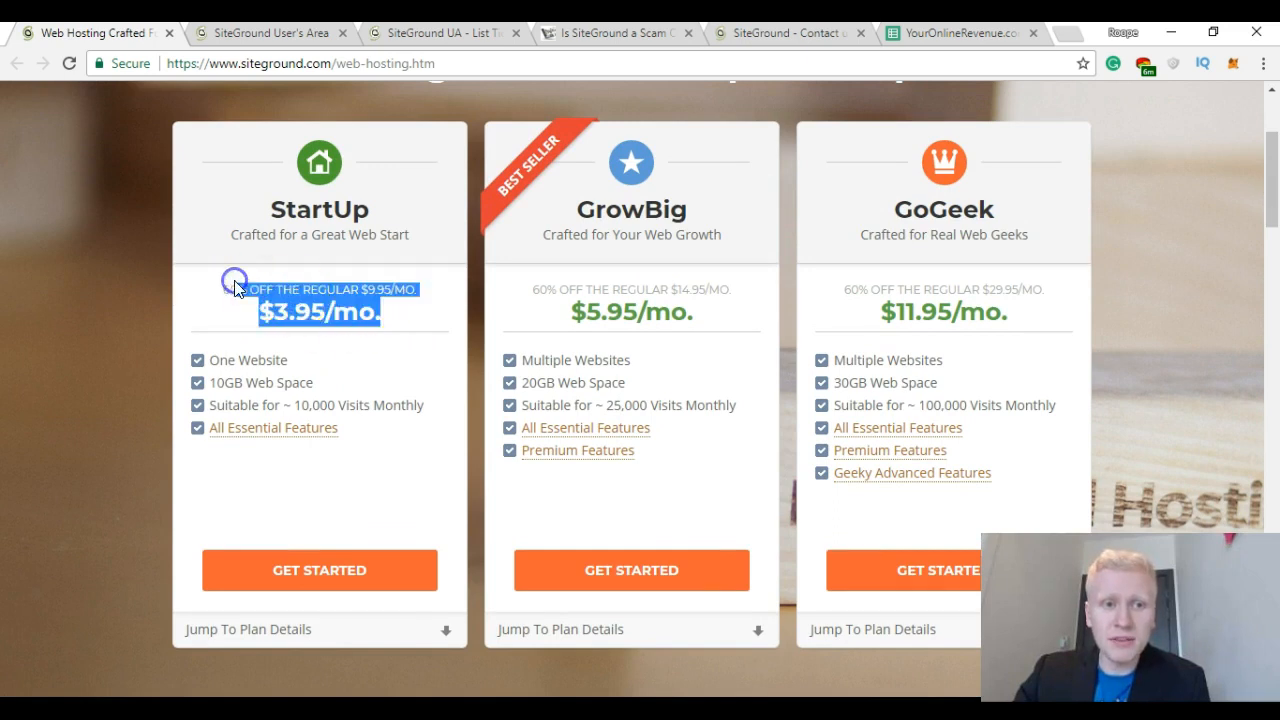
pyautogui.moveTo(440, 284)
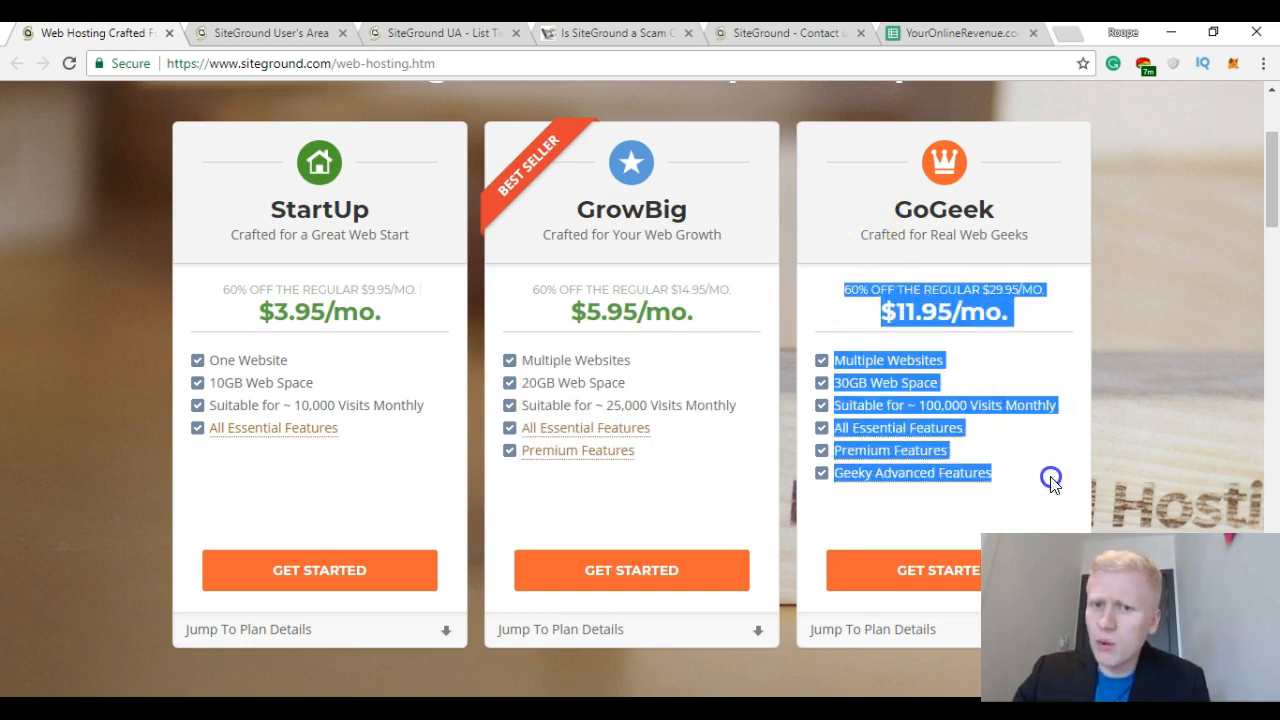
pyautogui.click(1050, 478)
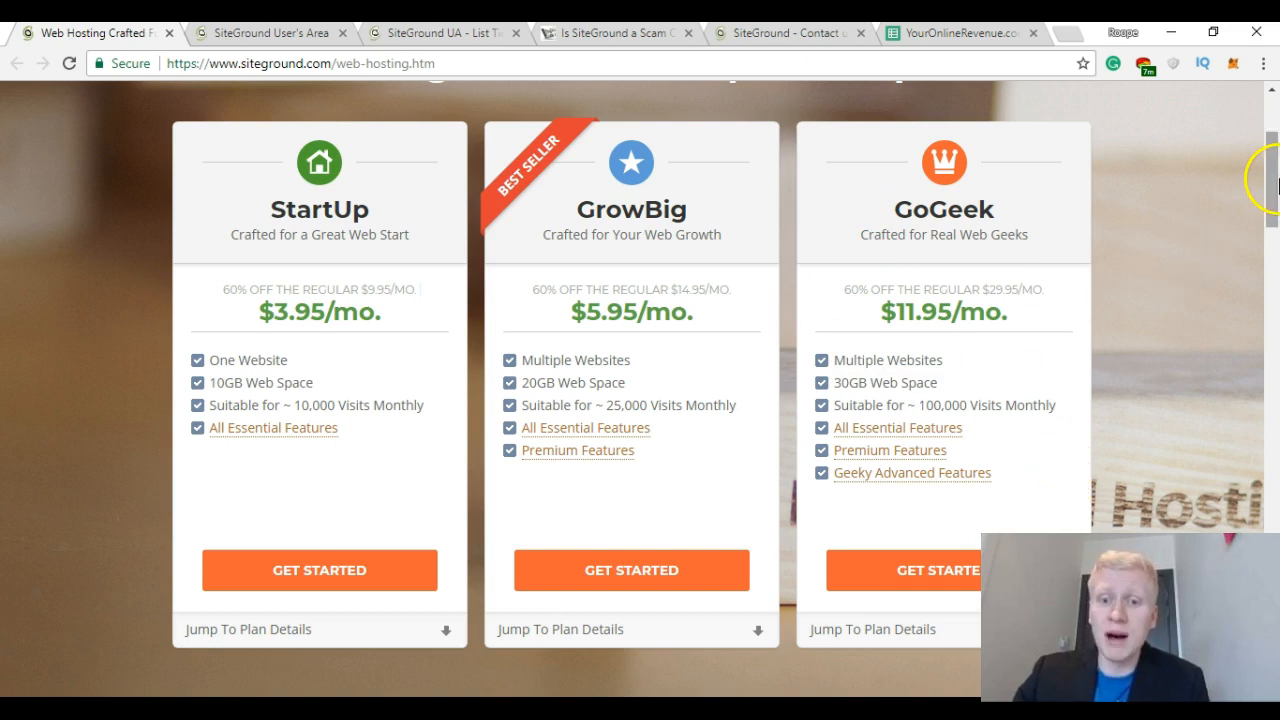
pyautogui.scroll(-3)
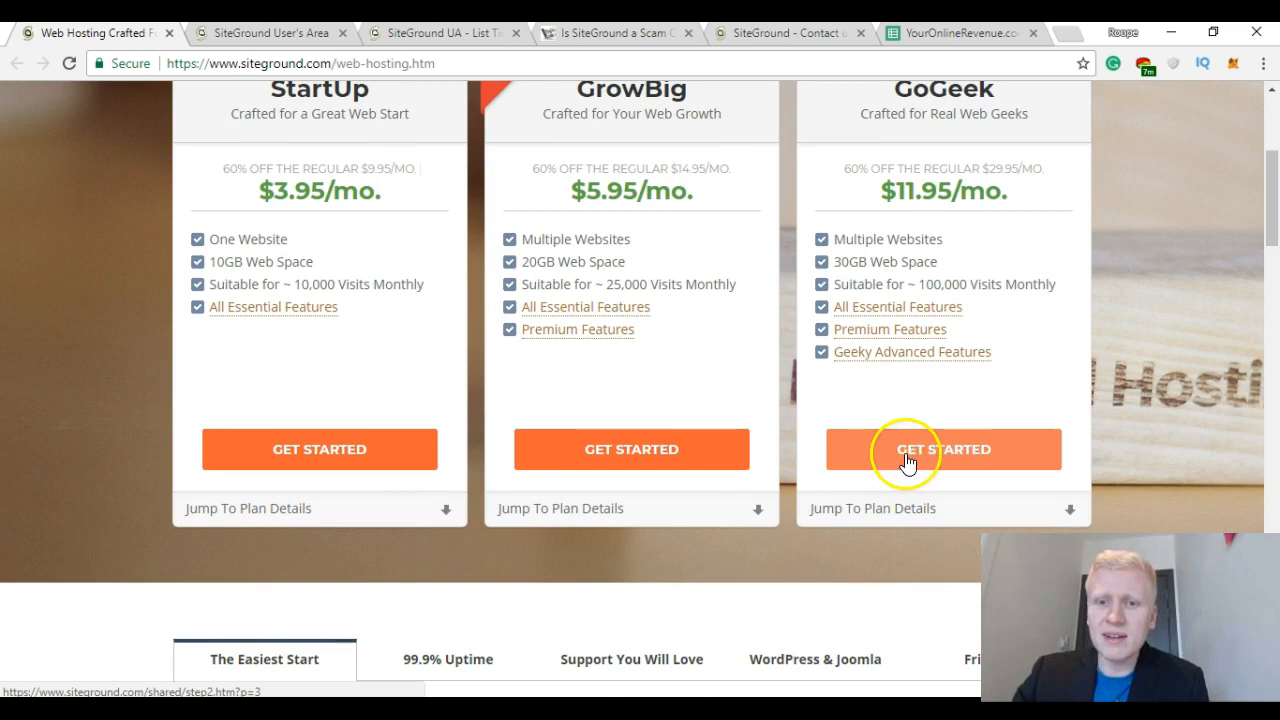
pyautogui.moveTo(632, 448)
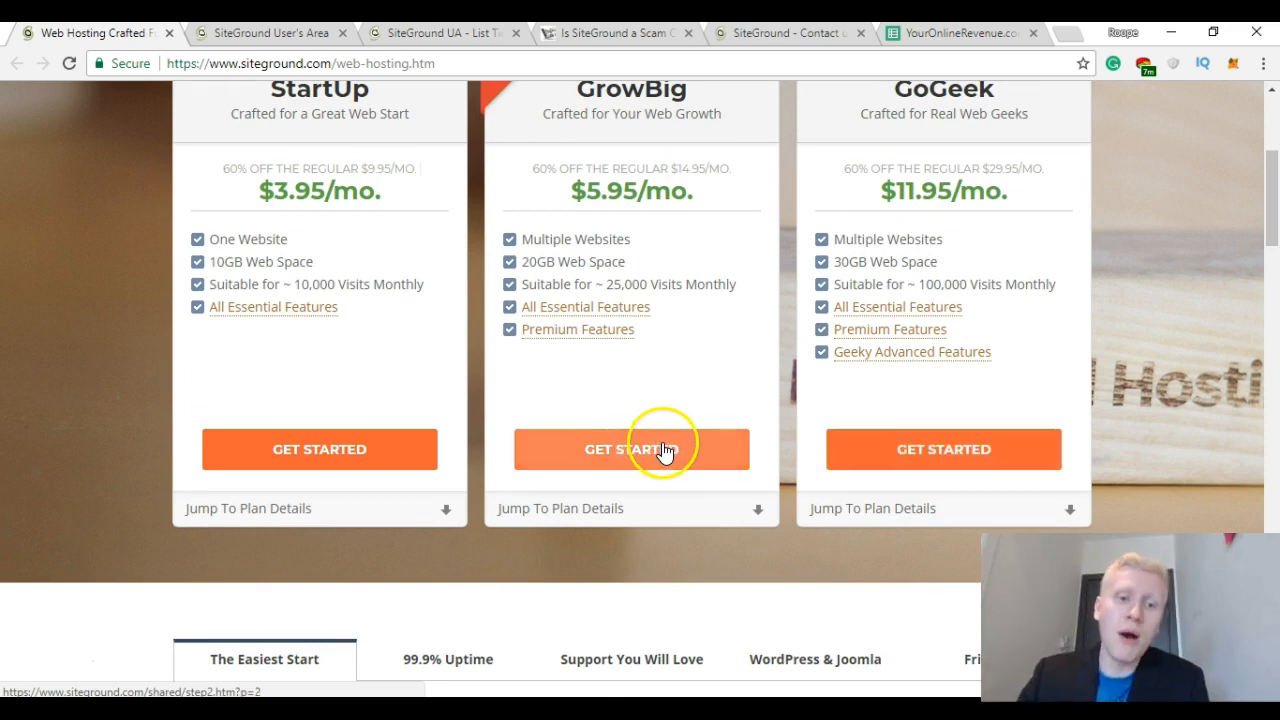
# View the 99.9% Uptime statistics, then return to The Easiest Start features.
pyautogui.scroll(-3)
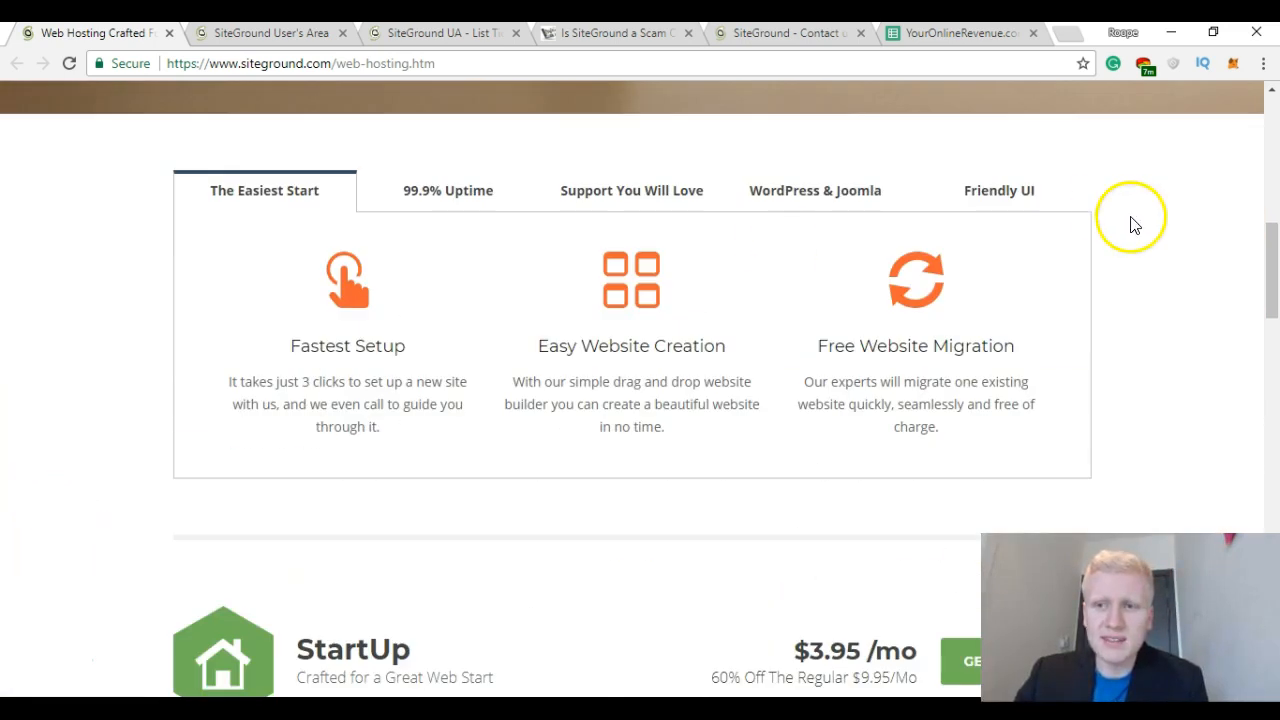
pyautogui.scroll(3)
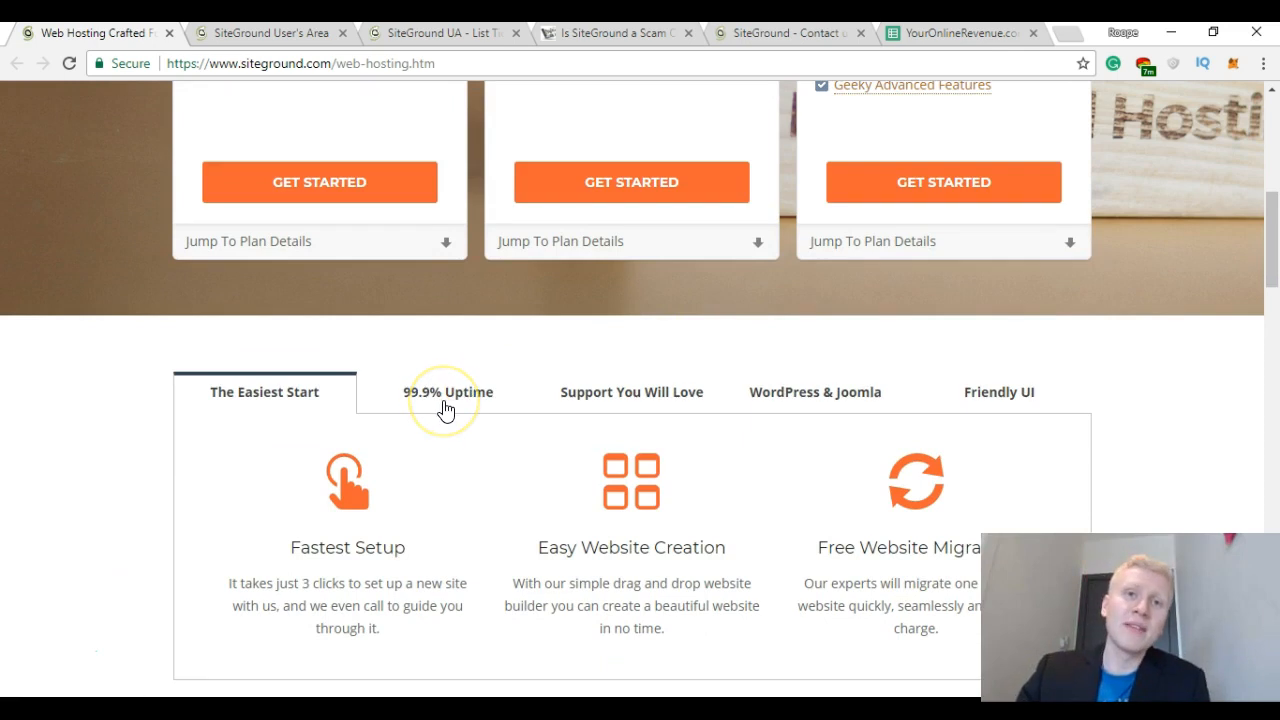
pyautogui.click(448, 390)
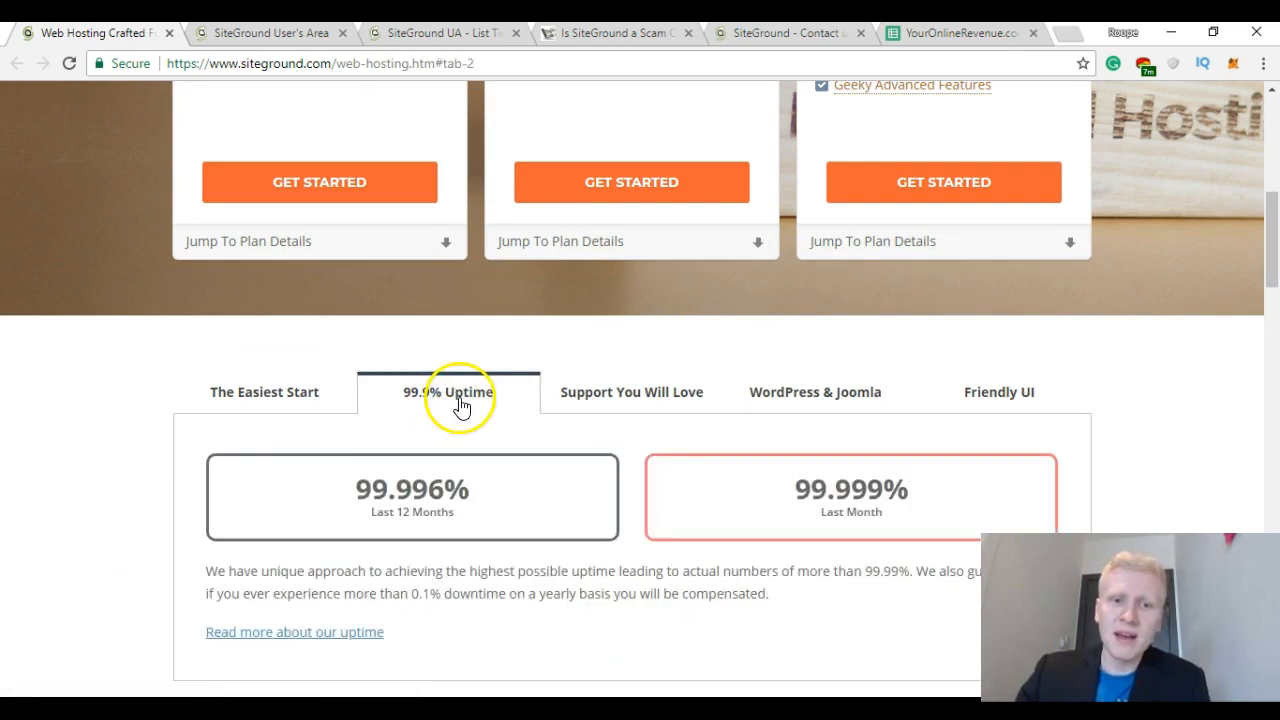
pyautogui.moveTo(620, 390)
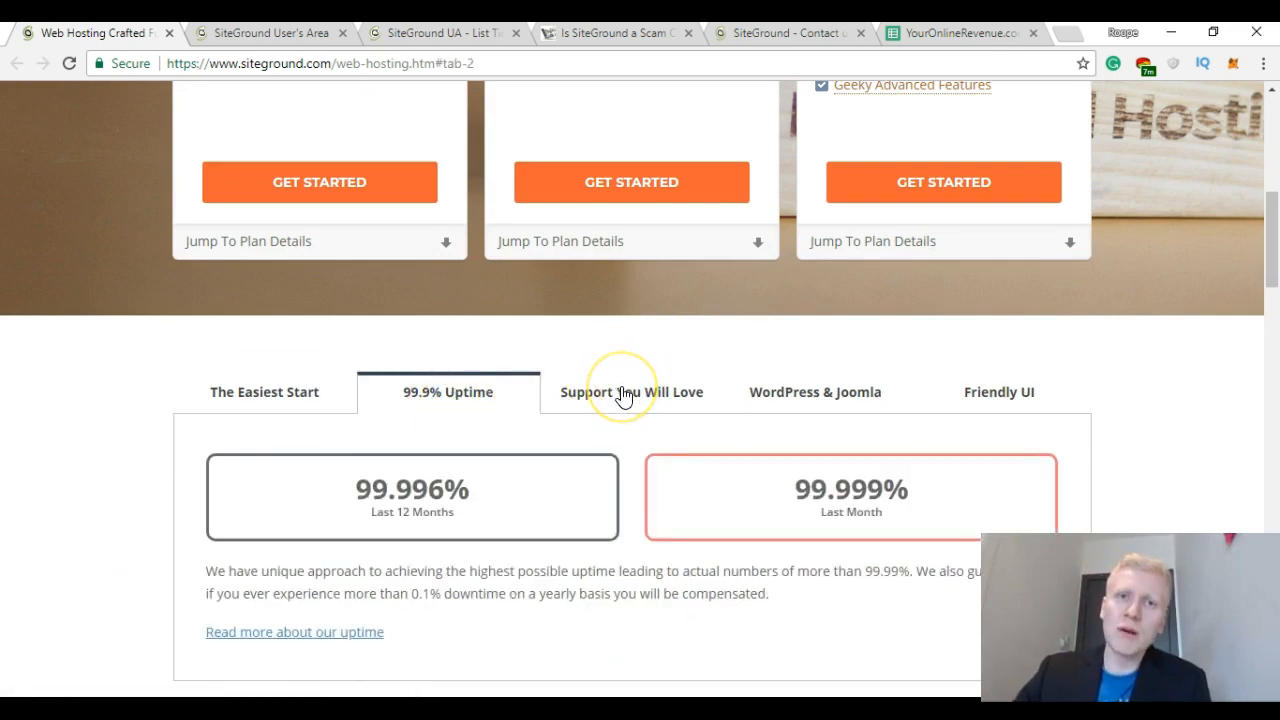
pyautogui.moveTo(510, 516)
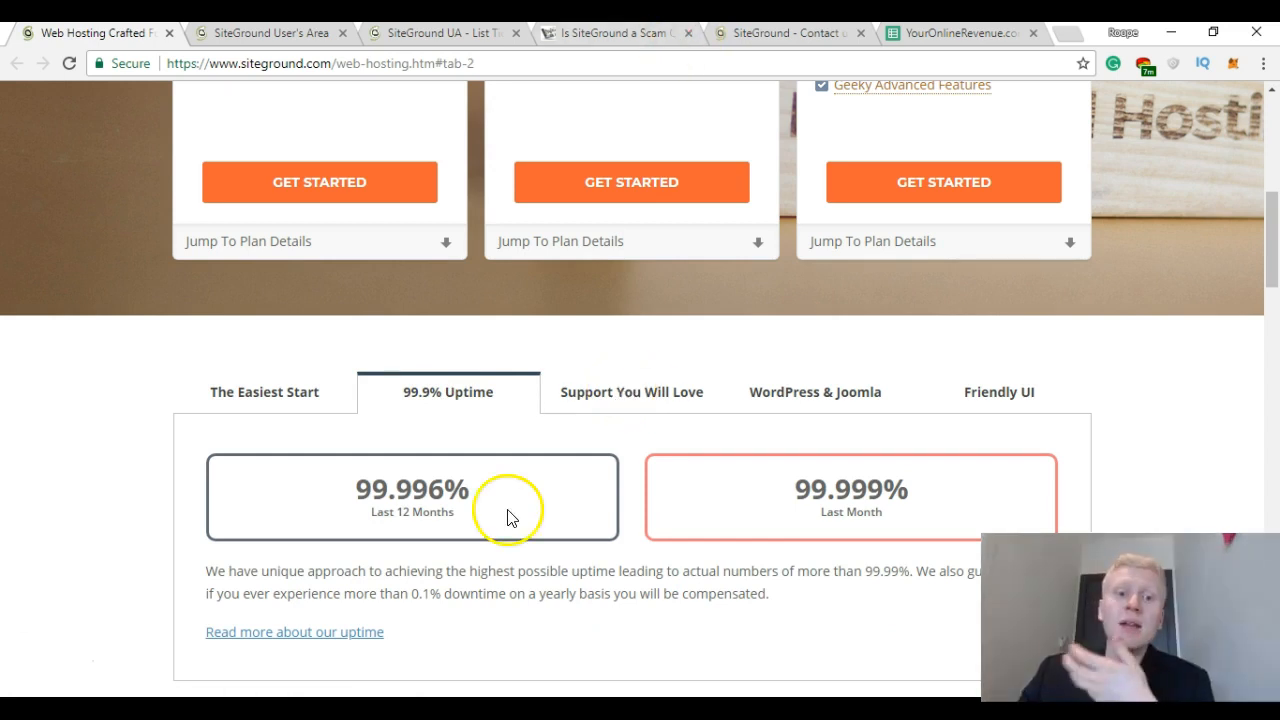
pyautogui.click(632, 390)
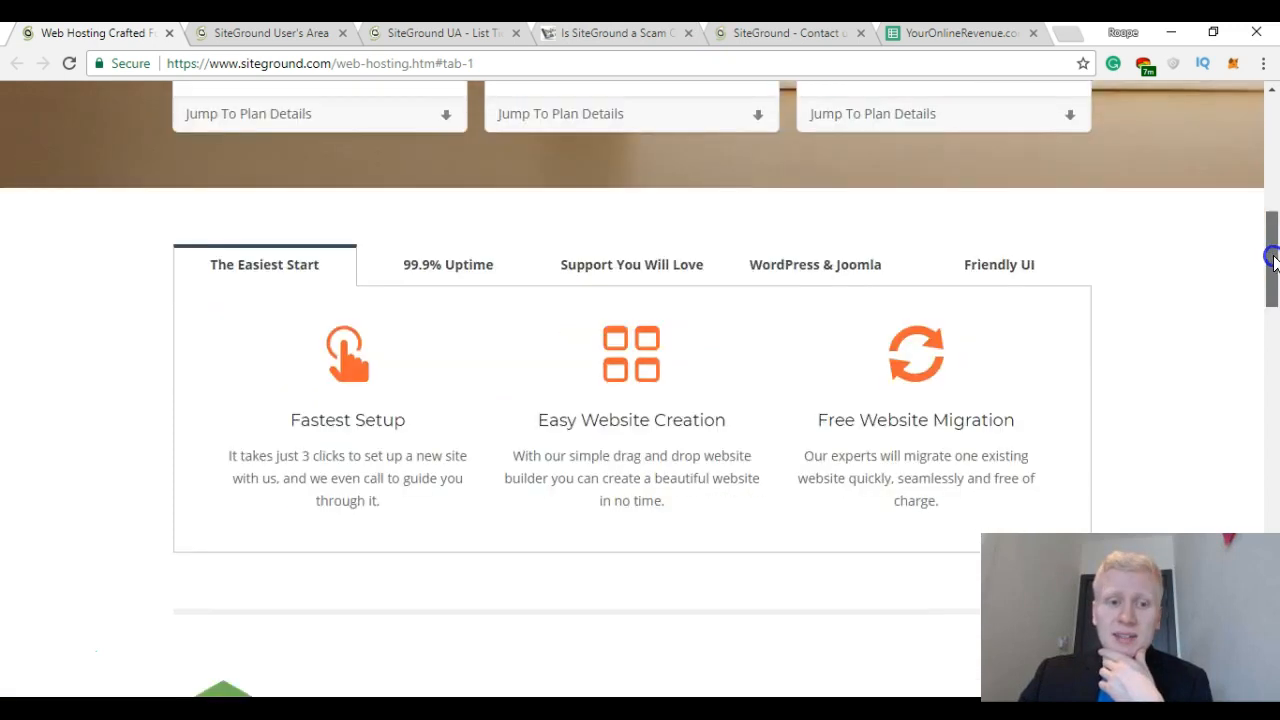
# Scroll back up and return to the 'Is SiteGround a Scam' review post tab.
pyautogui.scroll(3)
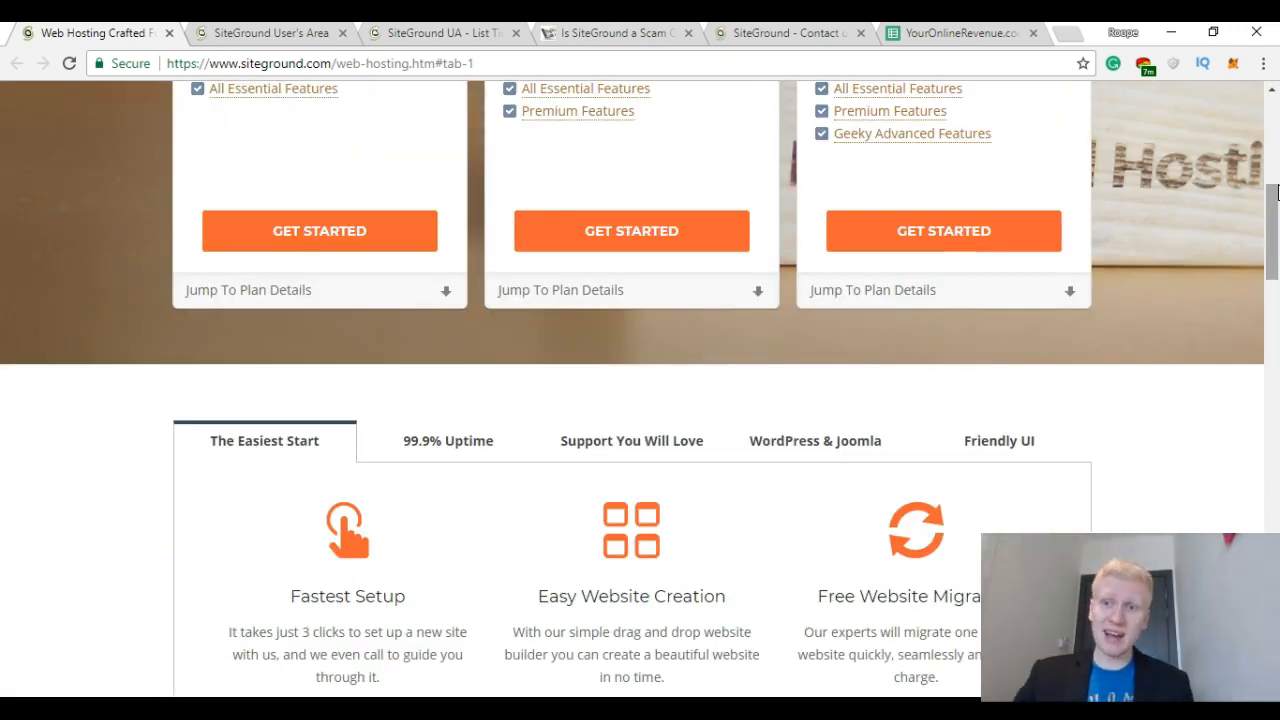
pyautogui.scroll(3)
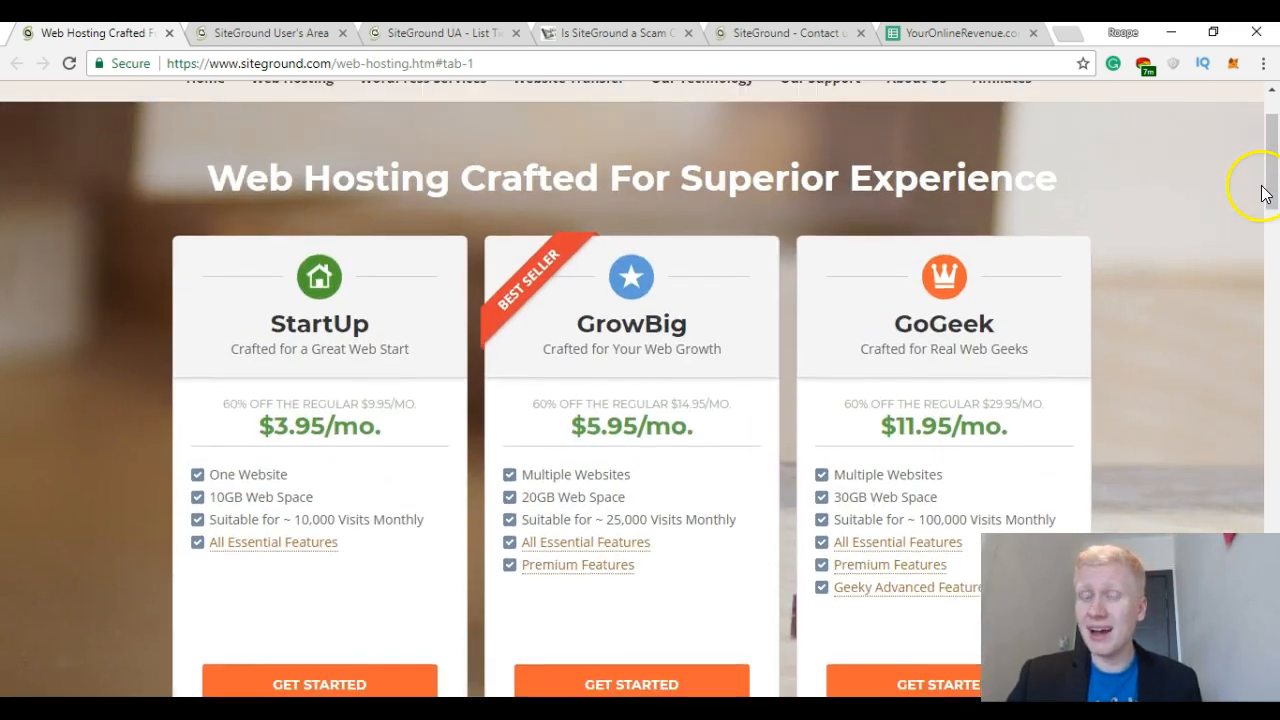
pyautogui.scroll(3)
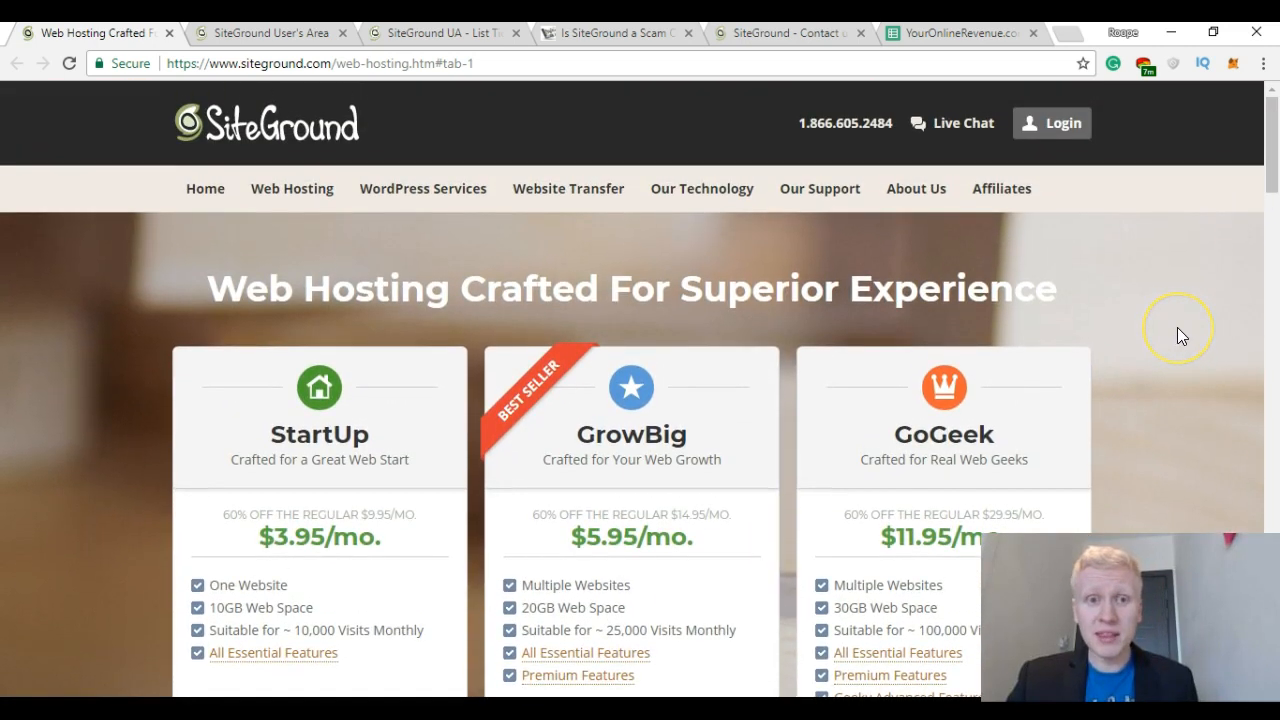
pyautogui.moveTo(980, 244)
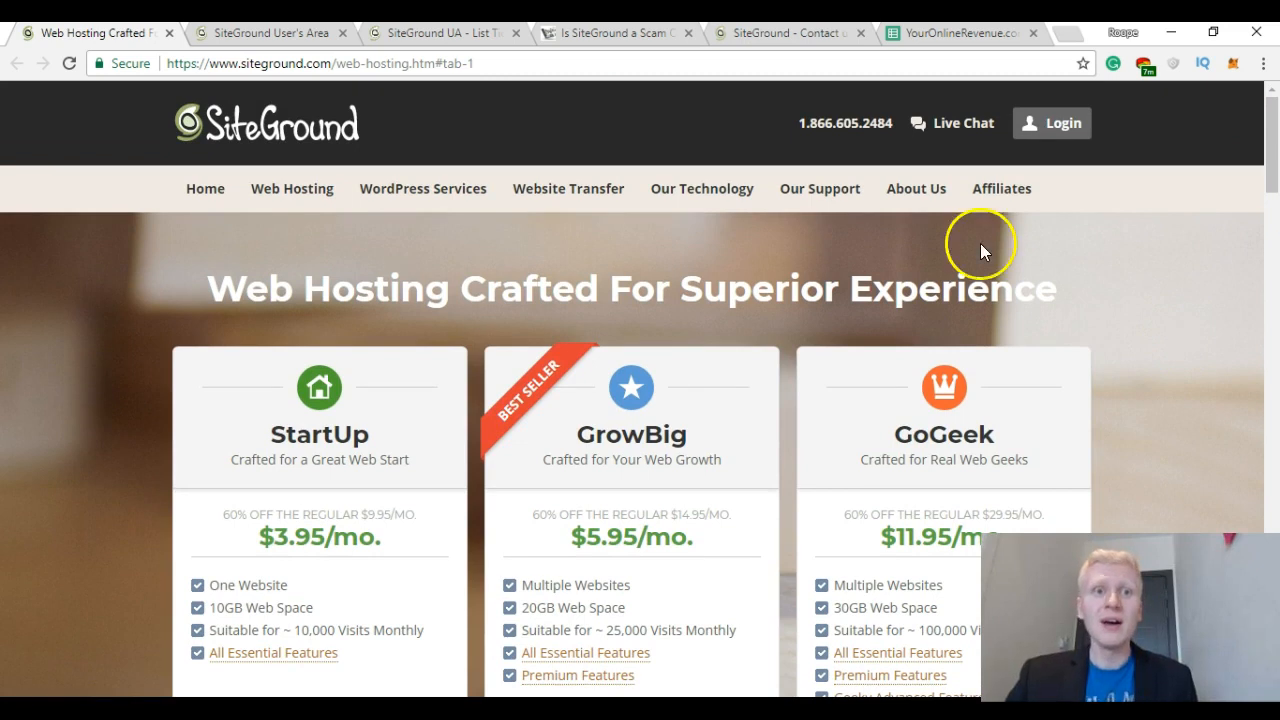
pyautogui.click(616, 32)
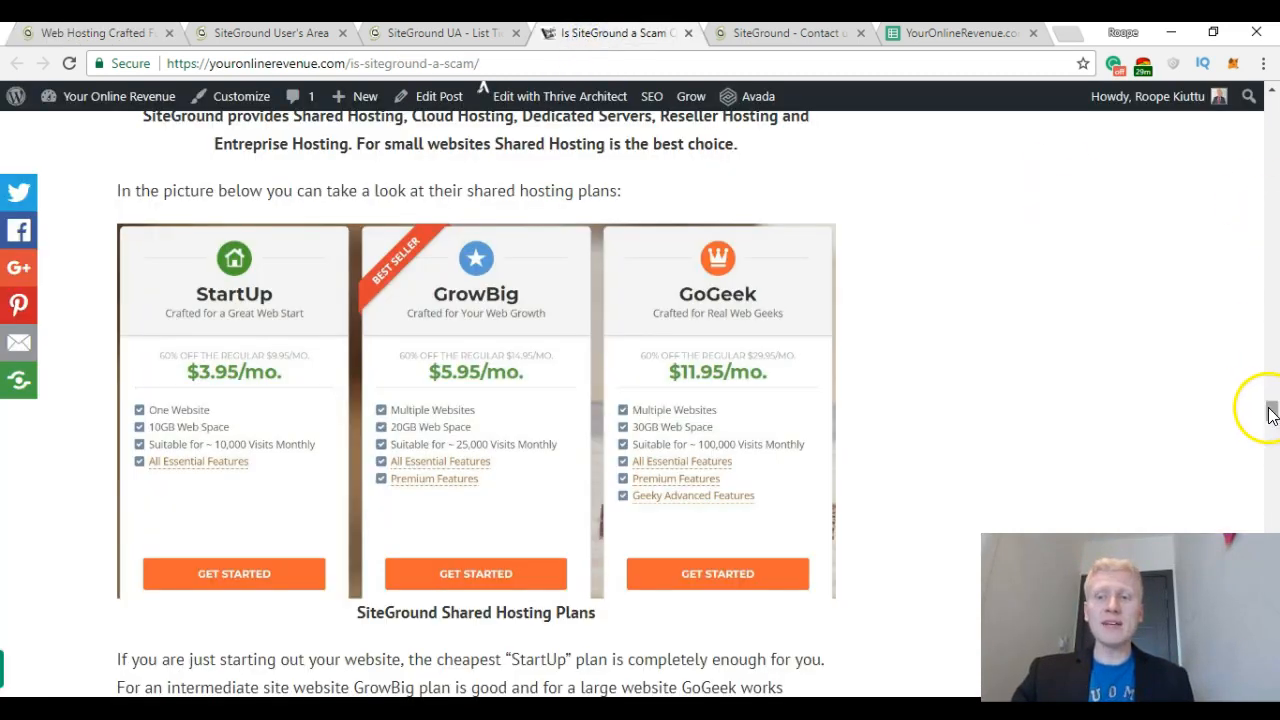
pyautogui.scroll(3)
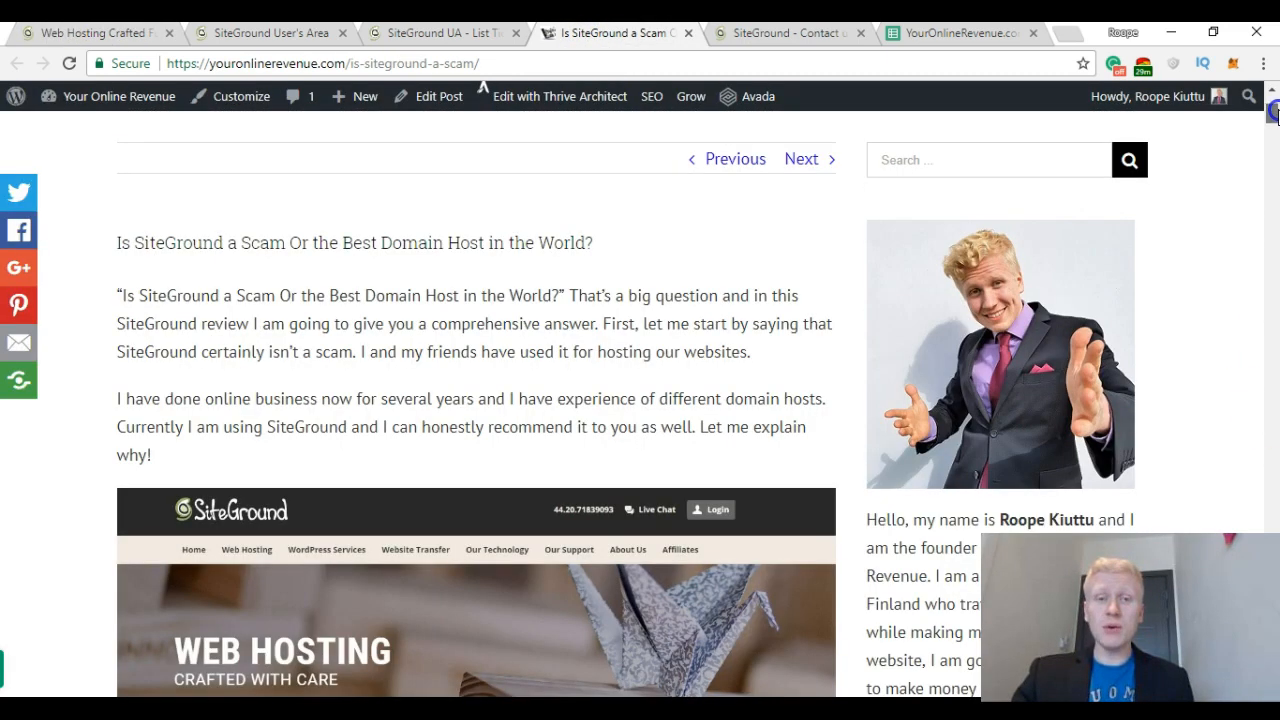